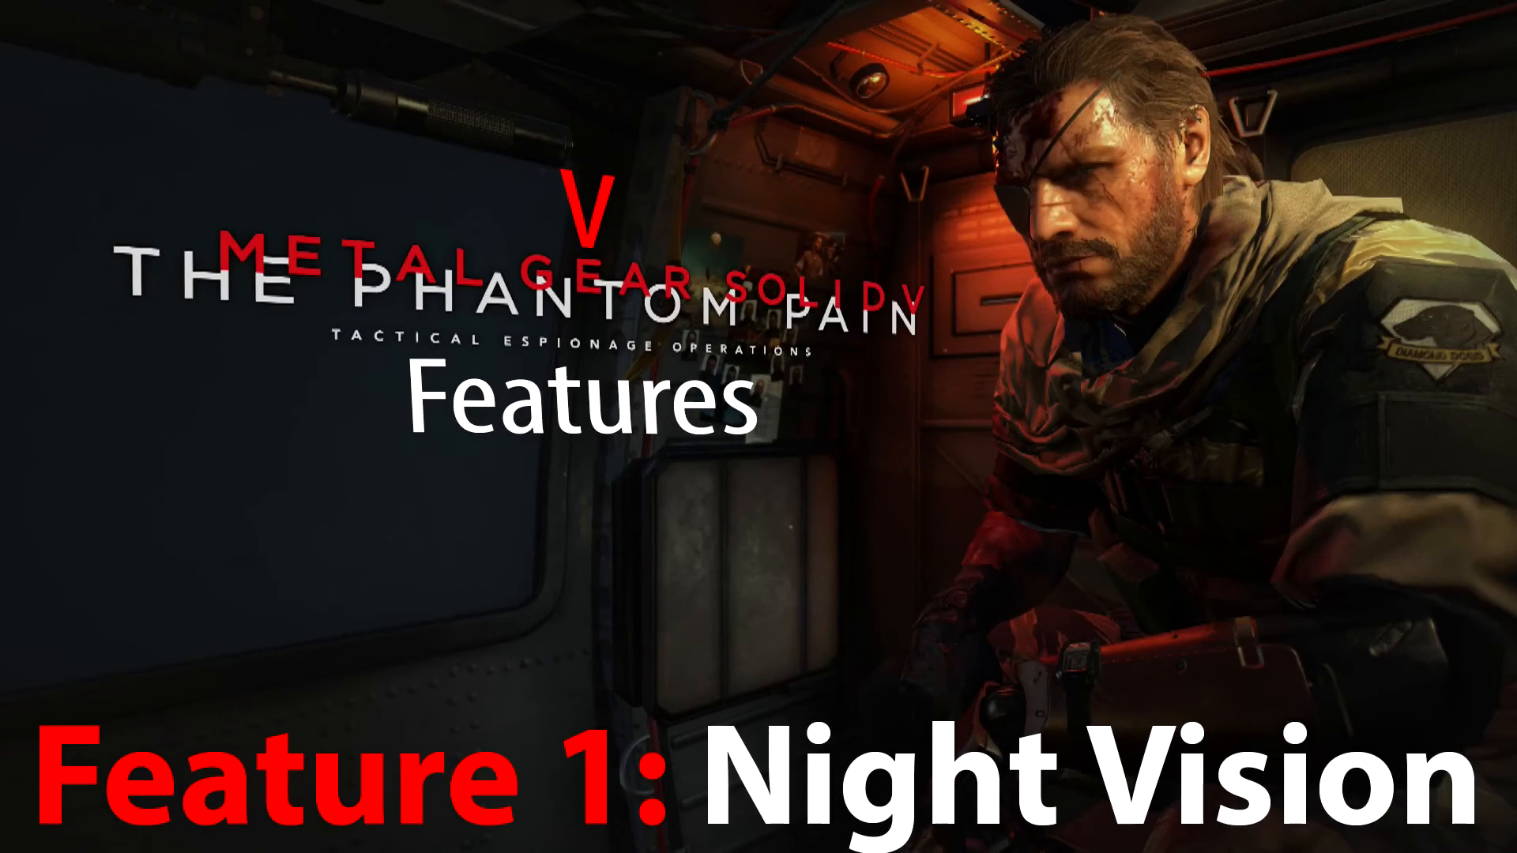
Step: Select the AI bot in the level and show the ThirdPersonBP folder contents
left_click(985, 837)
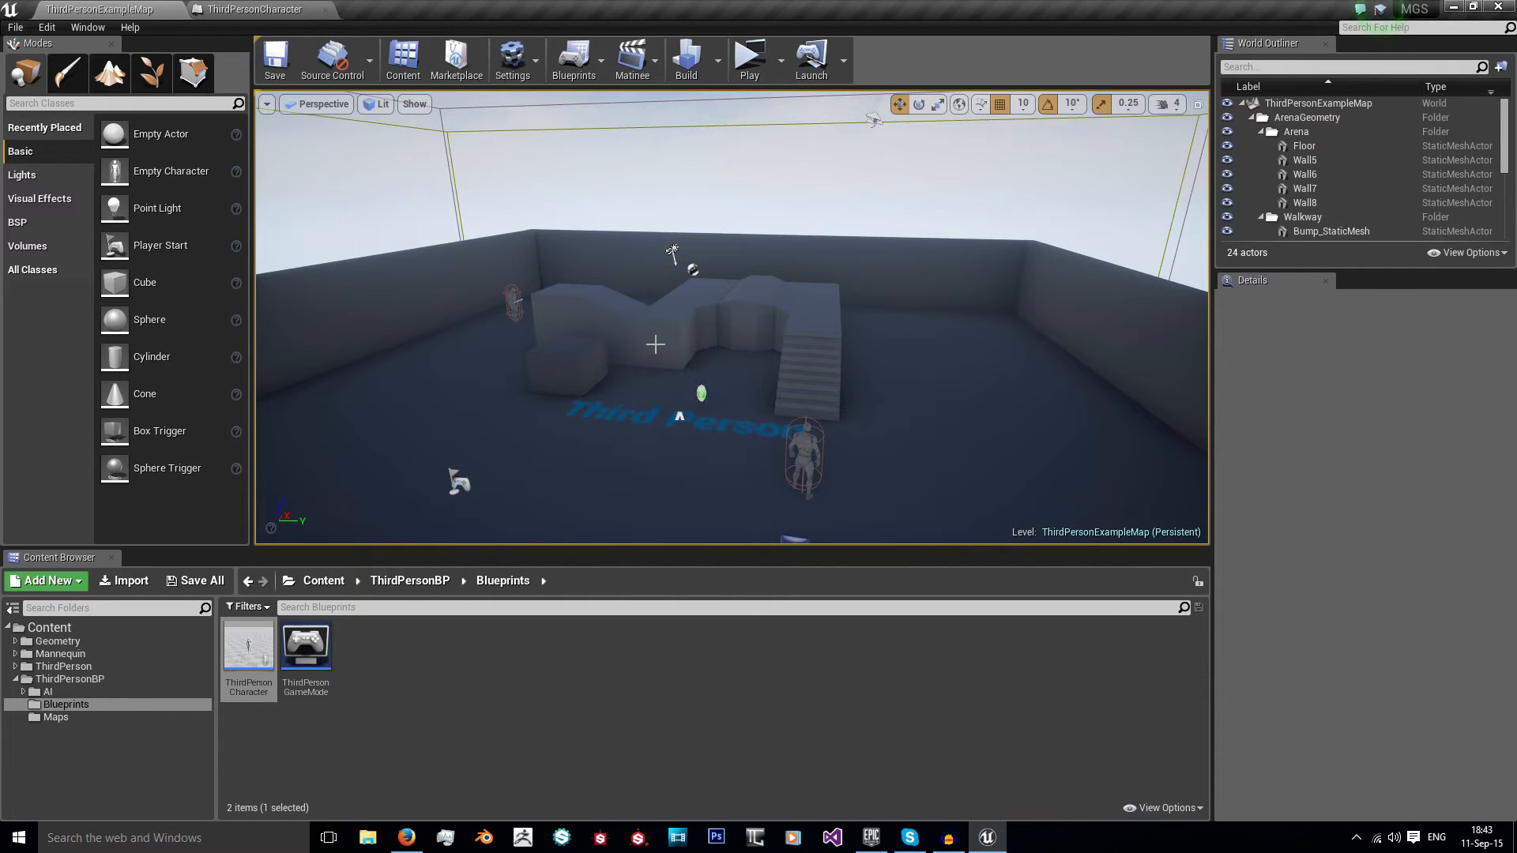
mouse_move(744, 313)
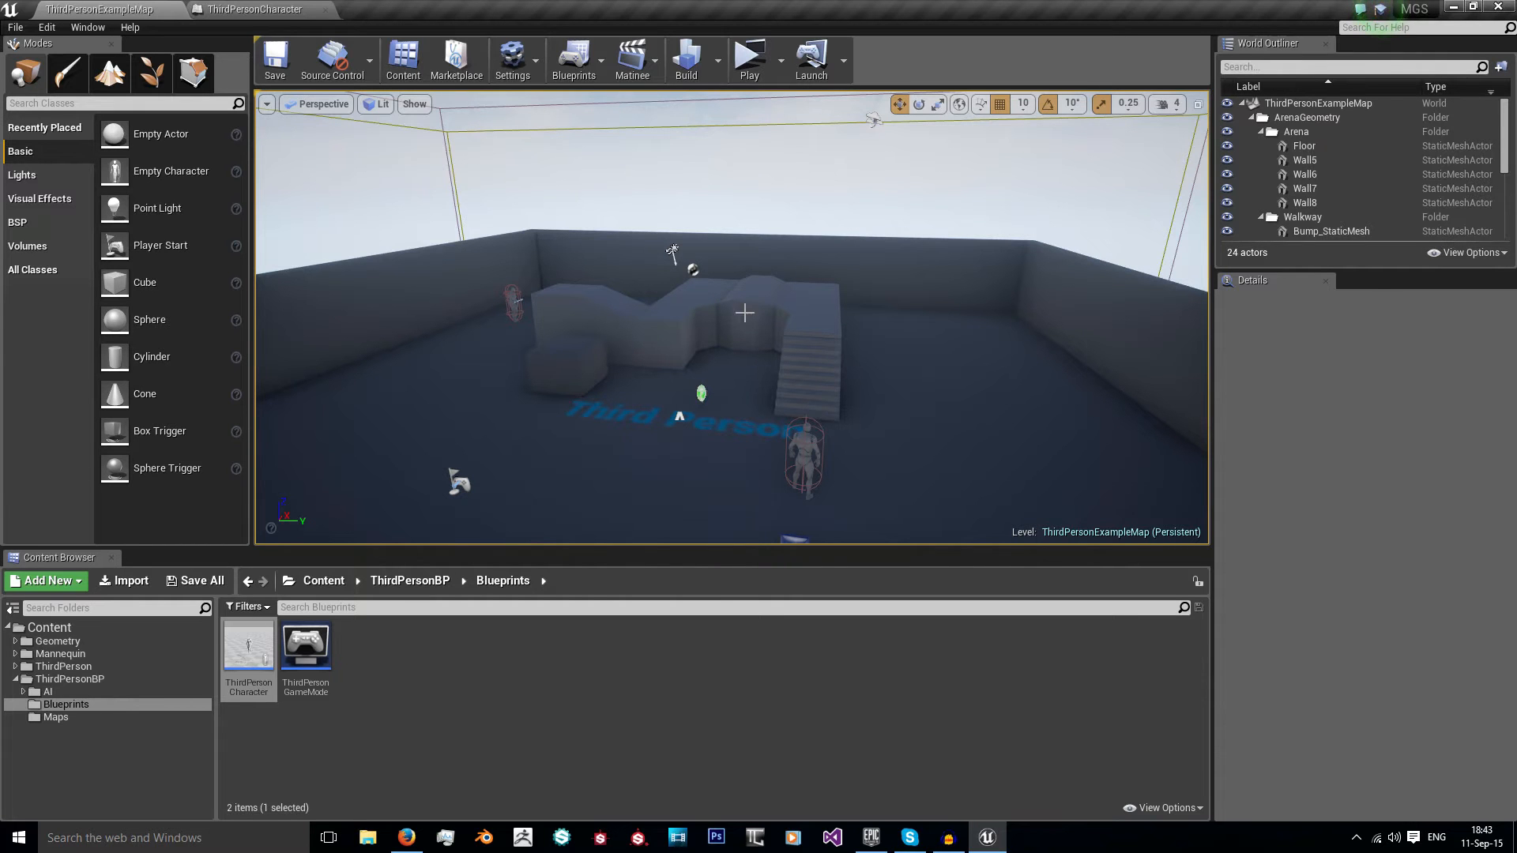
left_click(512, 300)
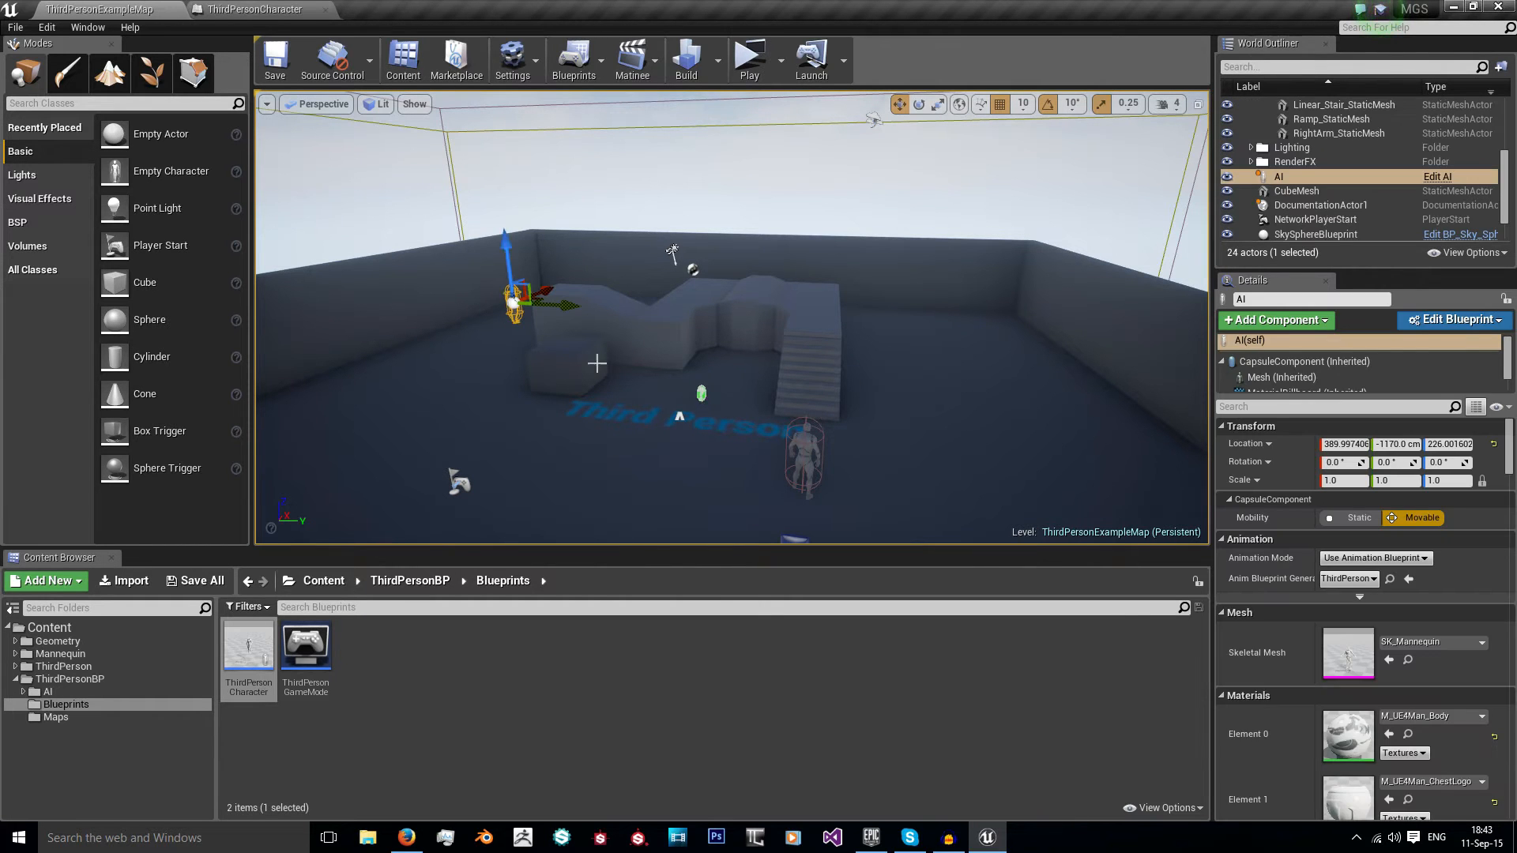
mouse_move(737, 222)
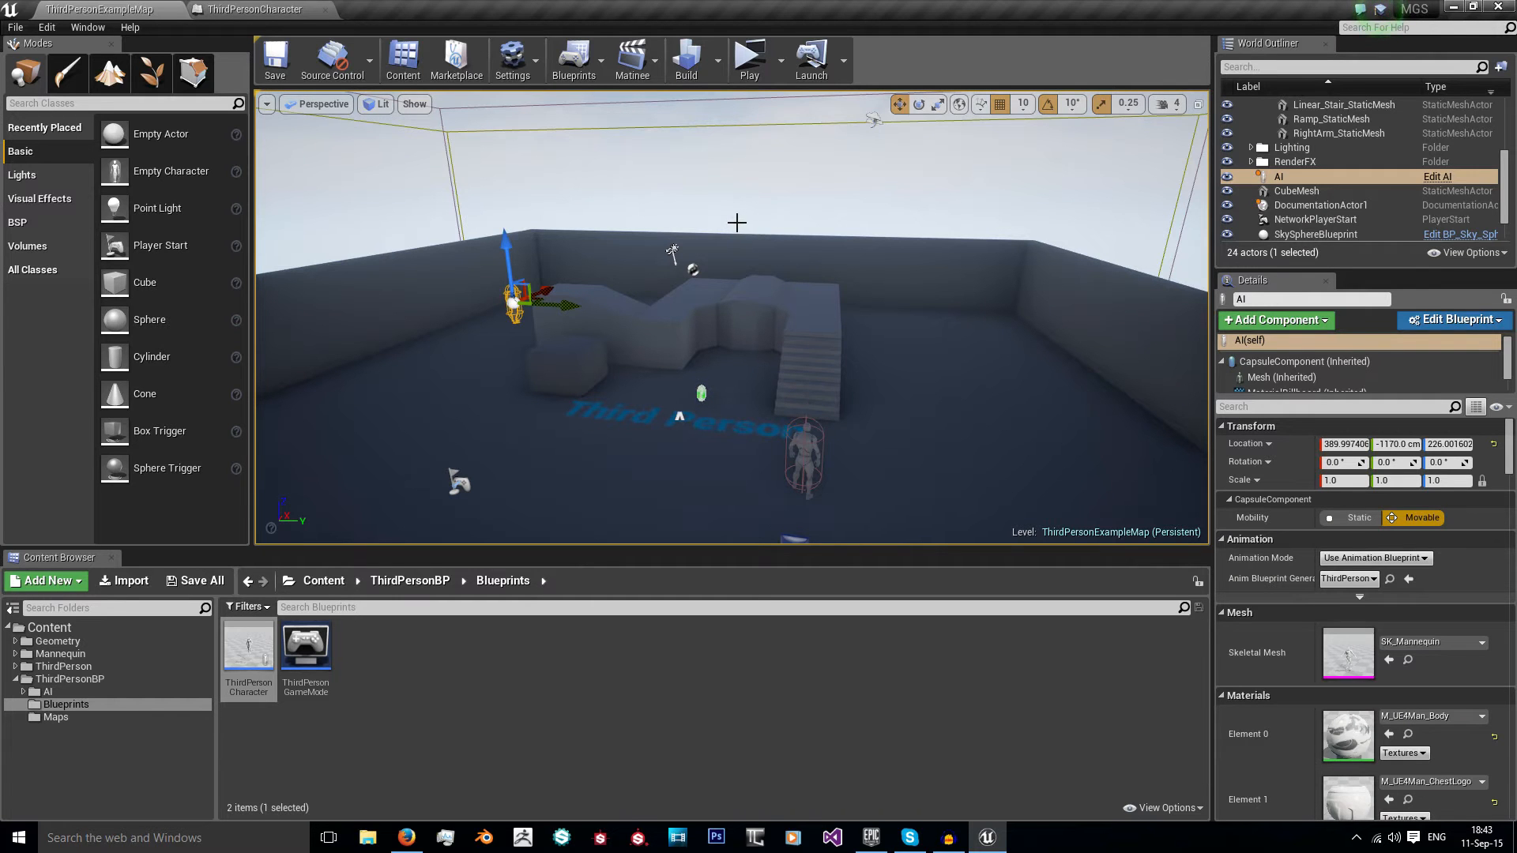
left_click(747, 60)
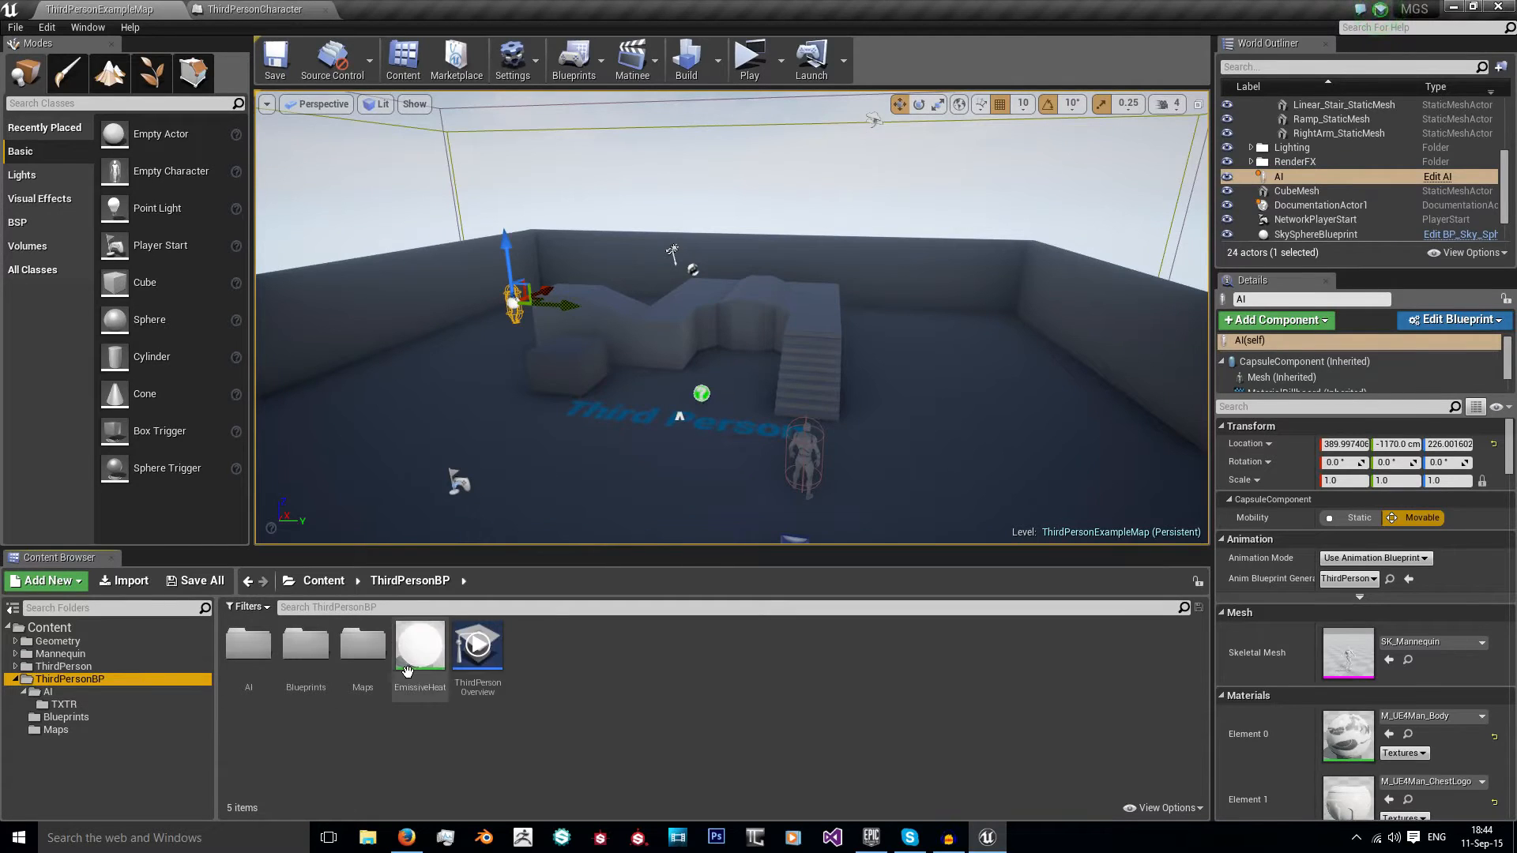
Step: Inspect the EmissiveHeat material, return to the level, and bring up the ThirdPersonCharacter blueprint
double_click(421, 640)
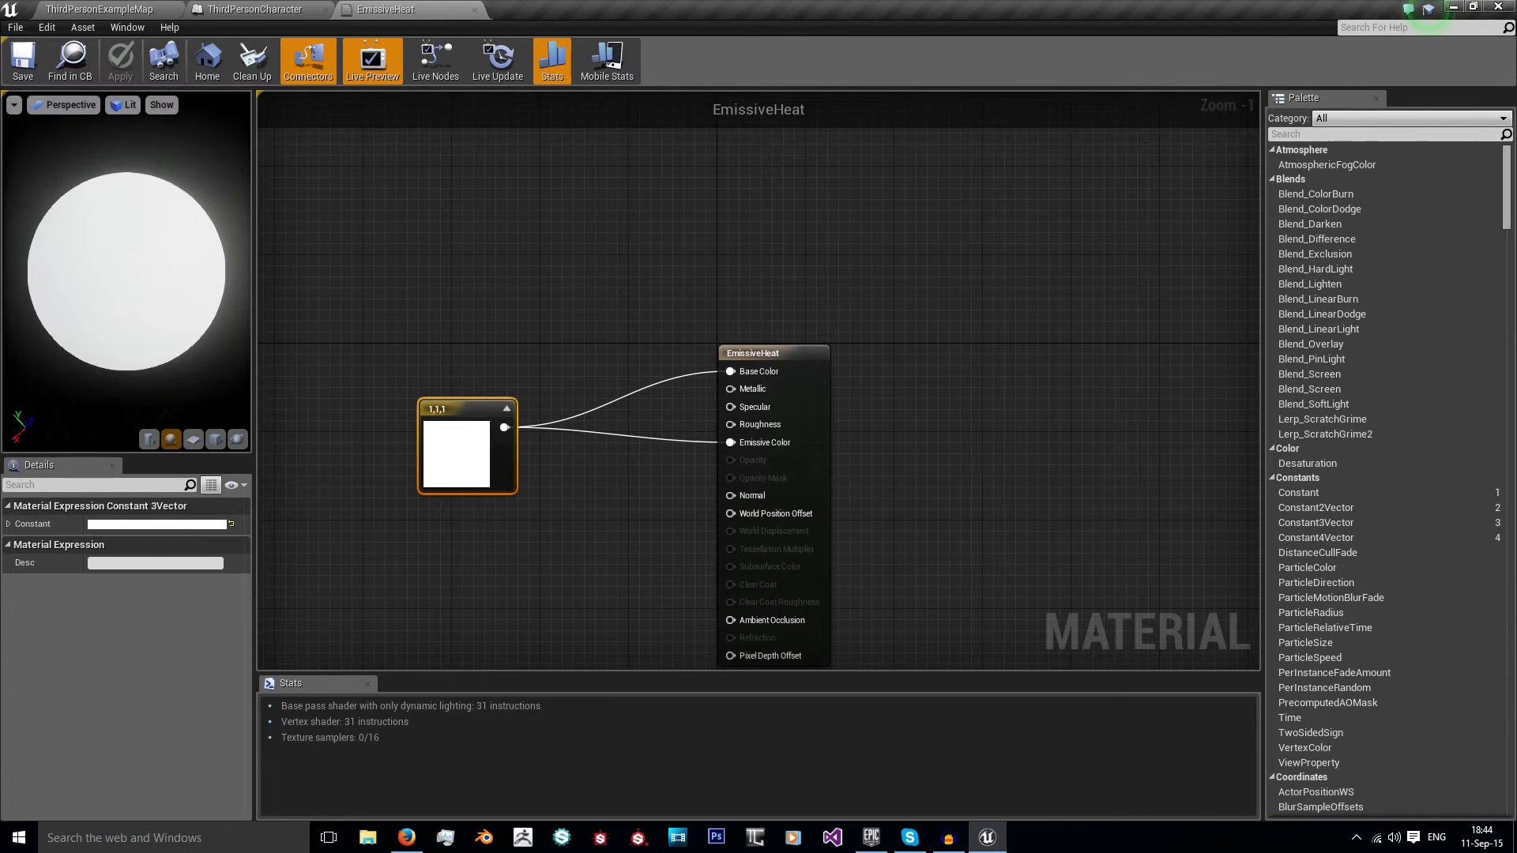
mouse_move(757, 371)
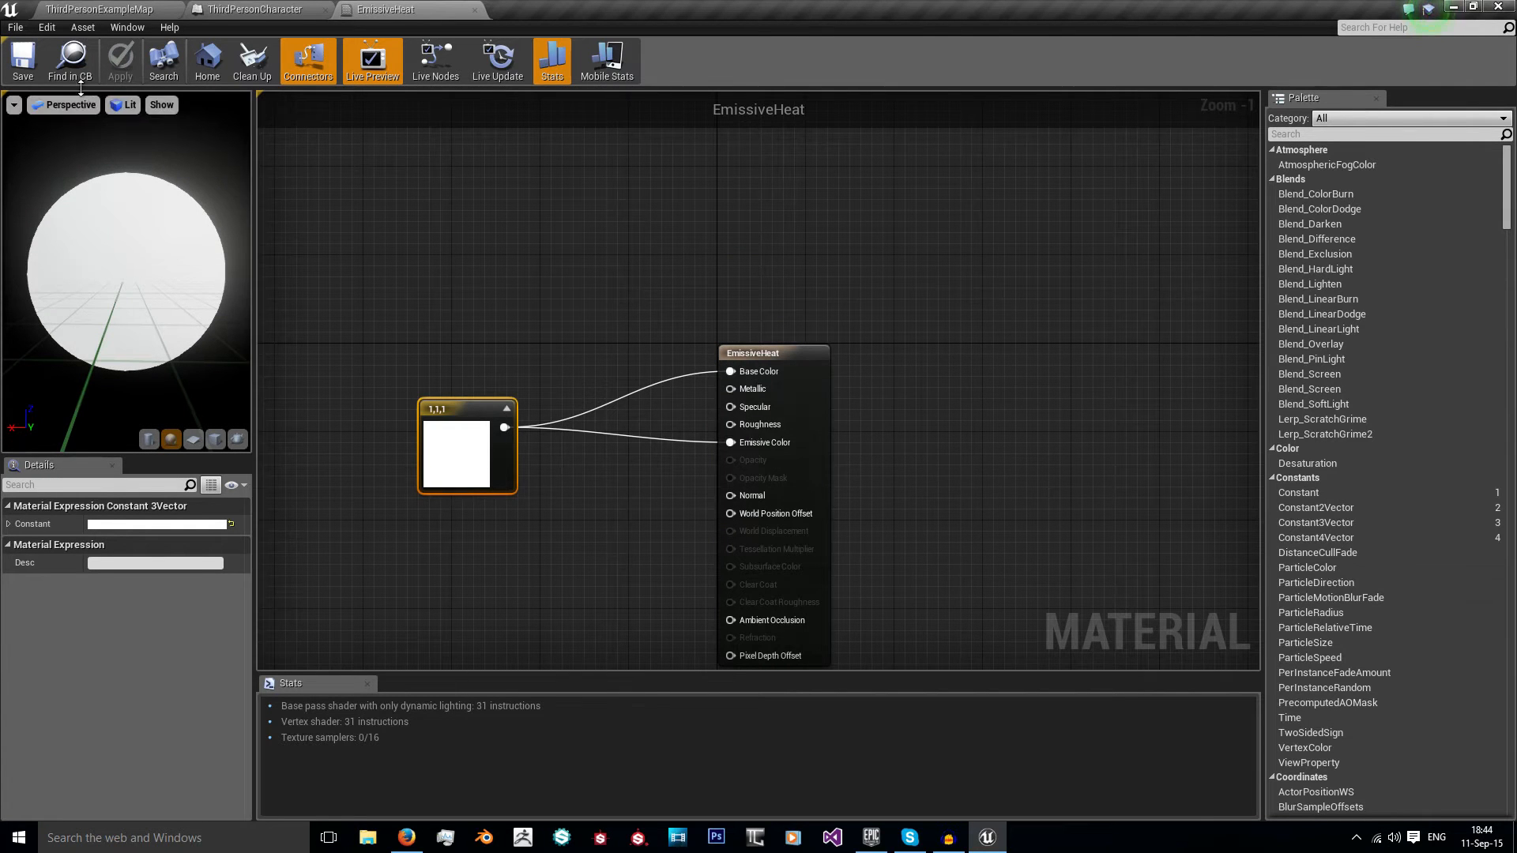
left_click(96, 9)
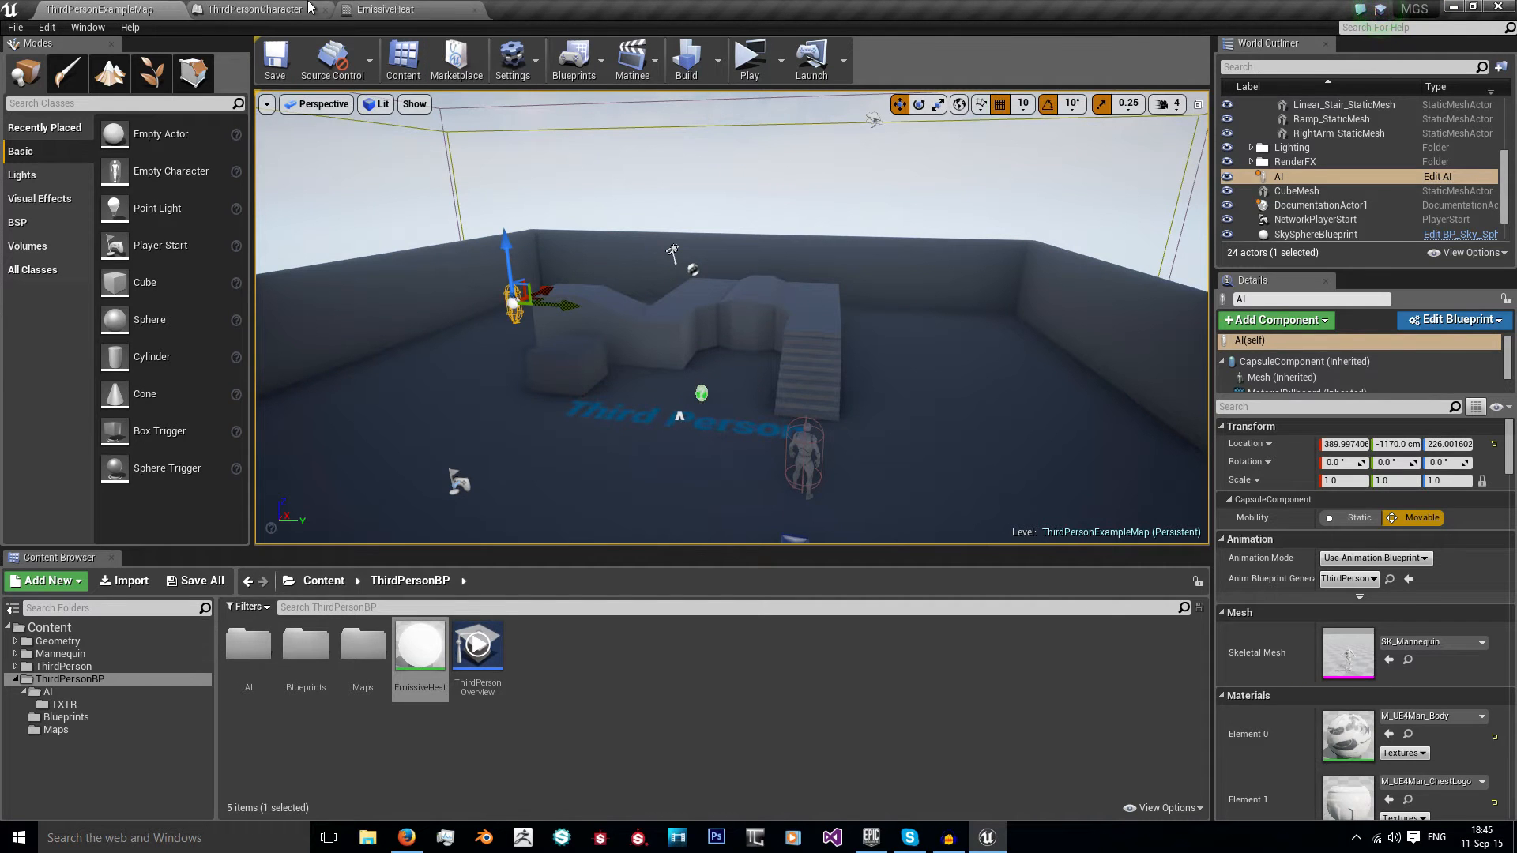
left_click(253, 10)
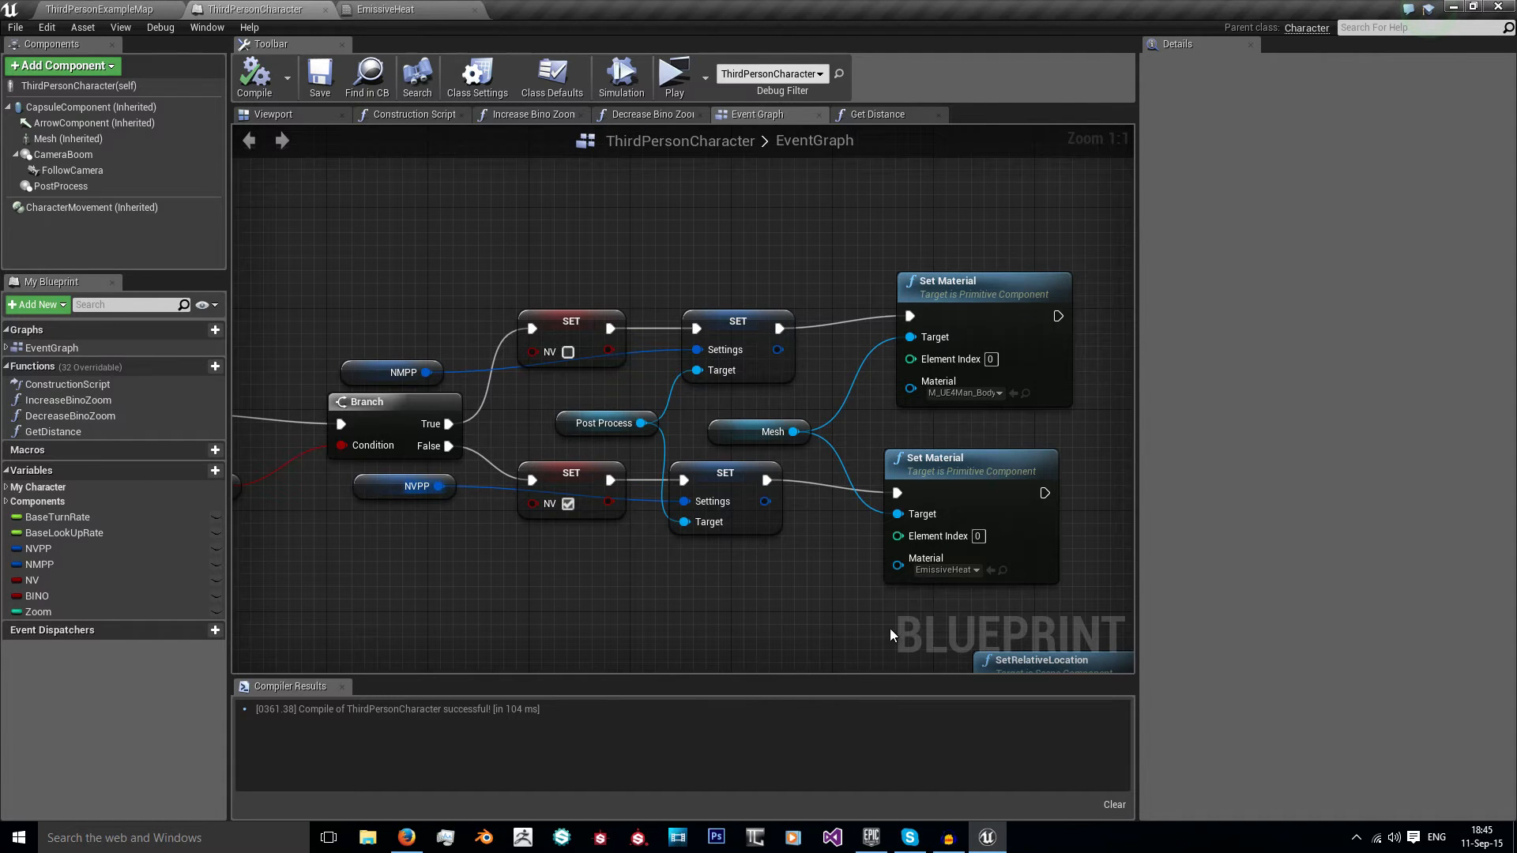
mouse_move(935, 363)
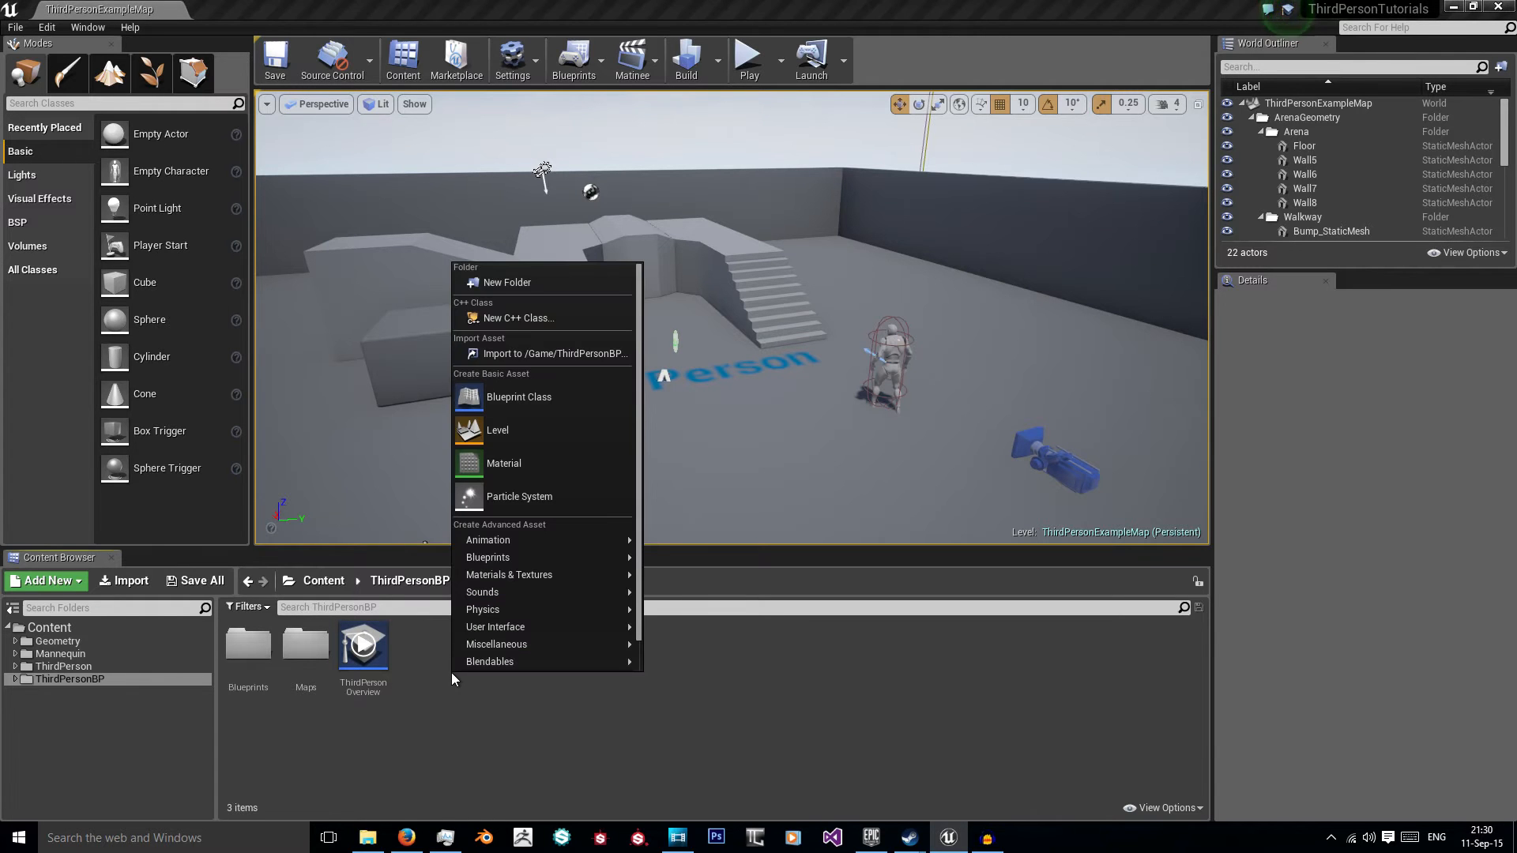
mouse_move(421, 684)
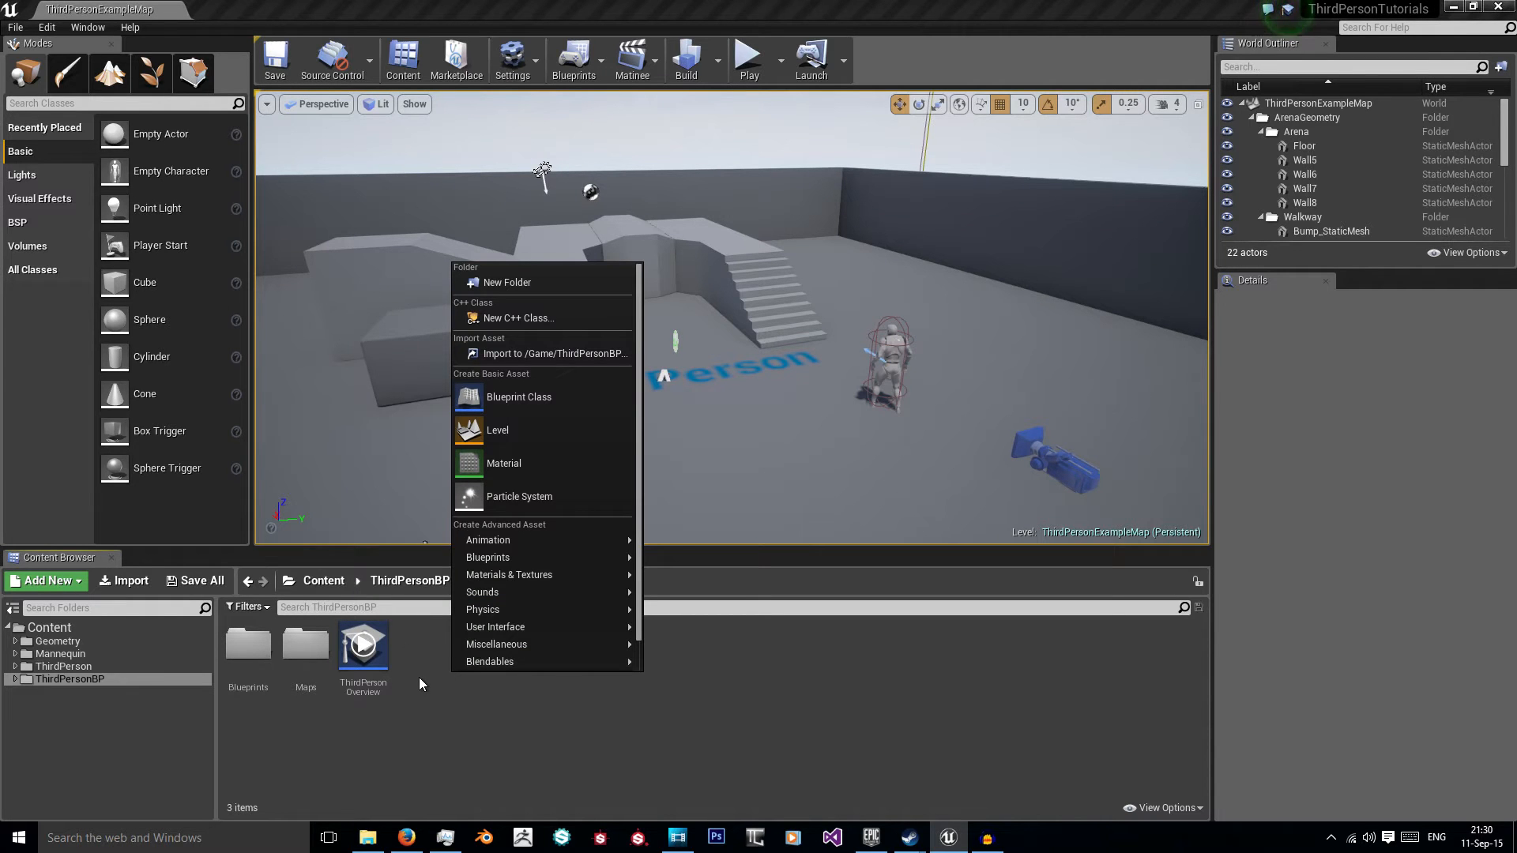
Step: Create the Heat_Emit material in ThirdPersonBP with a white constant colour node
left_click(503, 463)
type("Heat_Emit")
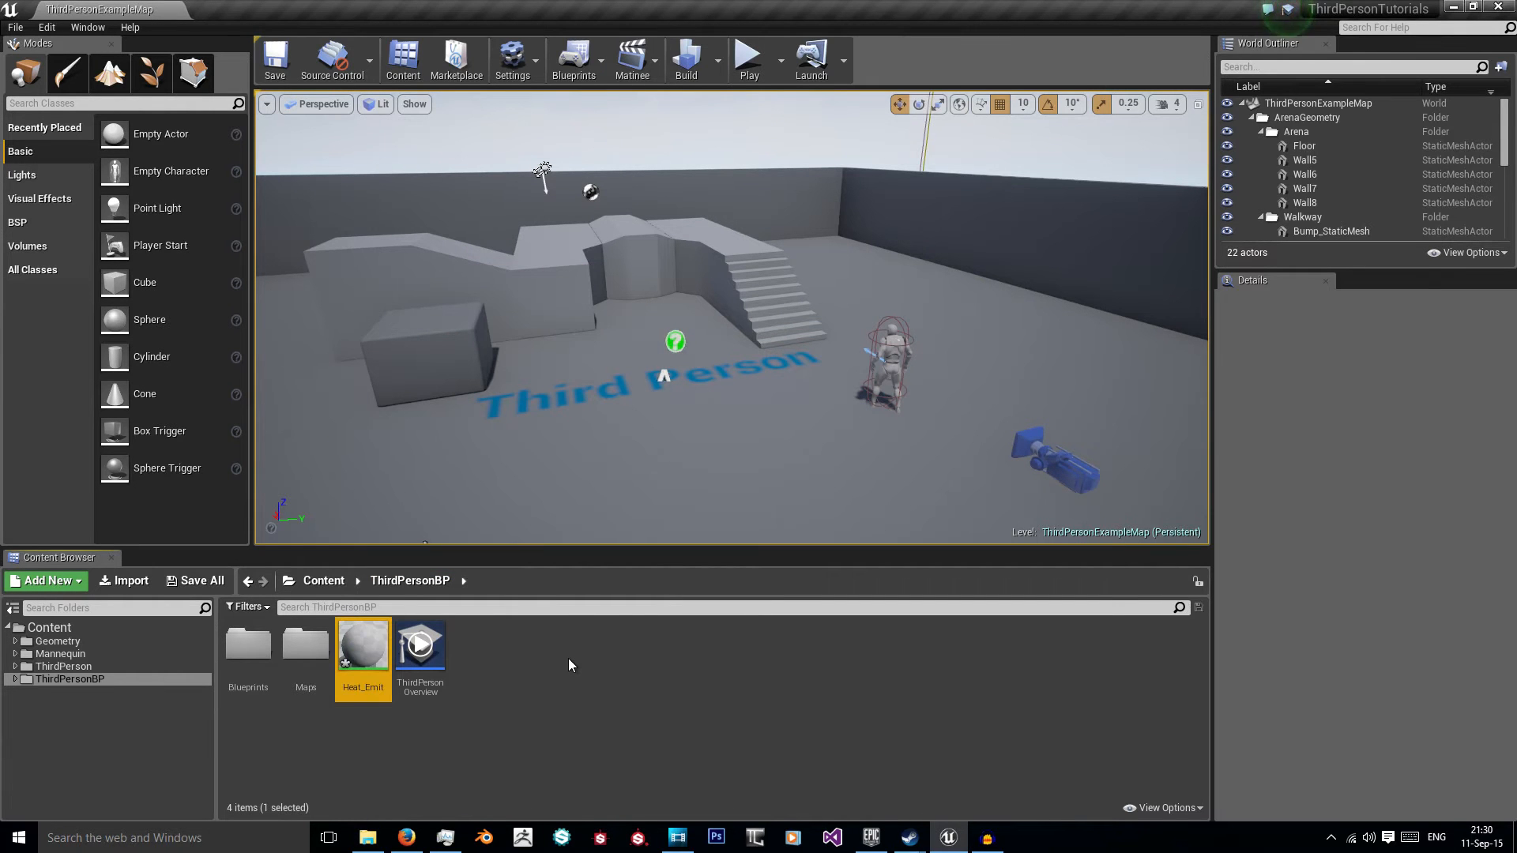
double_click(364, 643)
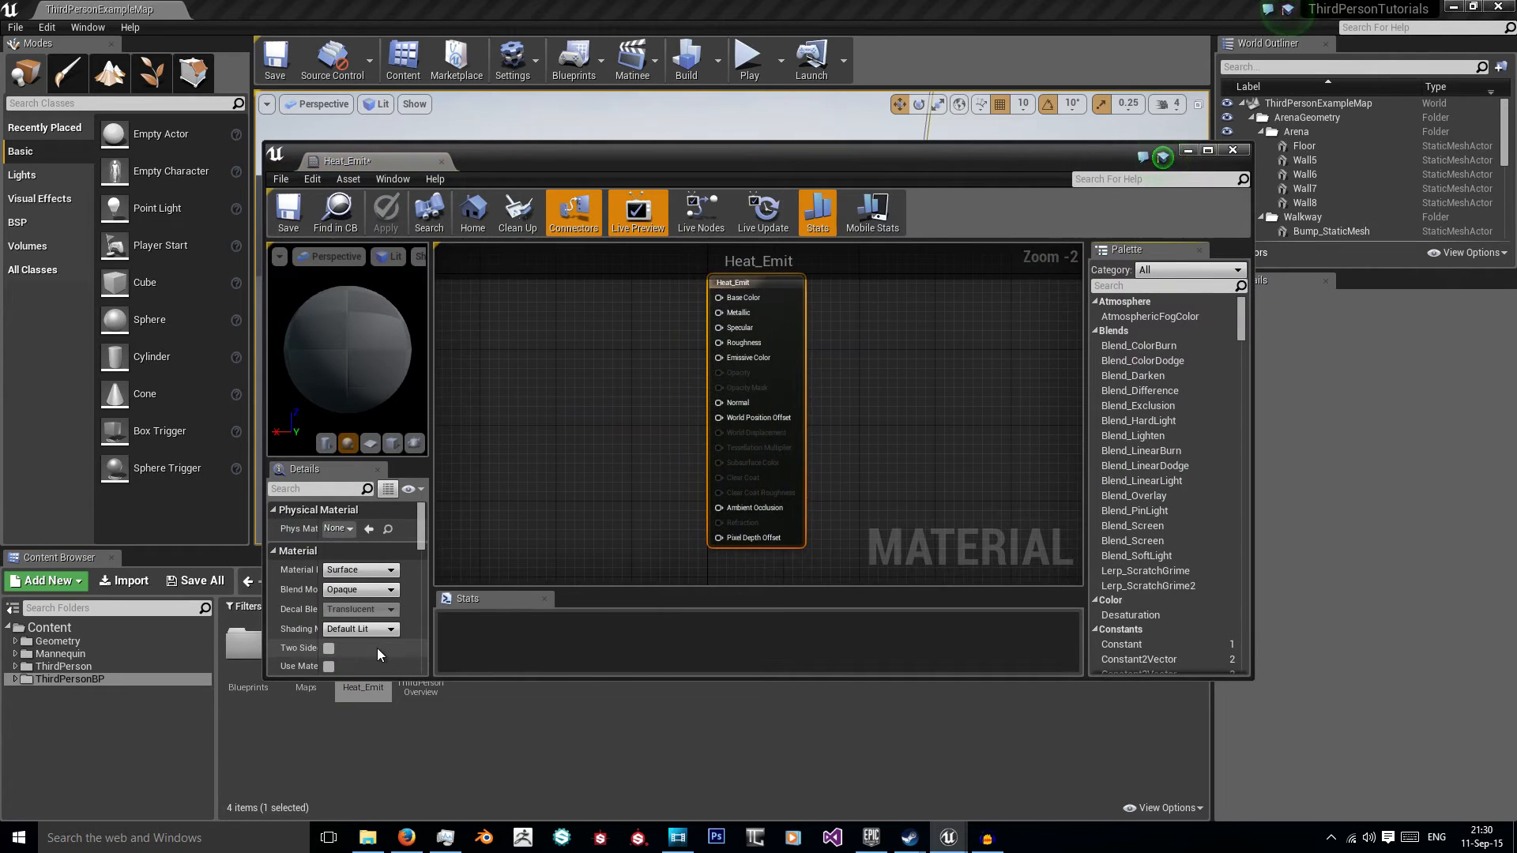
left_click(1208, 150)
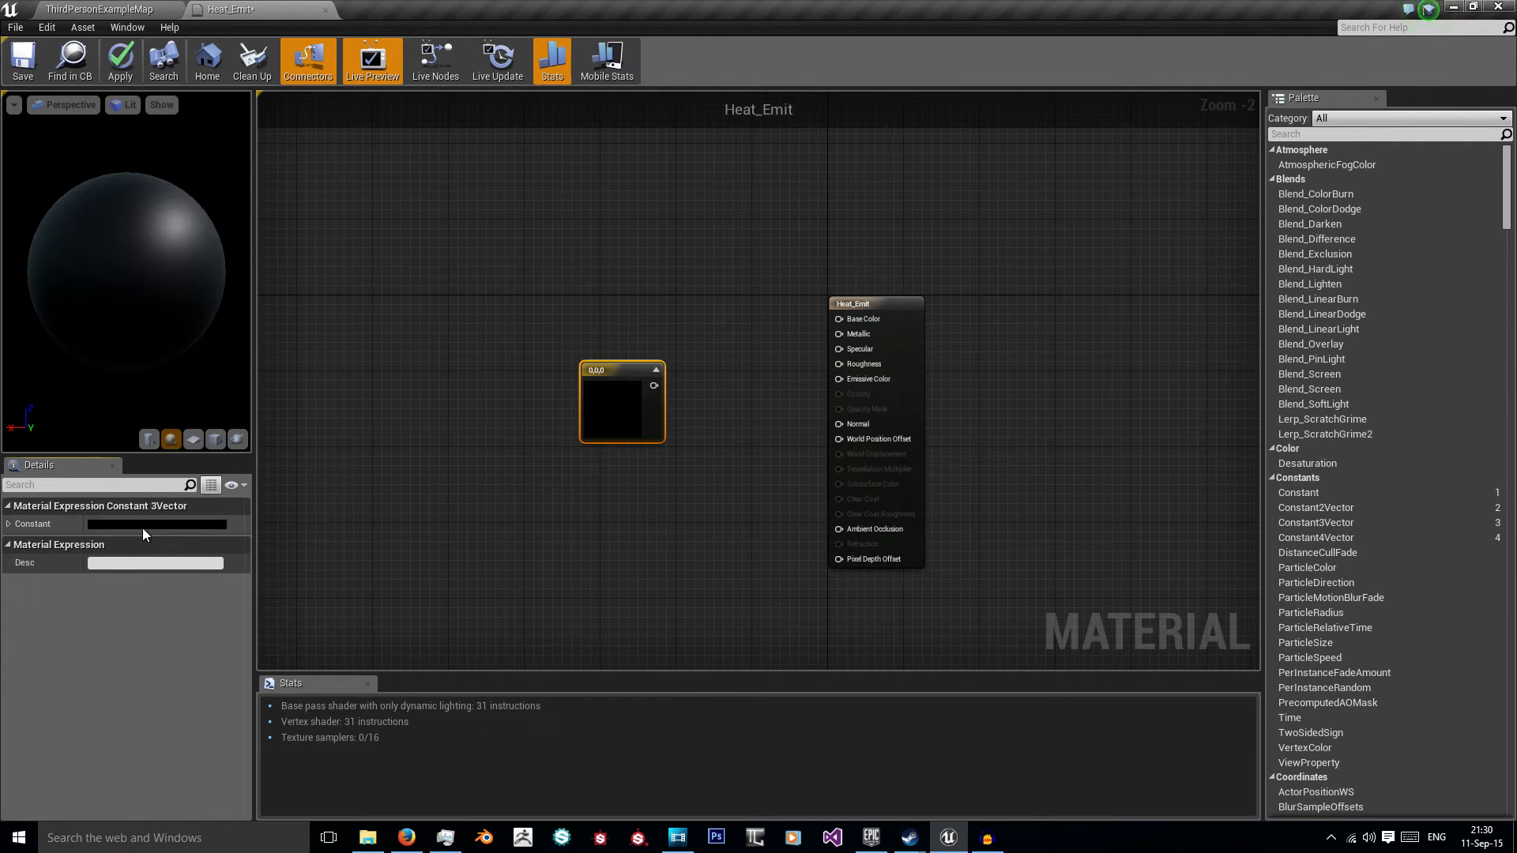
left_click(155, 523)
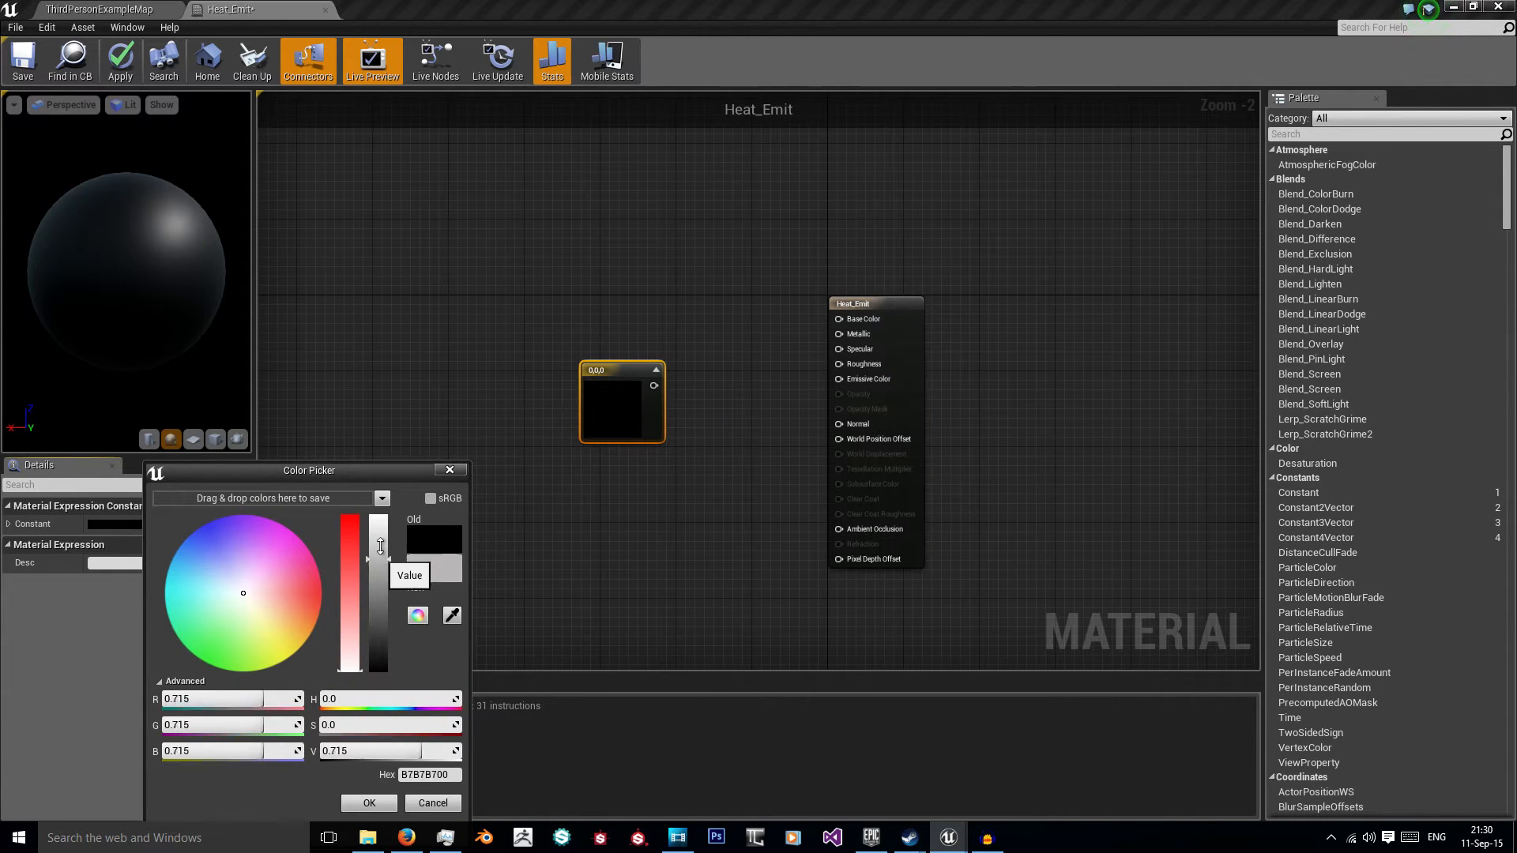
left_click(368, 803)
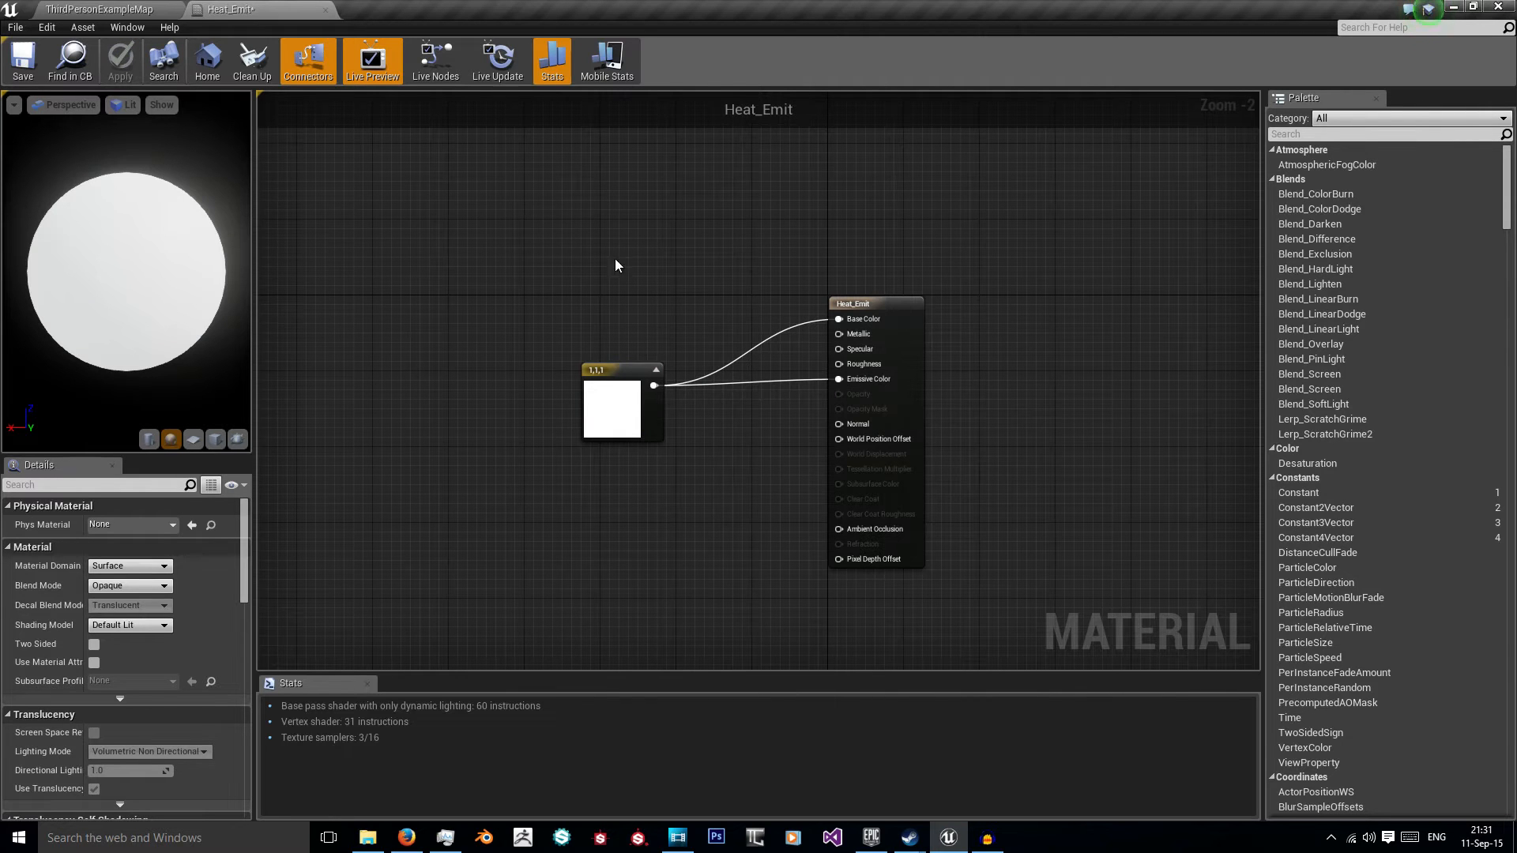
mouse_move(798, 435)
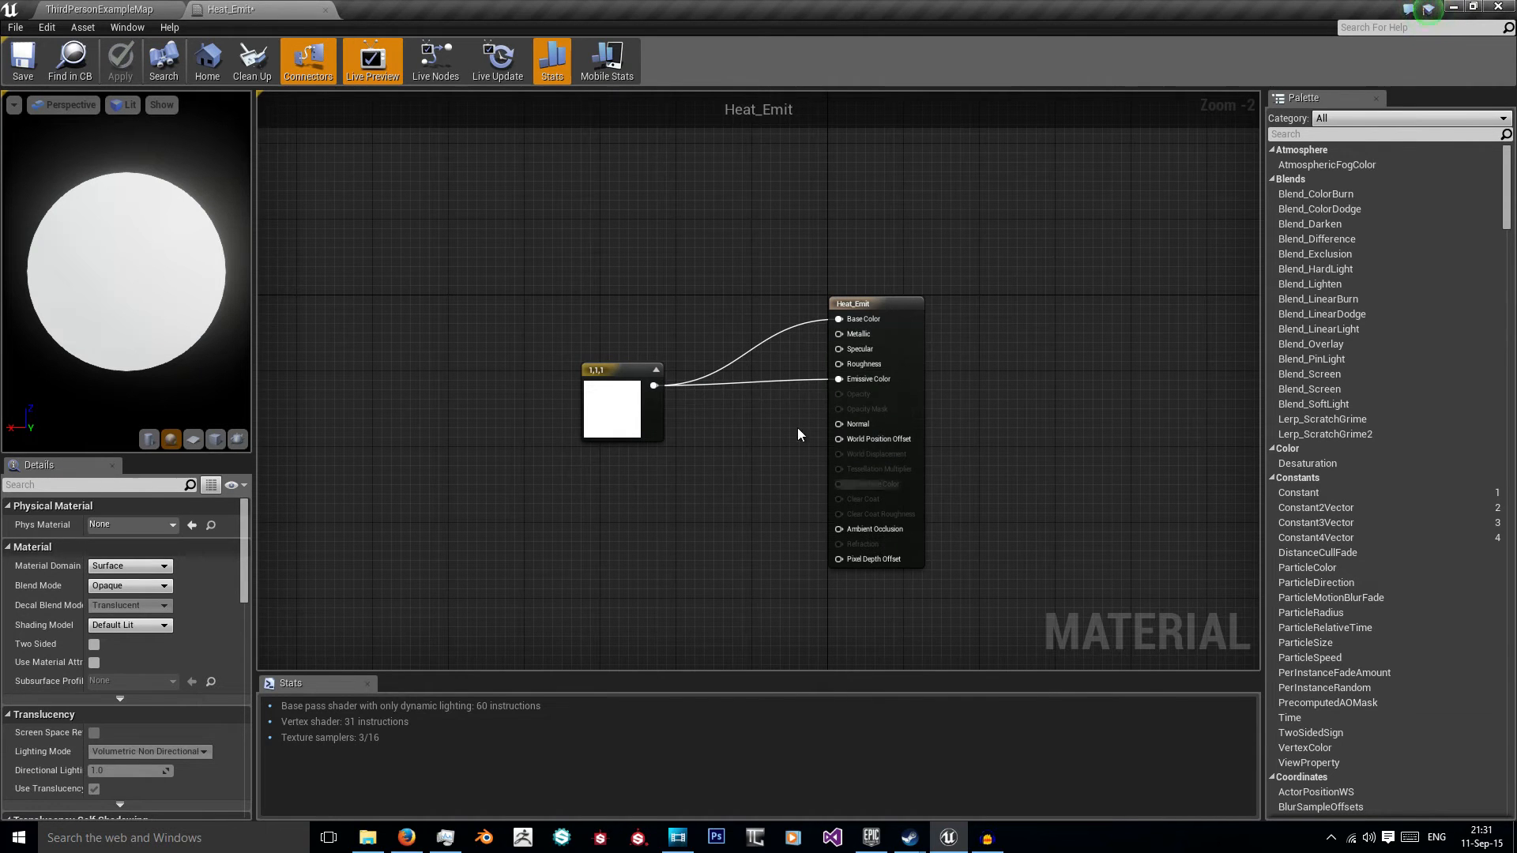
Step: Enable Used with Skeletal Mesh on Heat_Emit, apply it, and return to the level
scroll("down", 3)
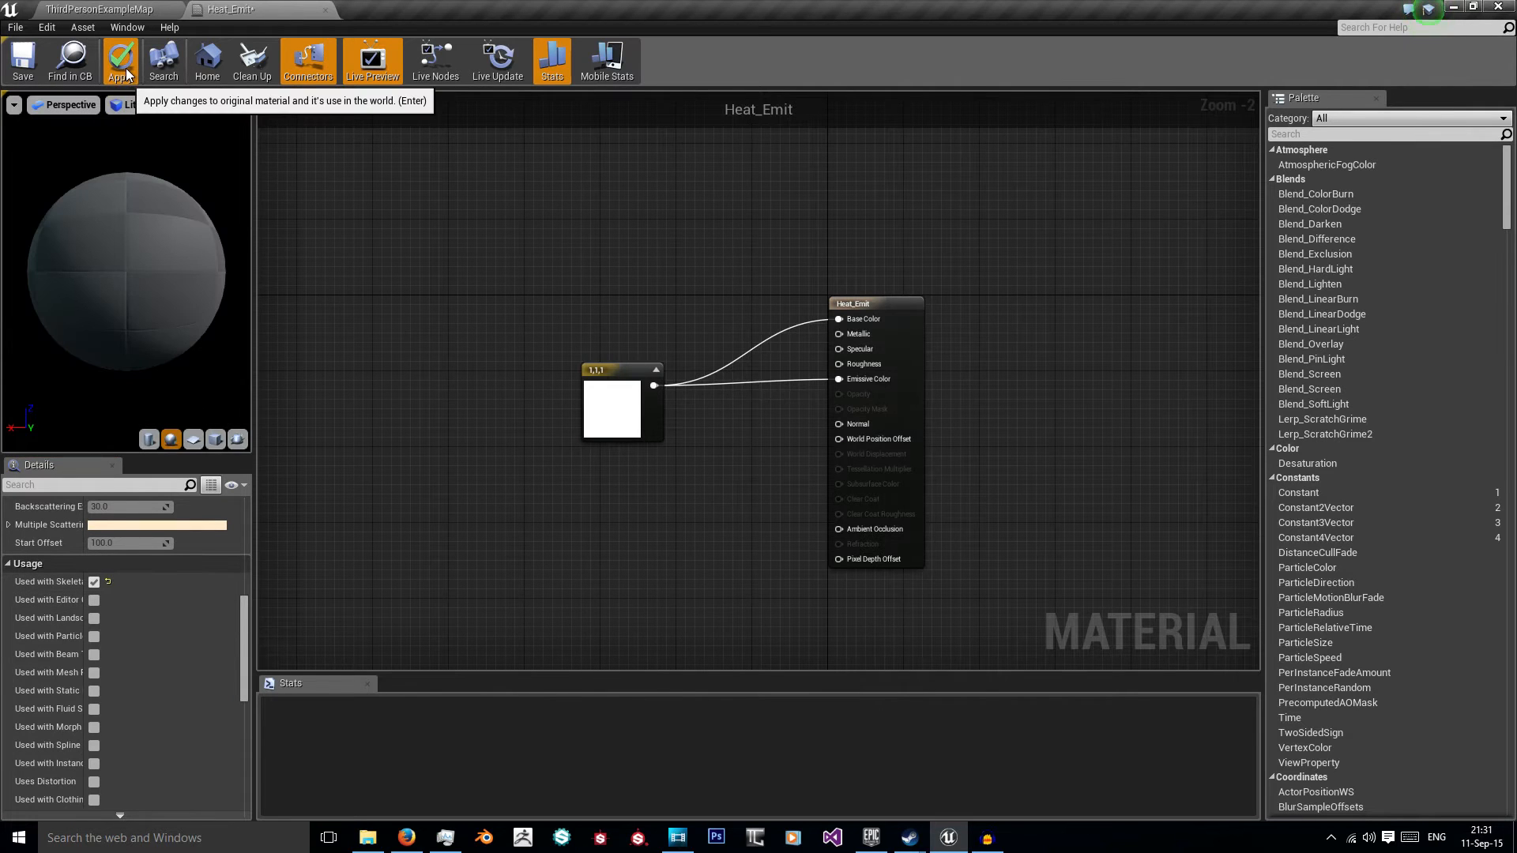
left_click(118, 60)
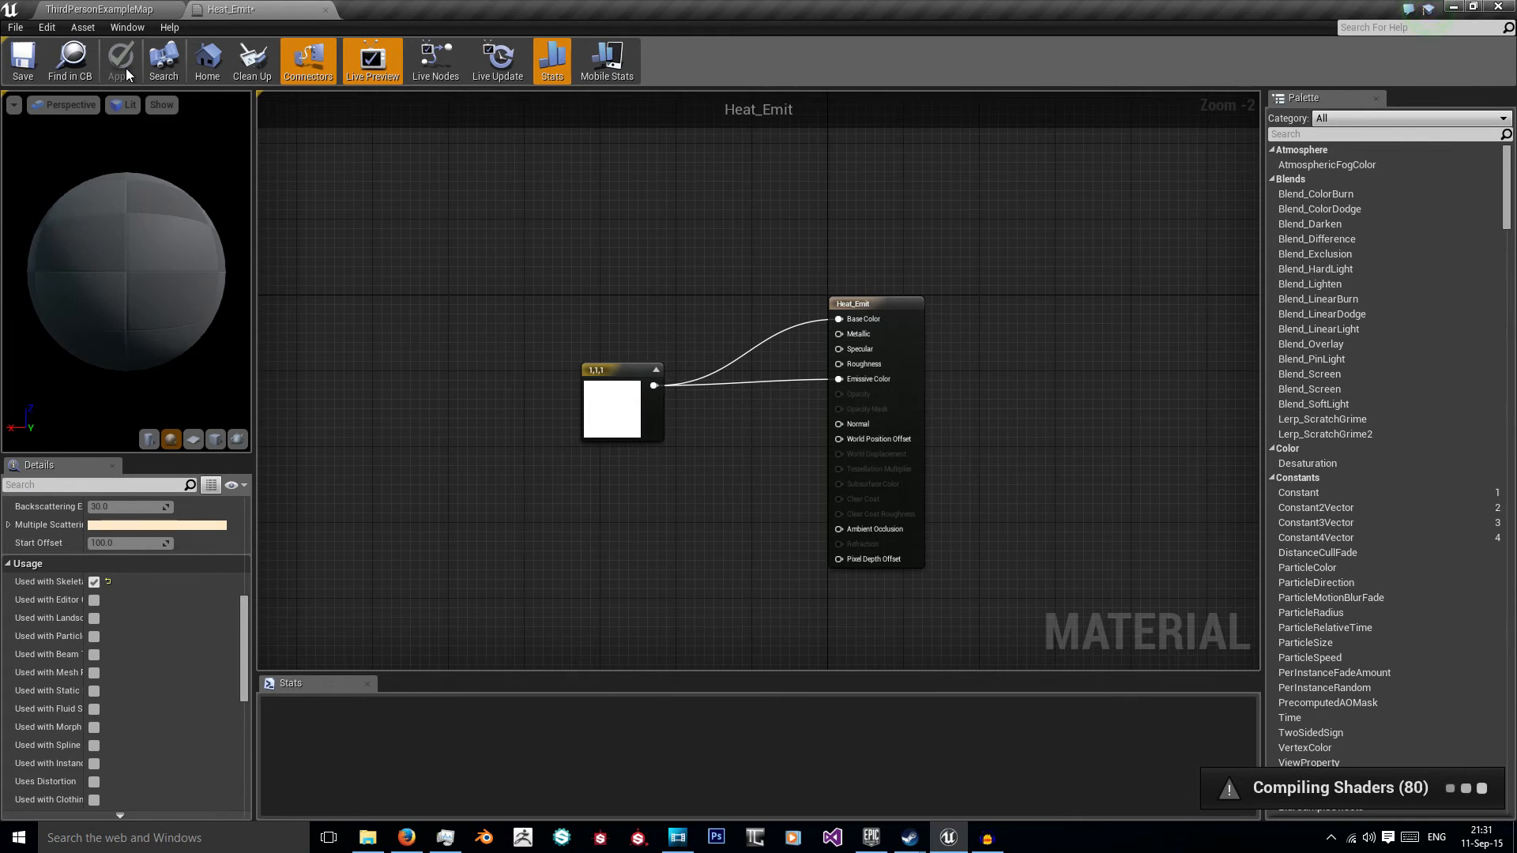
left_click(119, 60)
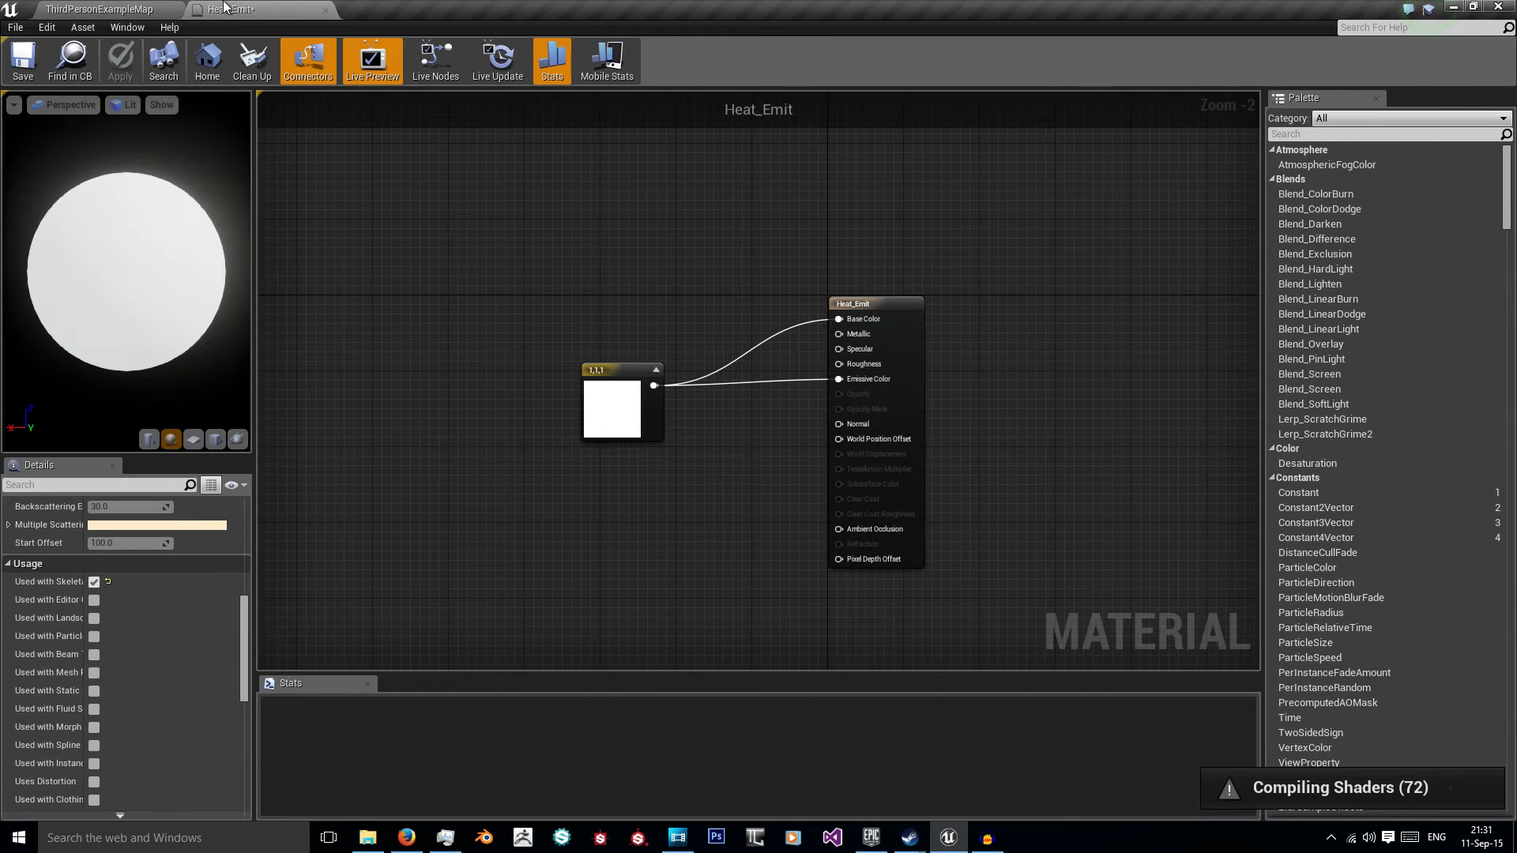
mouse_move(378, 512)
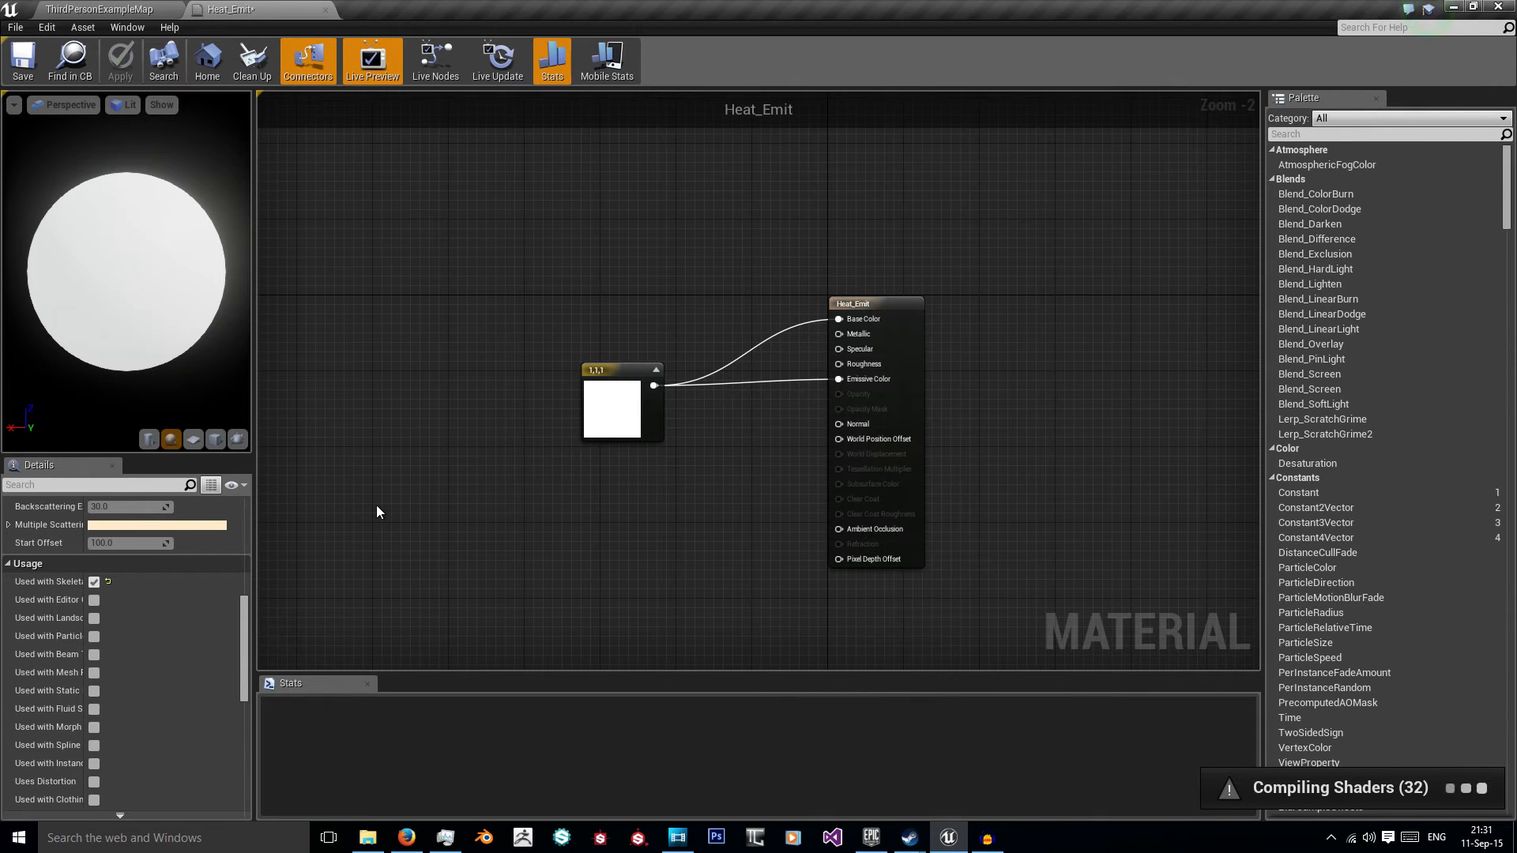
left_click(98, 9)
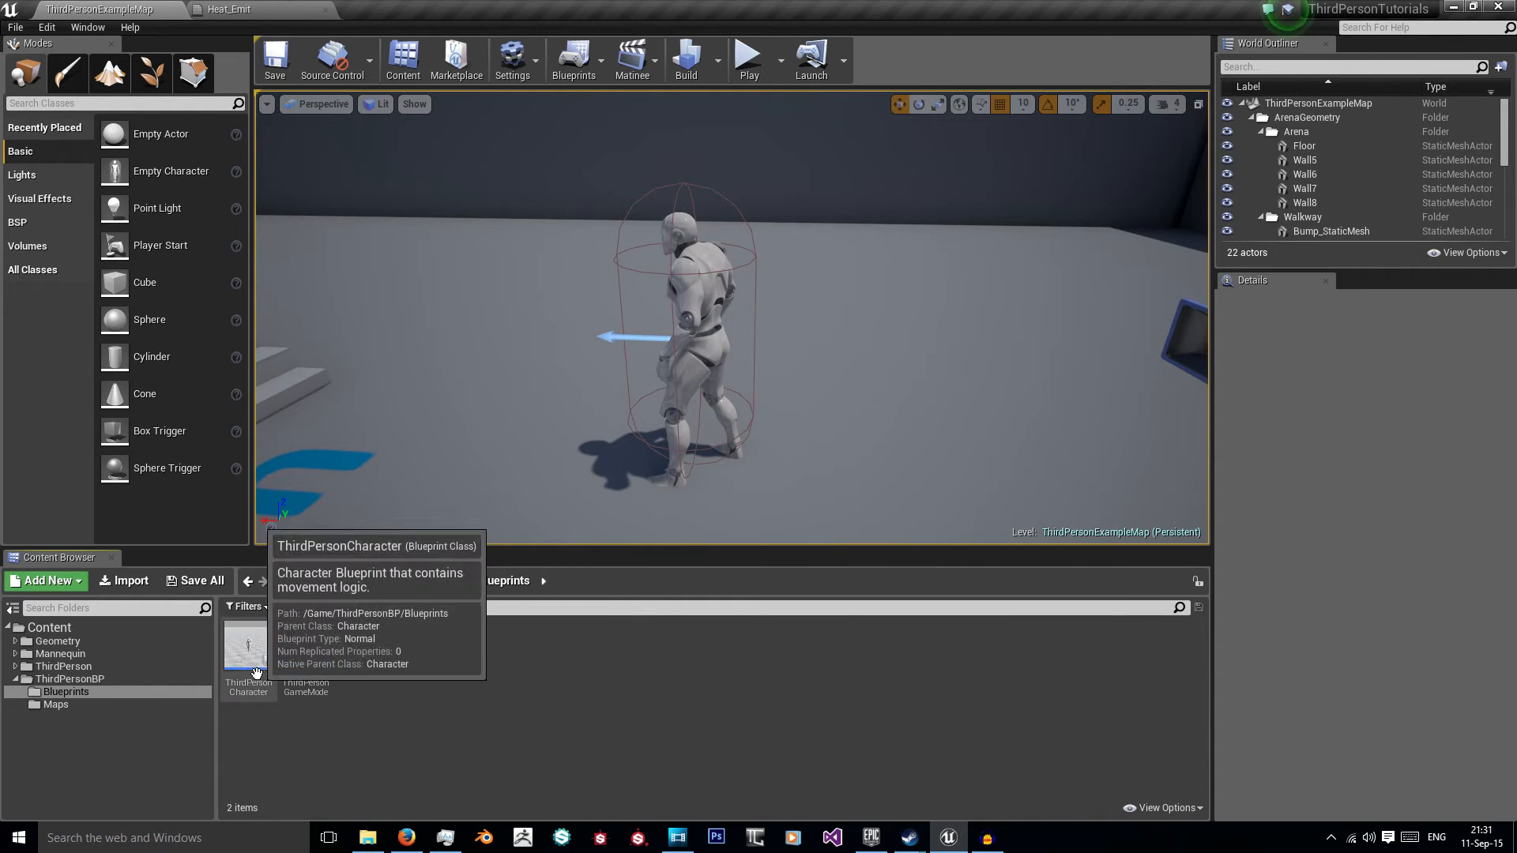
Step: Add an NVPP Post Process Settings variable to ThirdPersonCharacter and compile
double_click(248, 647)
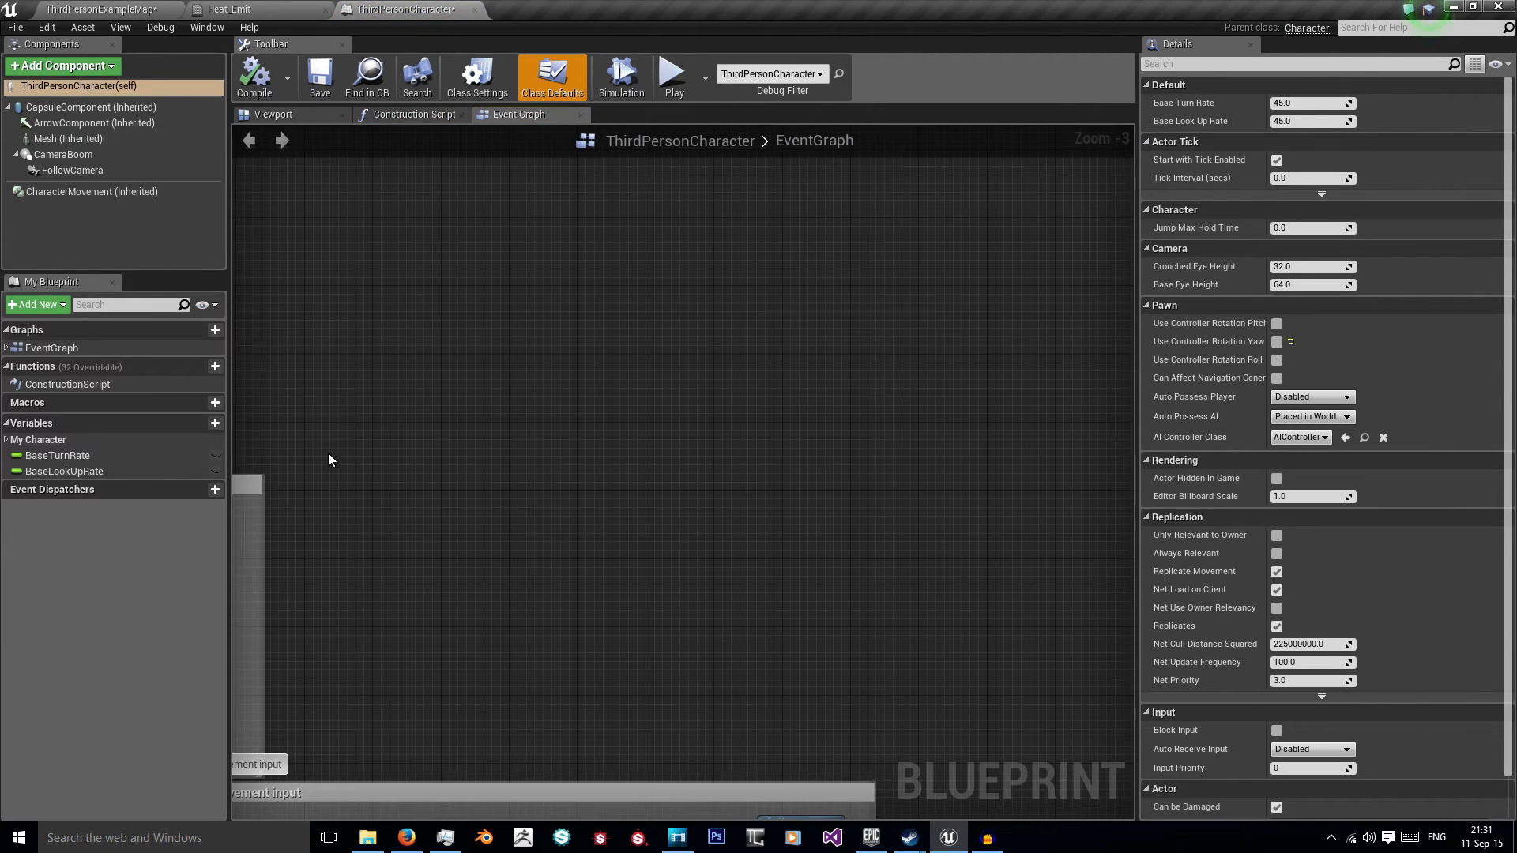
left_click(213, 423)
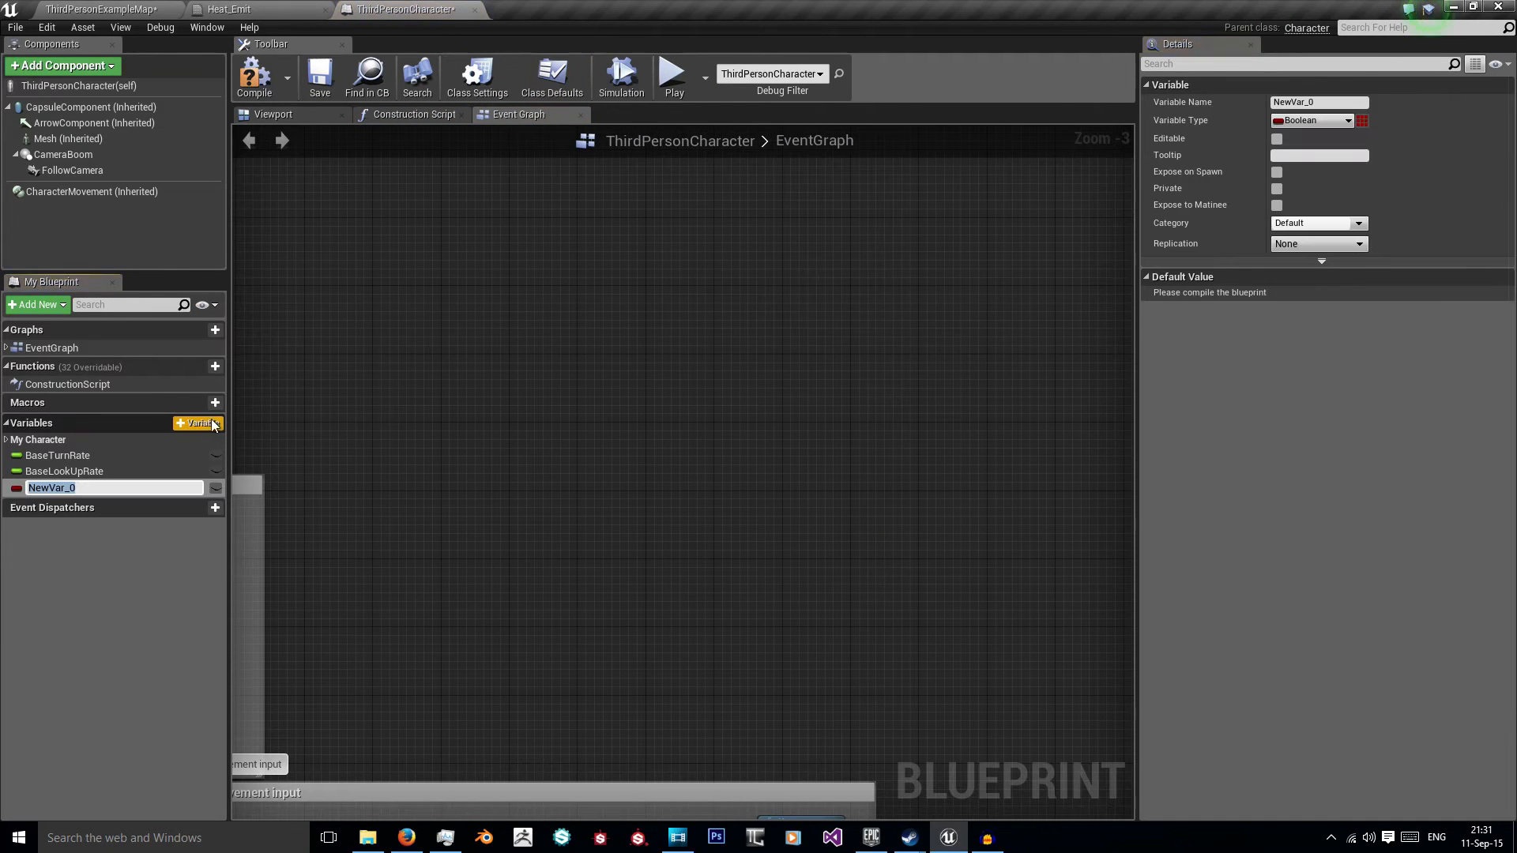
type("NVPP")
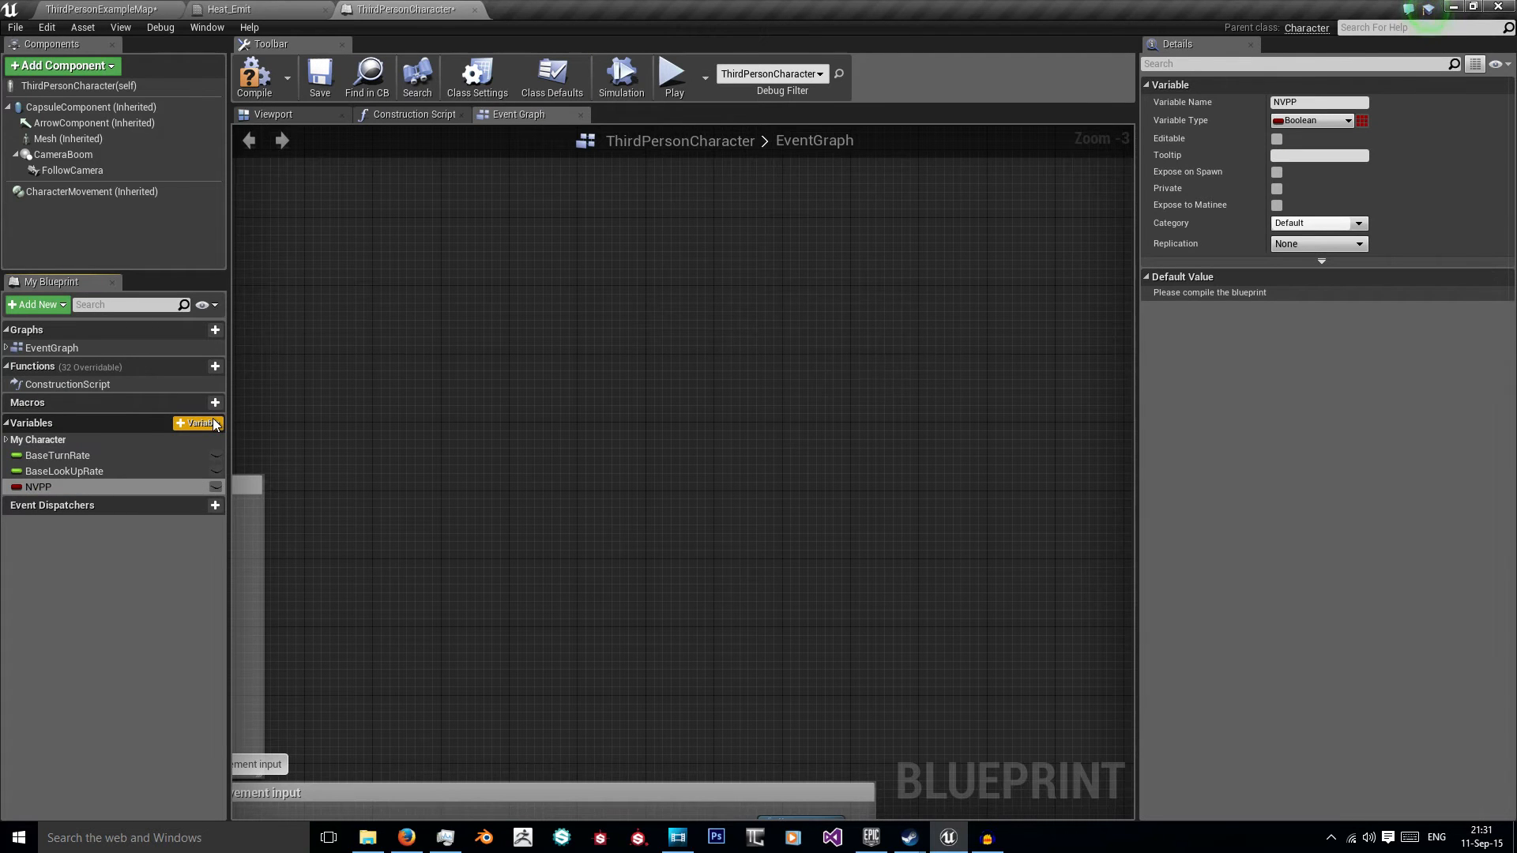
left_click(37, 487)
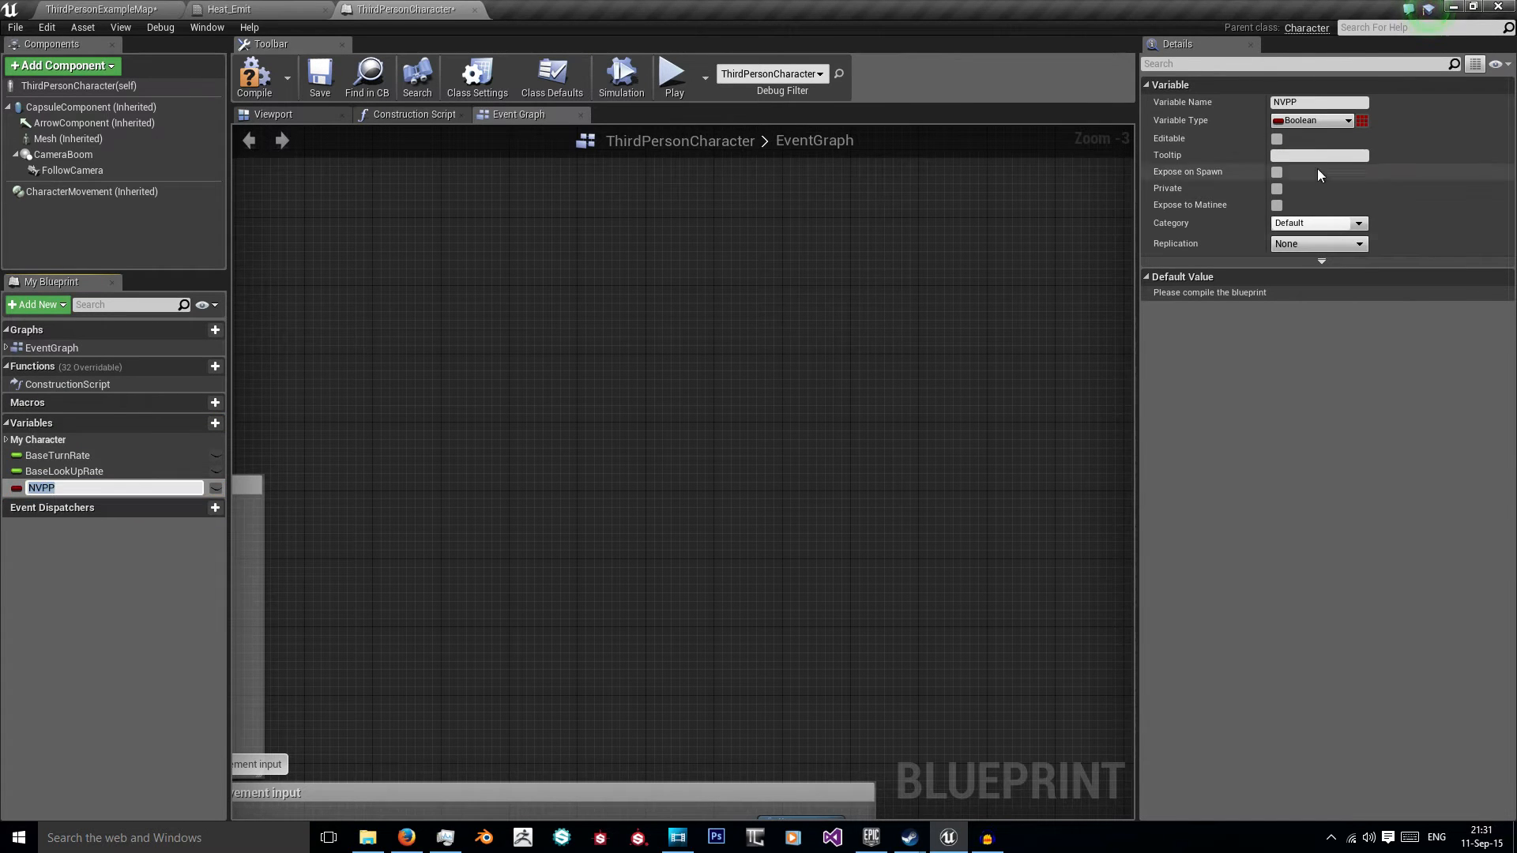
left_click(1344, 120)
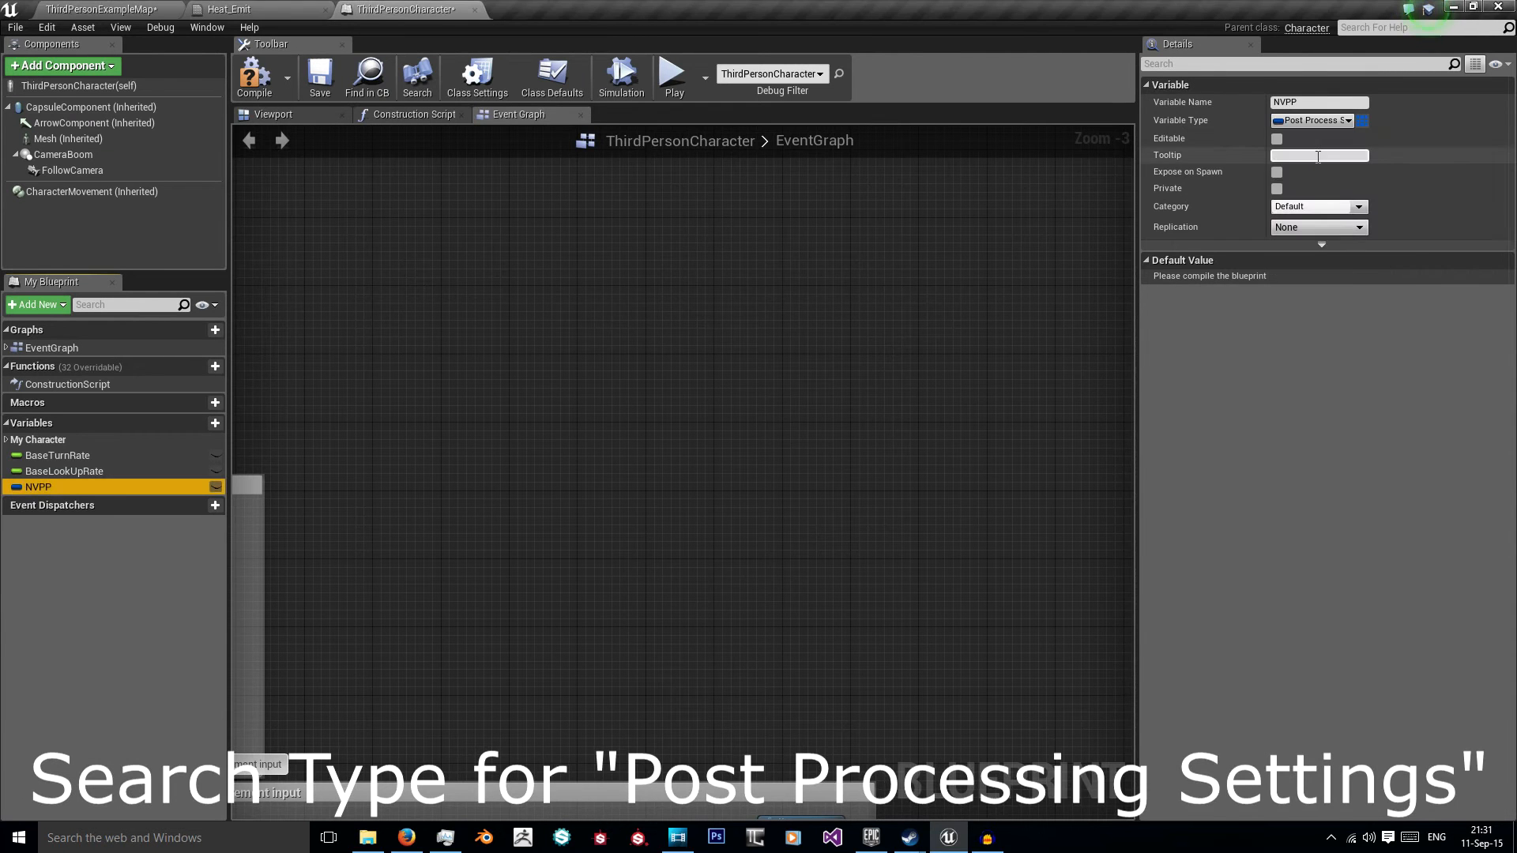
left_click(252, 75)
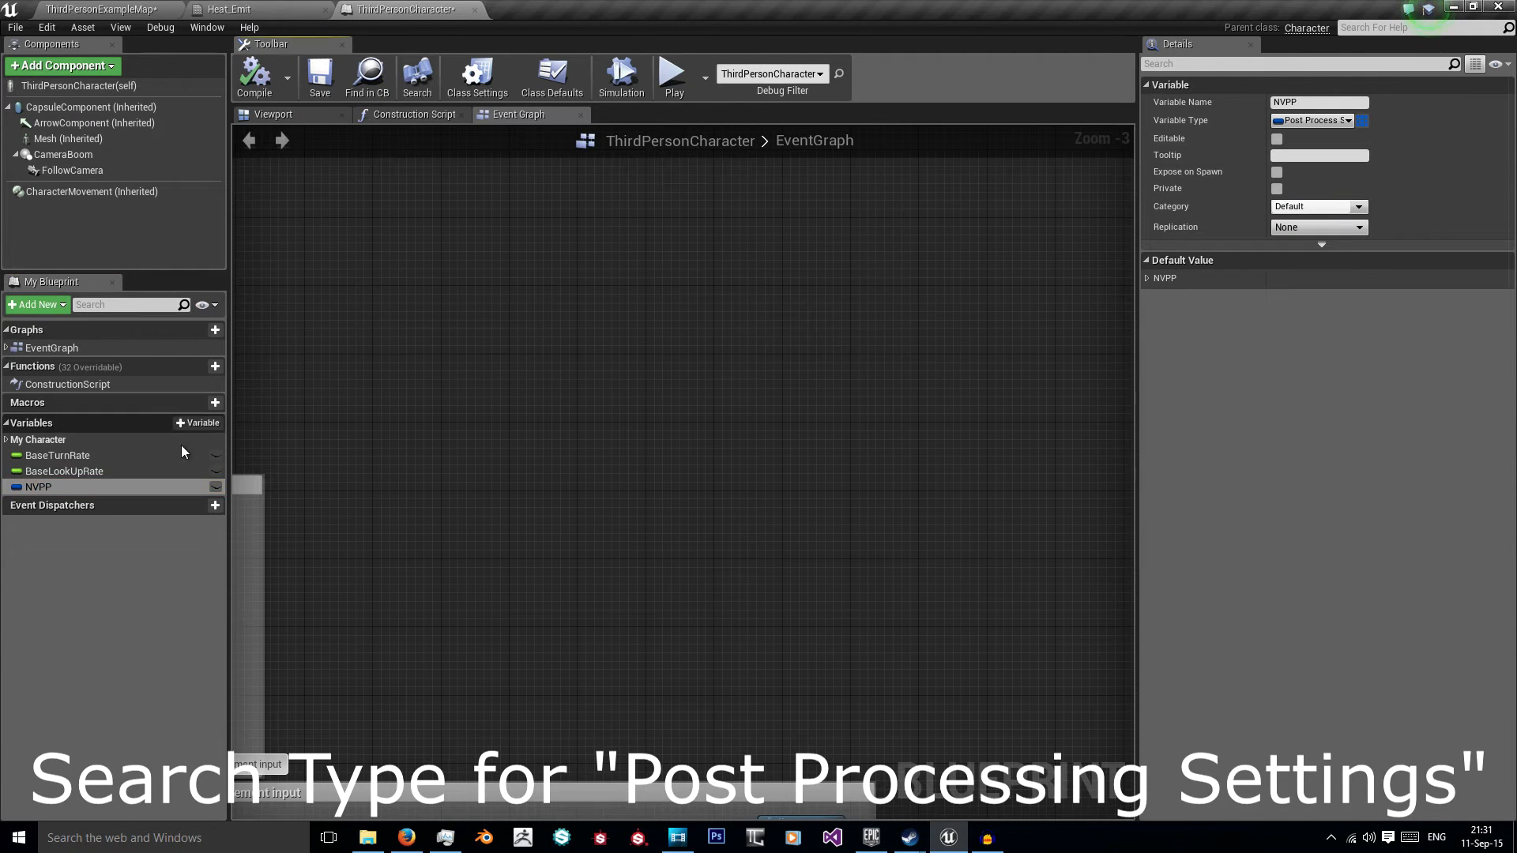
Step: Add a second variable named NRMPP and compile the blueprint
left_click(198, 423)
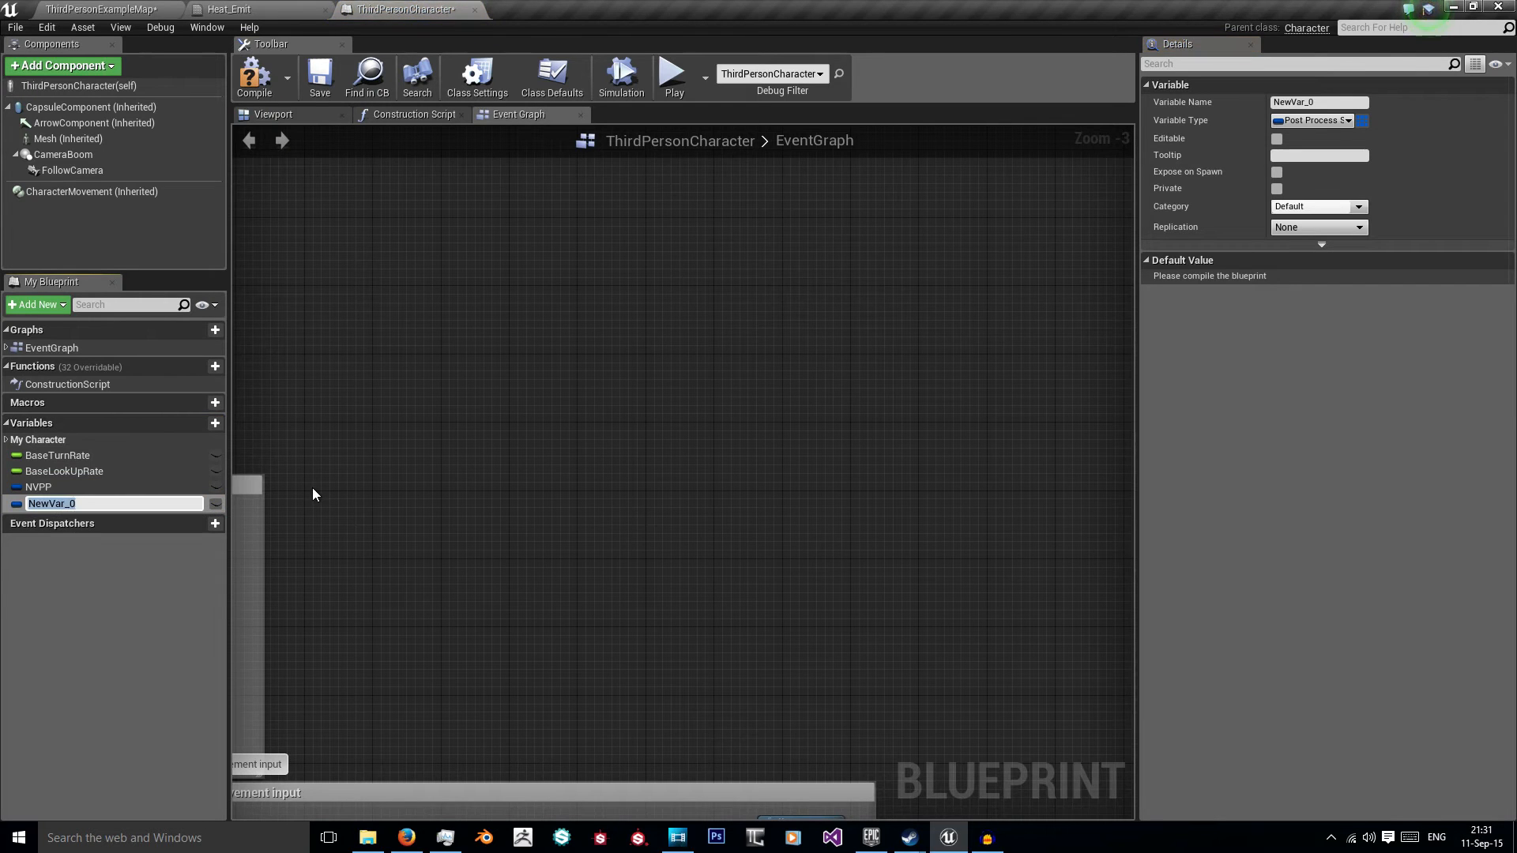
type("NRMPP")
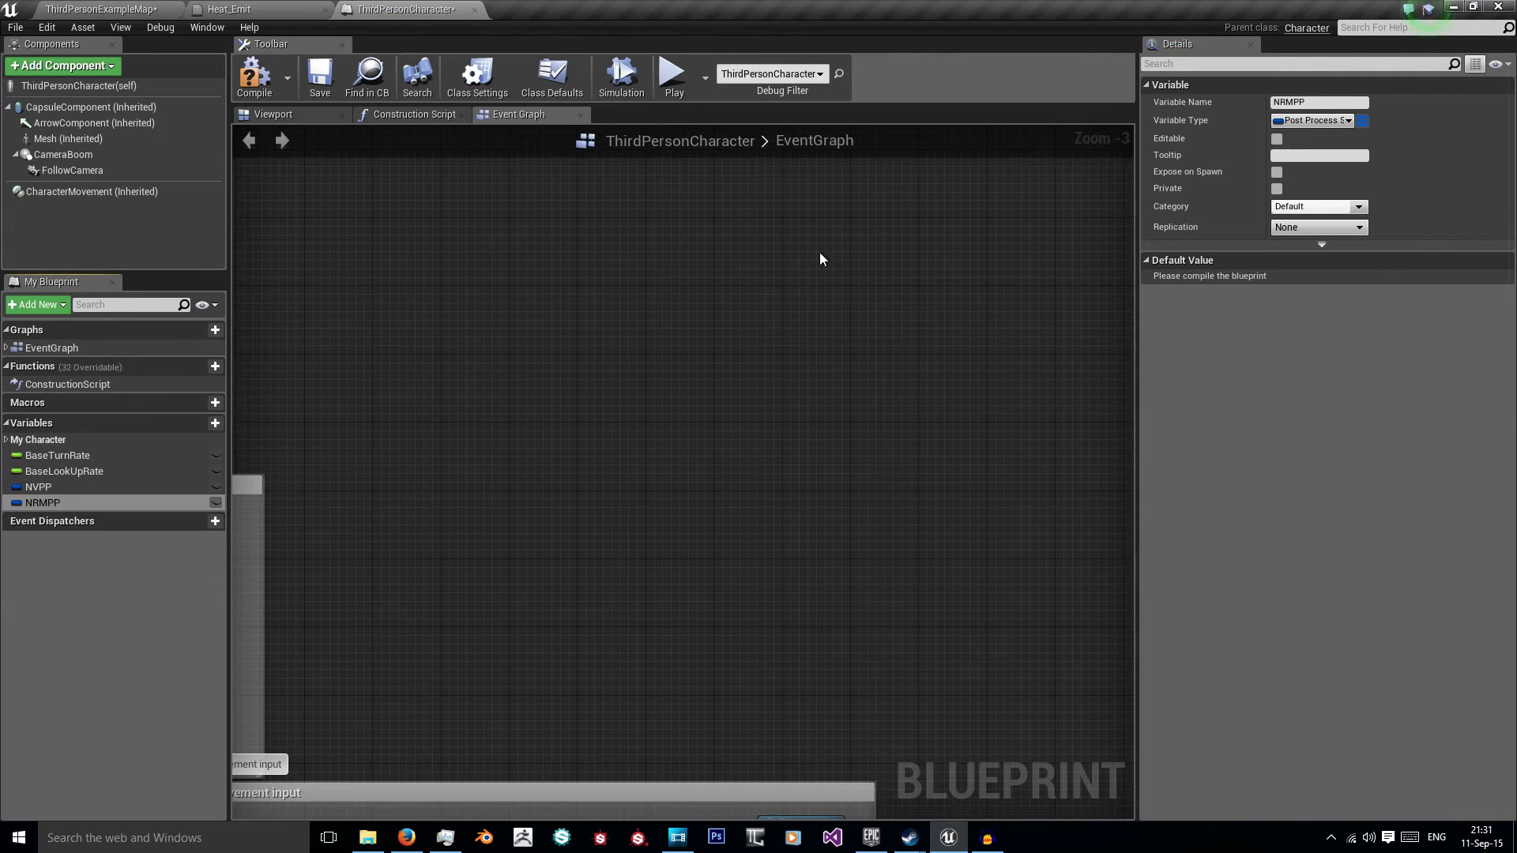
left_click(253, 77)
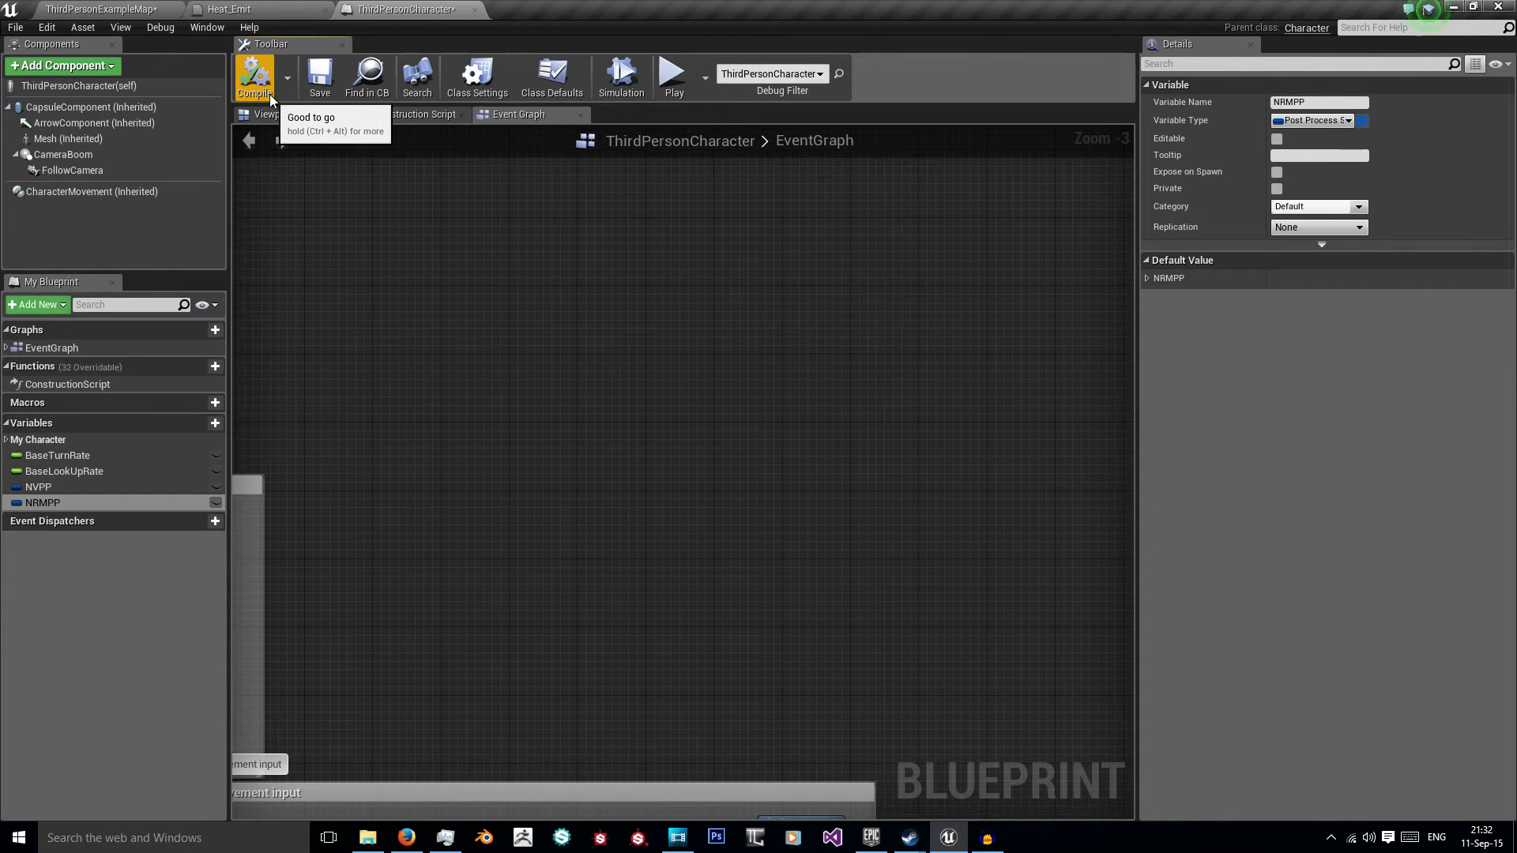
left_click(38, 487)
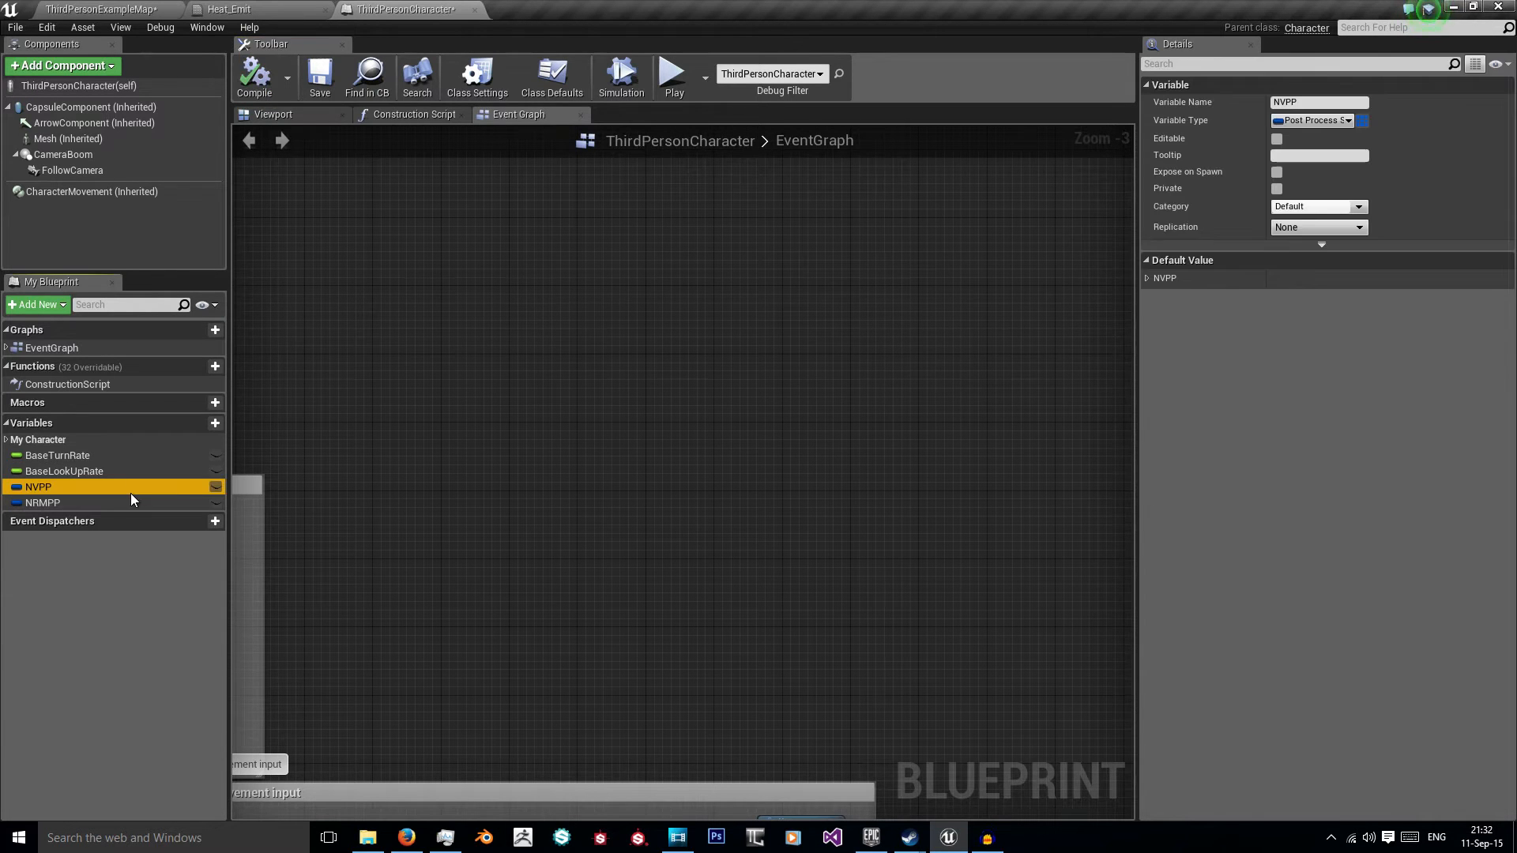
mouse_move(254, 77)
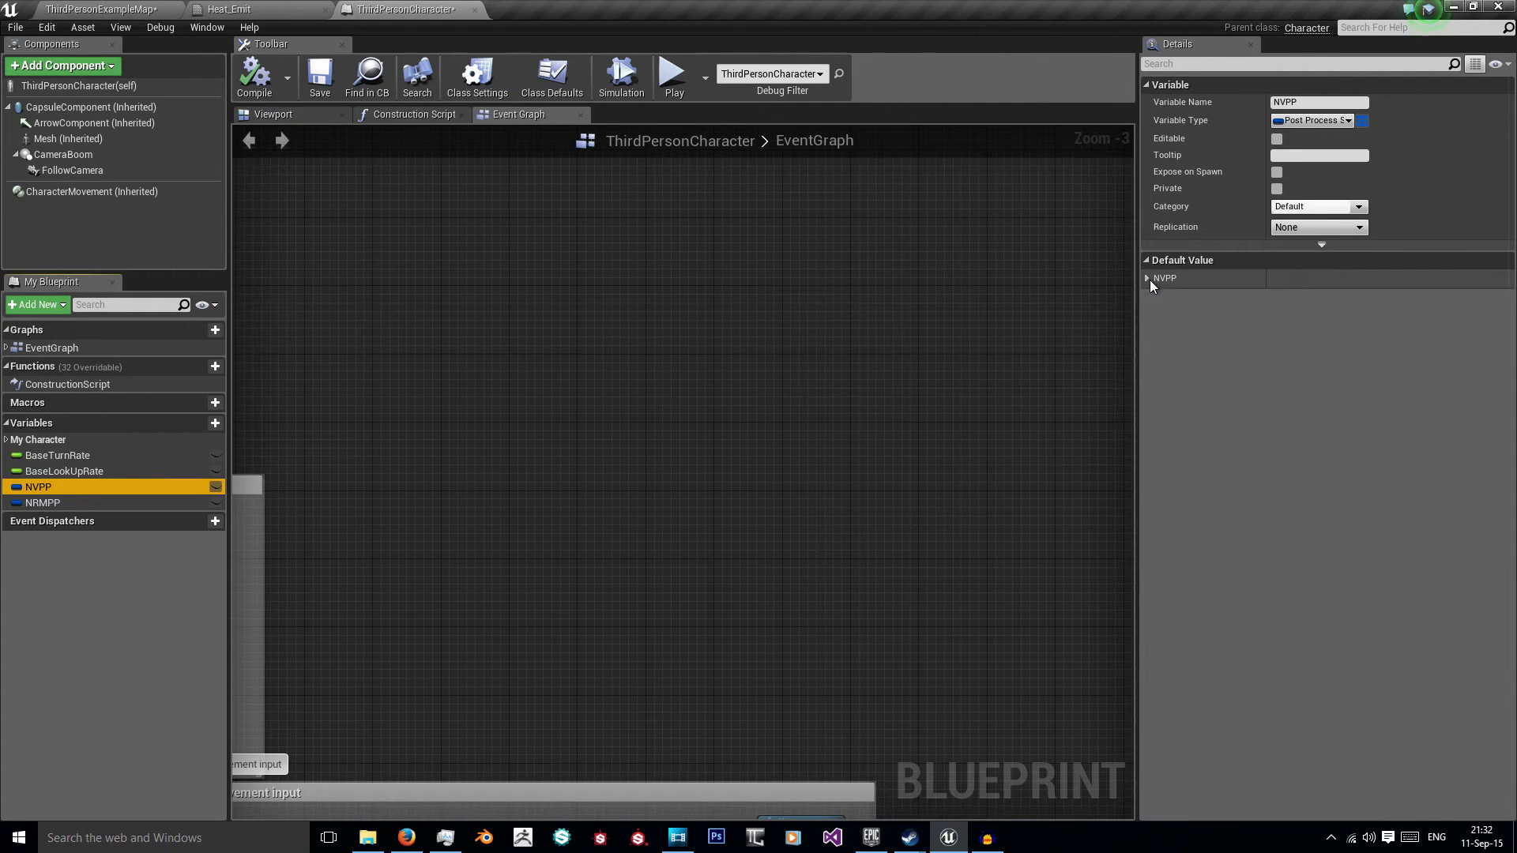
Step: Give NVPP's default Scene Color a green tint override and enable grain intensity
left_click(1147, 278)
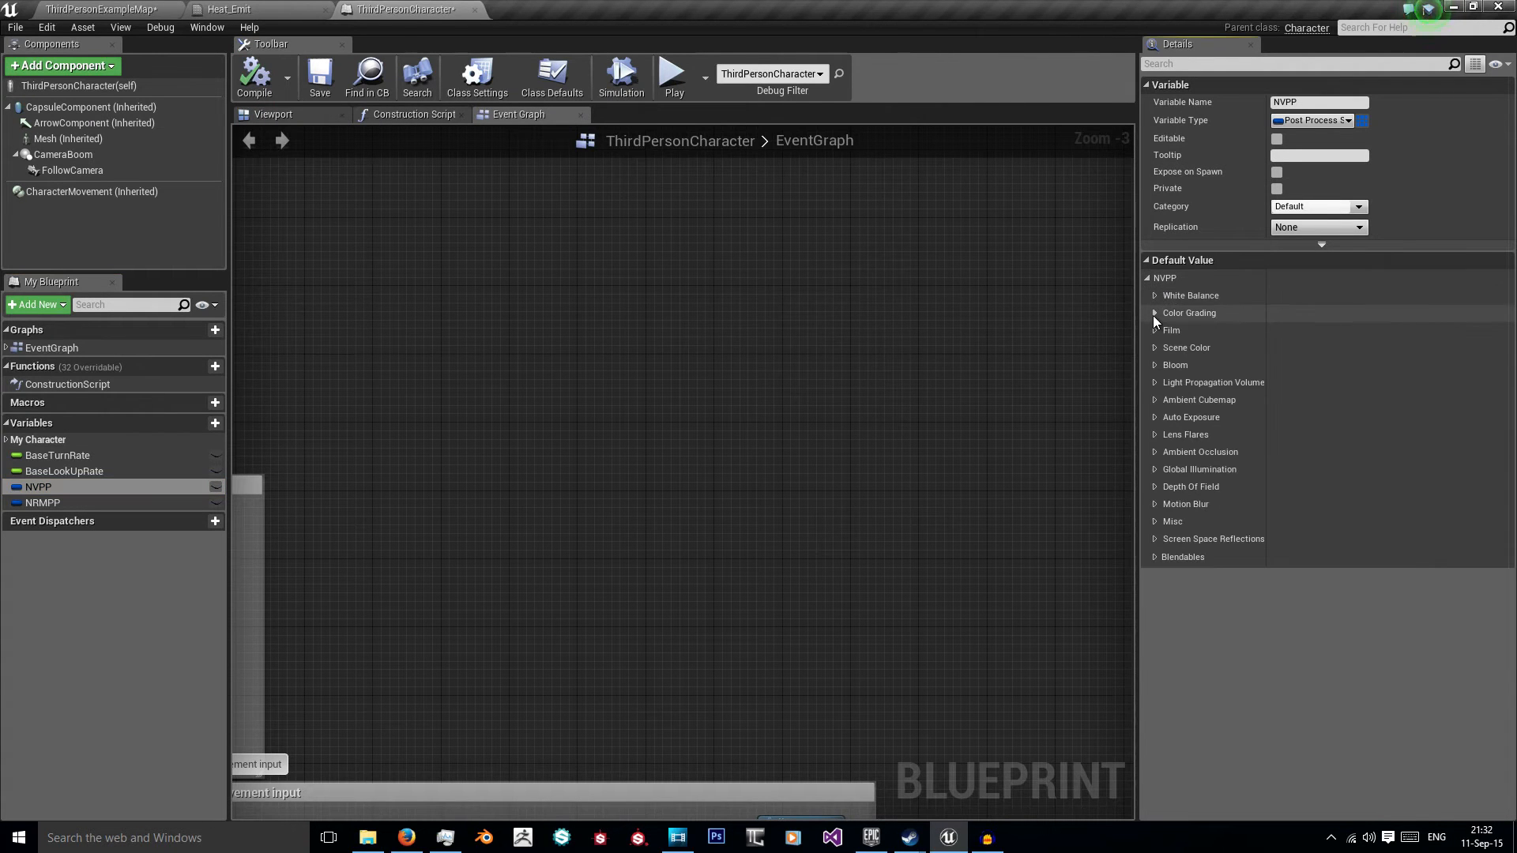
left_click(1153, 347)
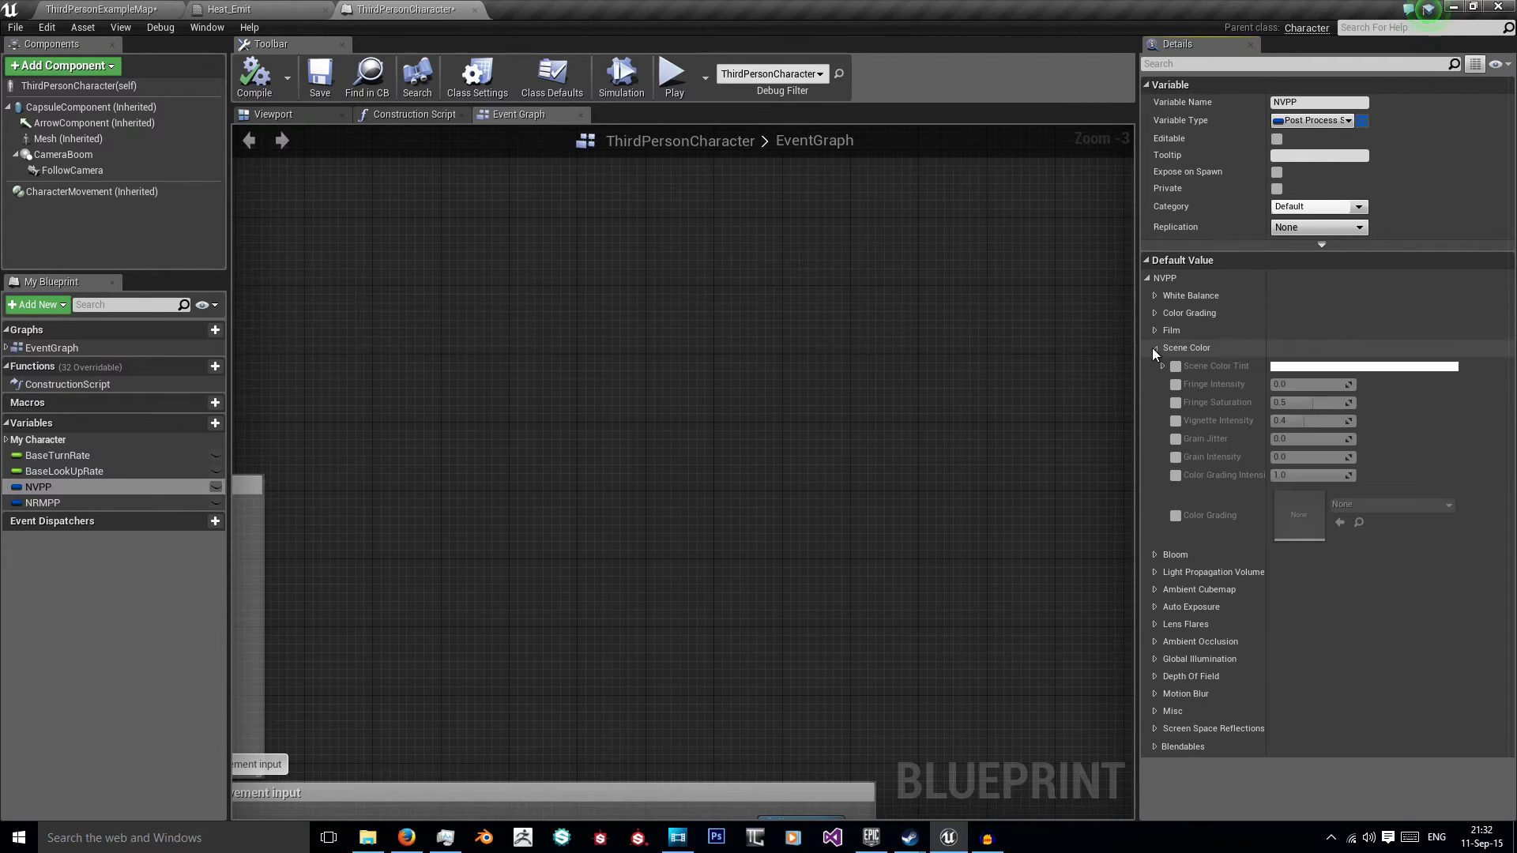
left_click(1175, 365)
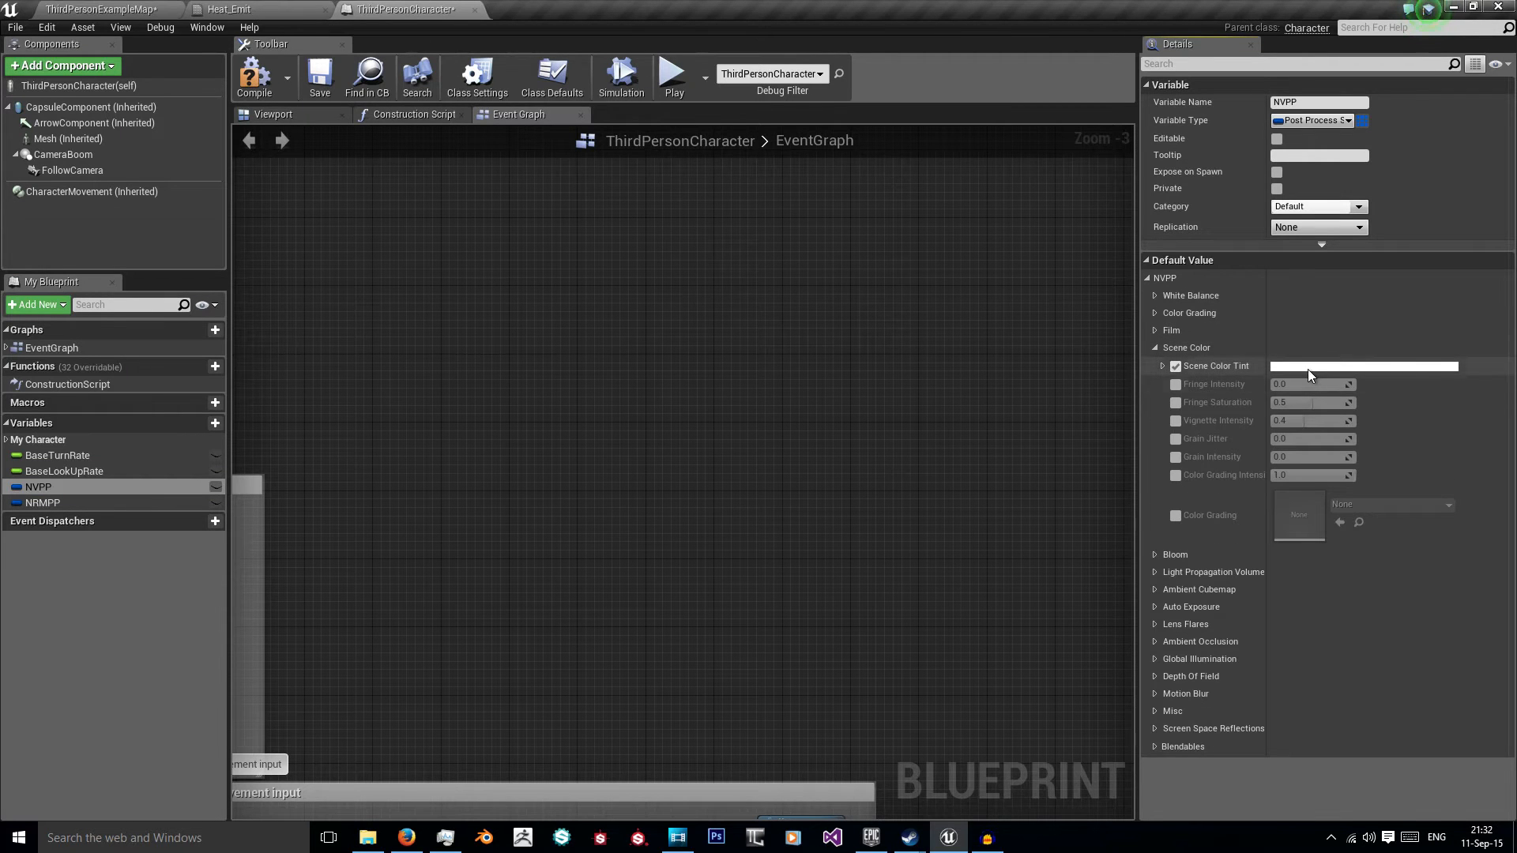
left_click(1364, 365)
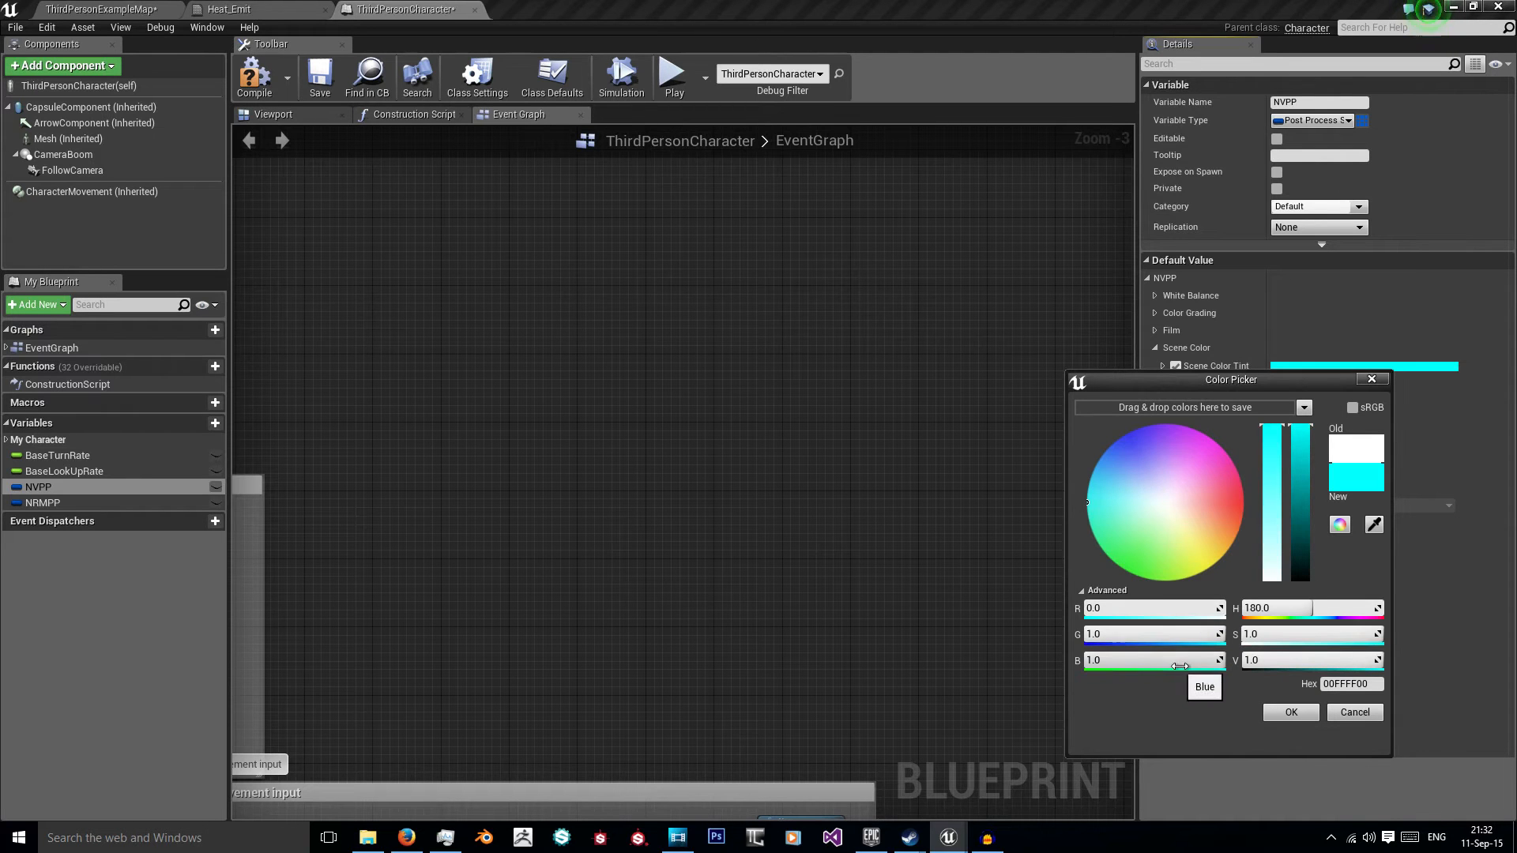
left_click(1289, 713)
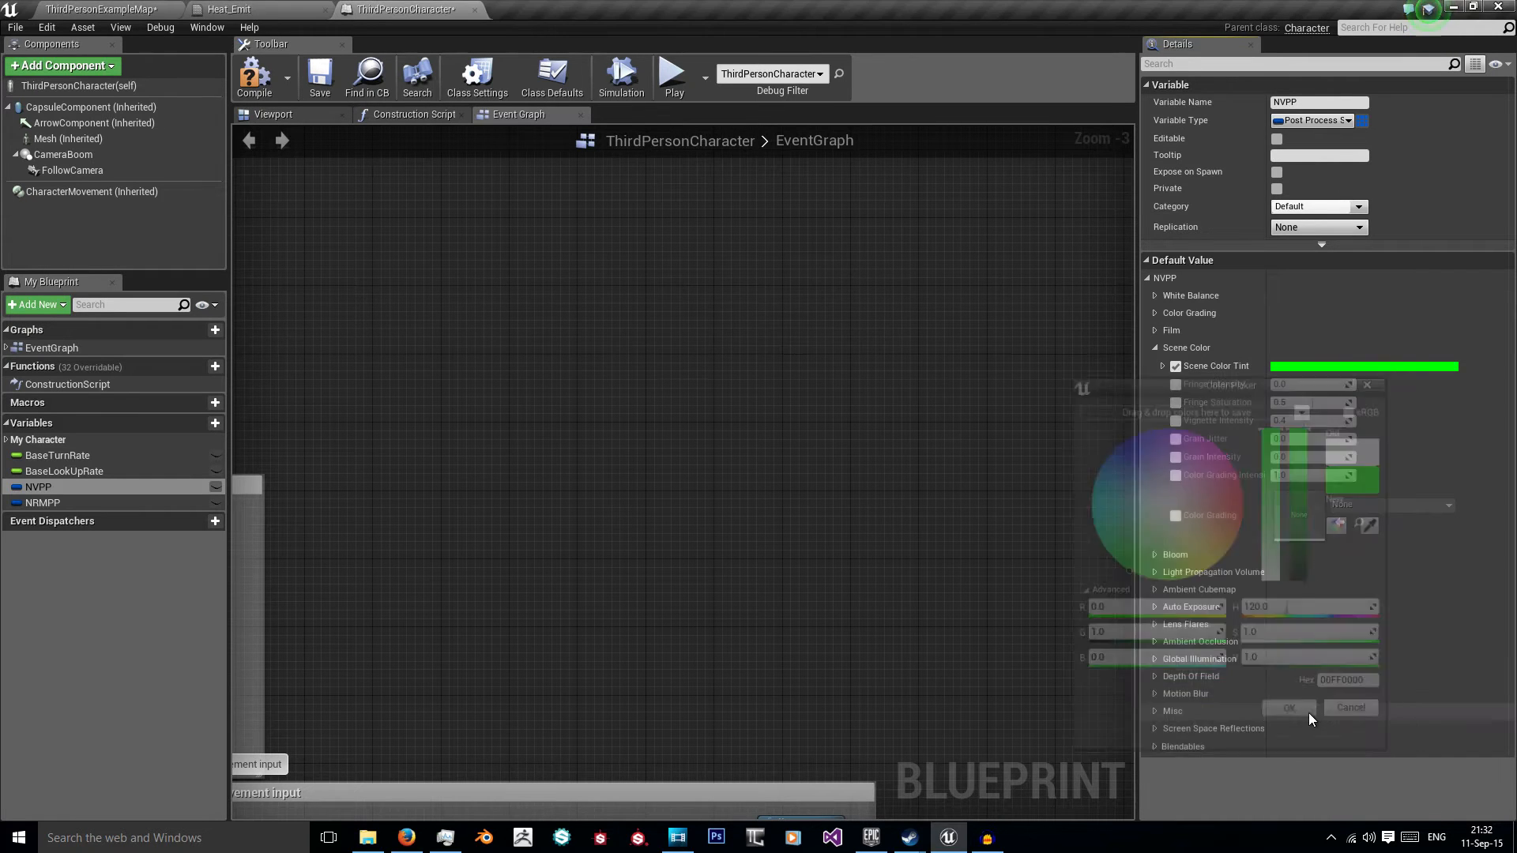
left_click(1288, 708)
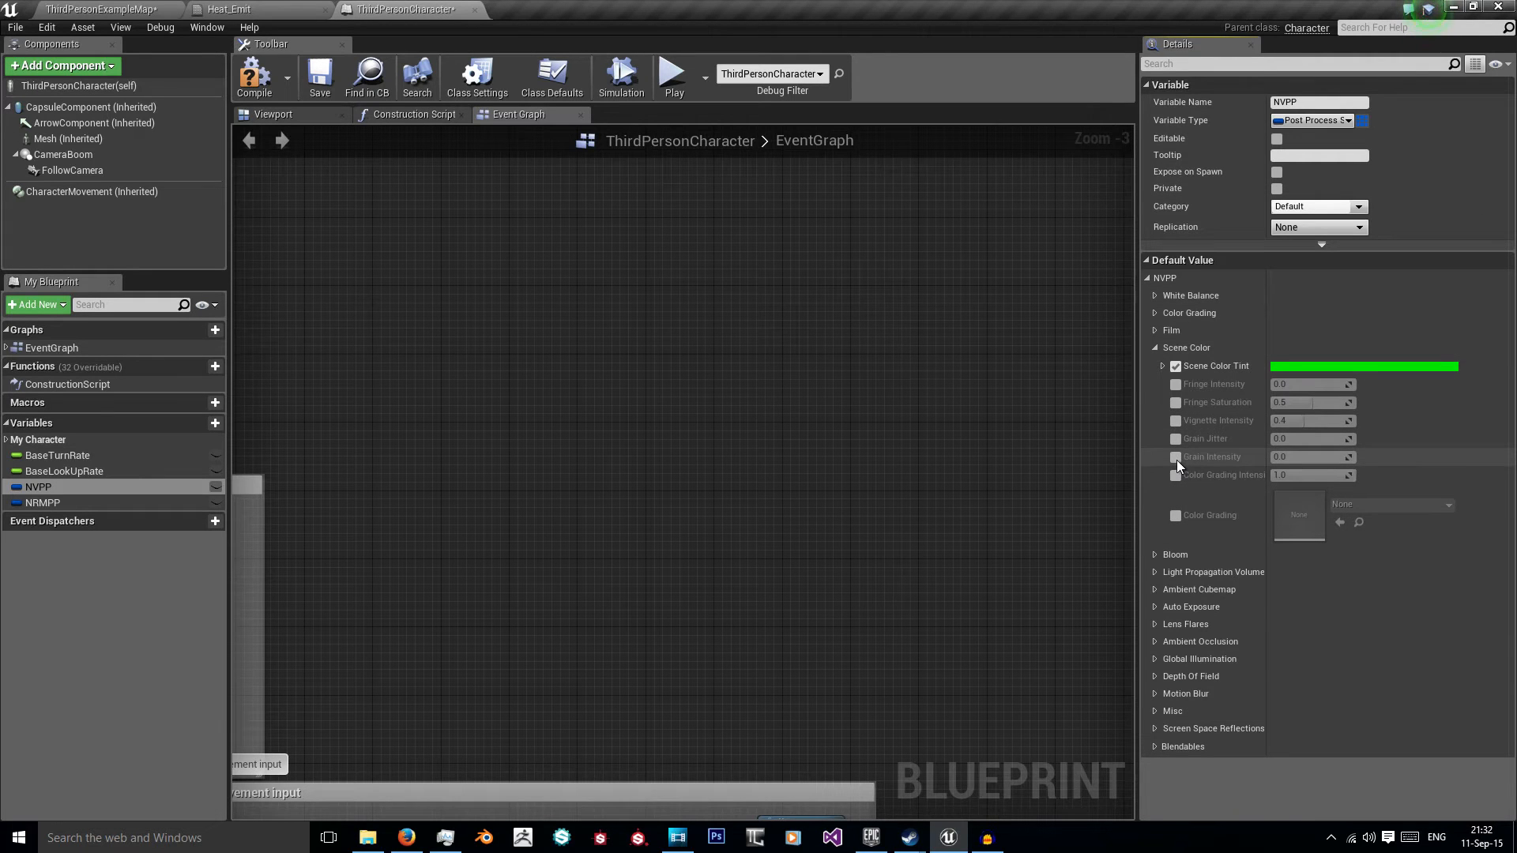
left_click(1175, 457)
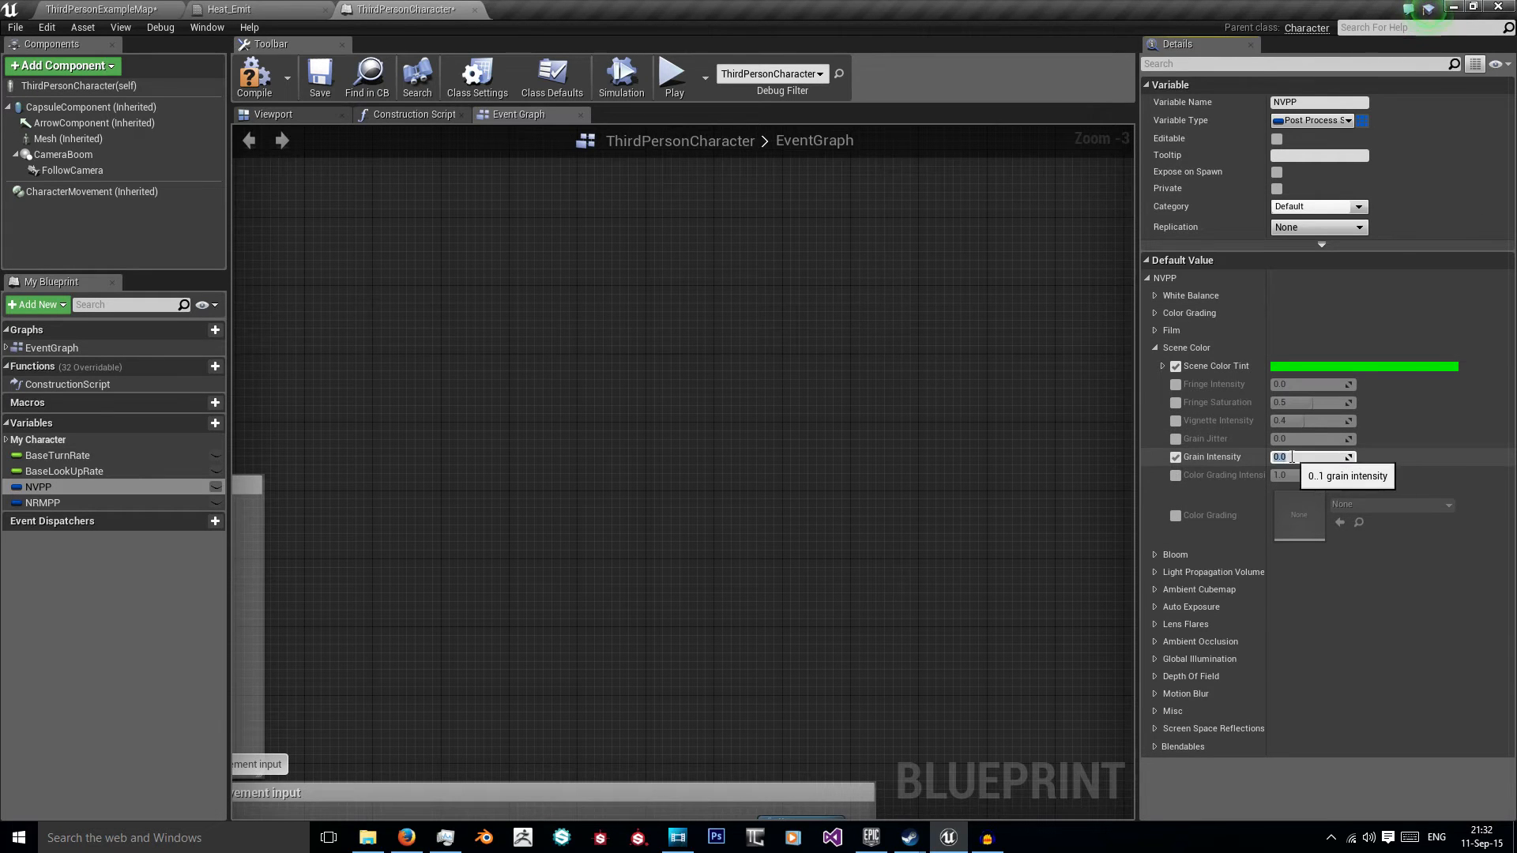
left_click(1153, 348)
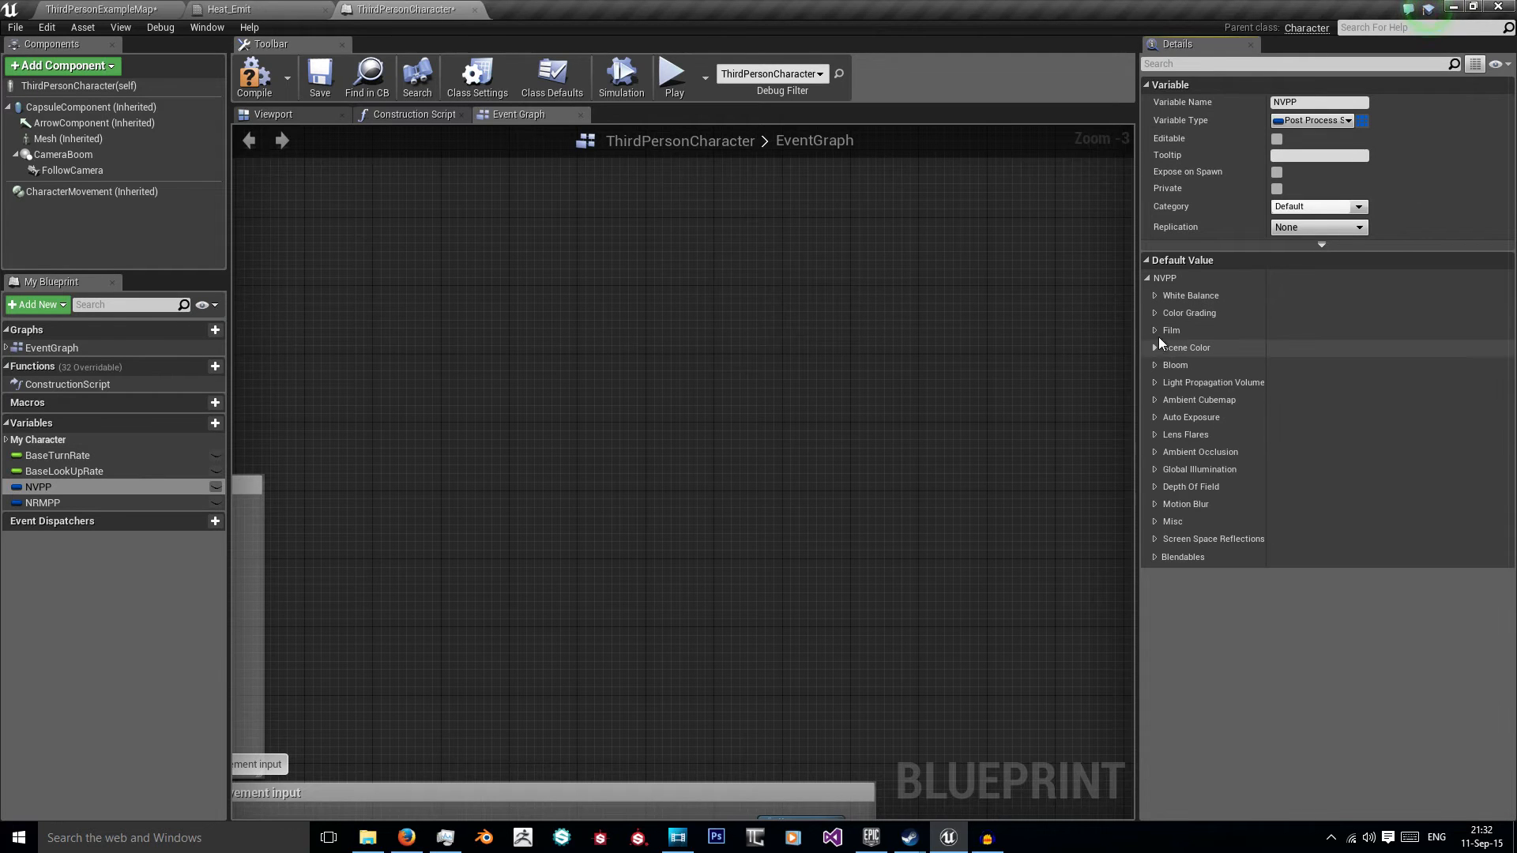
mouse_move(1183, 435)
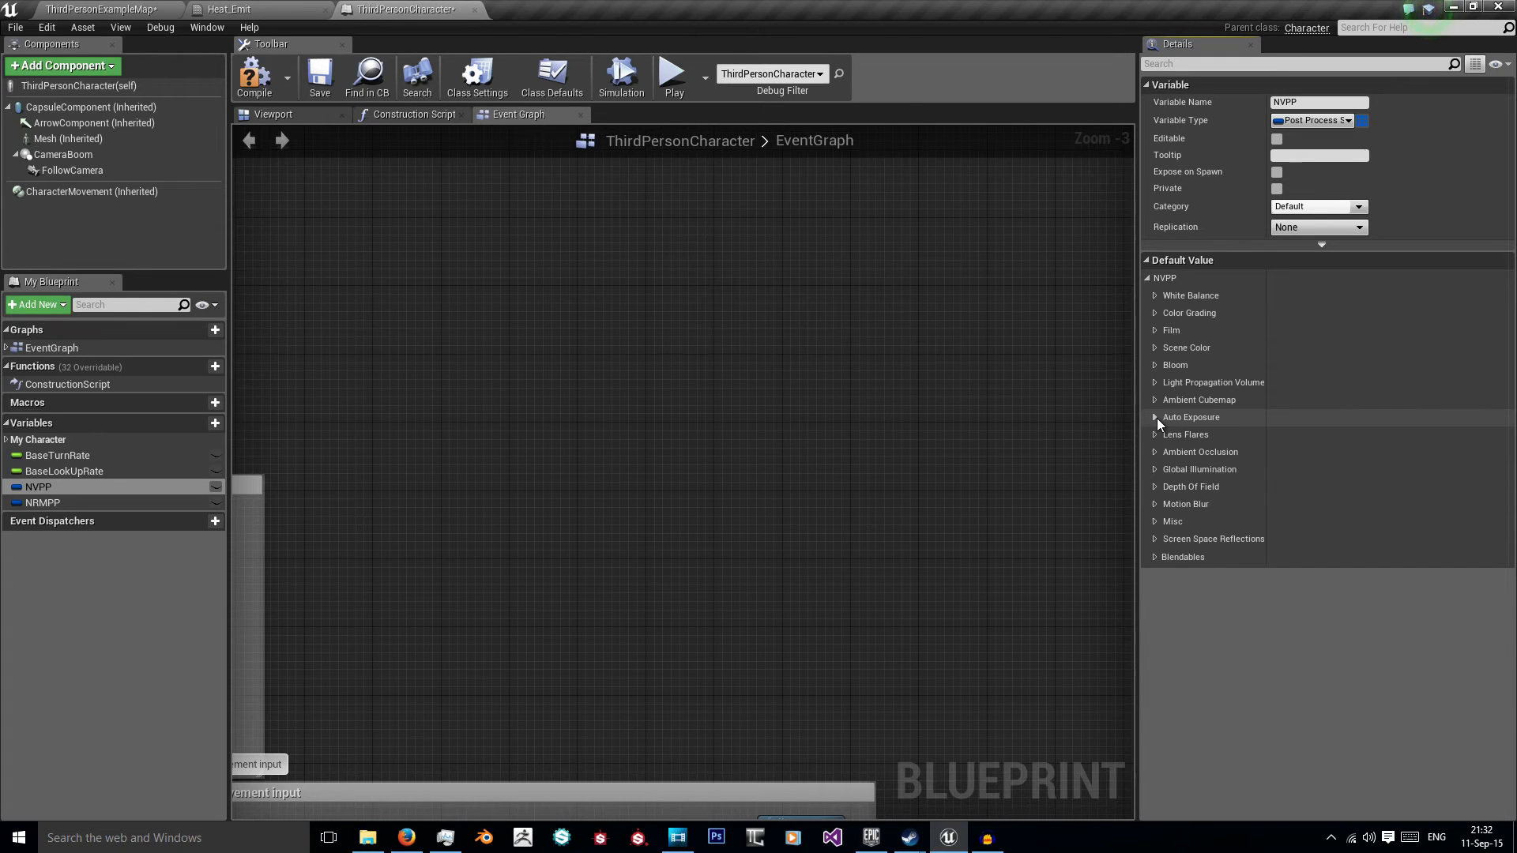
Step: Enable the Exposure Bias override under NVPP's Auto Exposure settings
left_click(1155, 417)
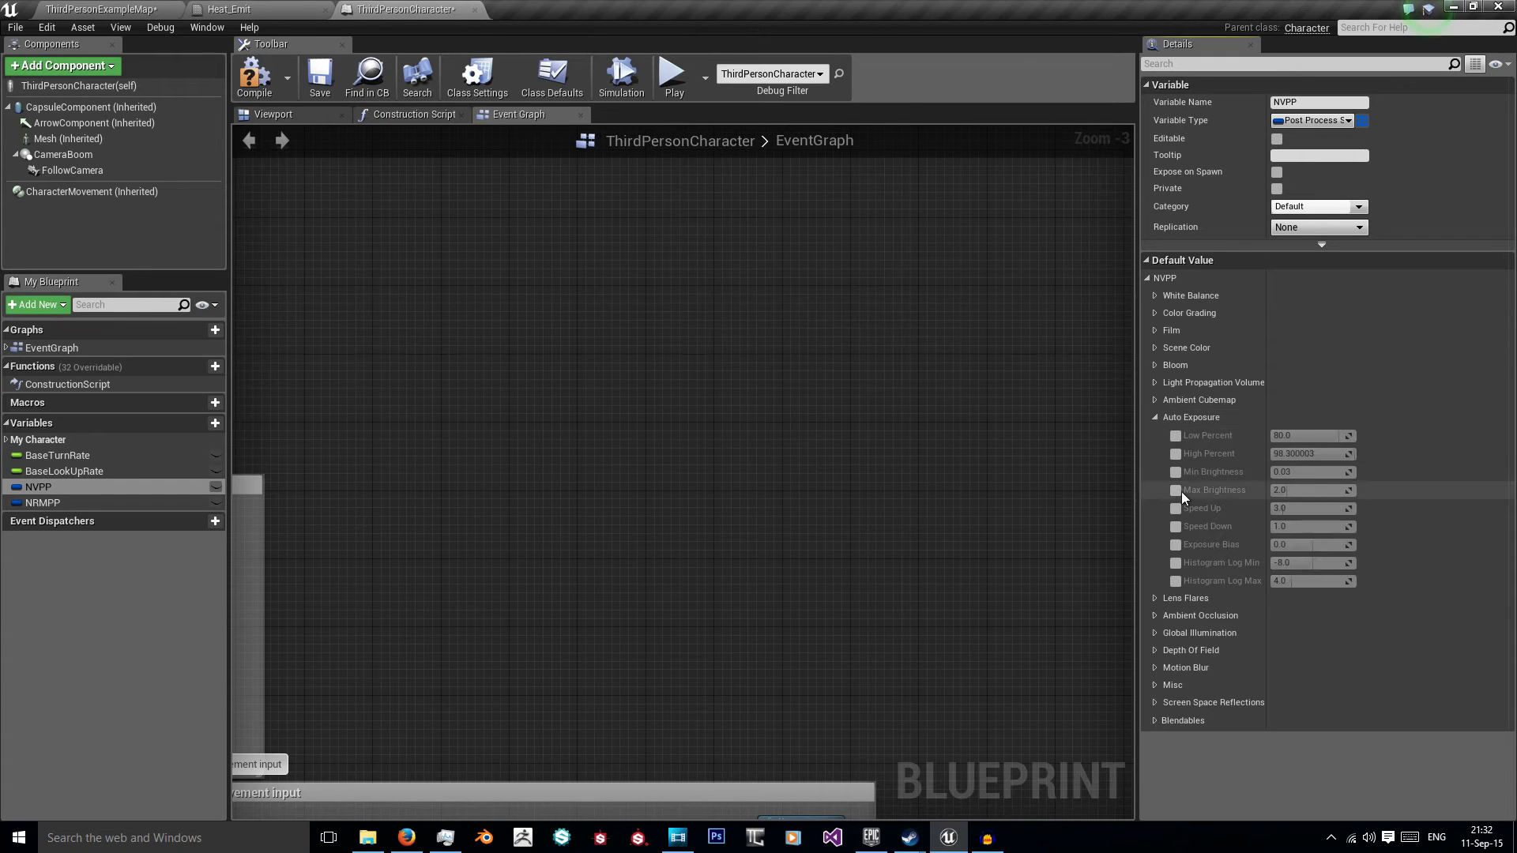
left_click(1175, 545)
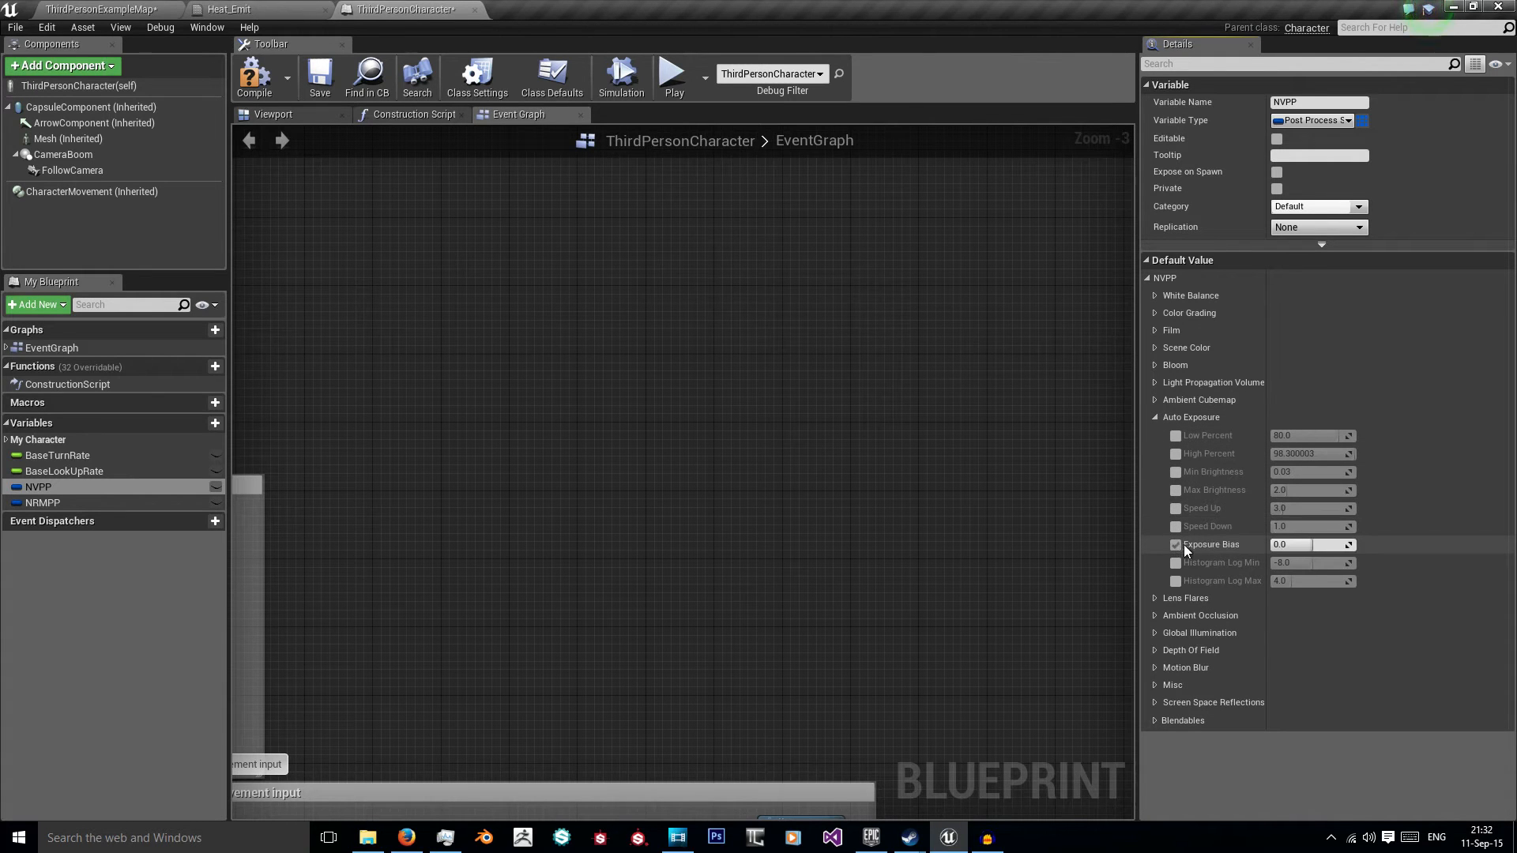
mouse_move(1212, 544)
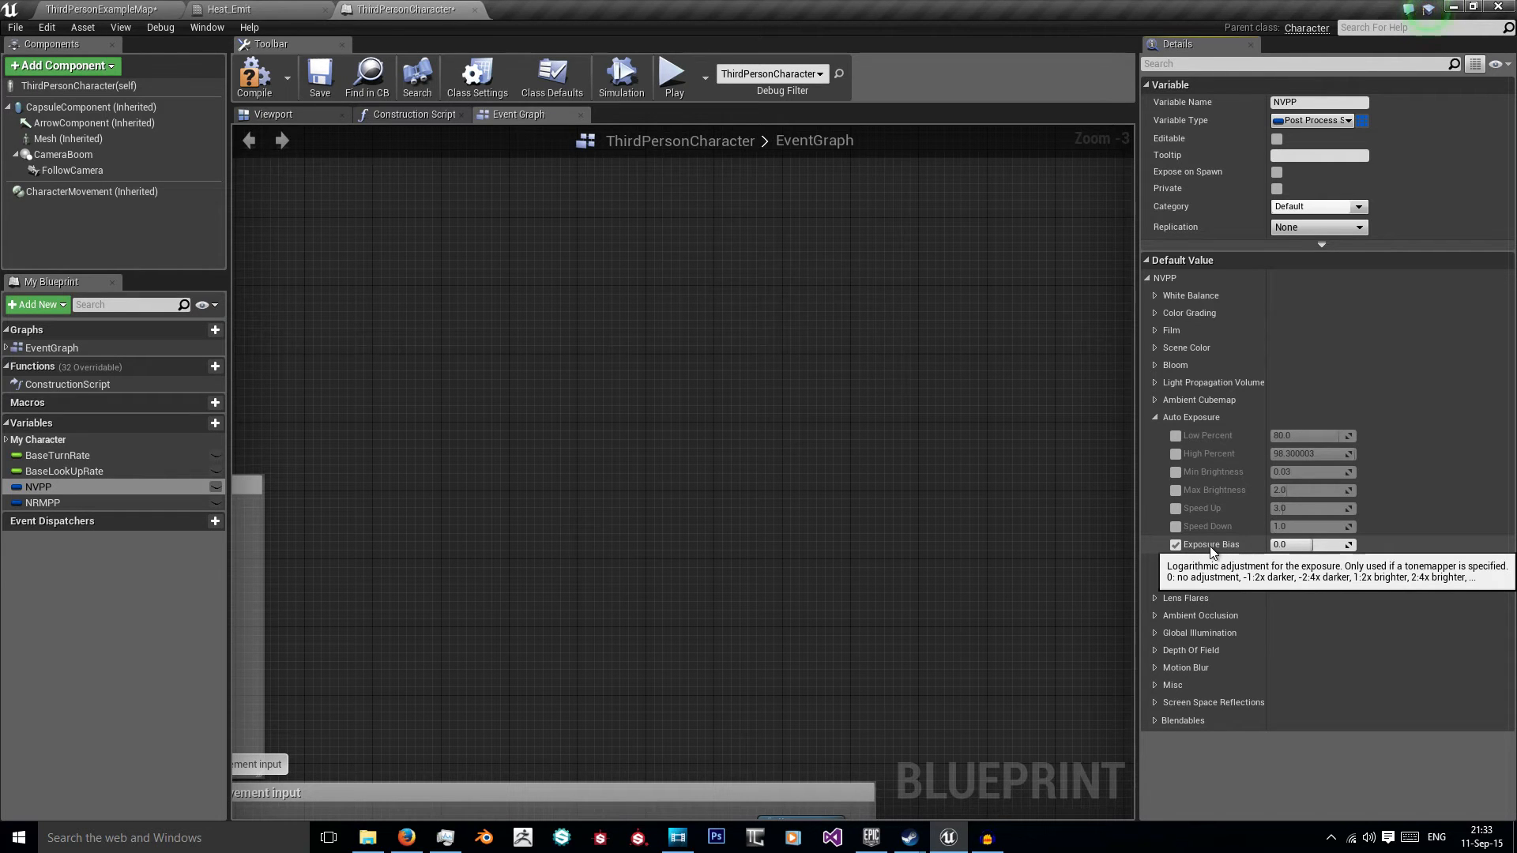
left_click(1311, 544)
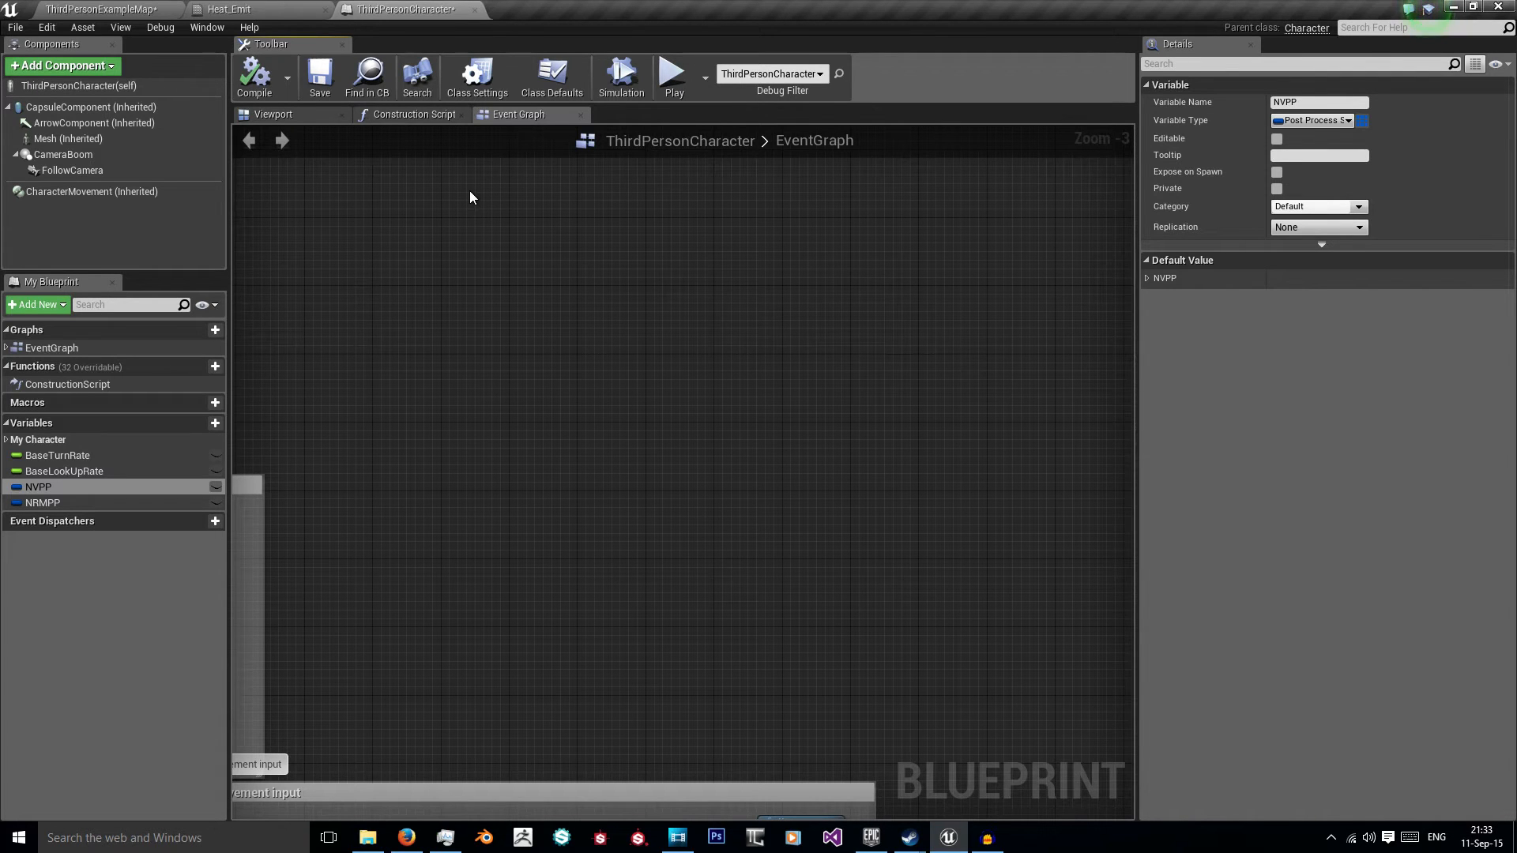
mouse_move(470, 202)
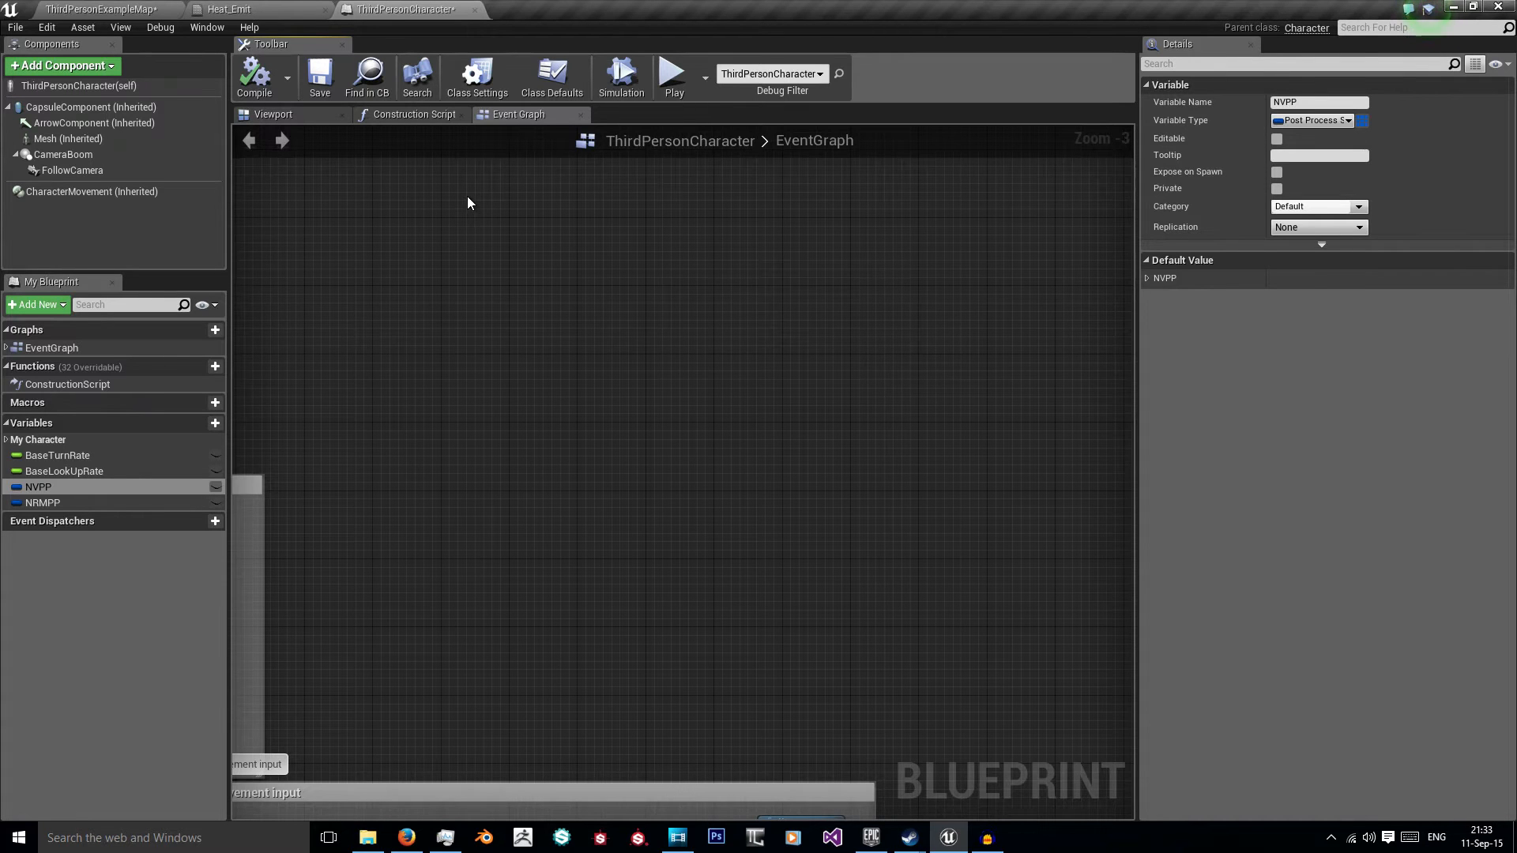
Step: Add a Boolean variable named NVUsed to the blueprint
left_click(199, 423)
type("Ni")
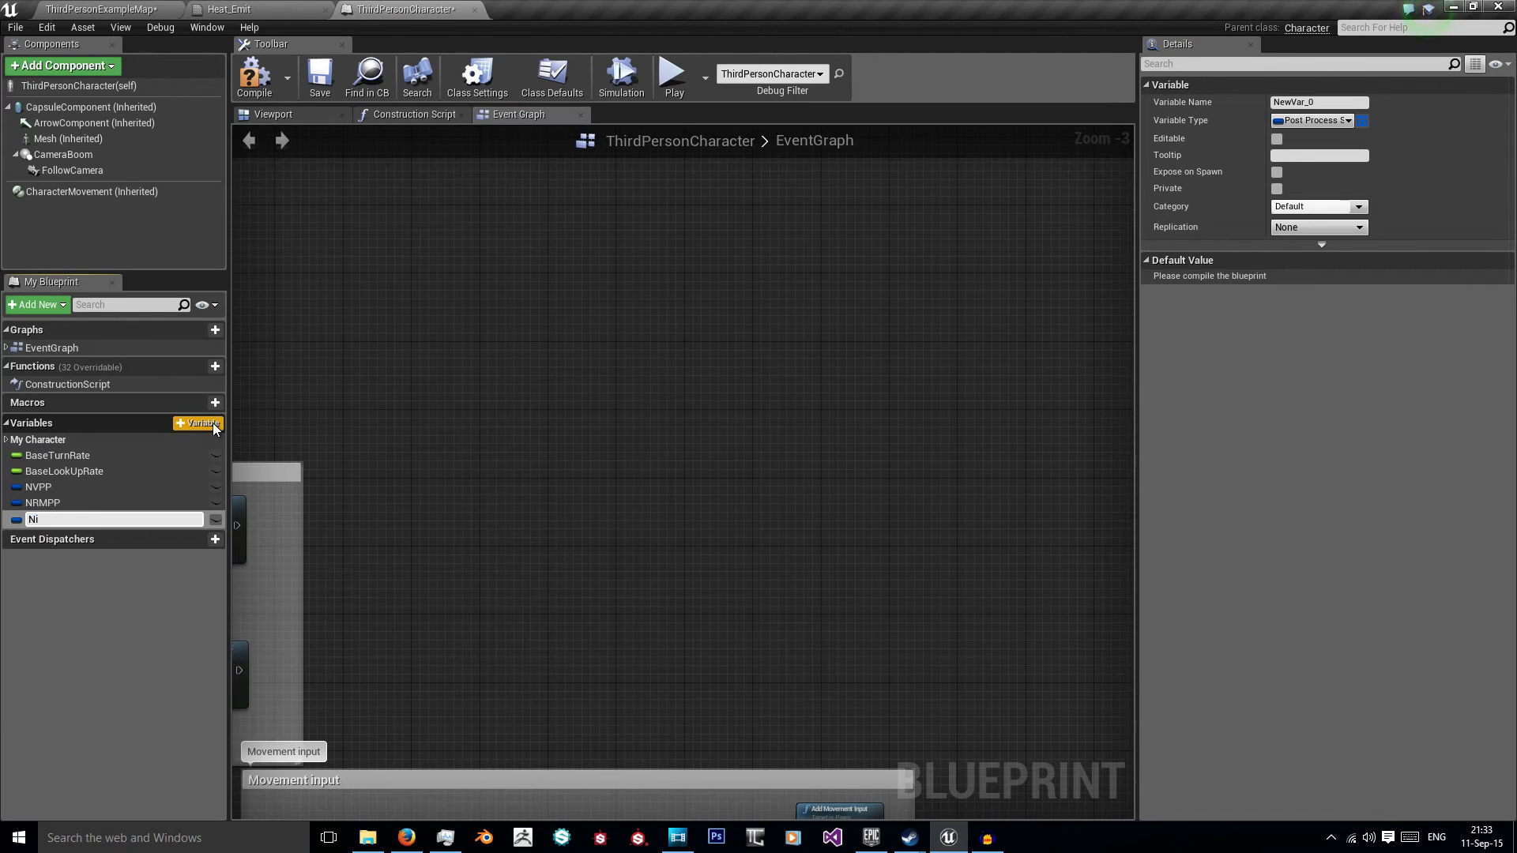
type("NVUsed")
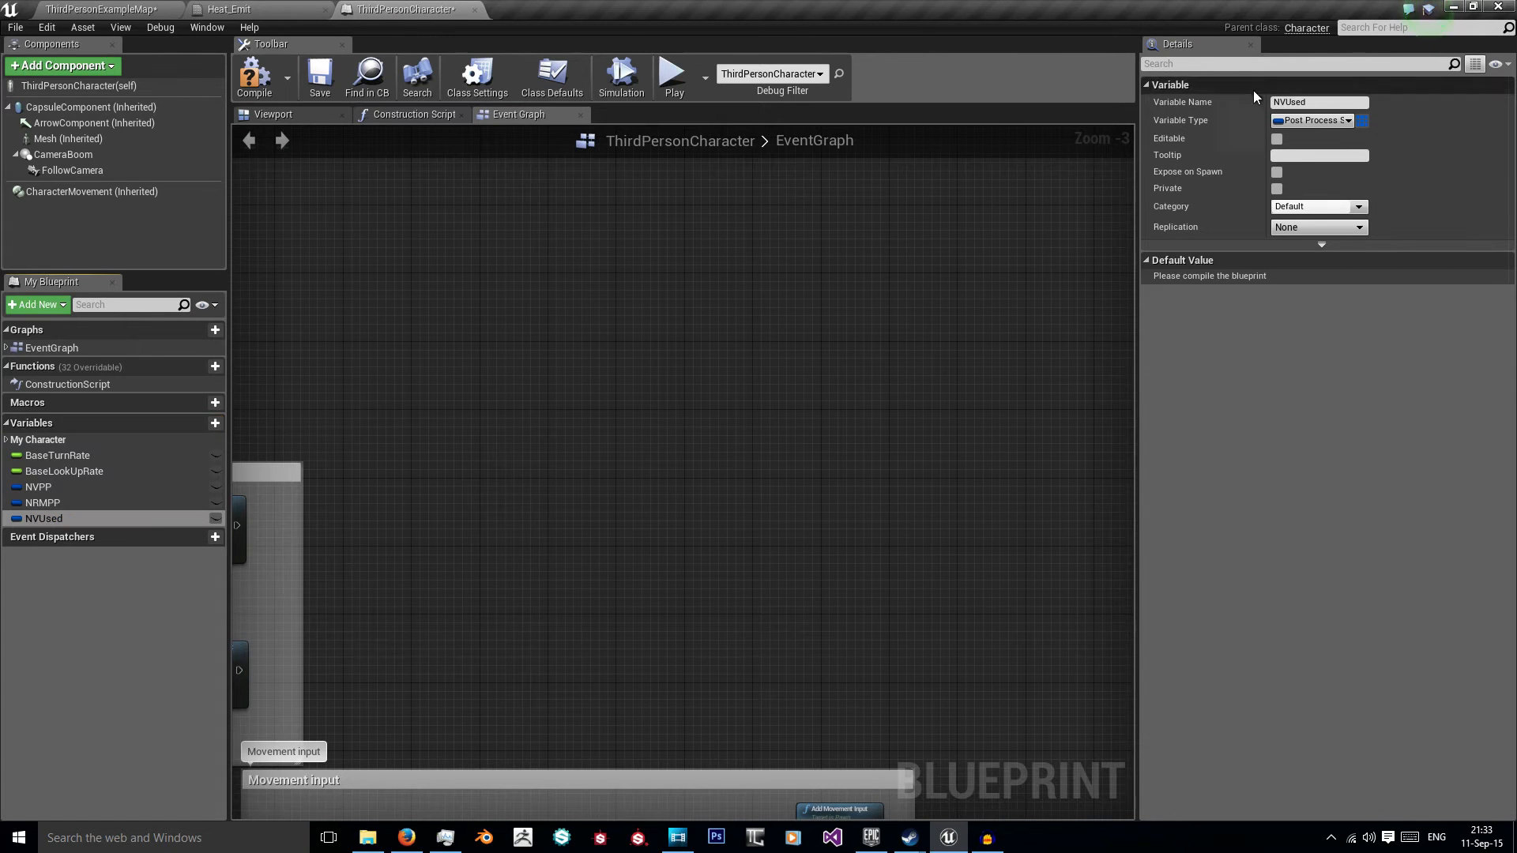
left_click(1312, 120)
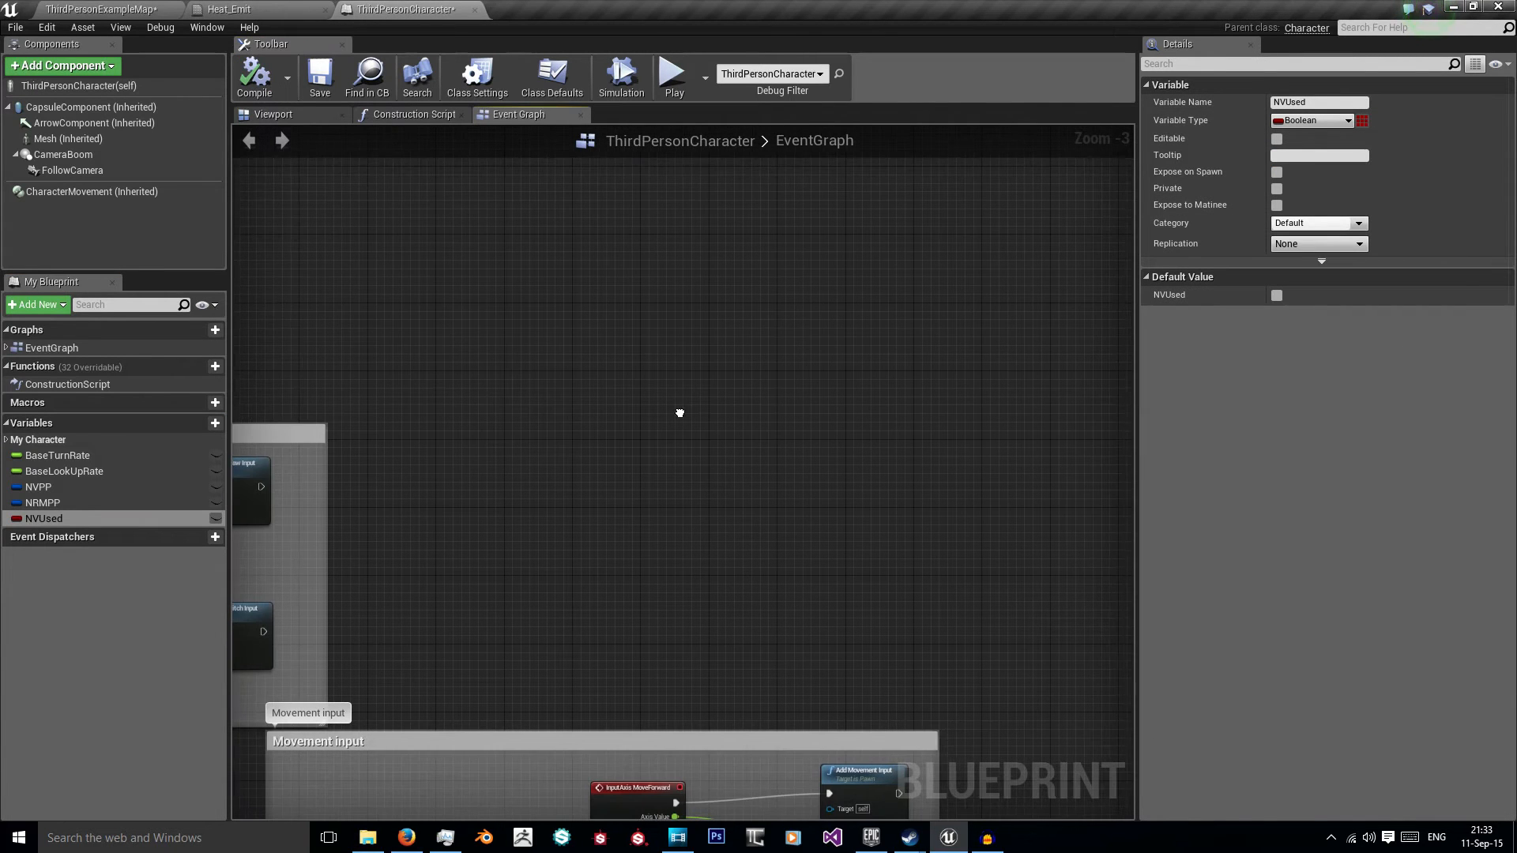
mouse_move(579, 406)
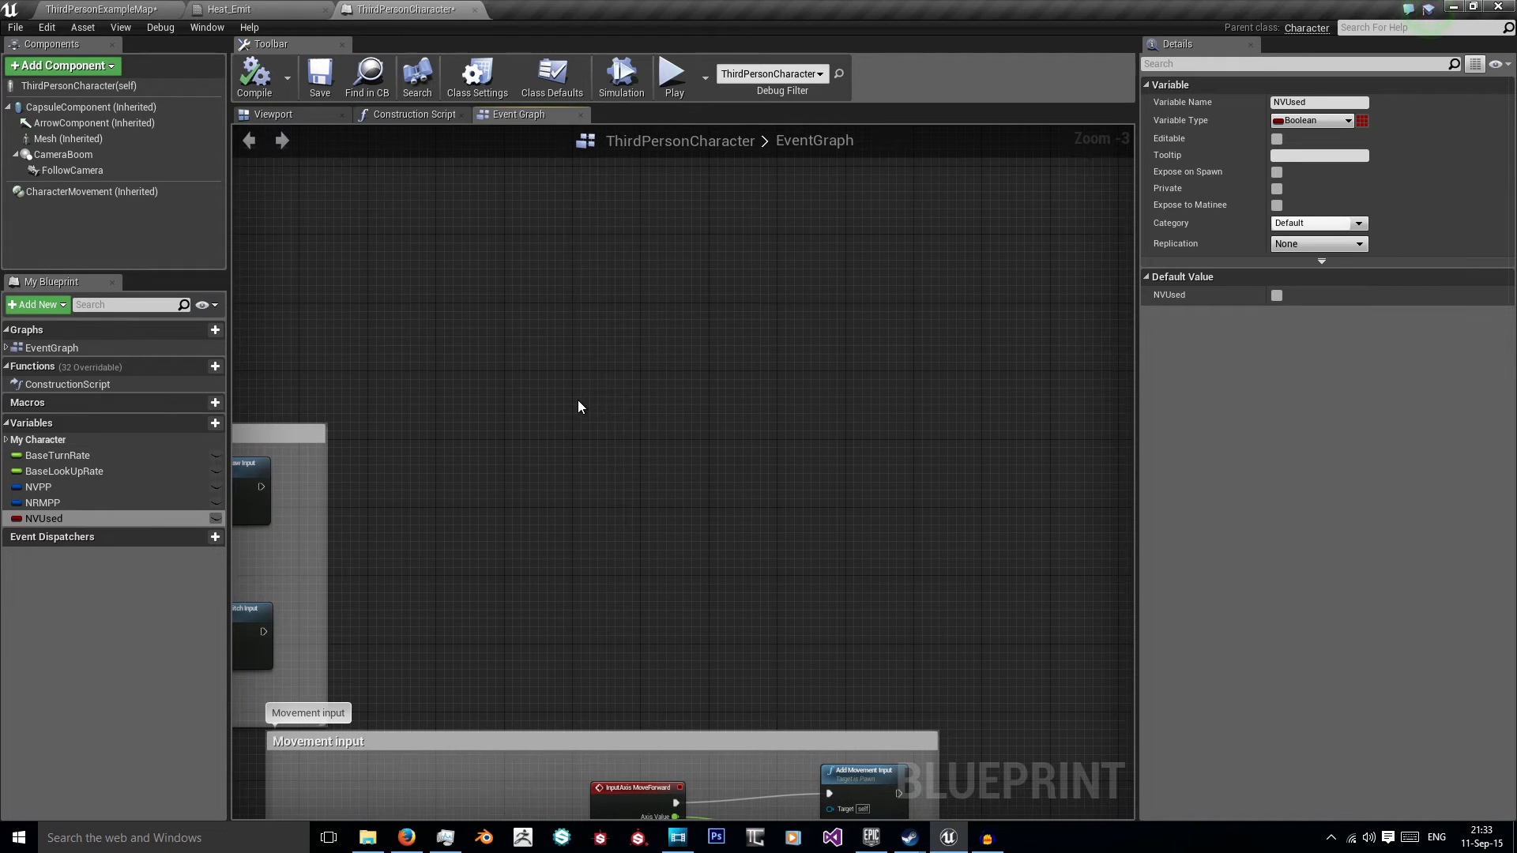
Step: Change NVPP's variable type to Post Process Settings
left_click(37, 487)
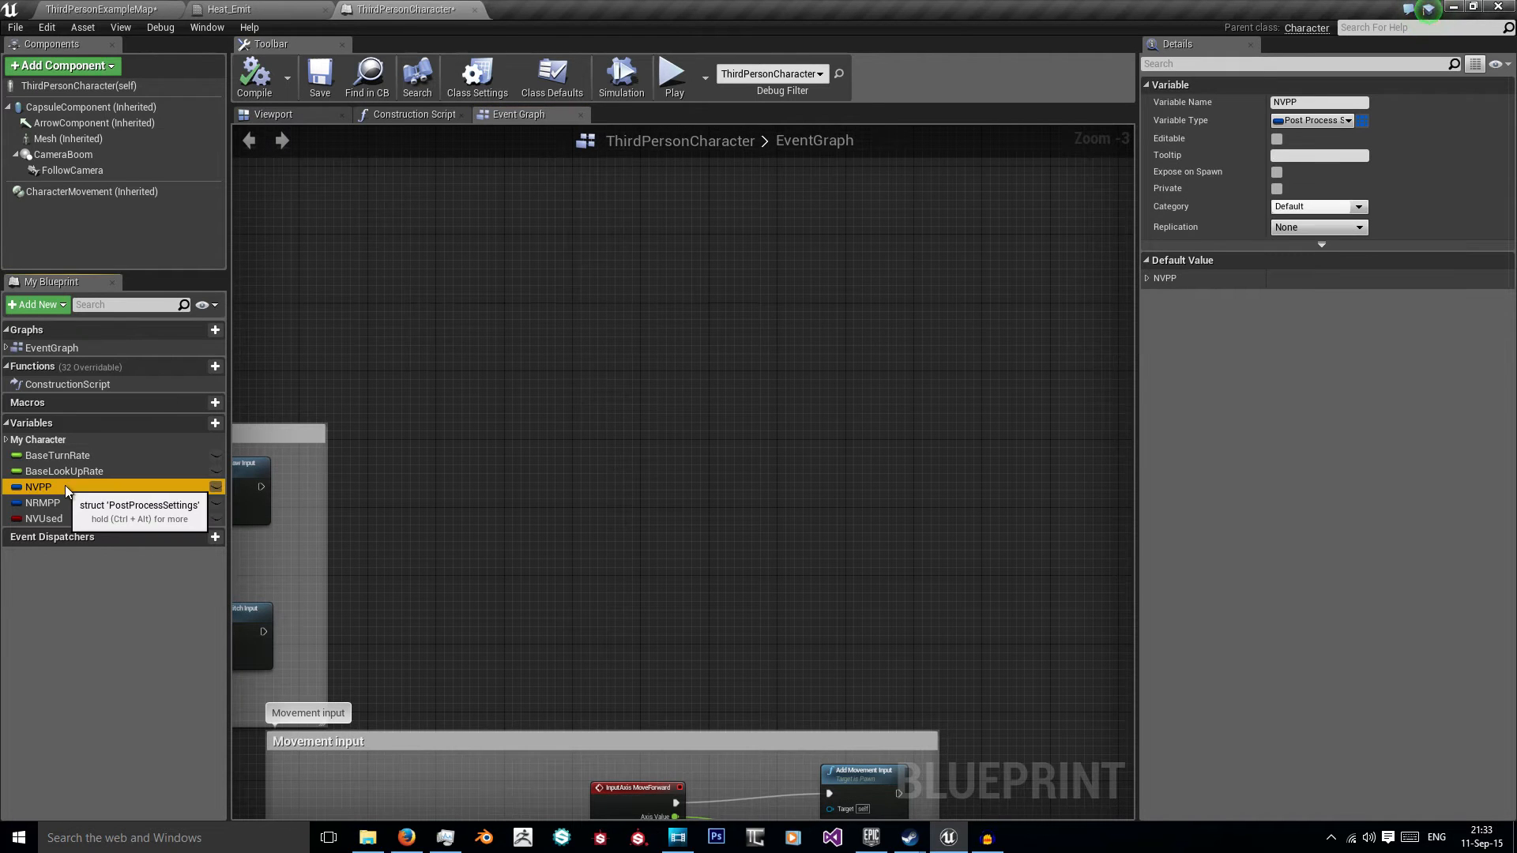
mouse_move(1317, 121)
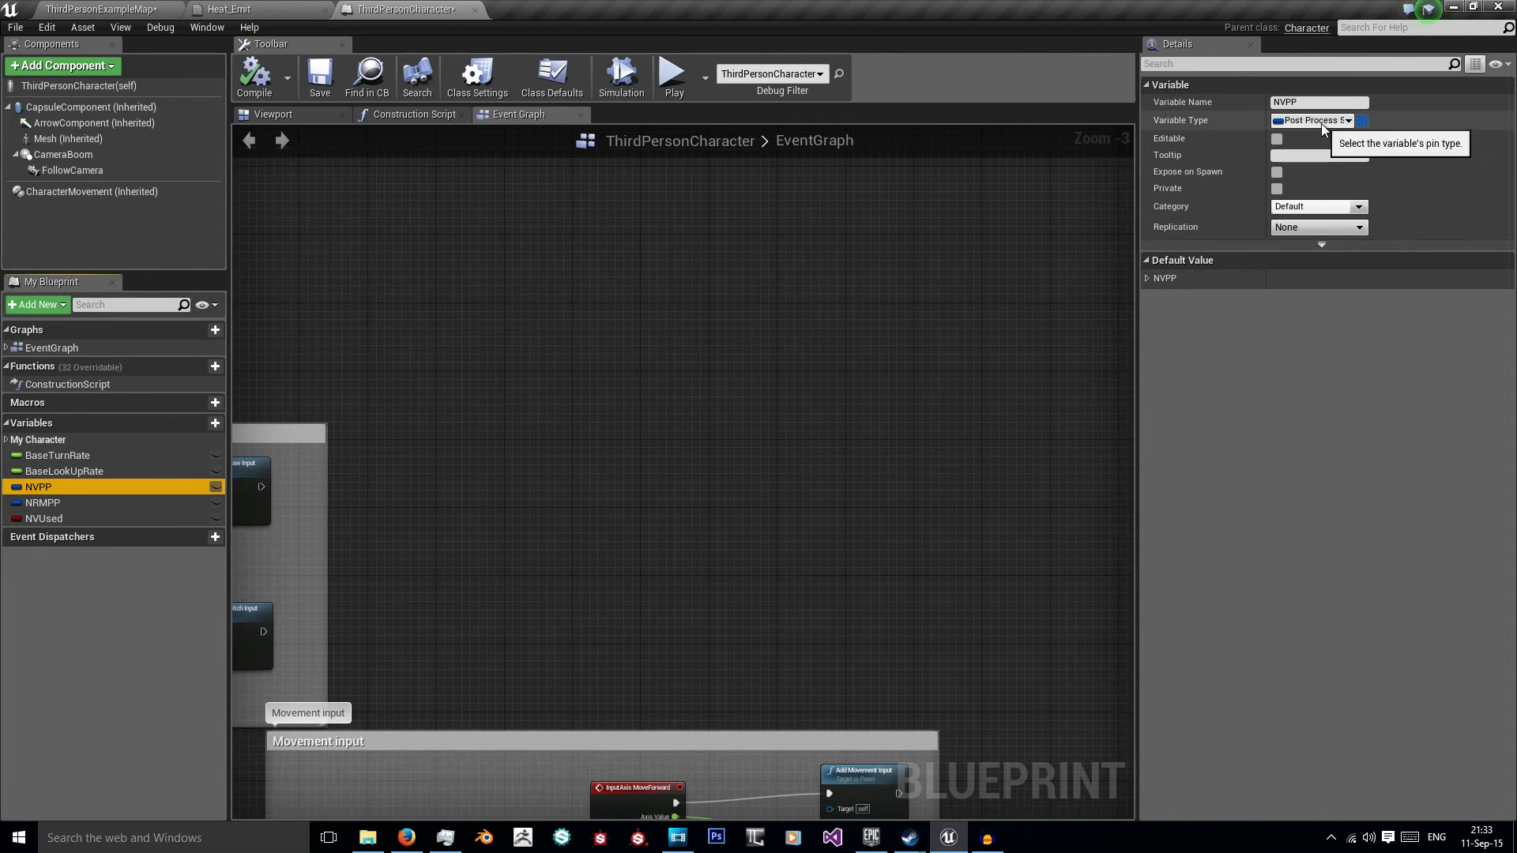
left_click(1317, 120)
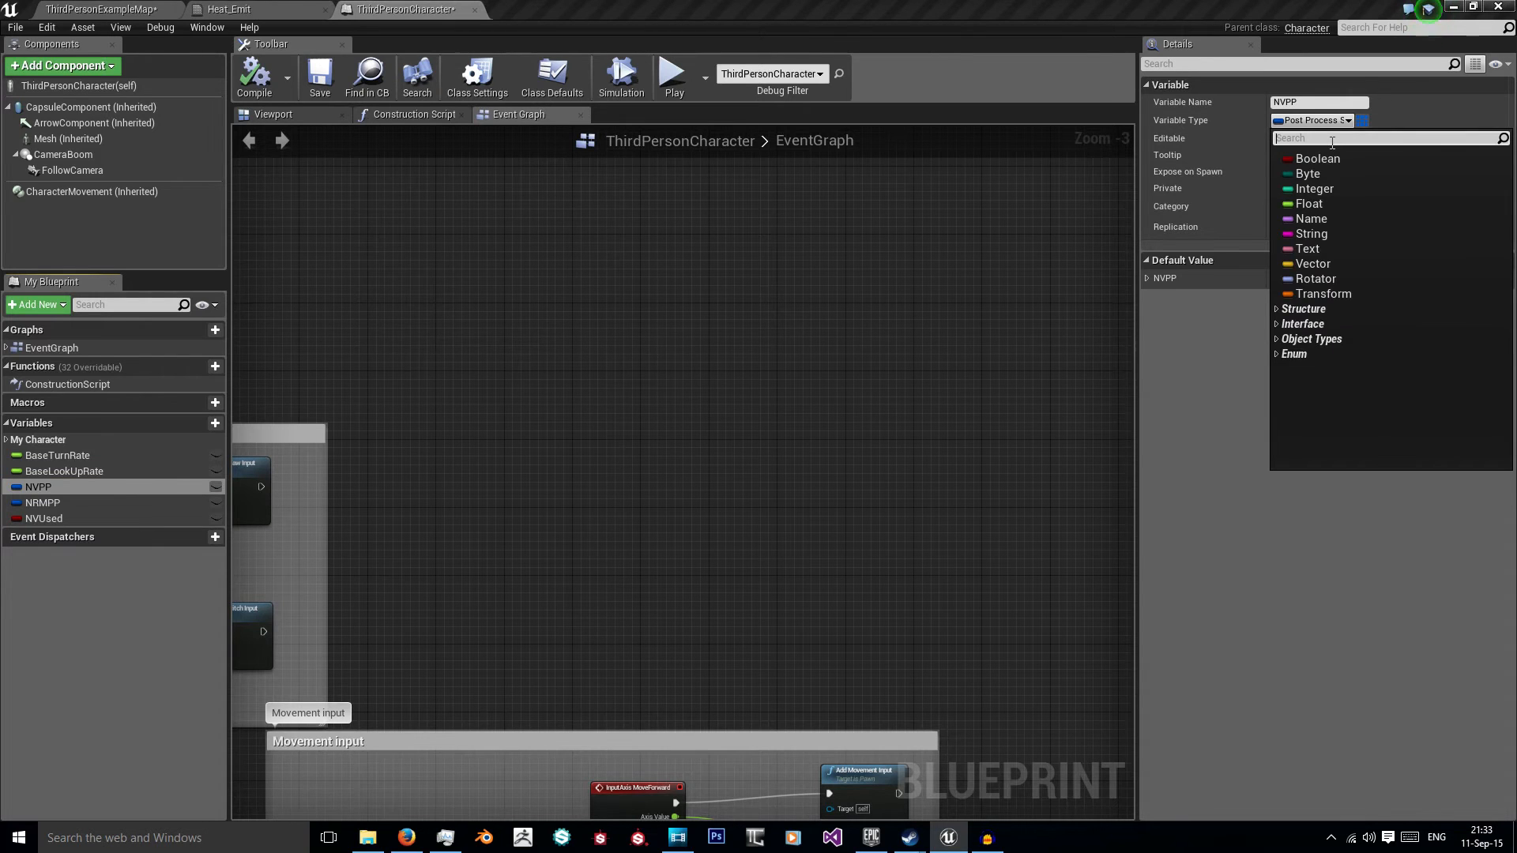
type("post")
type("4")
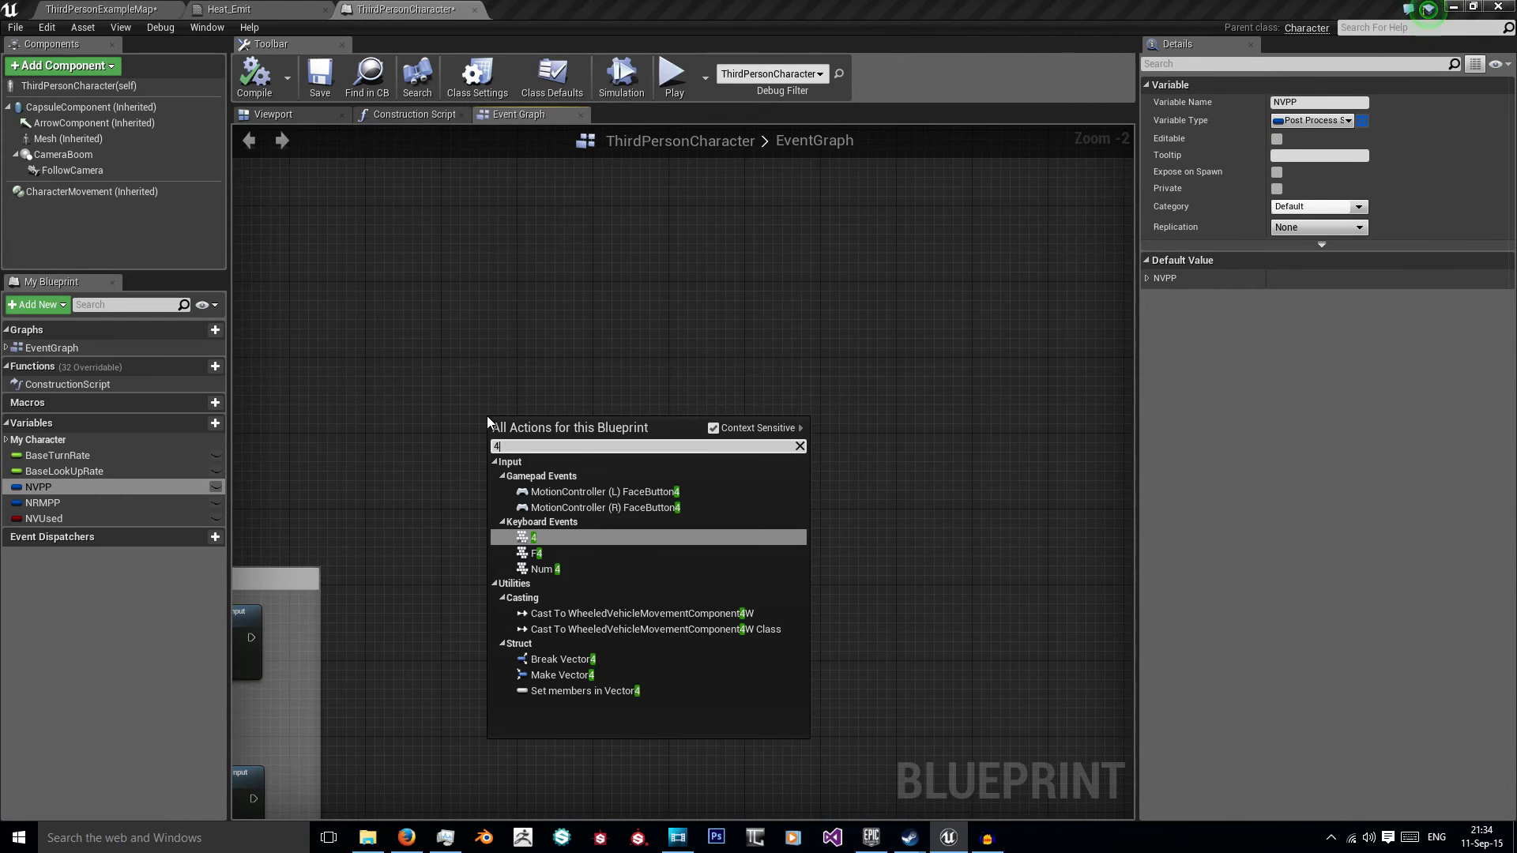
Step: Add the key 4 keyboard event node to the event graph
left_click(532, 537)
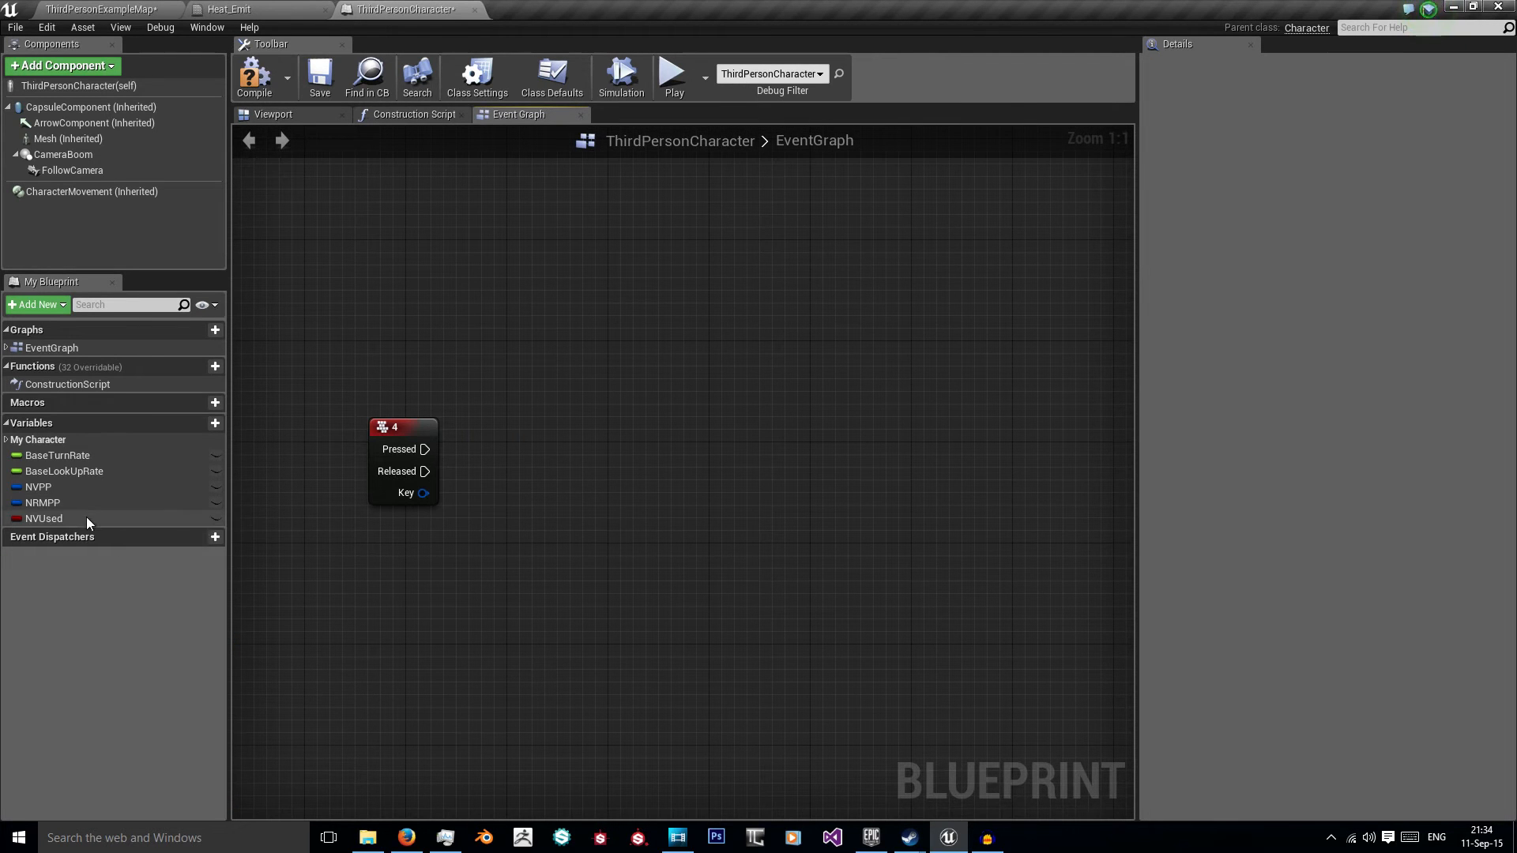
mouse_move(555, 470)
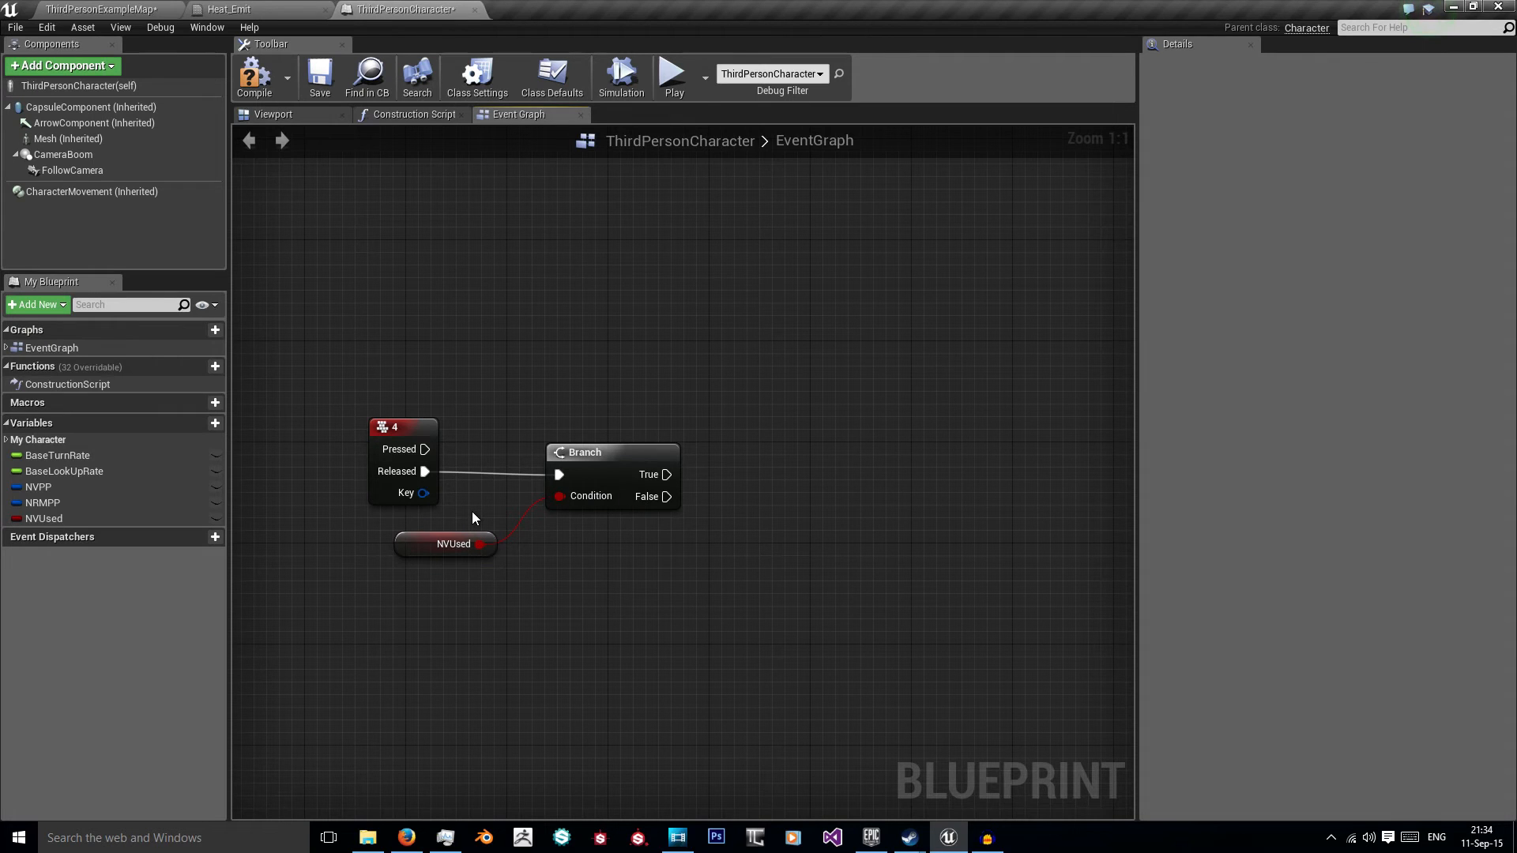
mouse_move(656, 352)
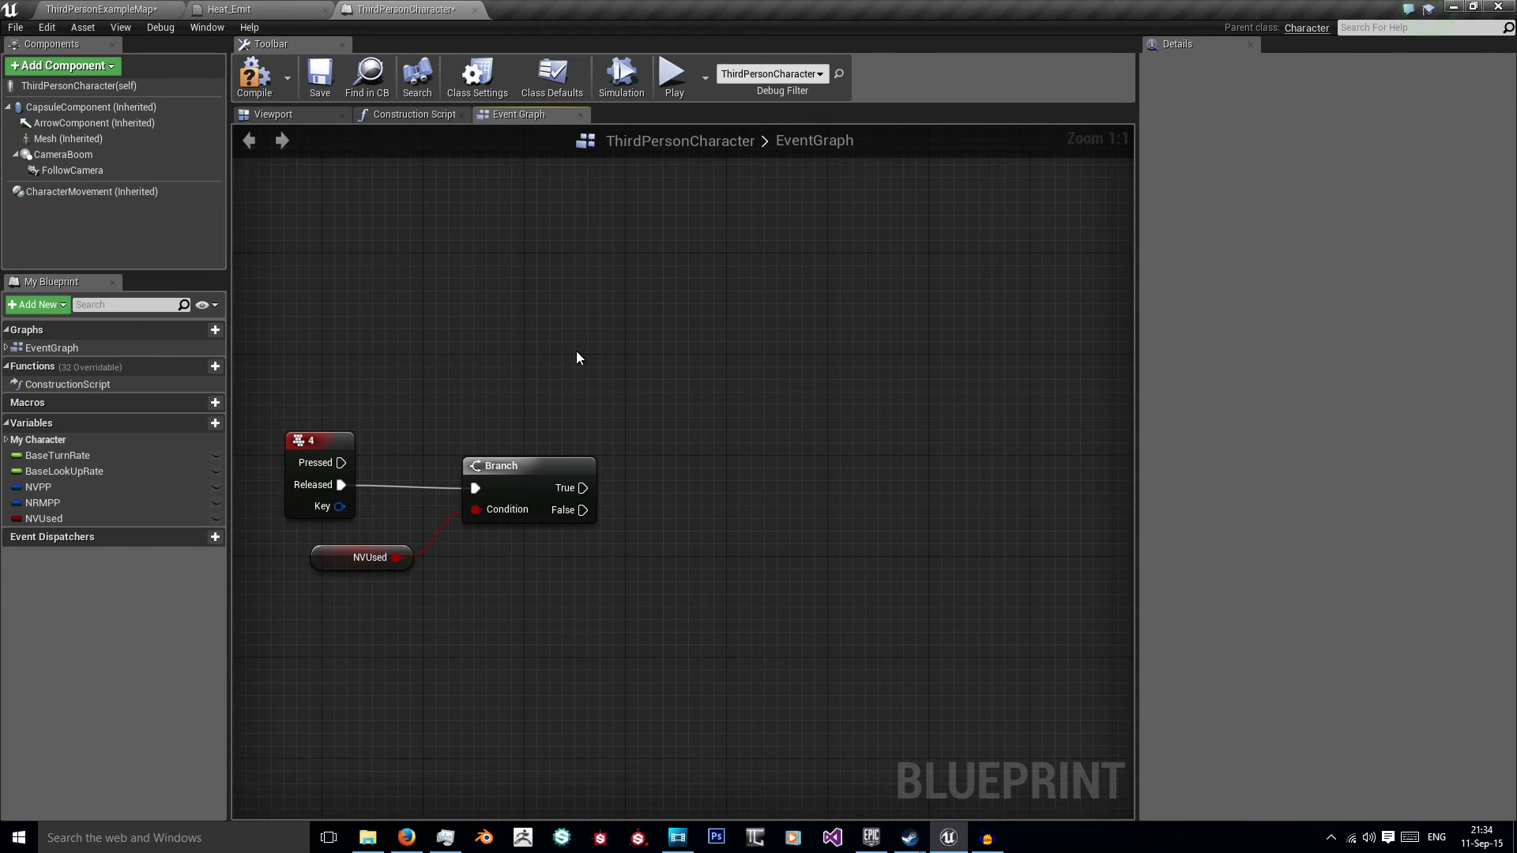
mouse_move(382, 221)
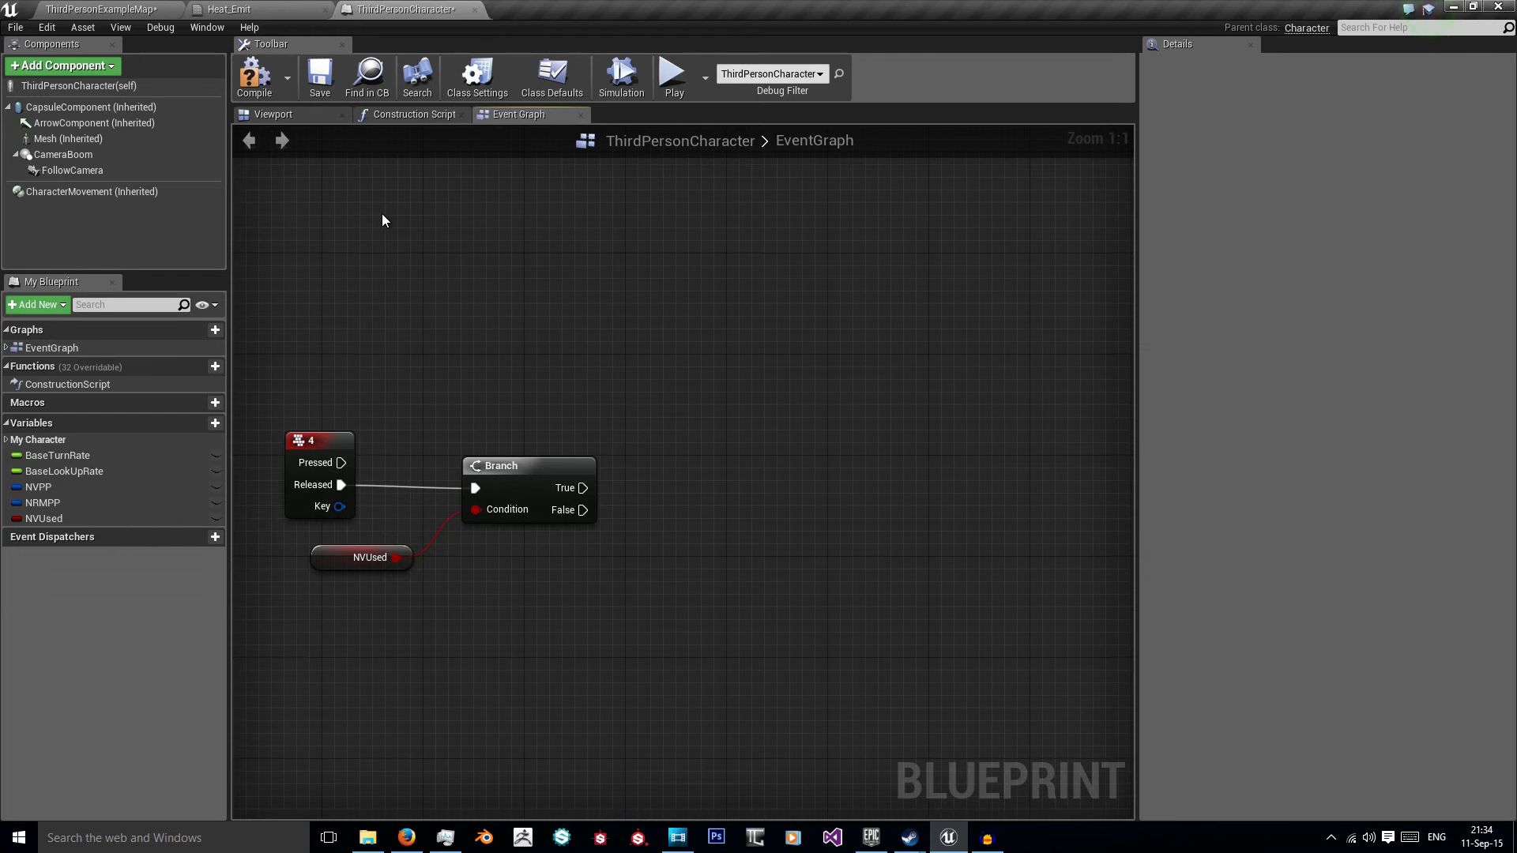
mouse_move(584, 488)
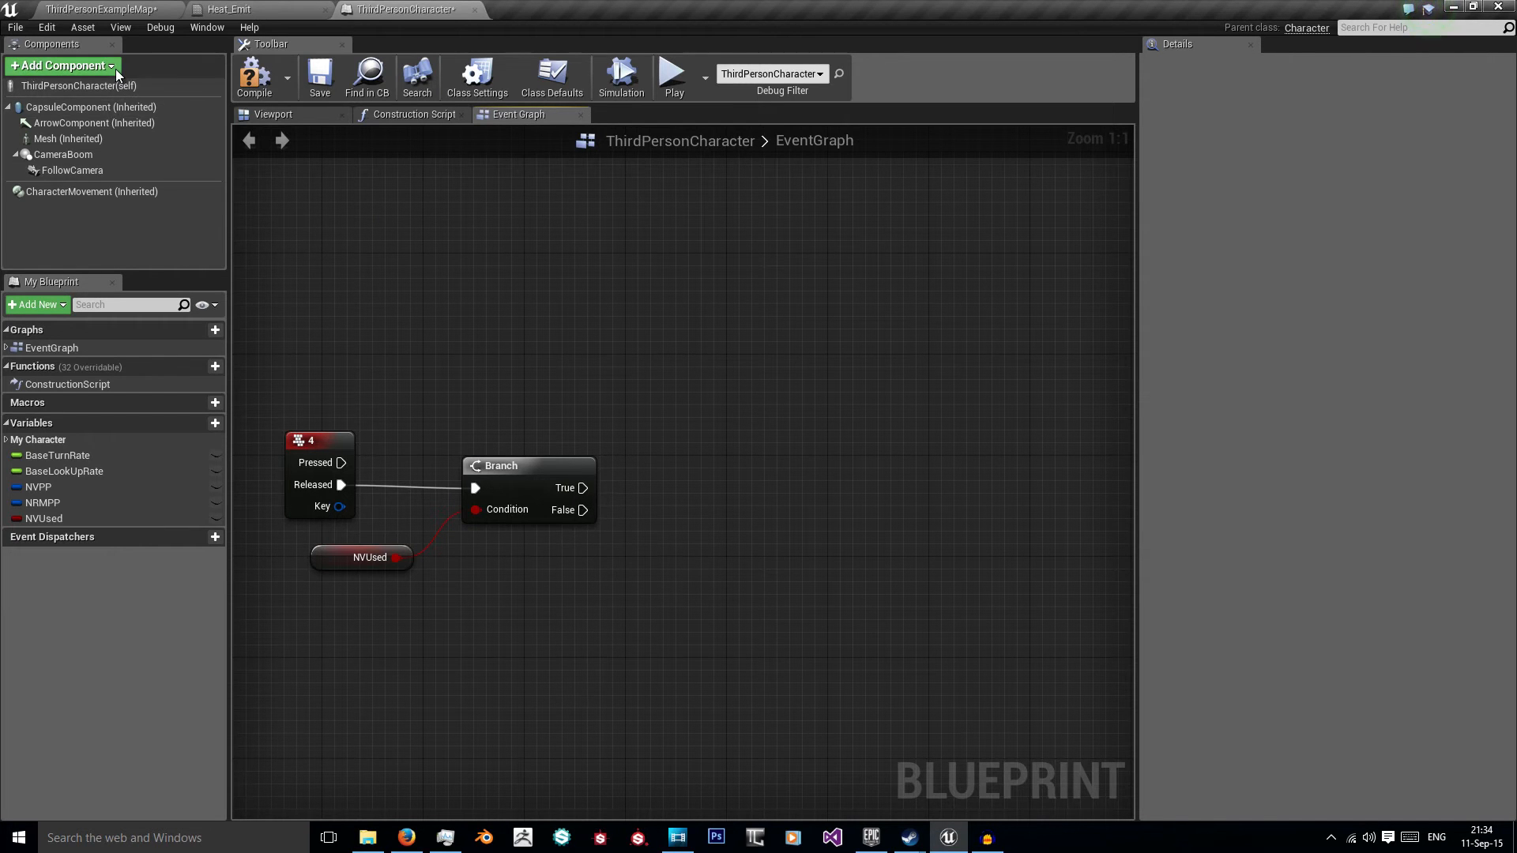
Step: Add a temporary PostProcess component, create a SET Settings node from it, then remove the component
left_click(62, 64)
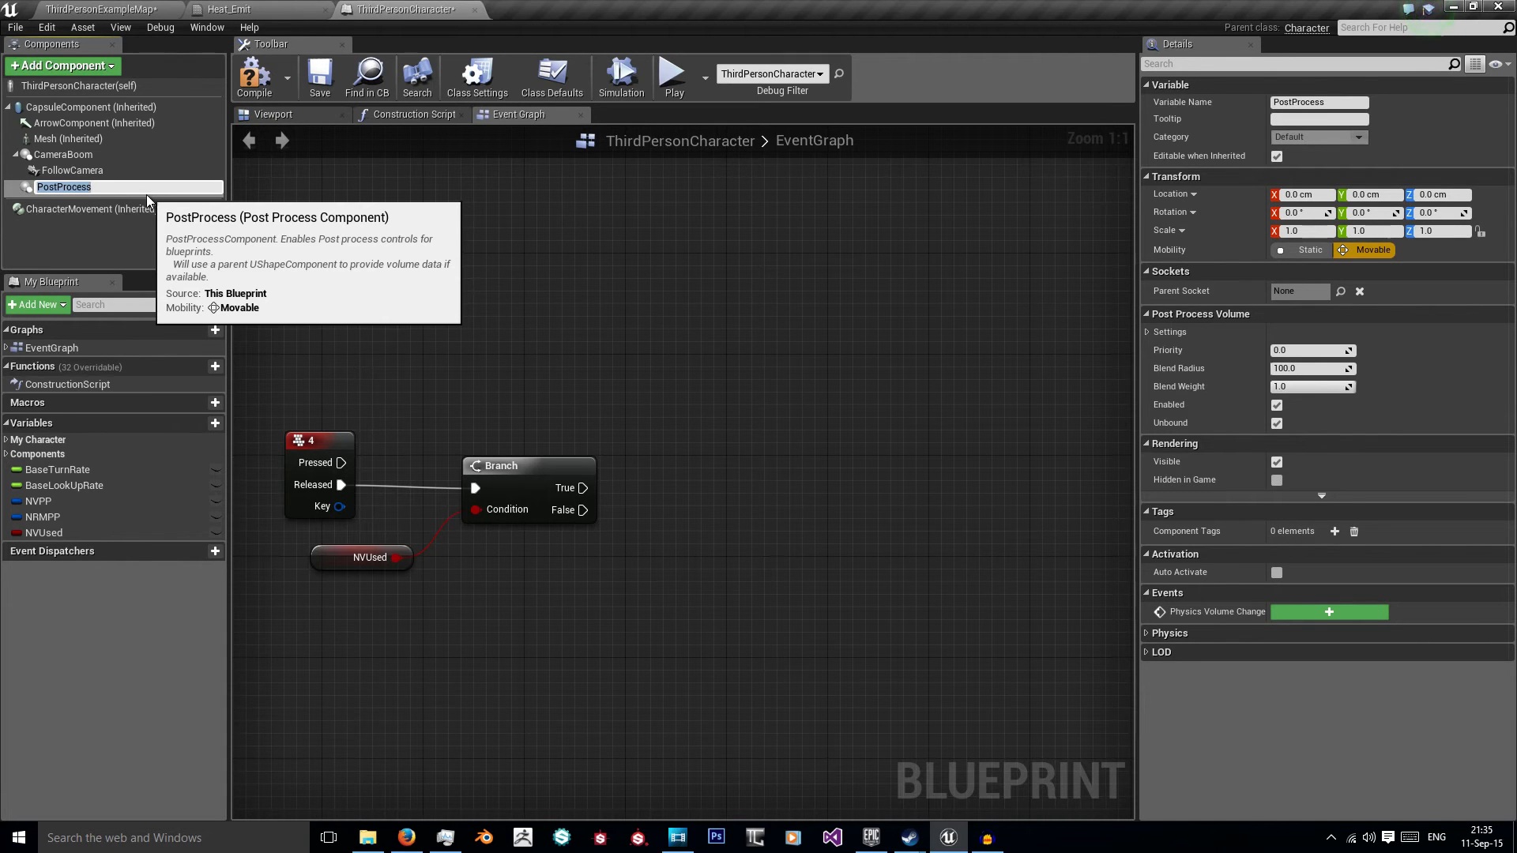
mouse_move(267, 174)
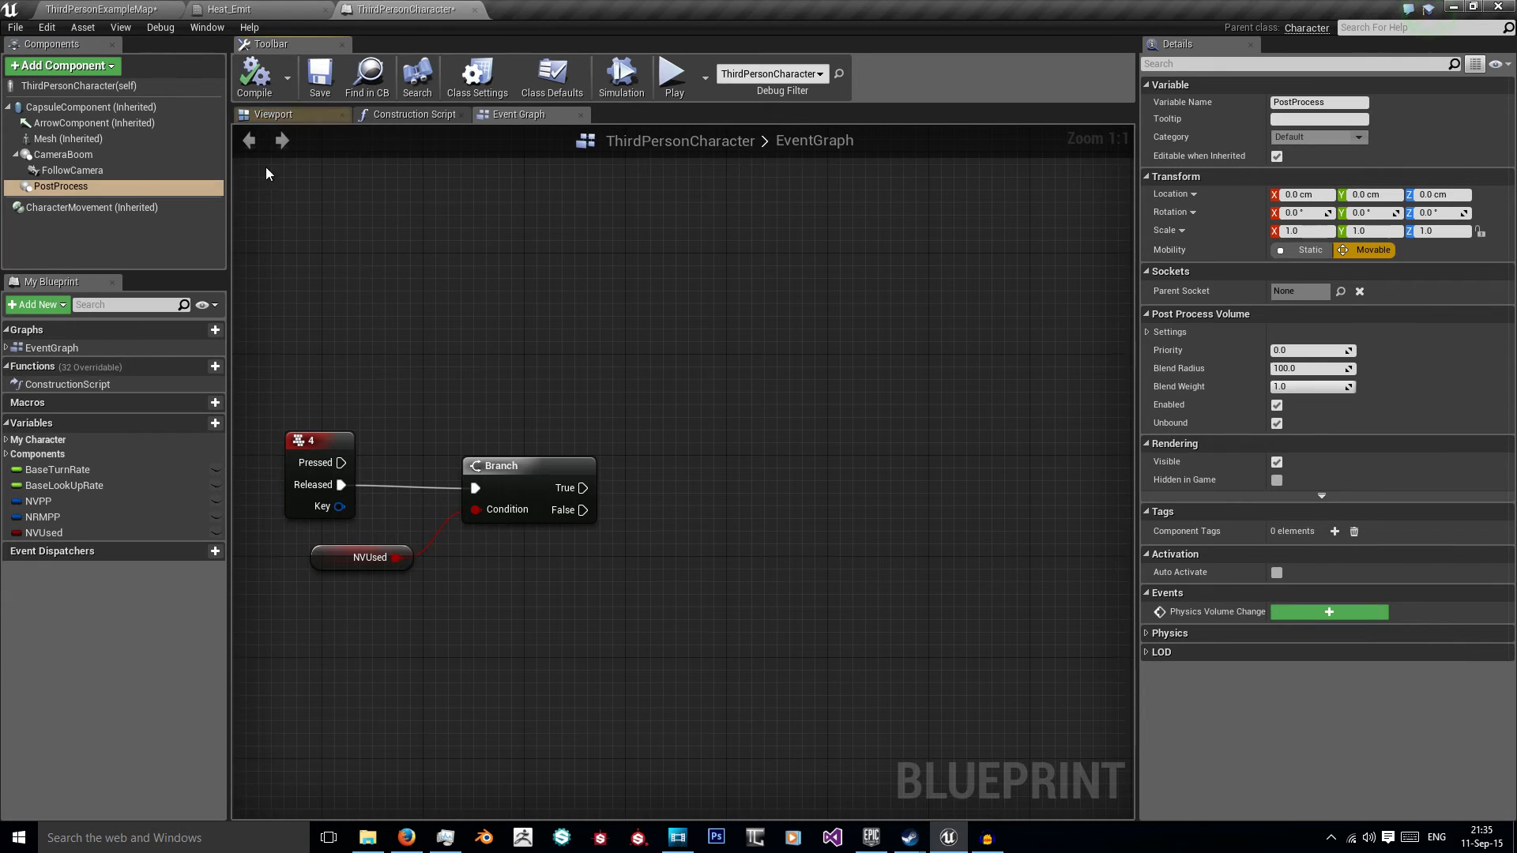
mouse_move(61, 186)
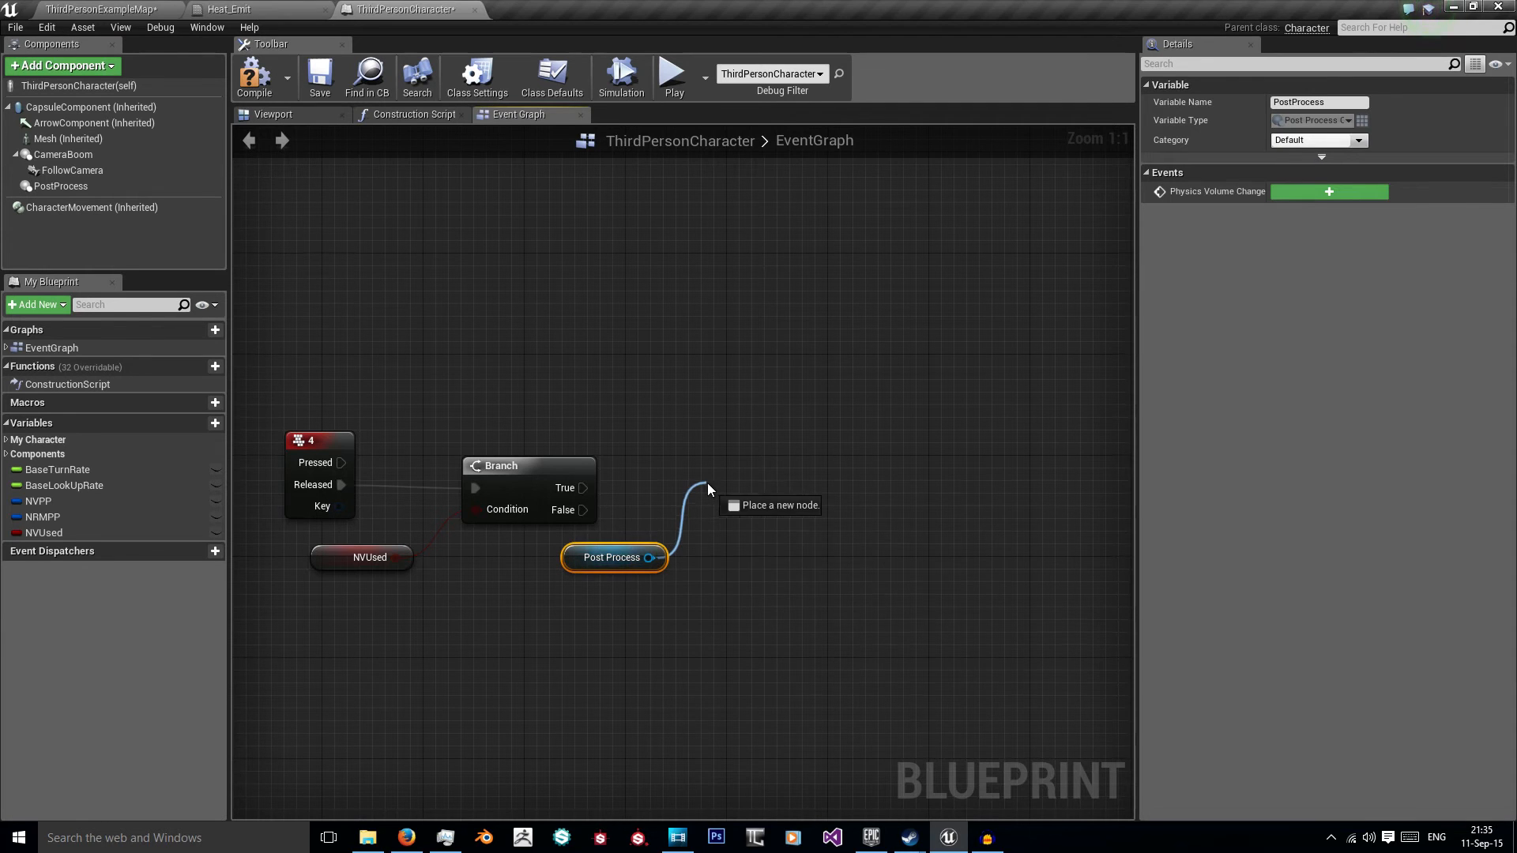
left_click(709, 488)
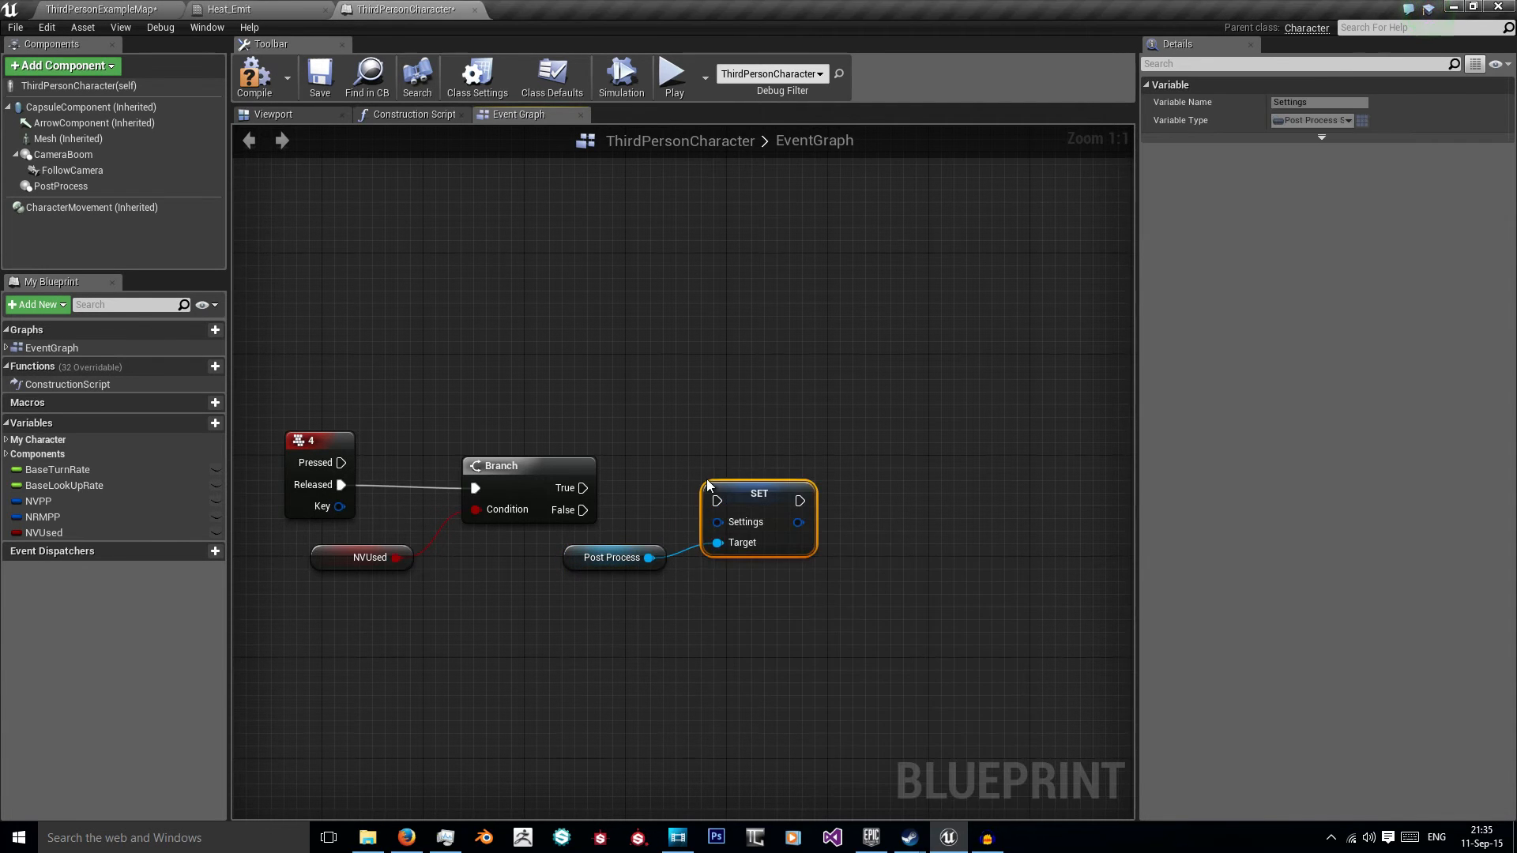
left_click(612, 556)
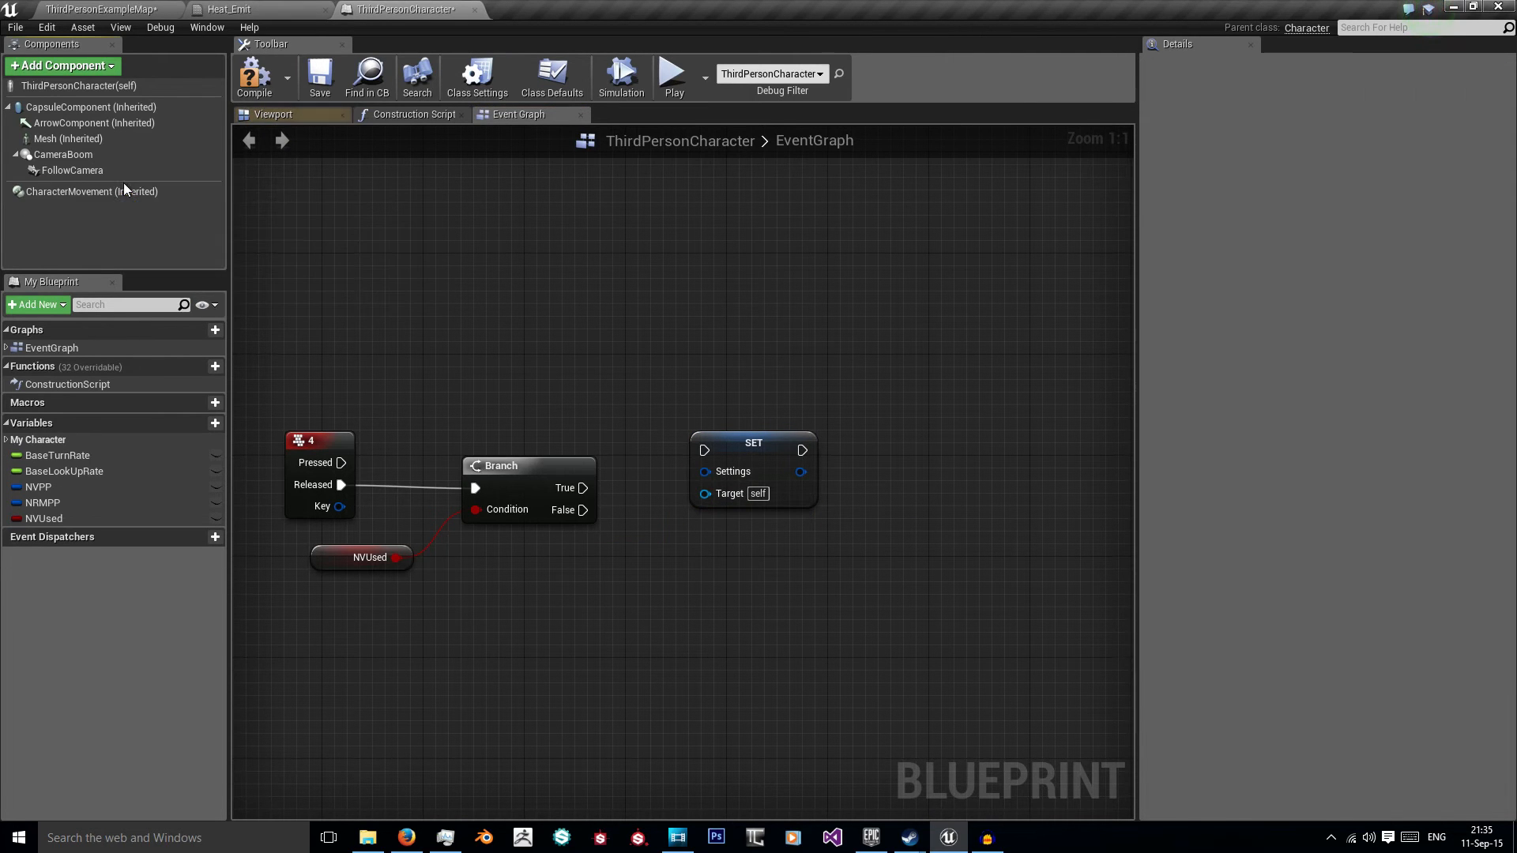
mouse_move(578, 420)
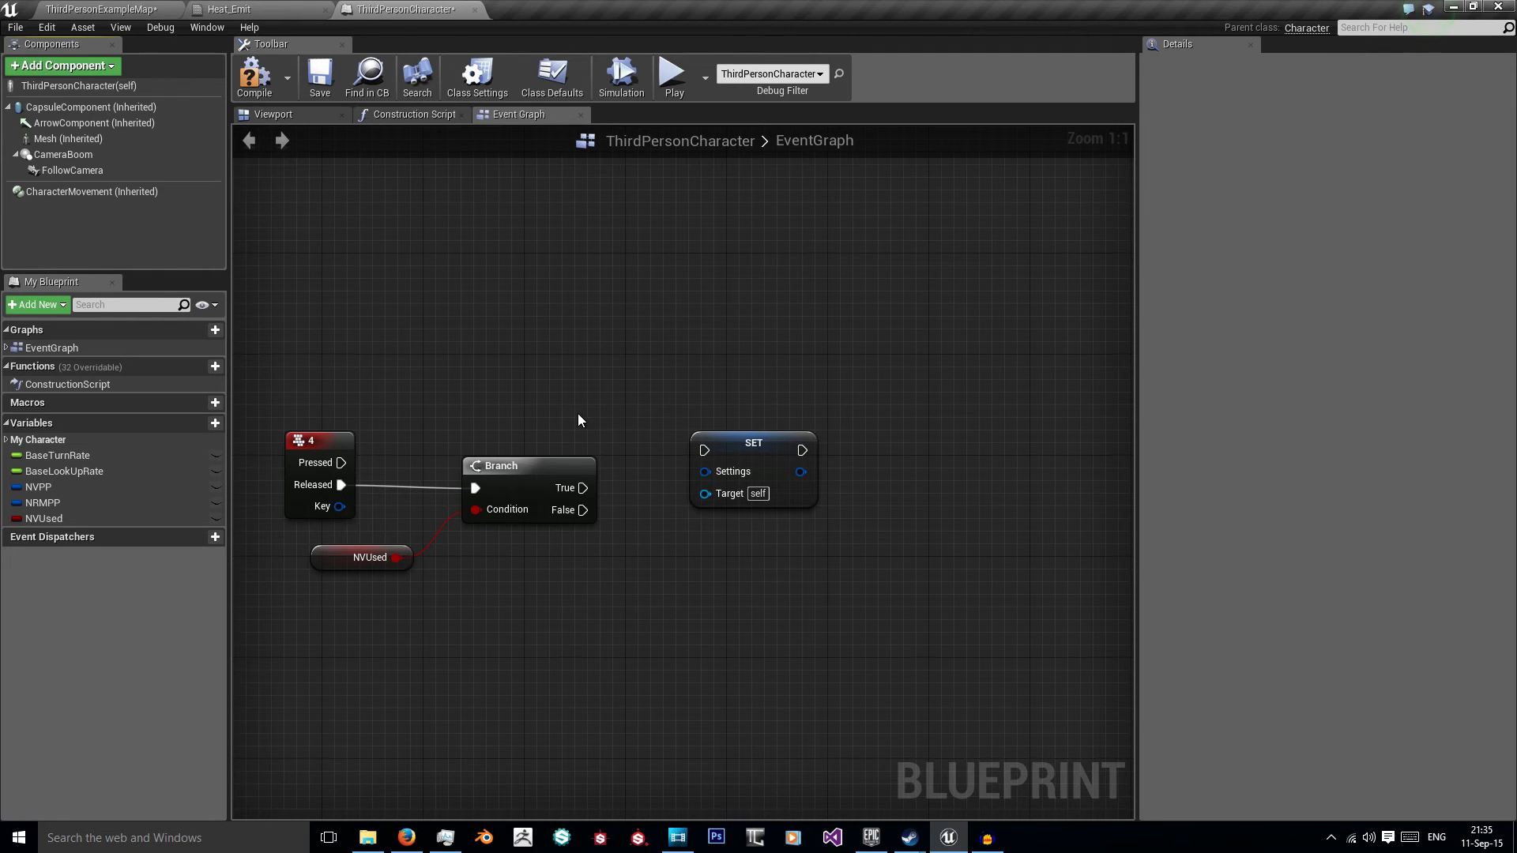
mouse_move(618, 436)
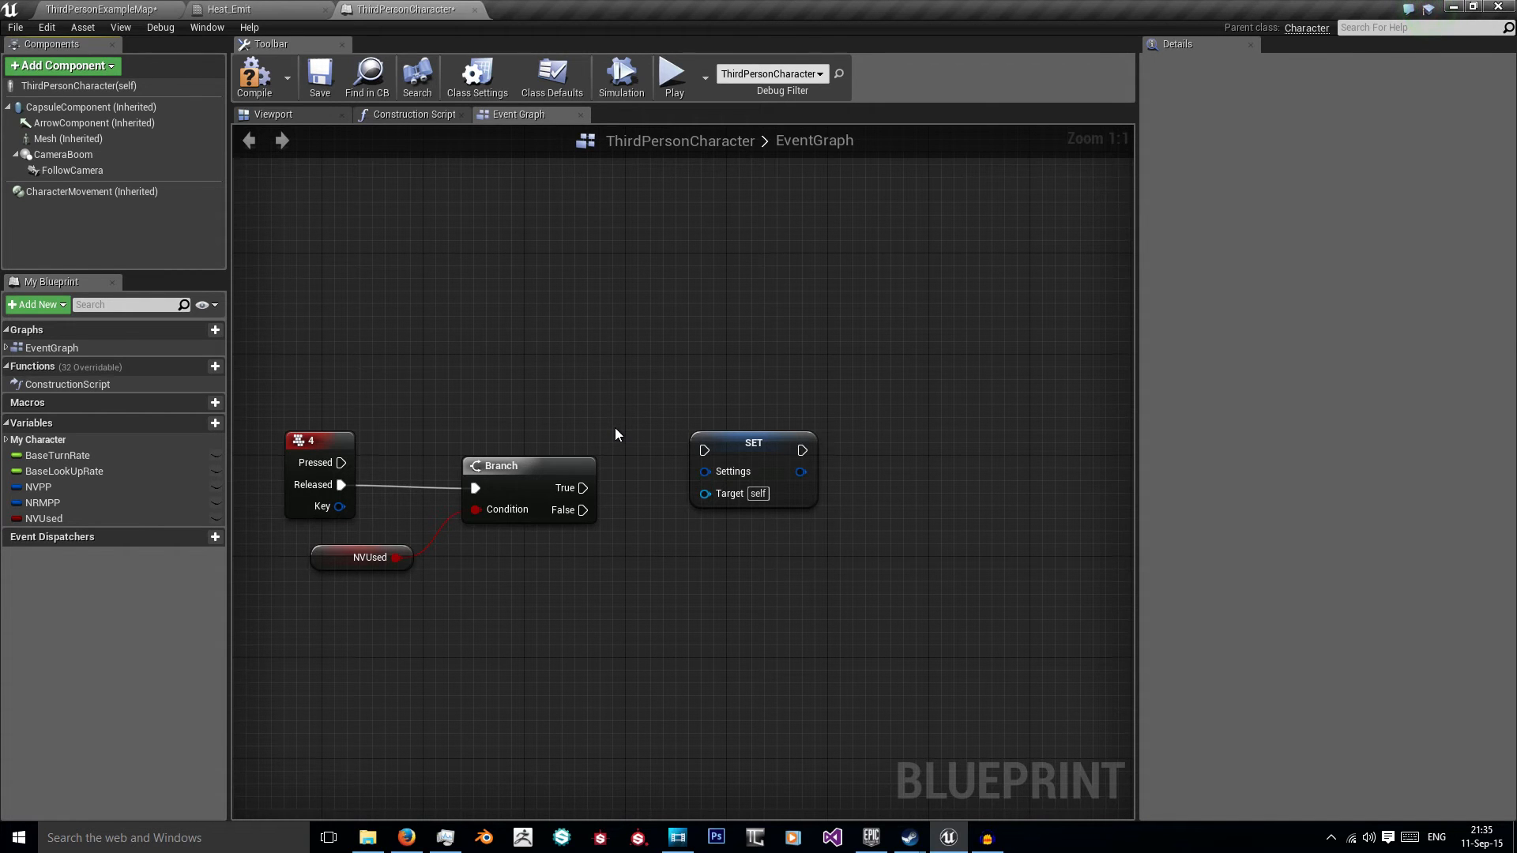
mouse_move(229, 10)
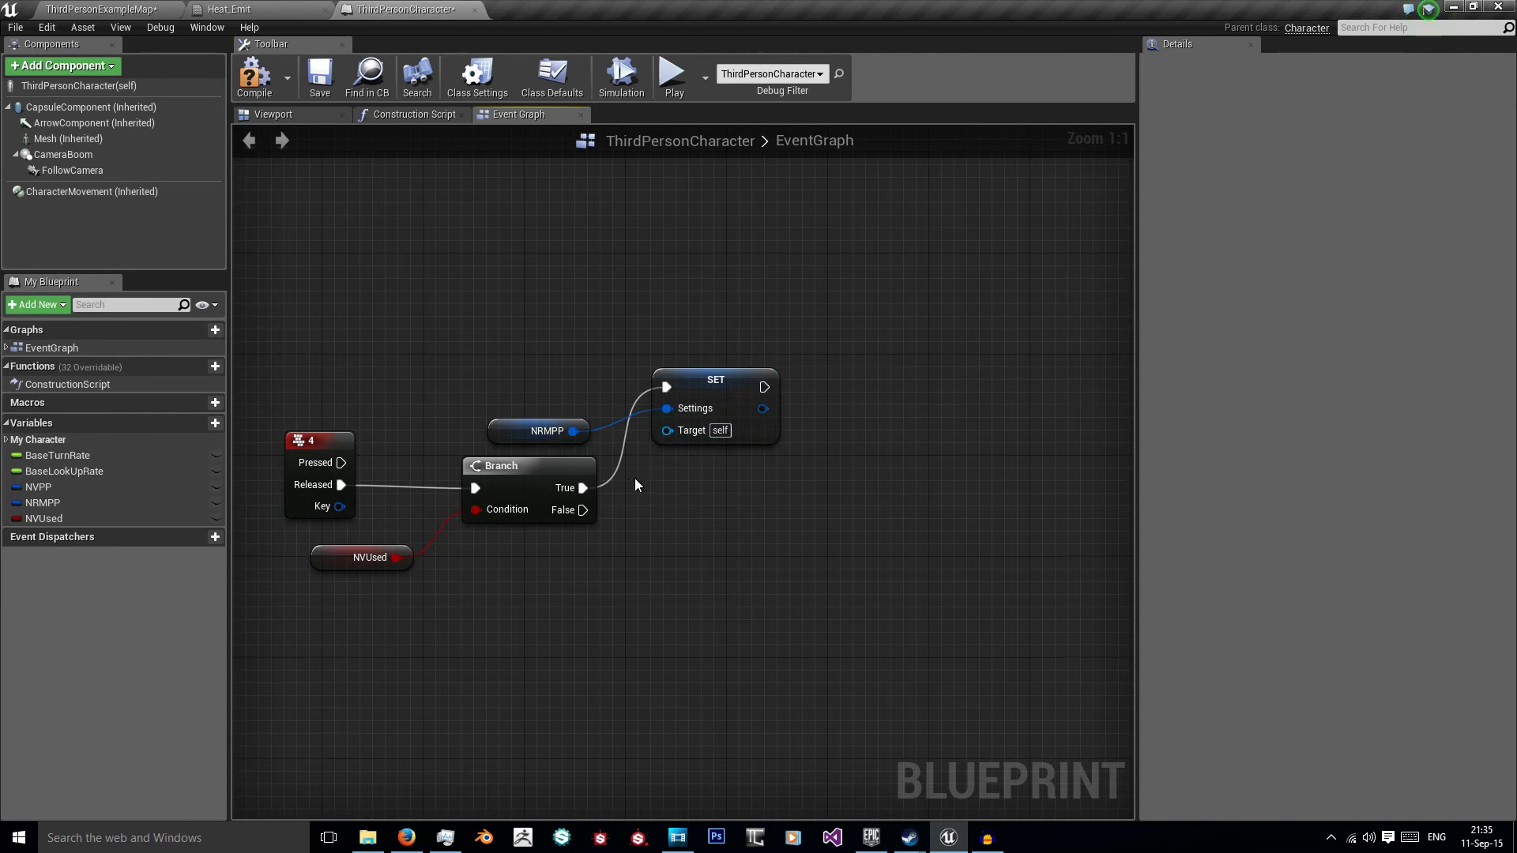
Step: Duplicate the SET Settings node for the False branch and feed it an NVPP value
left_click(752, 531)
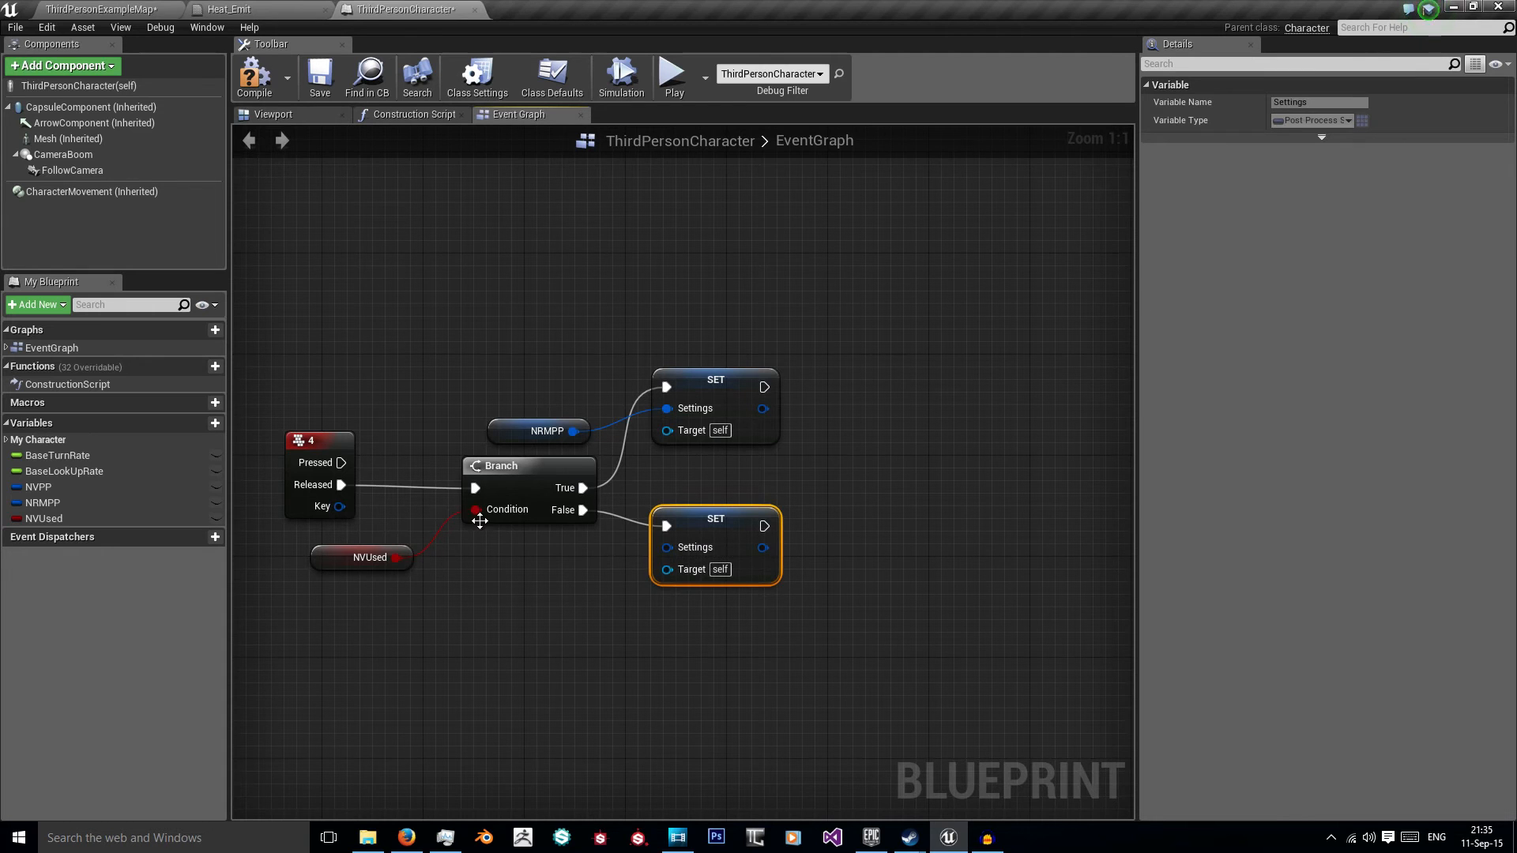
left_click(564, 558)
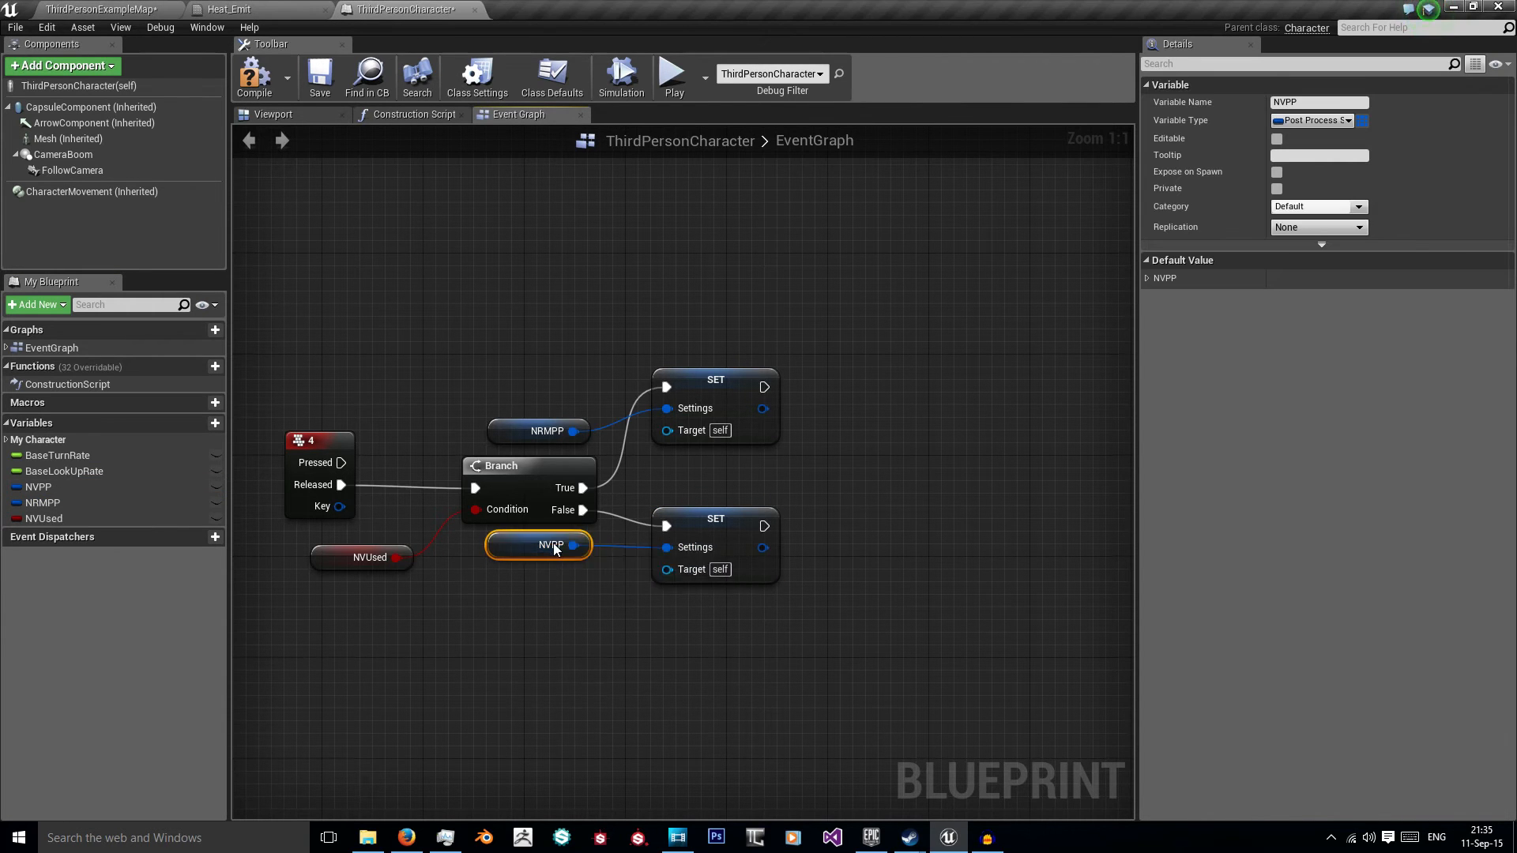
mouse_move(706, 532)
type("set mater")
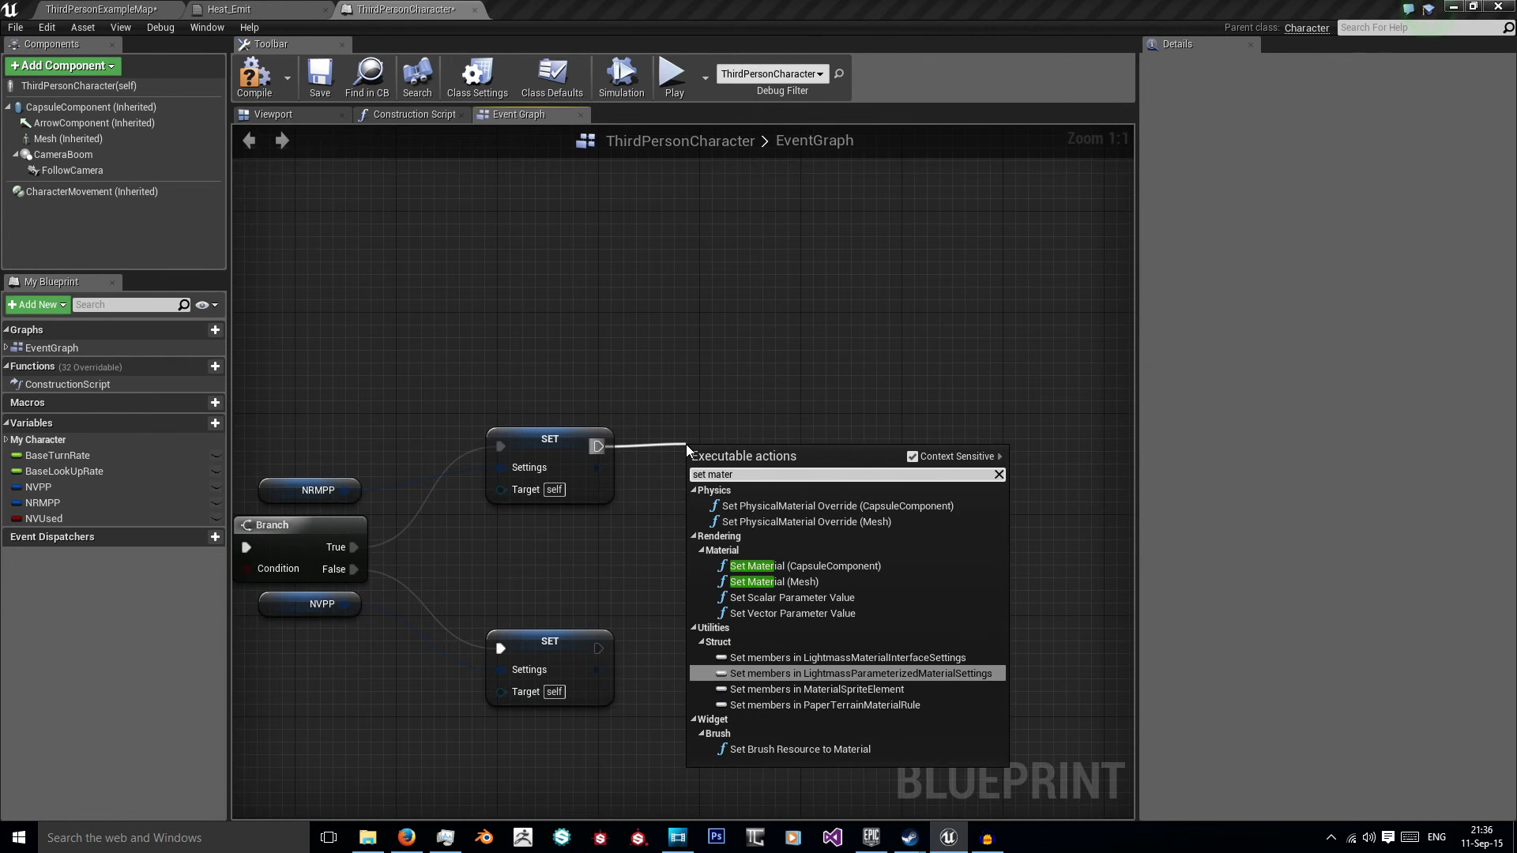
Step: Add Set Material (Mesh) nodes assigning Heat_Emit on False and M_UE4Man_Body on True, then compile
left_click(772, 581)
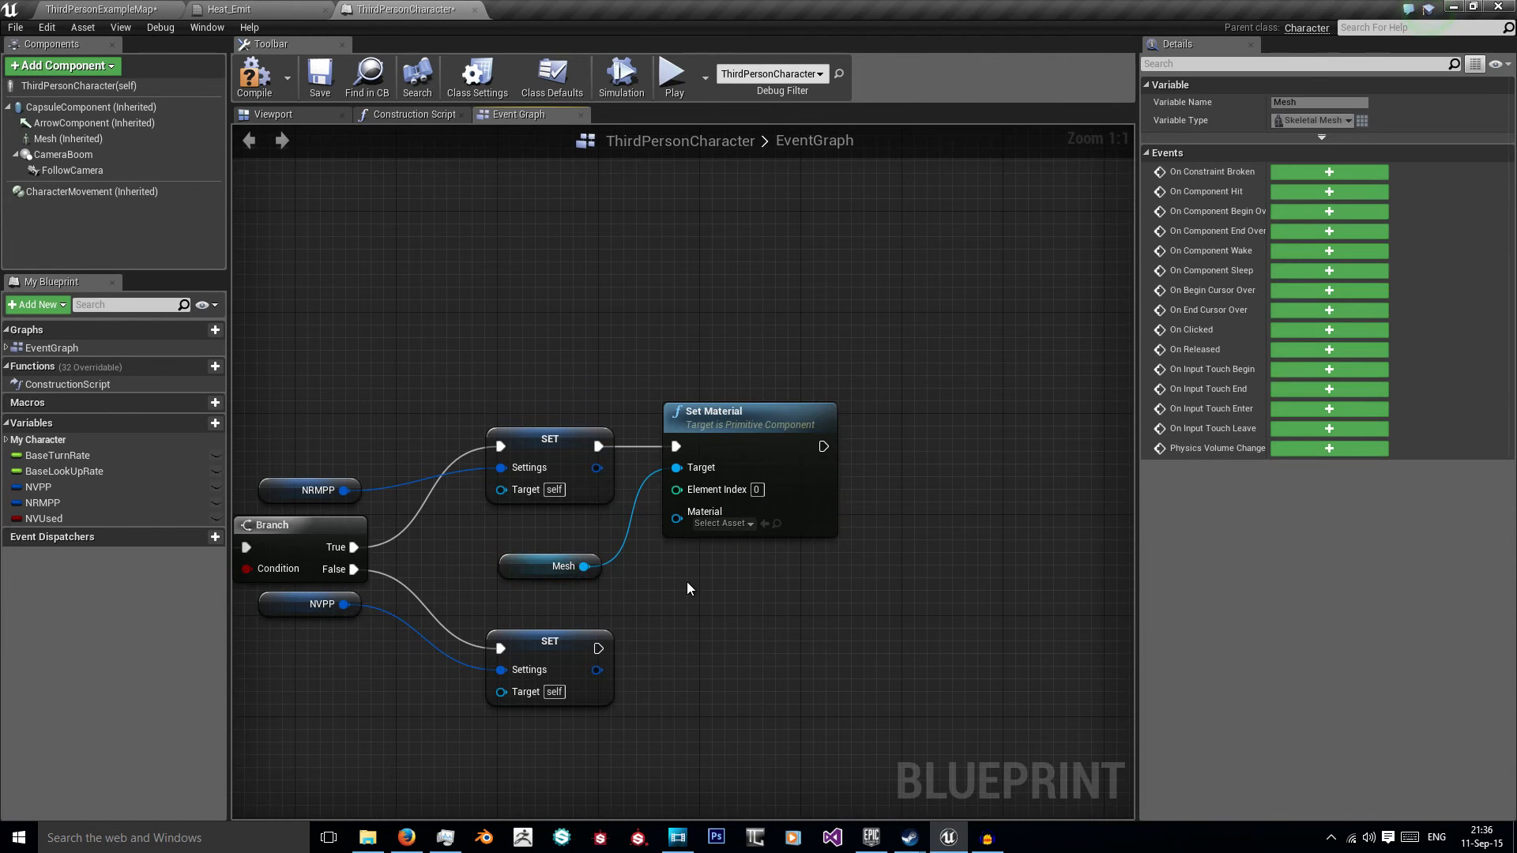
left_click(721, 523)
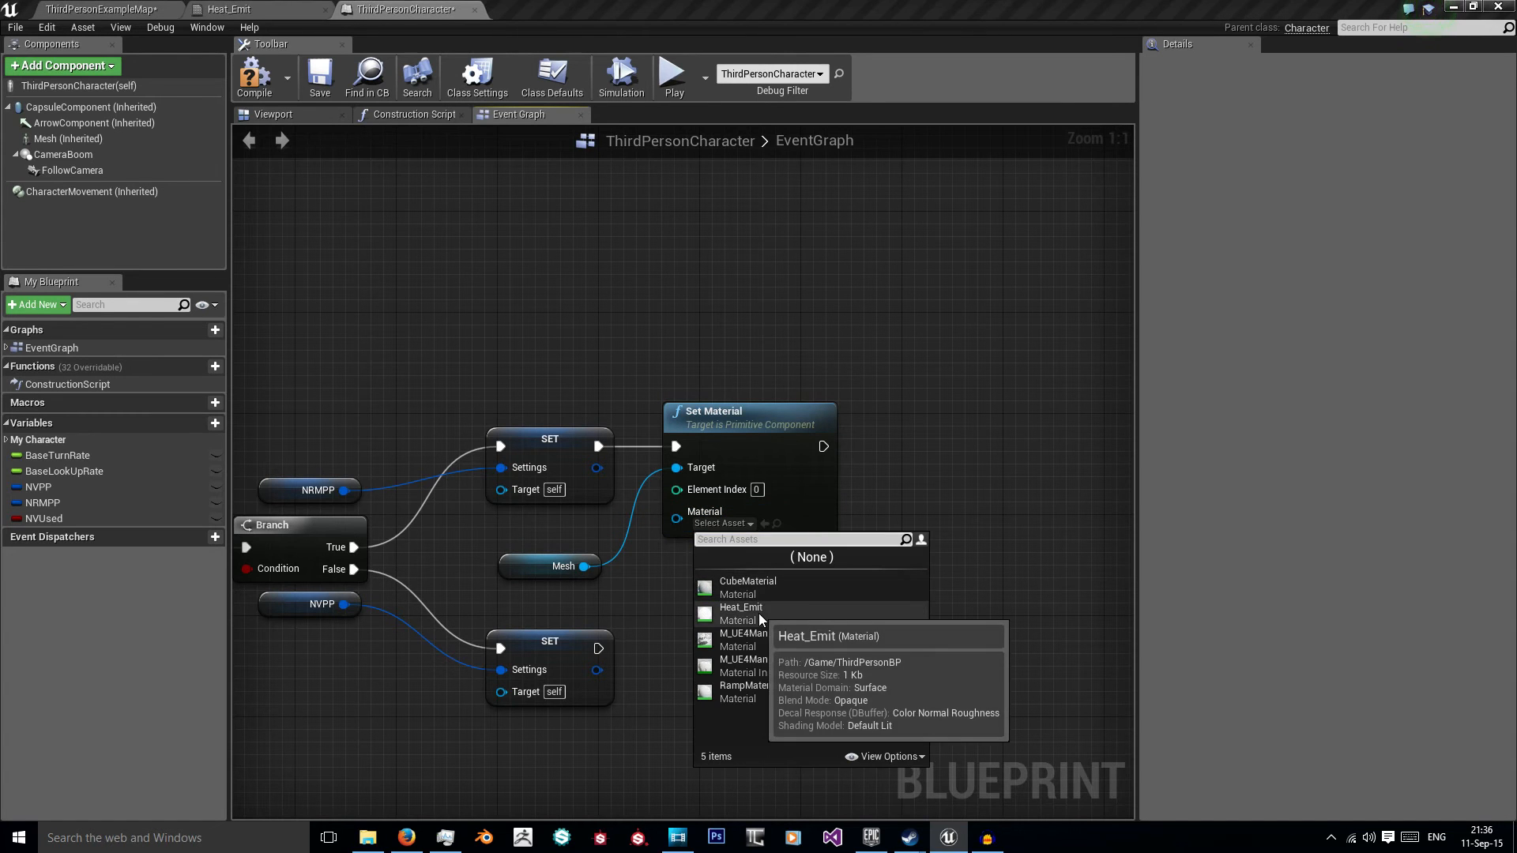
left_click(741, 607)
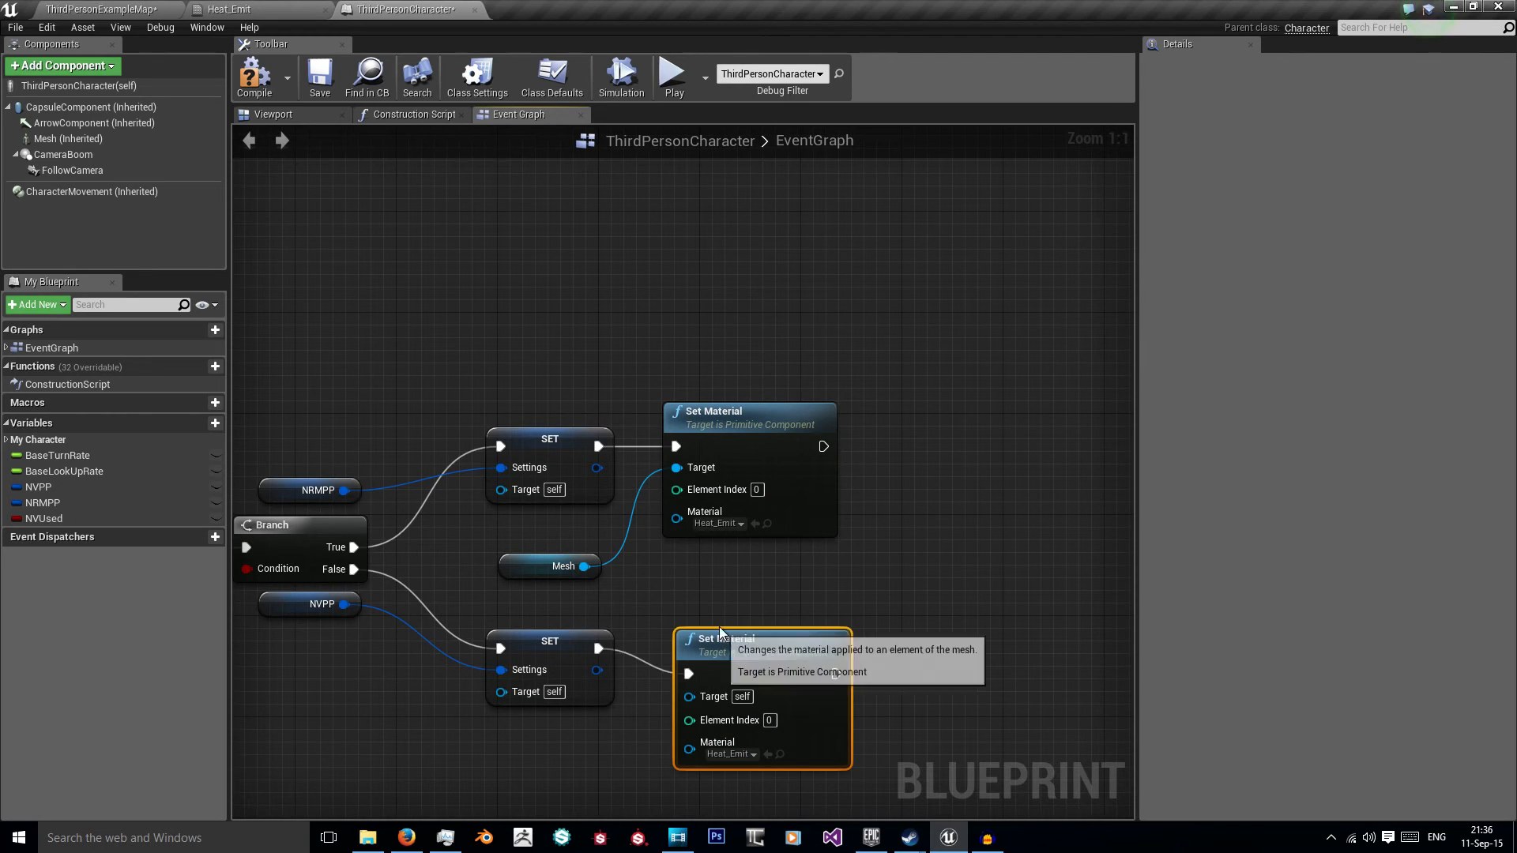
mouse_move(692, 594)
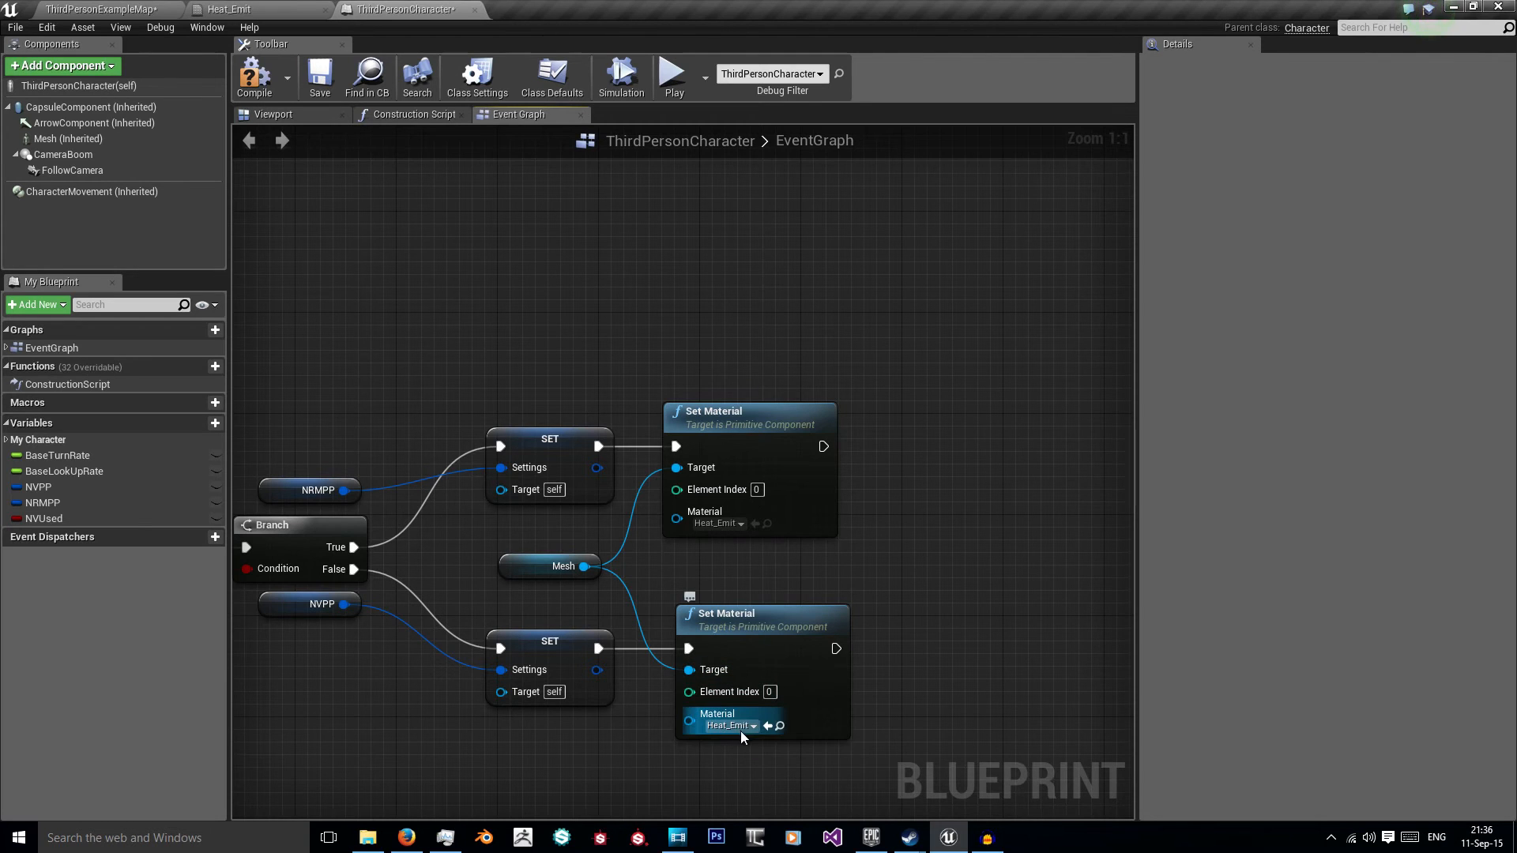
left_click(726, 725)
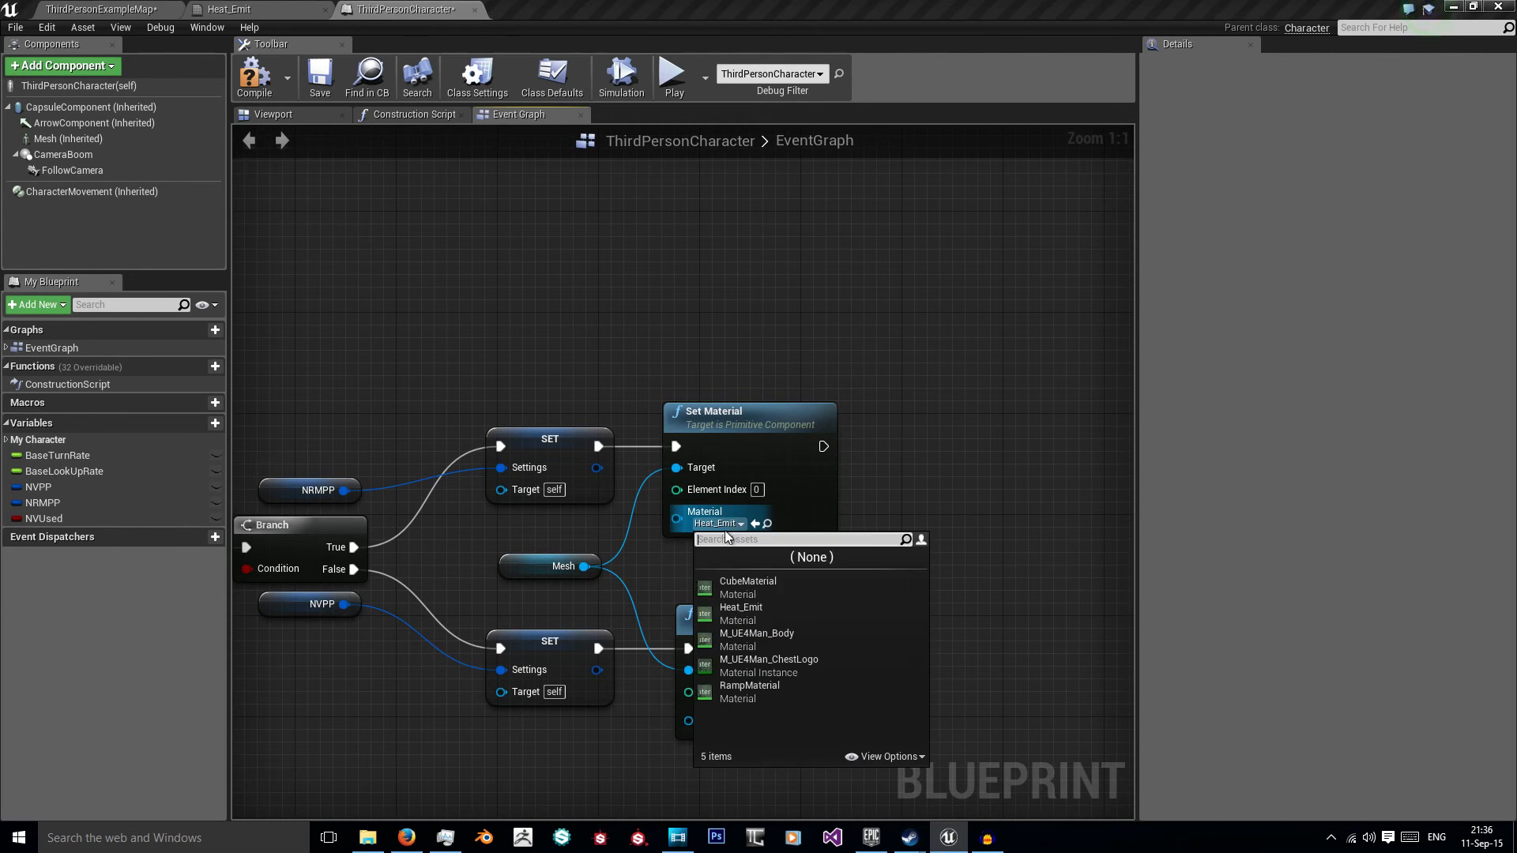
left_click(757, 632)
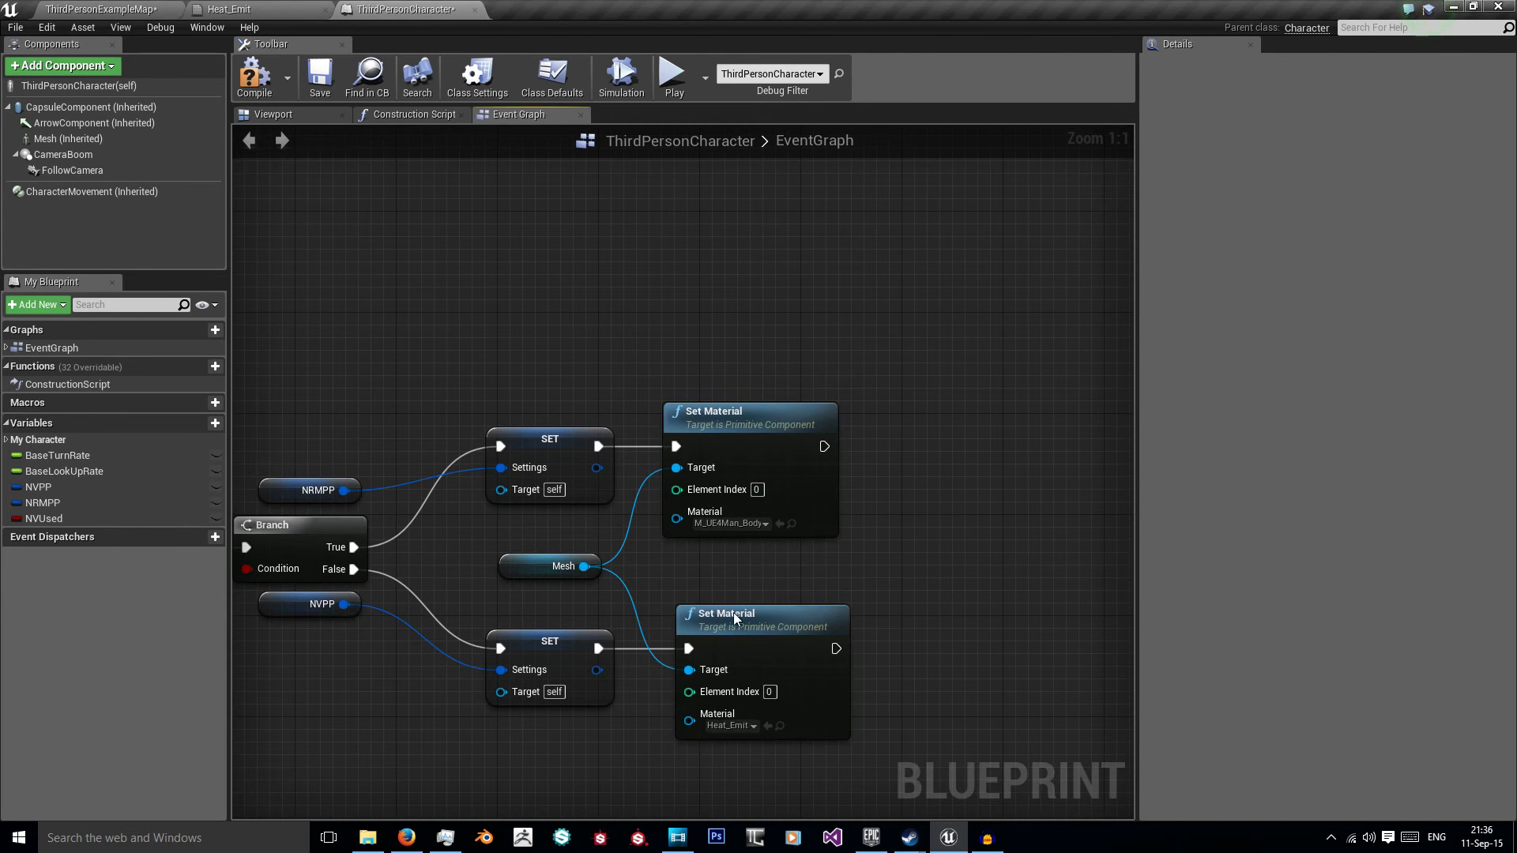
mouse_move(438, 338)
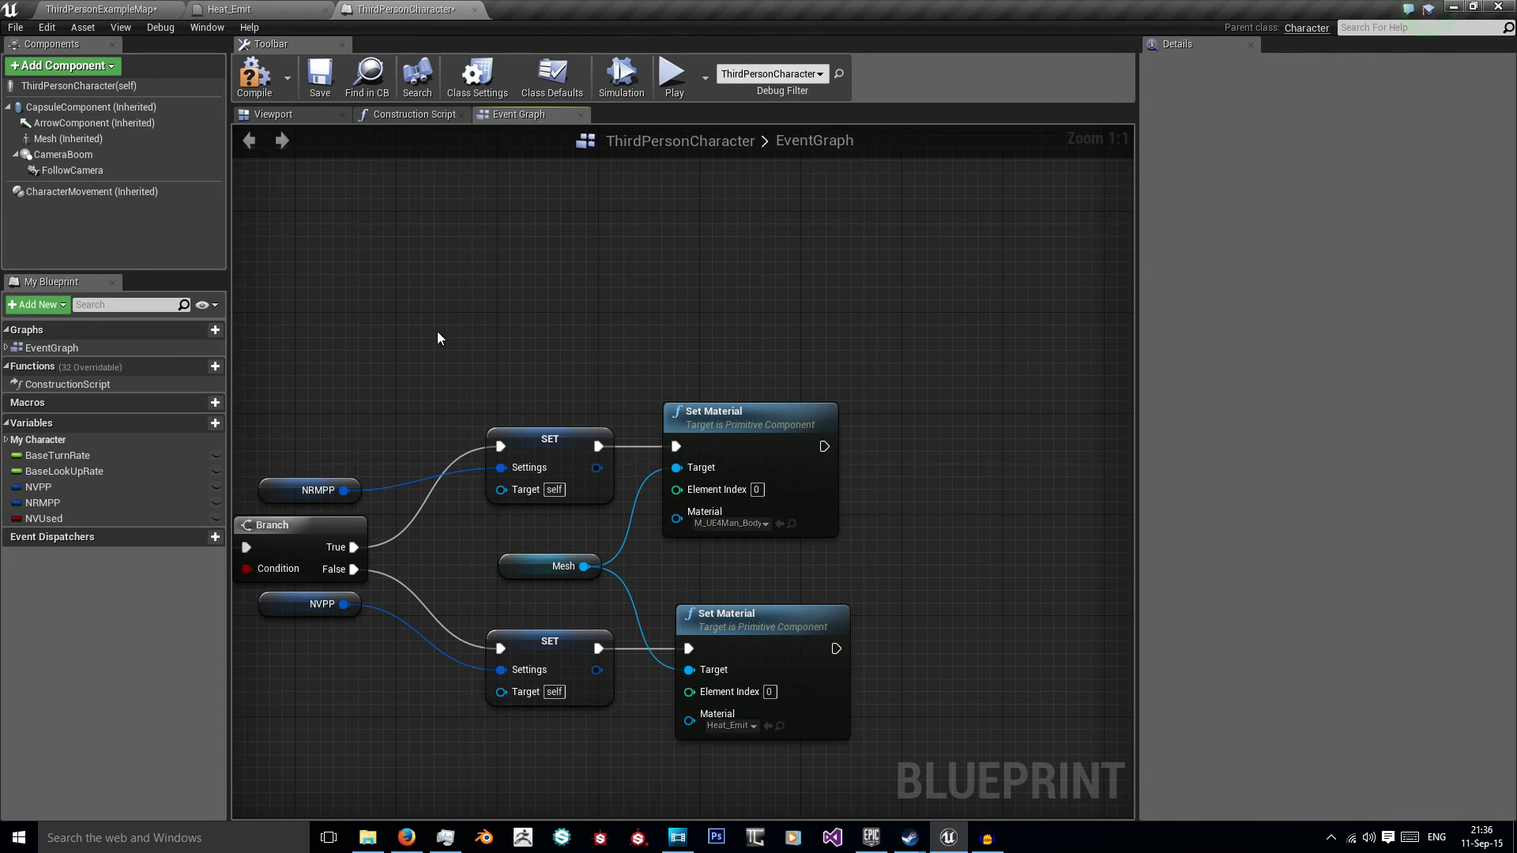
left_click(253, 78)
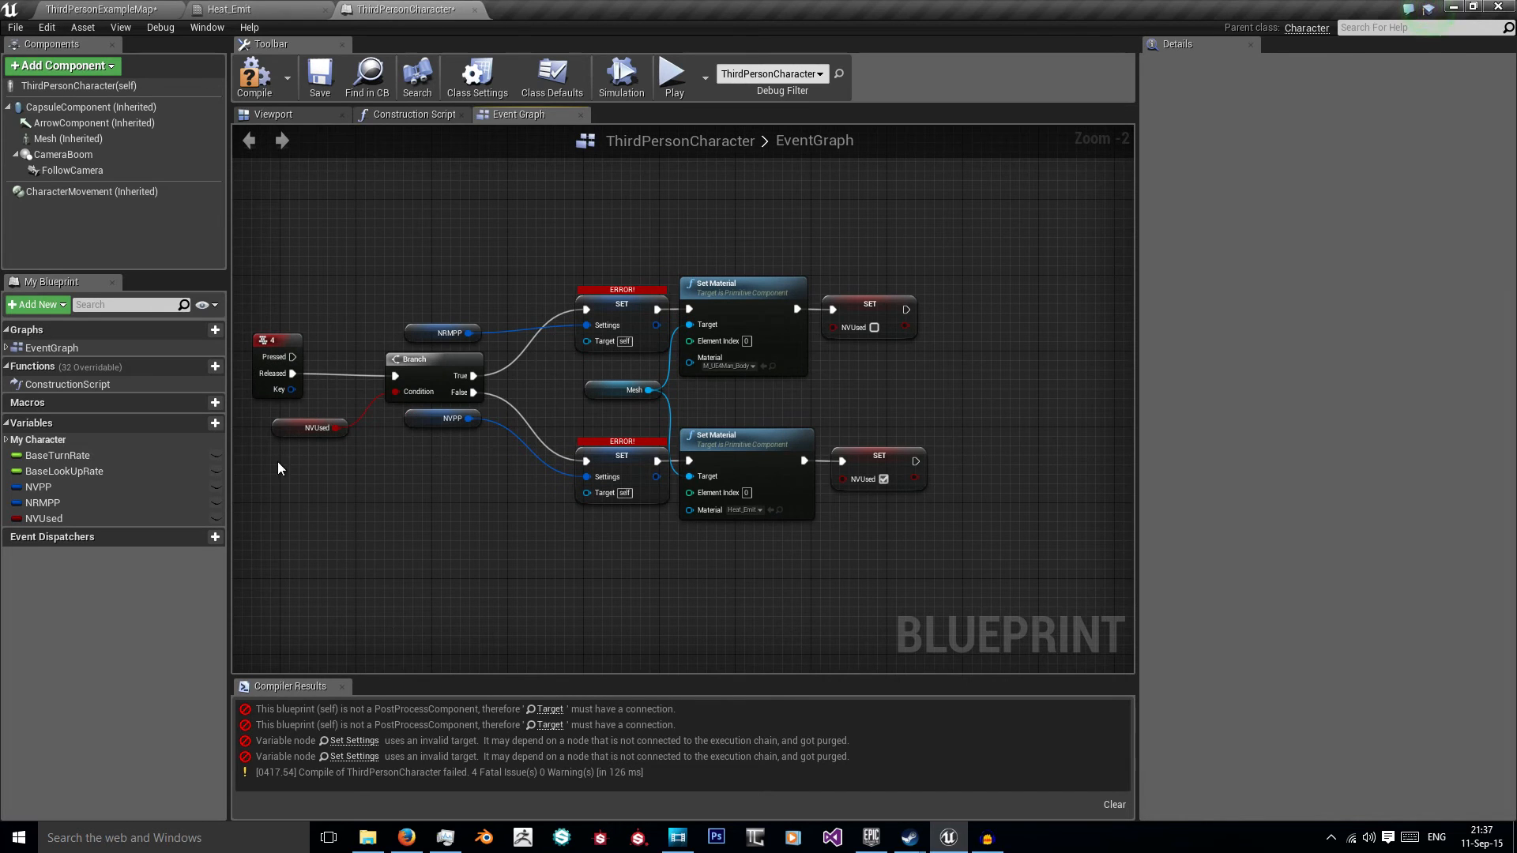
mouse_move(602, 299)
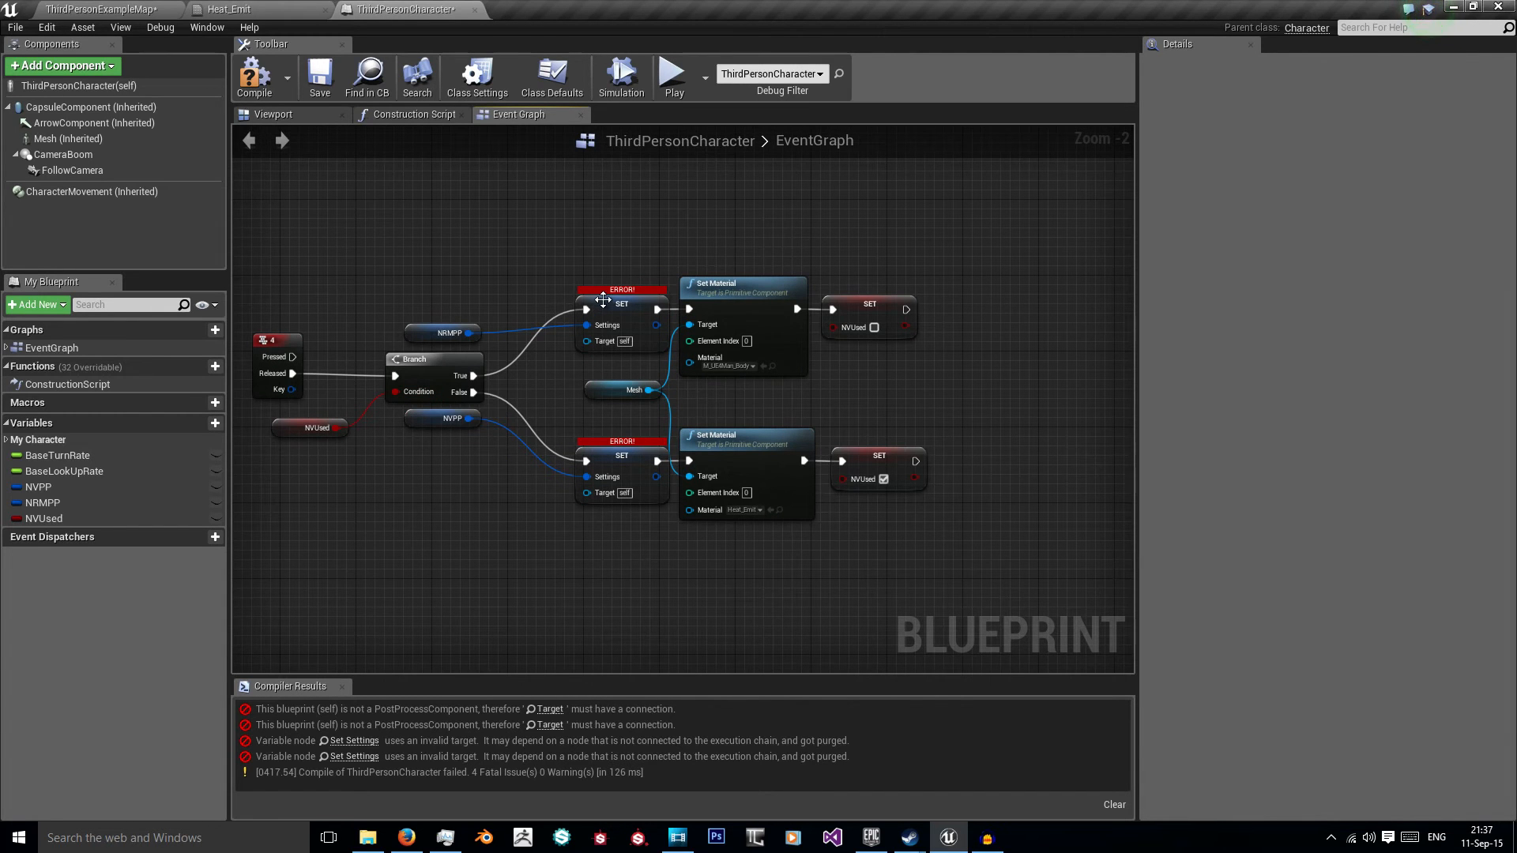
mouse_move(606, 324)
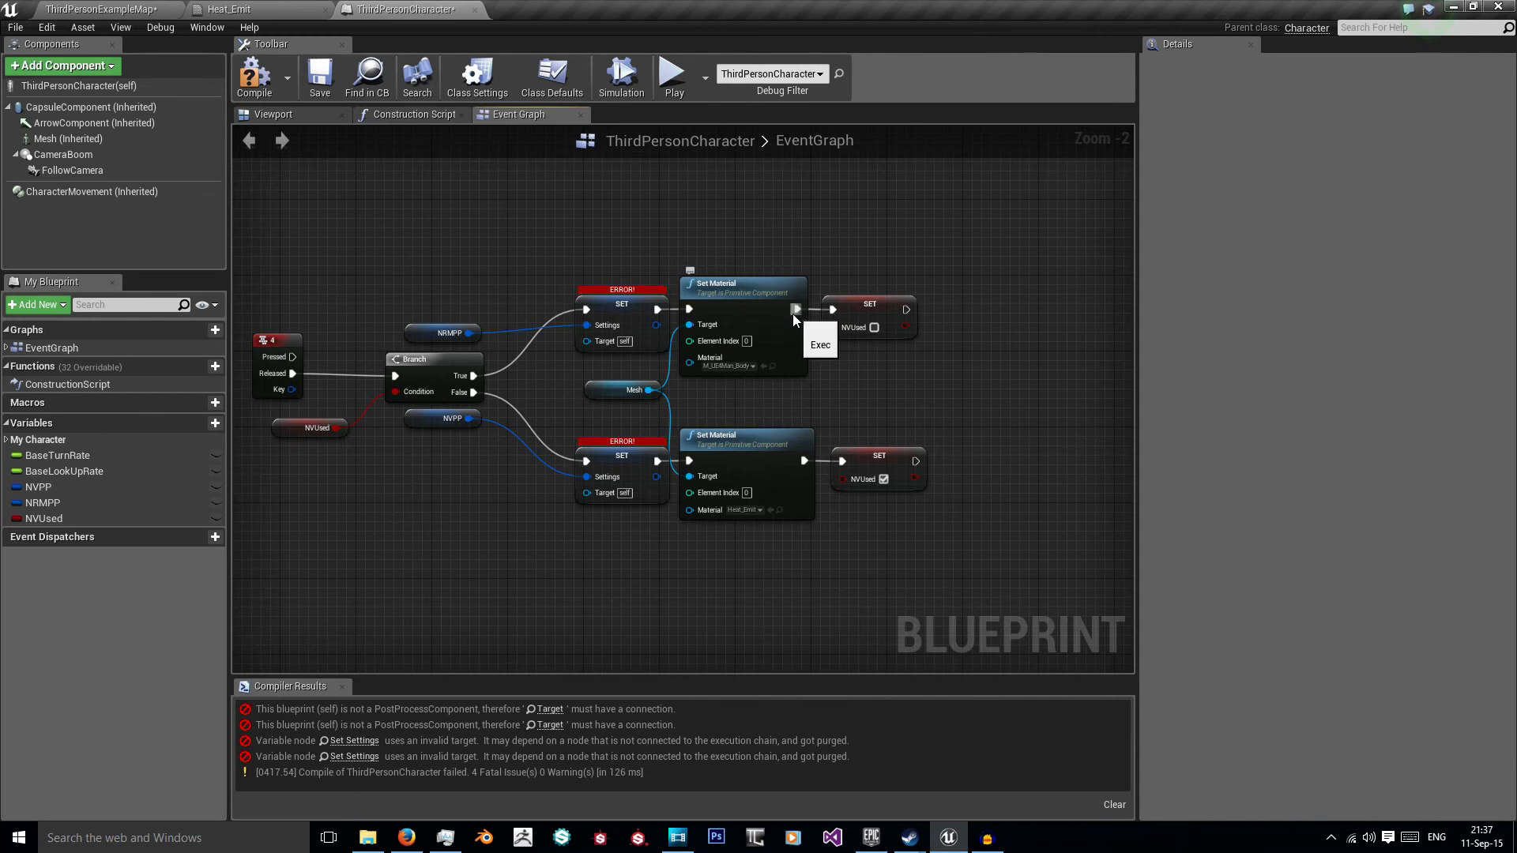
mouse_move(874, 274)
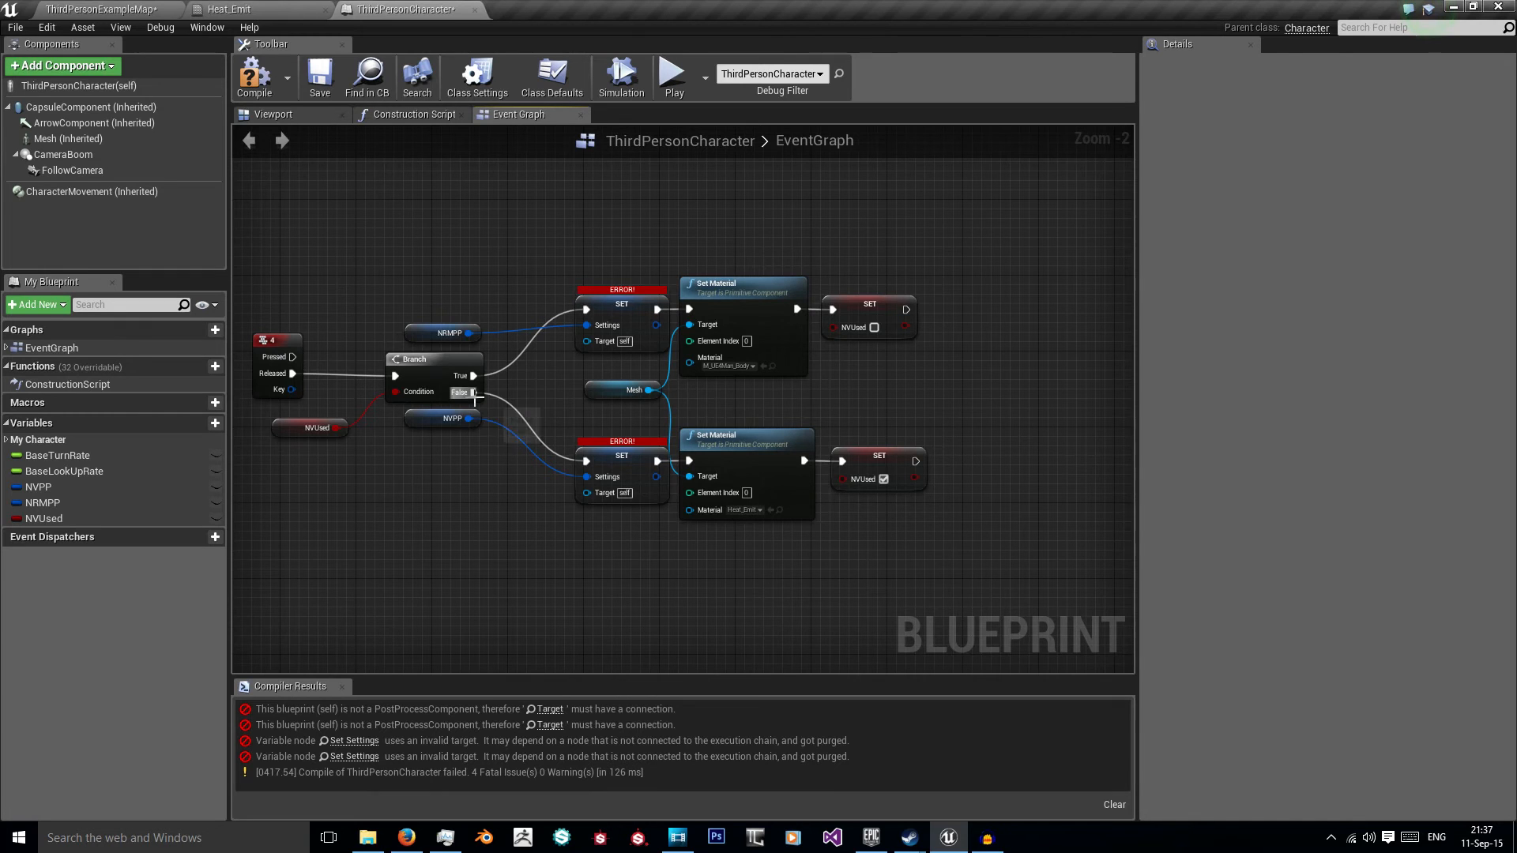
mouse_move(625, 460)
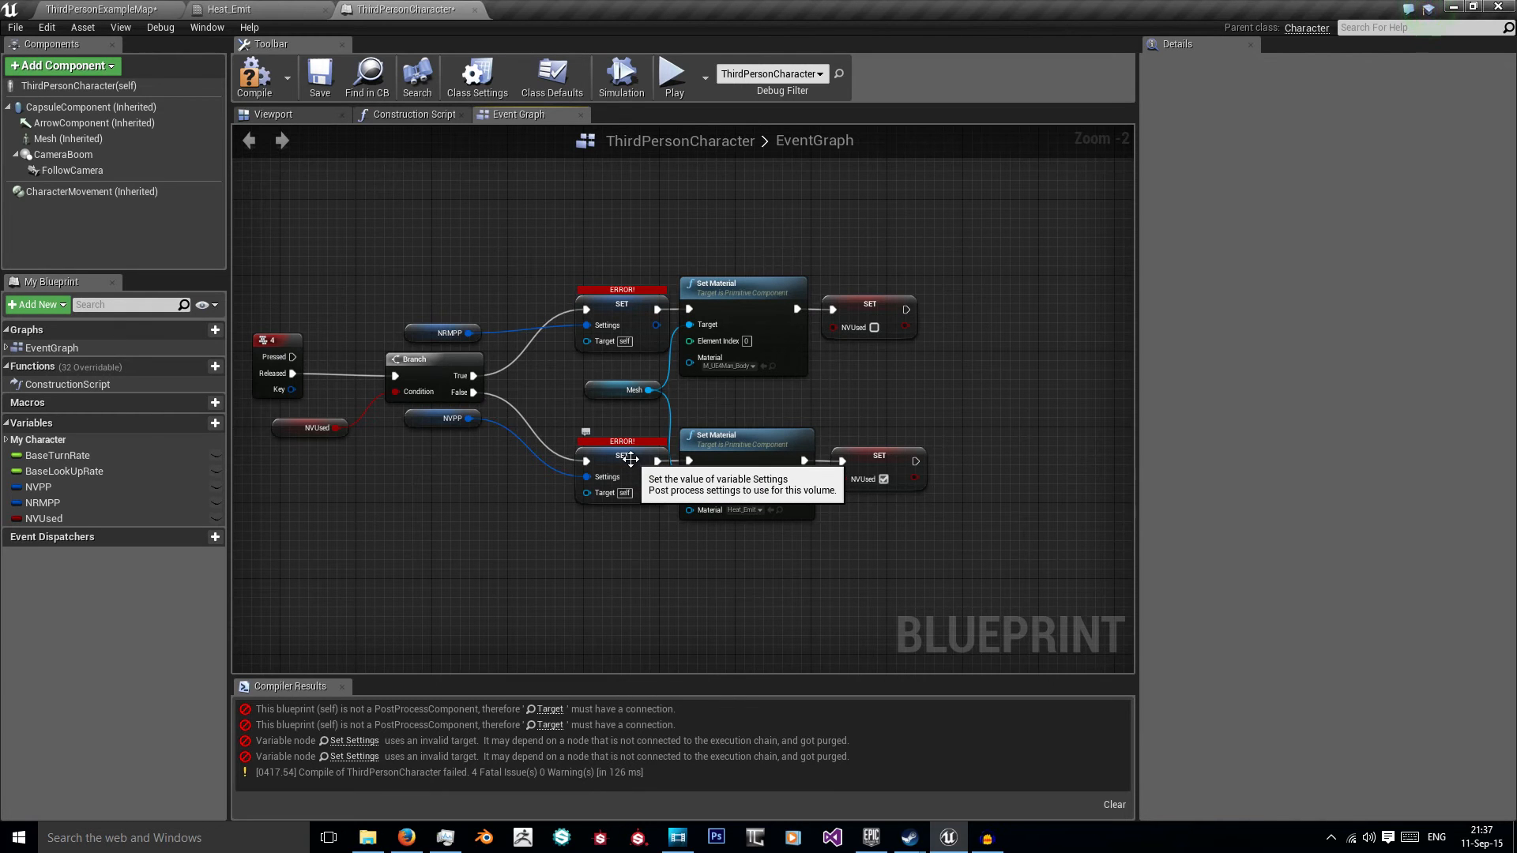
mouse_move(721, 436)
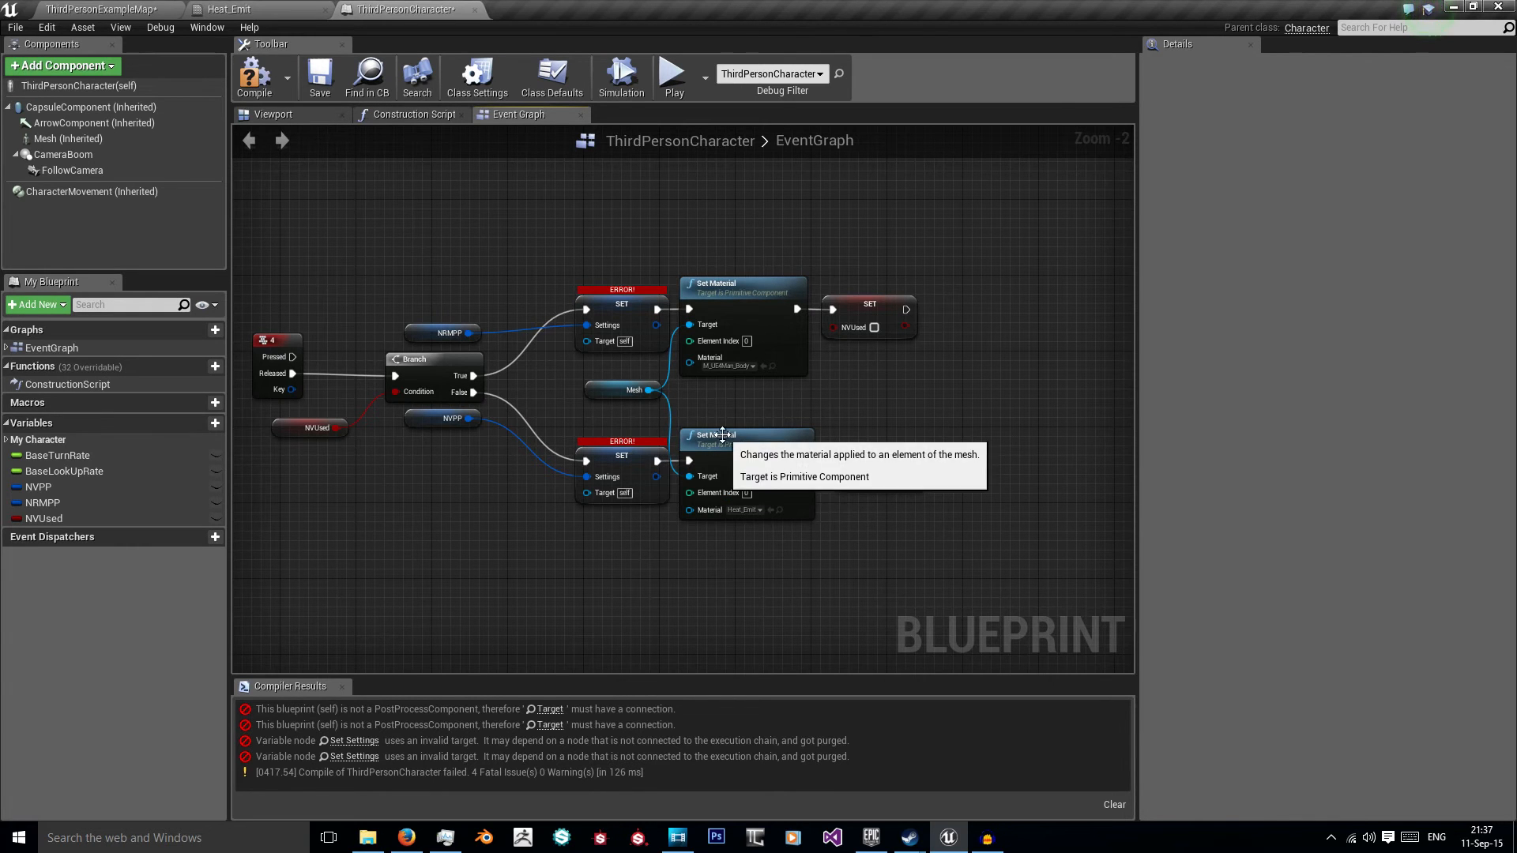
mouse_move(879, 456)
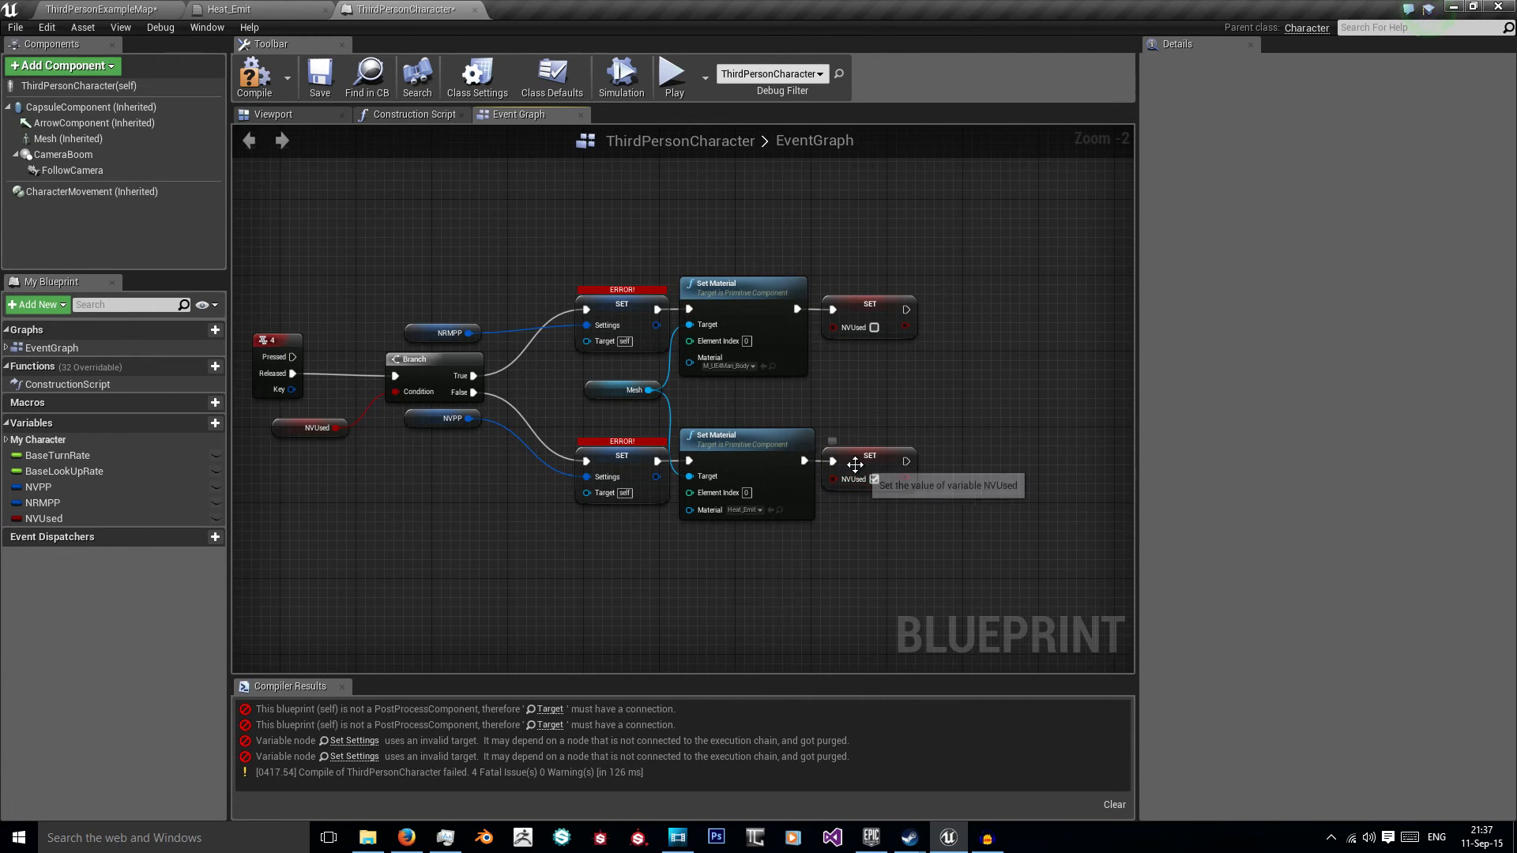
Step: Return to the ThirdPersonExampleMap level editor showing the Blueprints folder
left_click(96, 10)
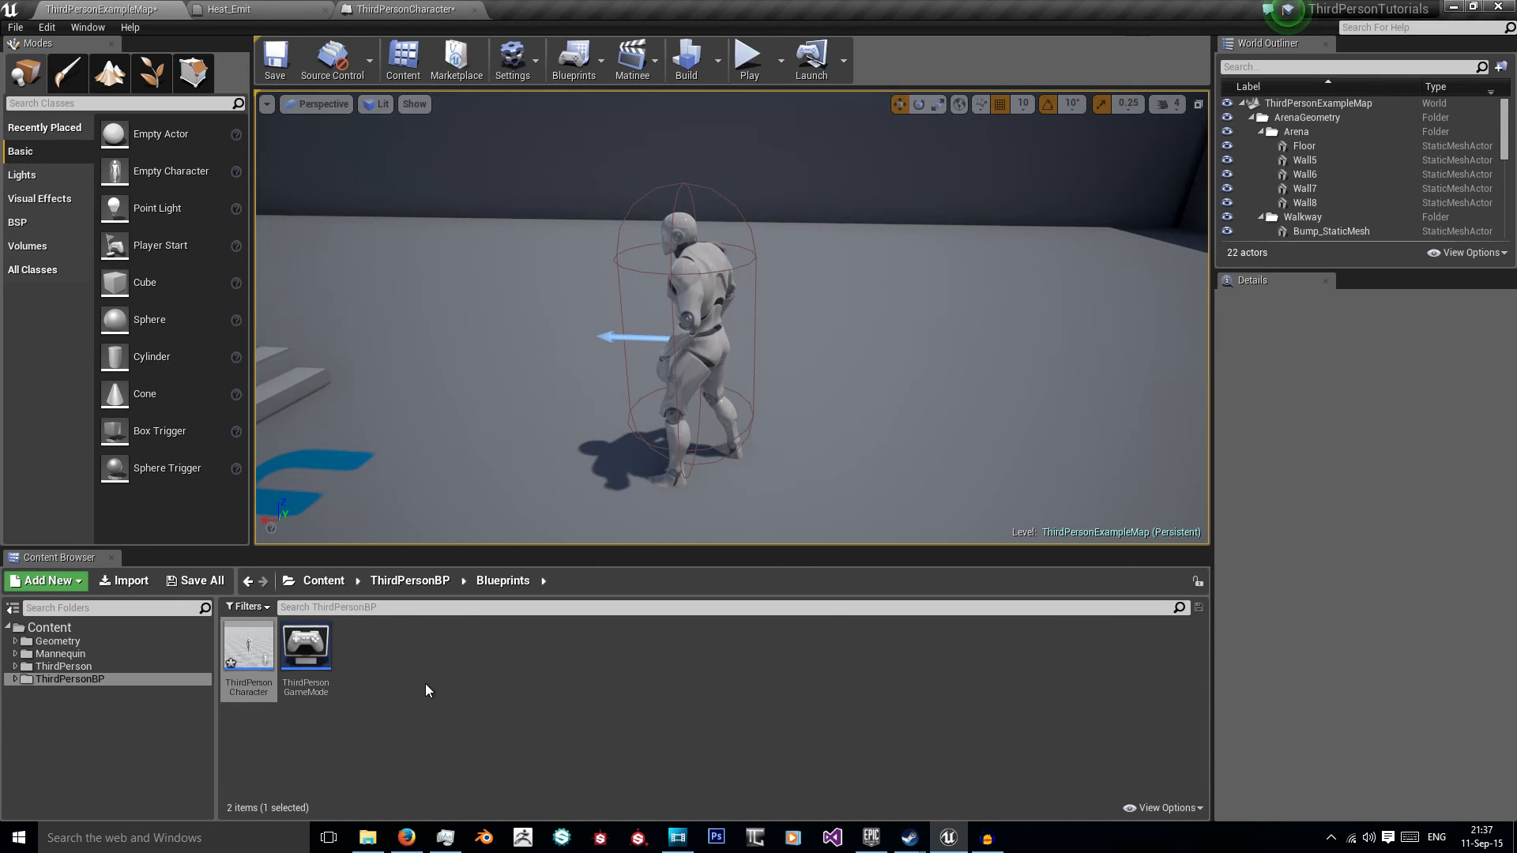
mouse_move(248, 644)
type("AIBot")
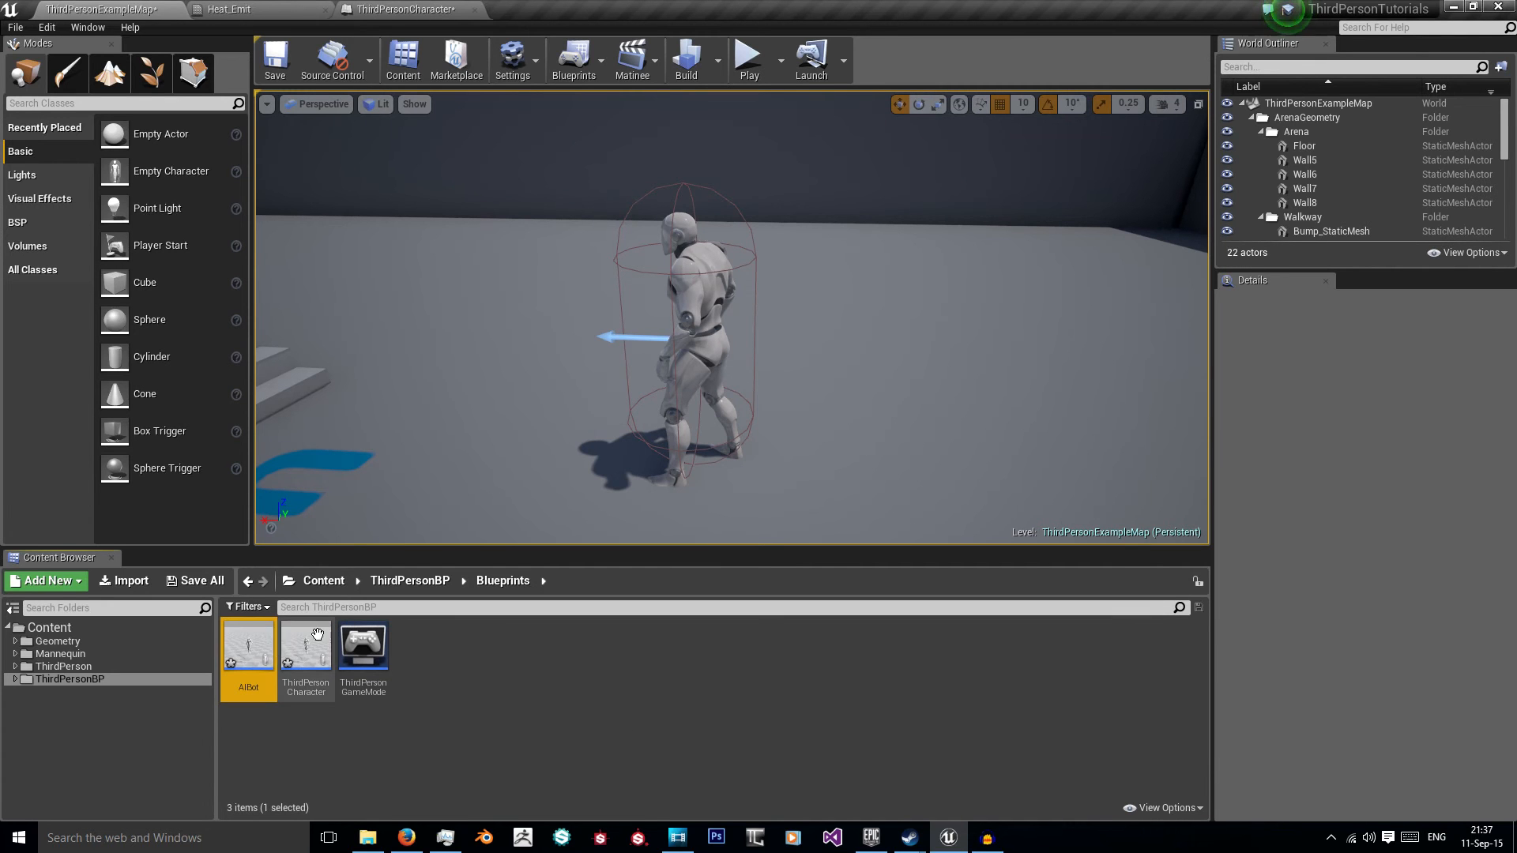
Step: Open the duplicated AIBot blueprint, check its Viewport model, and return to the Event Graph
double_click(248, 646)
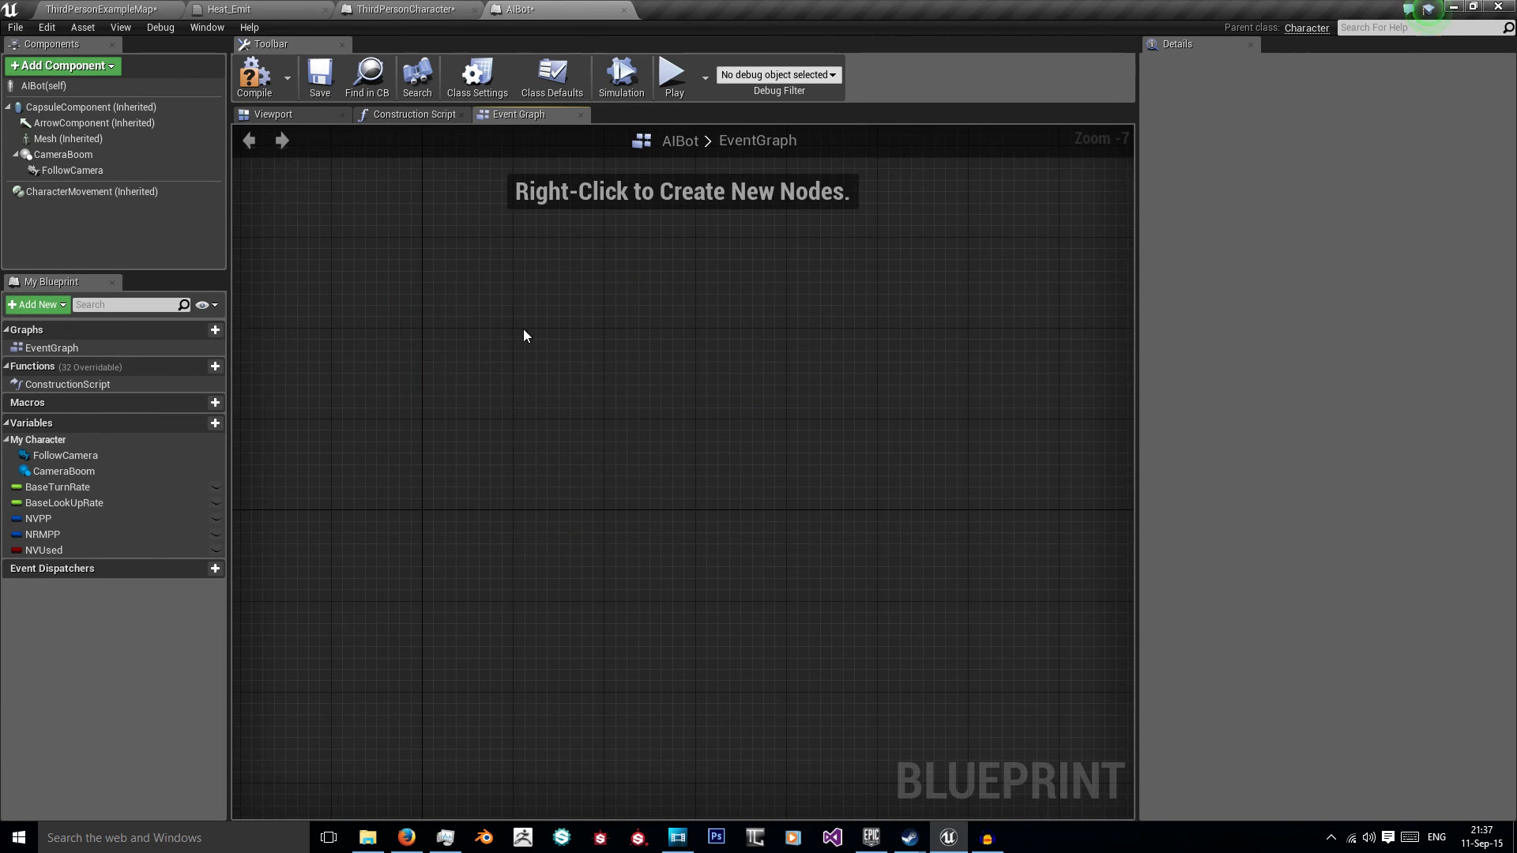
left_click(71, 170)
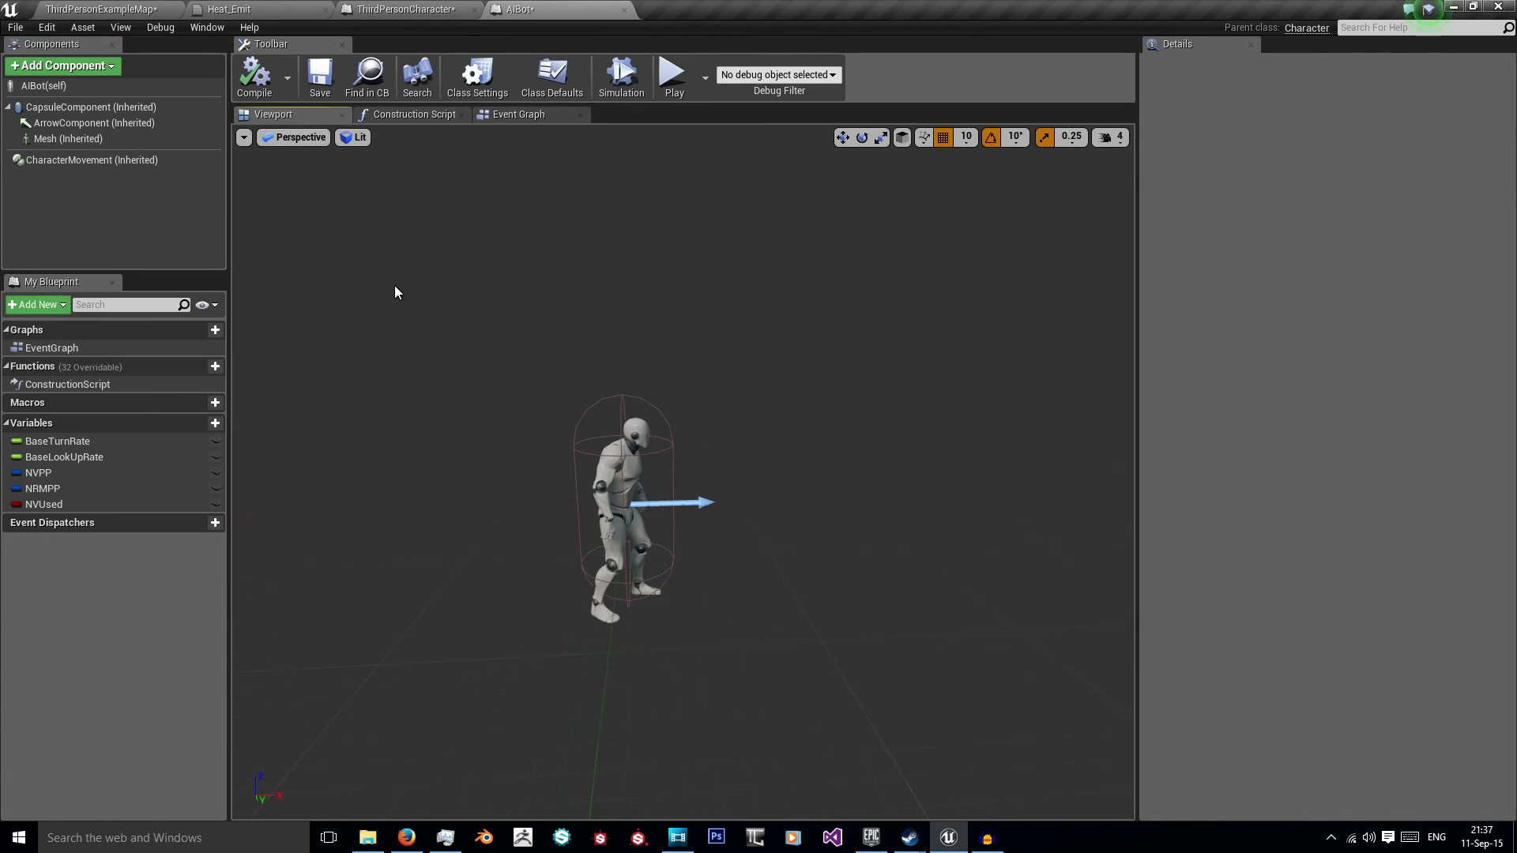
left_click(519, 114)
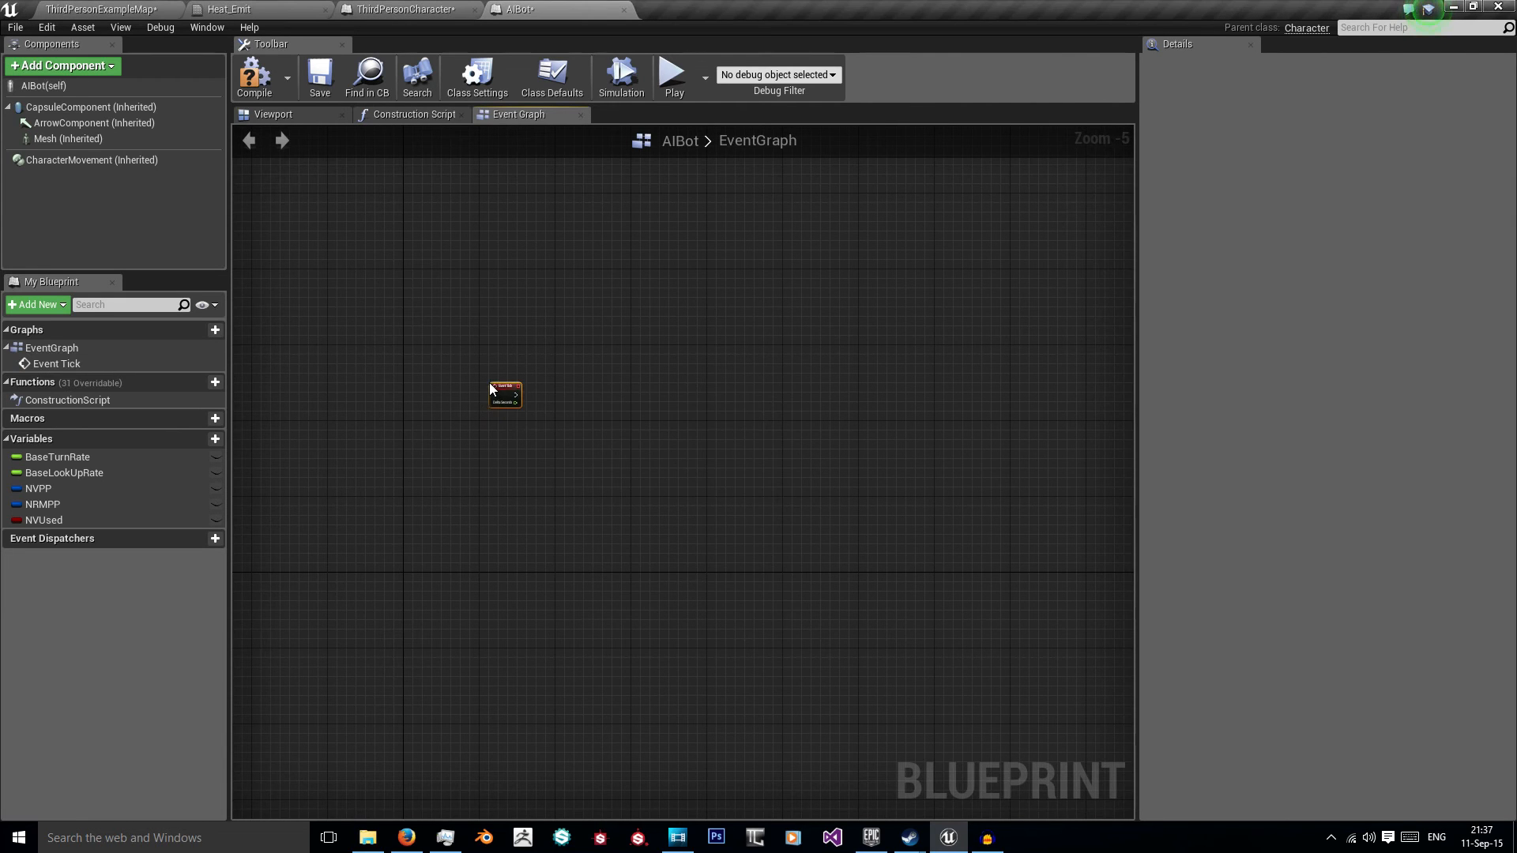
Step: Rename AIBot's remaining boolean variable NVUsed to NVMAT and compile the blueprint
left_click(37, 489)
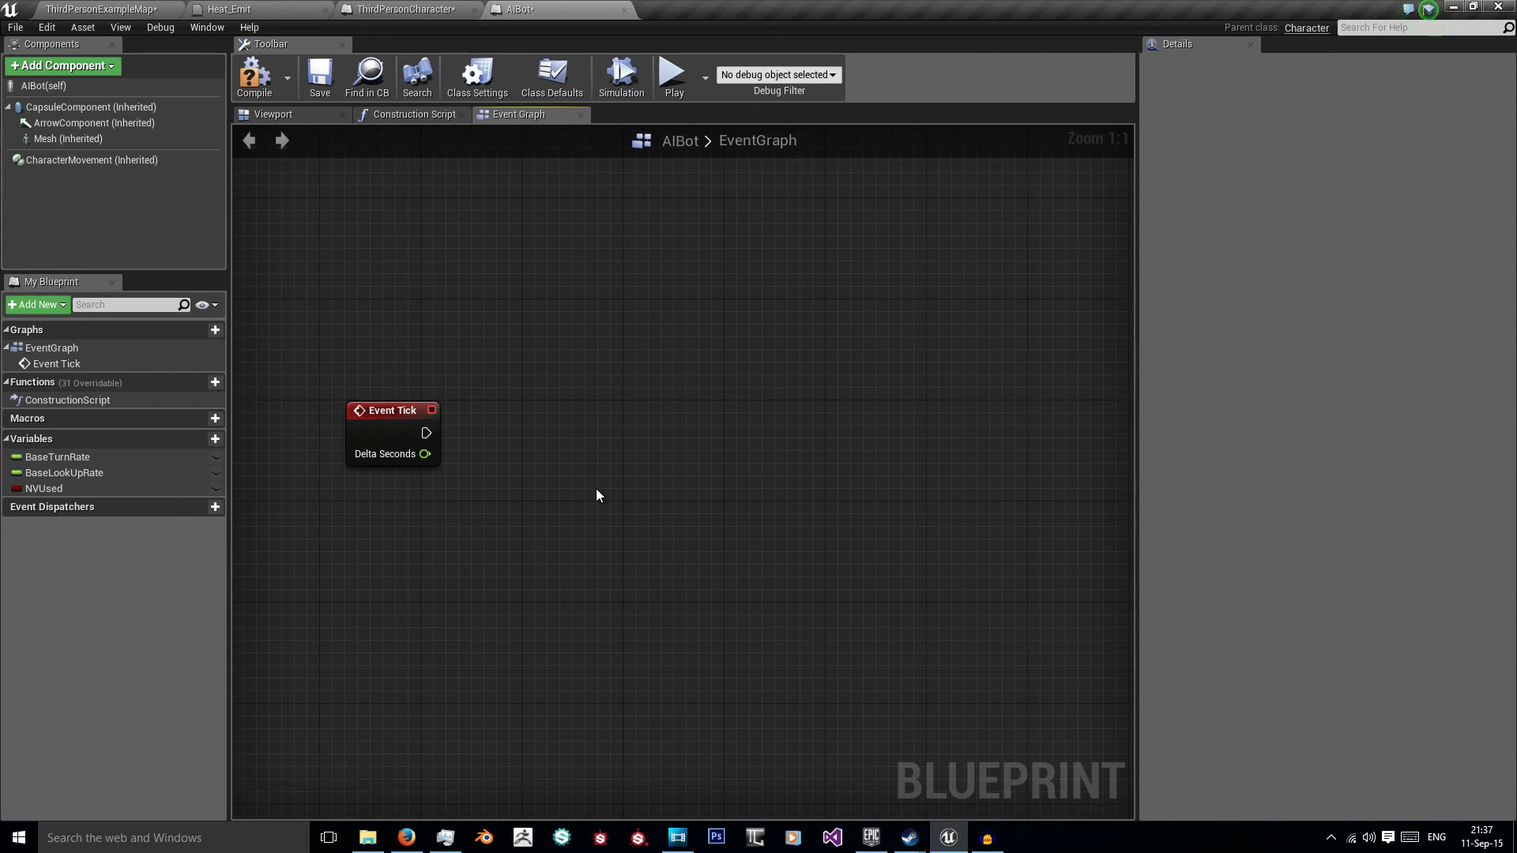
mouse_move(379, 402)
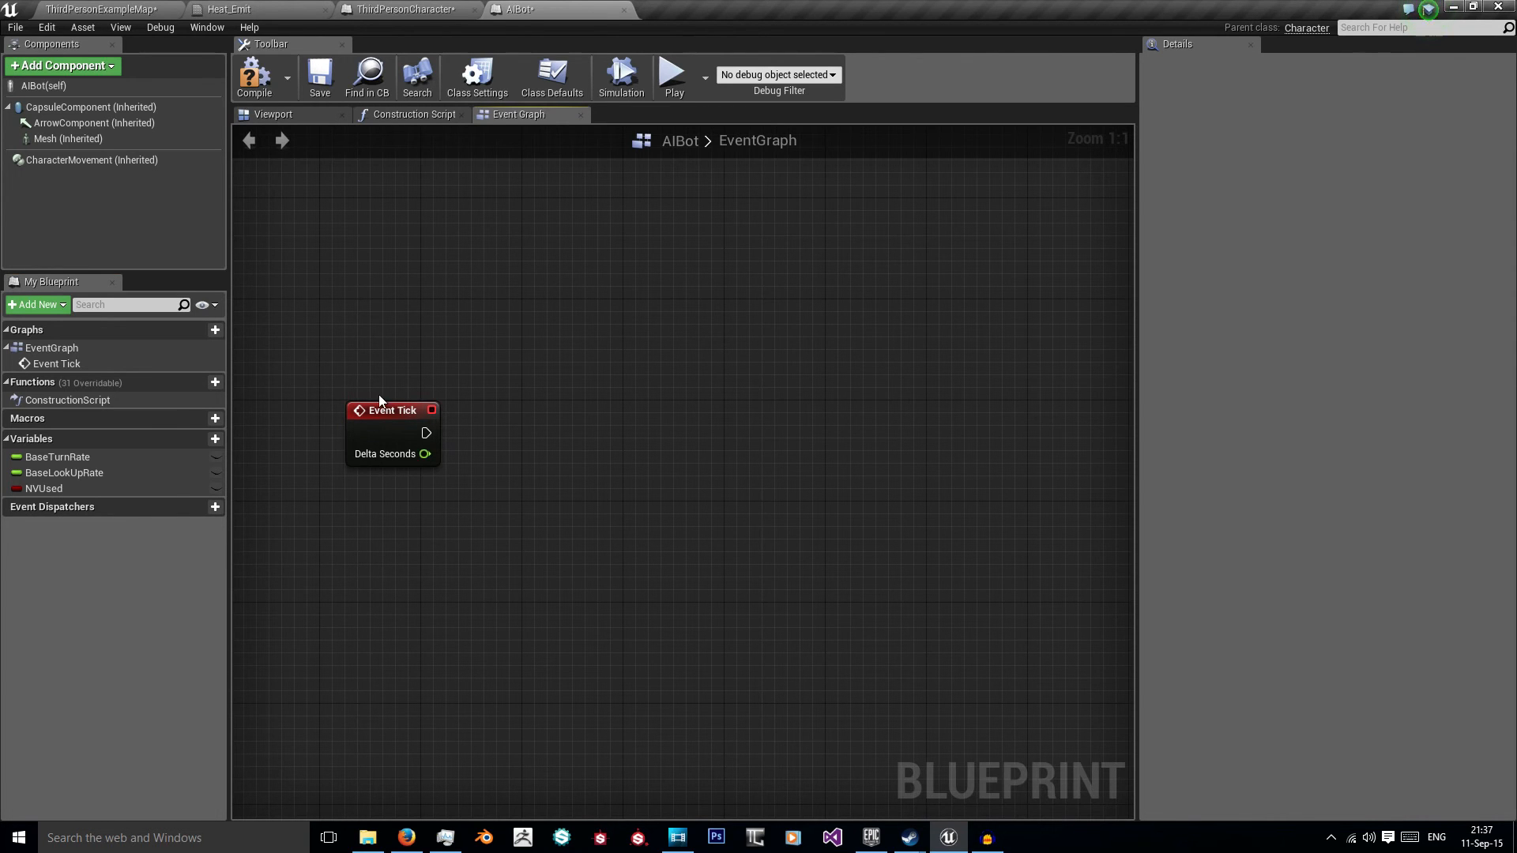
right_click(44, 488)
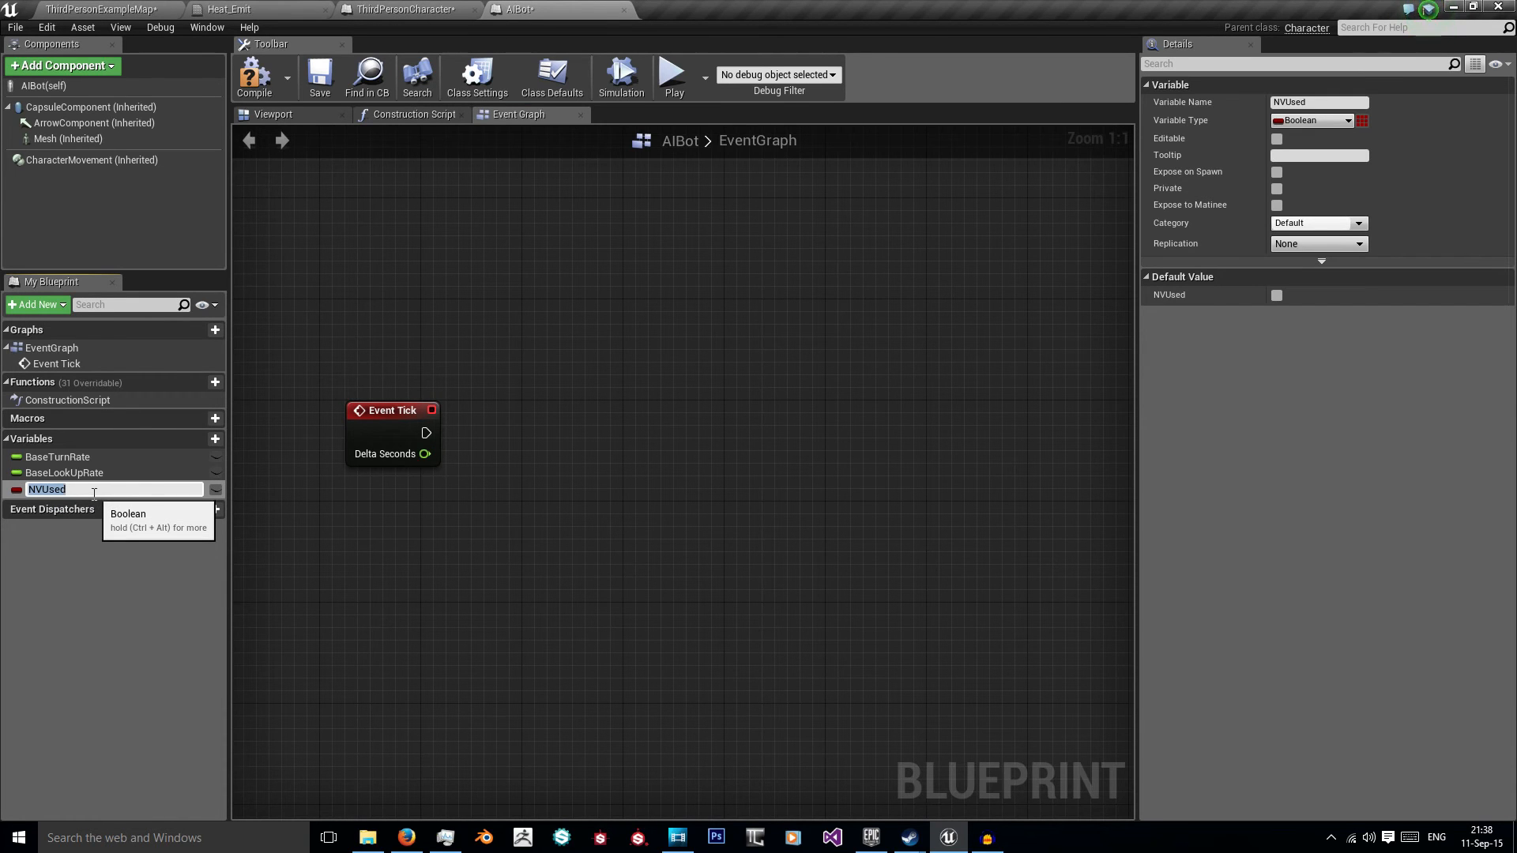
type("NVMAT")
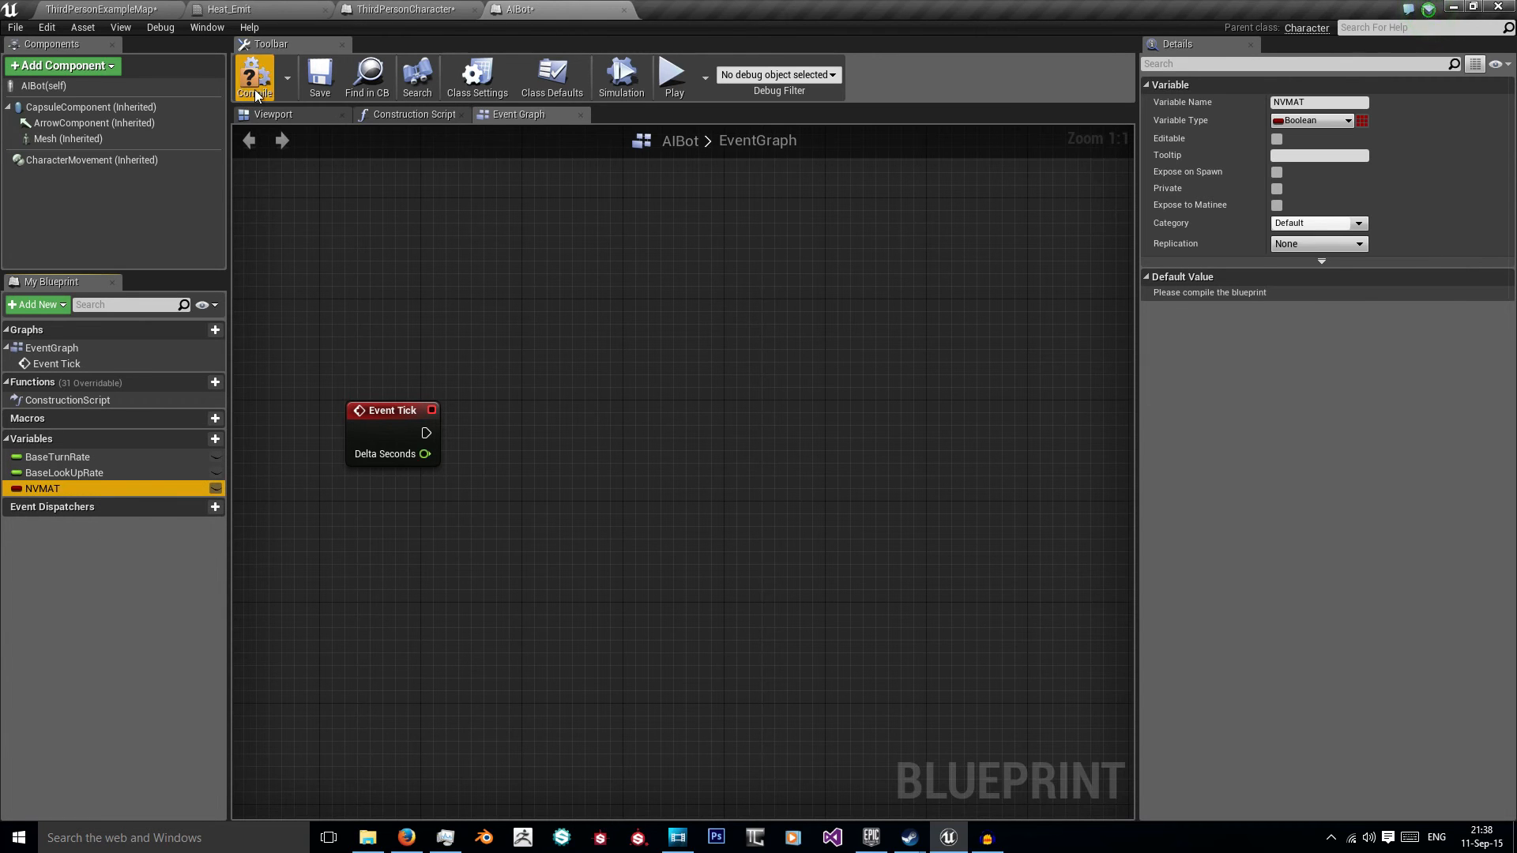
left_click(253, 77)
type("cast to th")
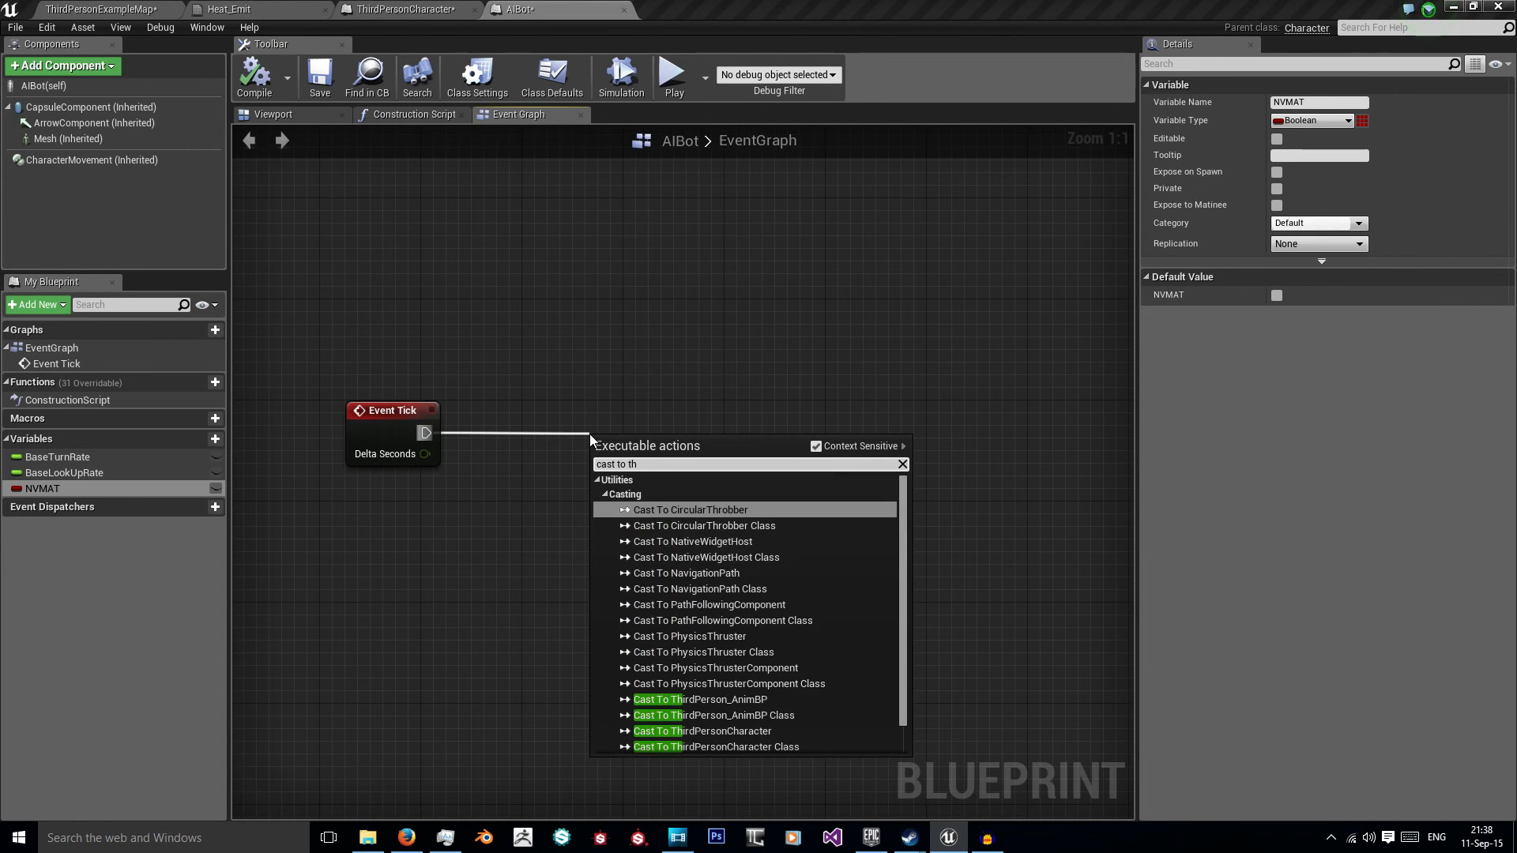
Step: From Event Tick, cast to ThirdPersonCharacter, branch on its NVUsed, and set Mesh material to Heat_Emit on True
left_click(702, 729)
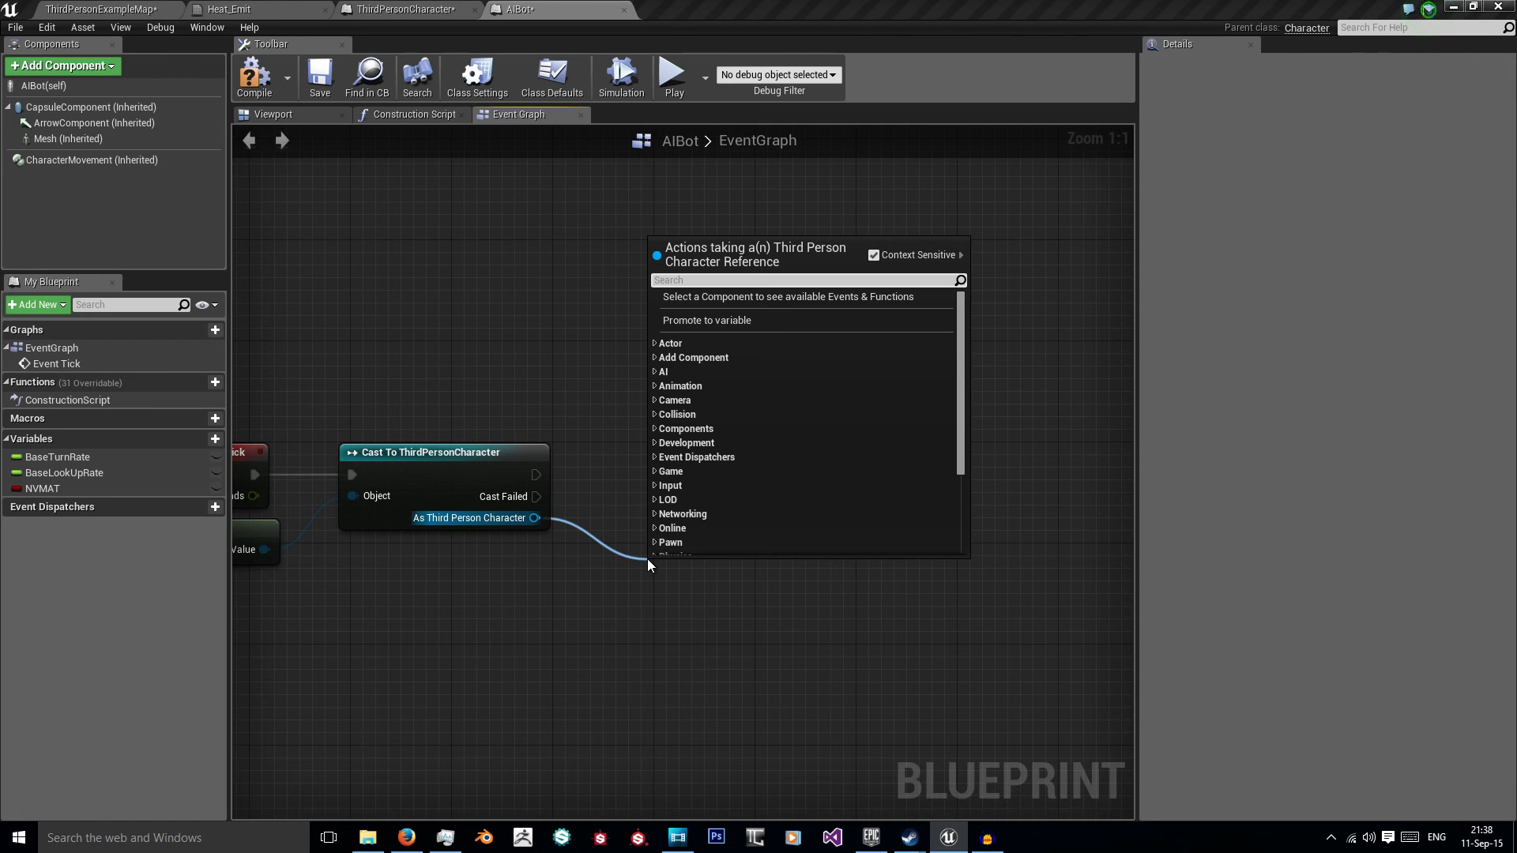
type("NC")
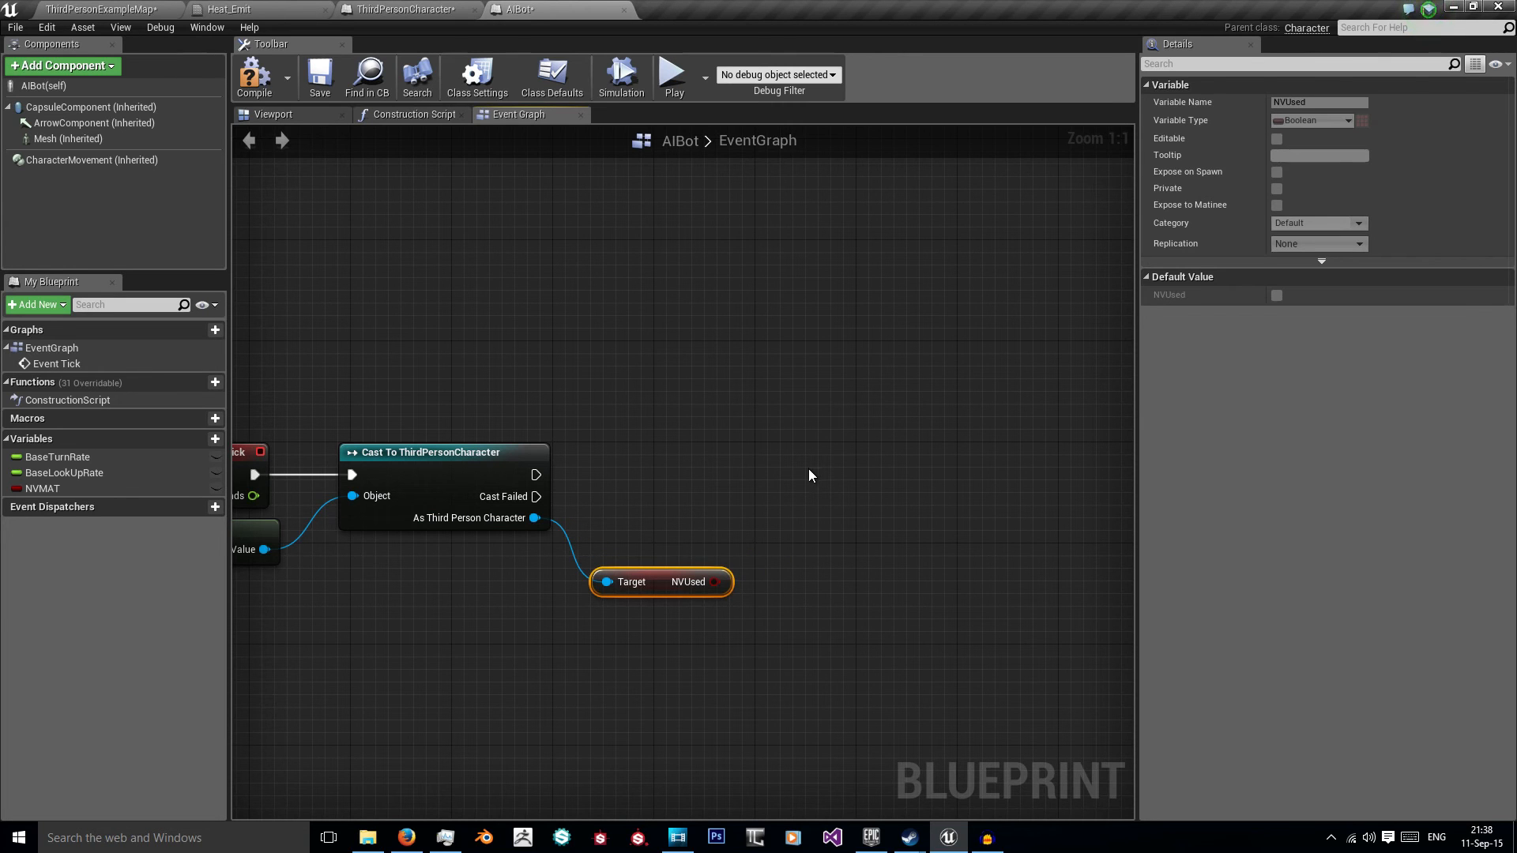
mouse_move(770, 478)
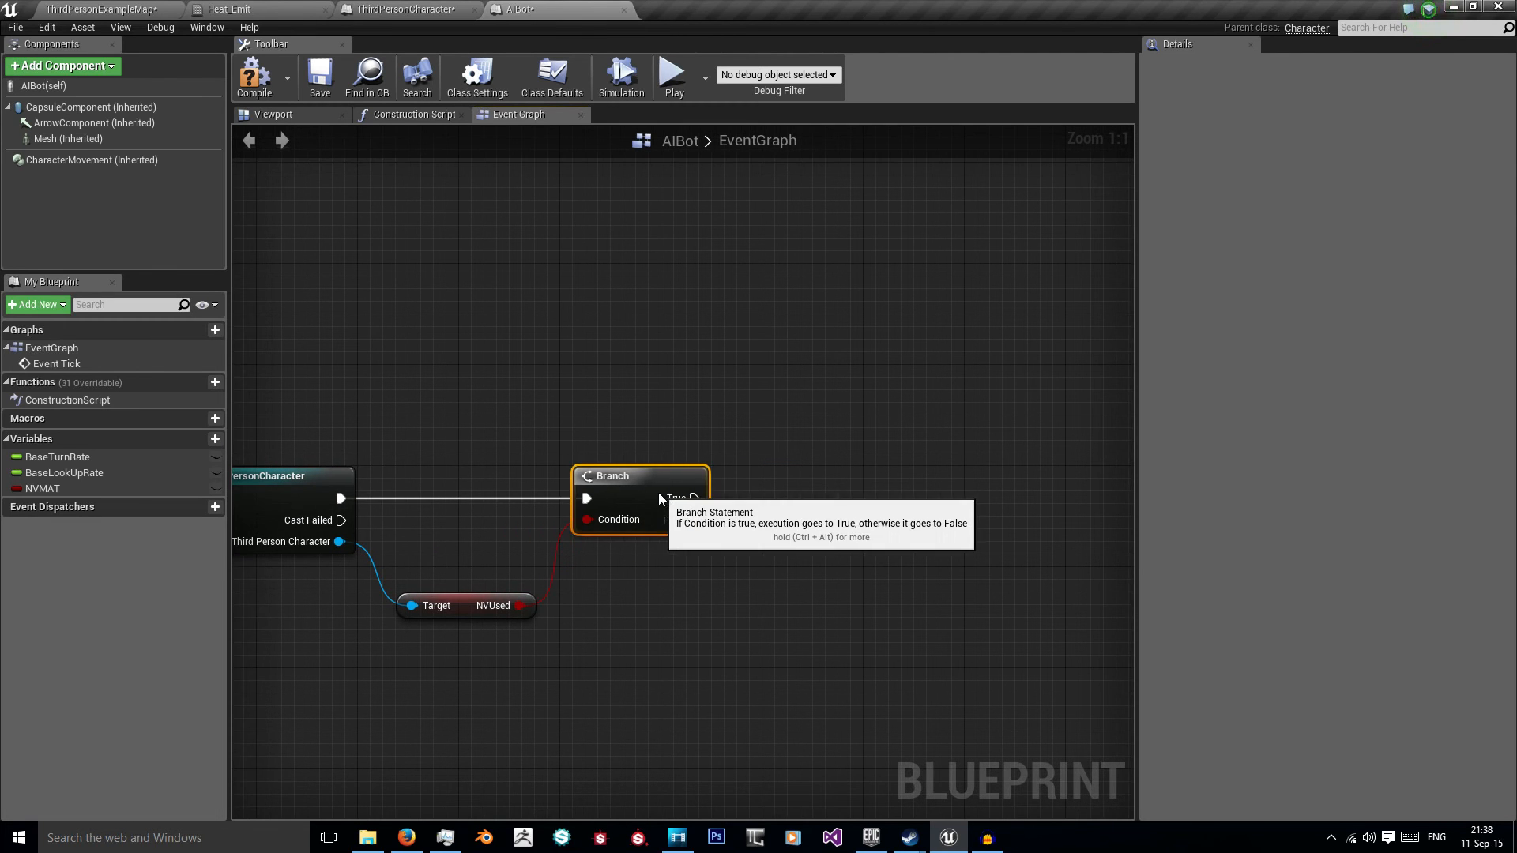
mouse_move(695, 497)
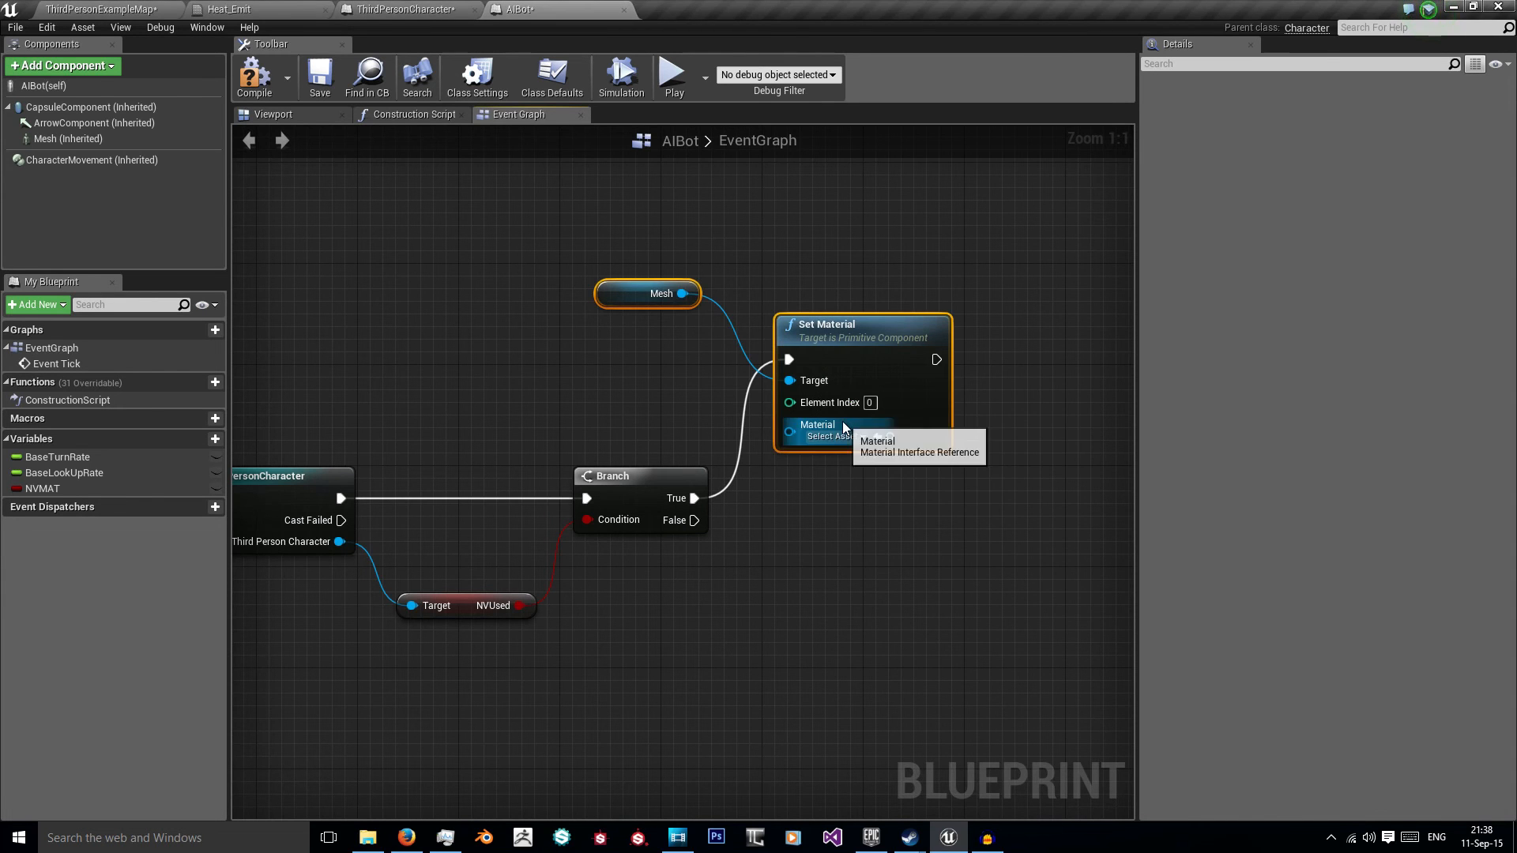
left_click(826, 430)
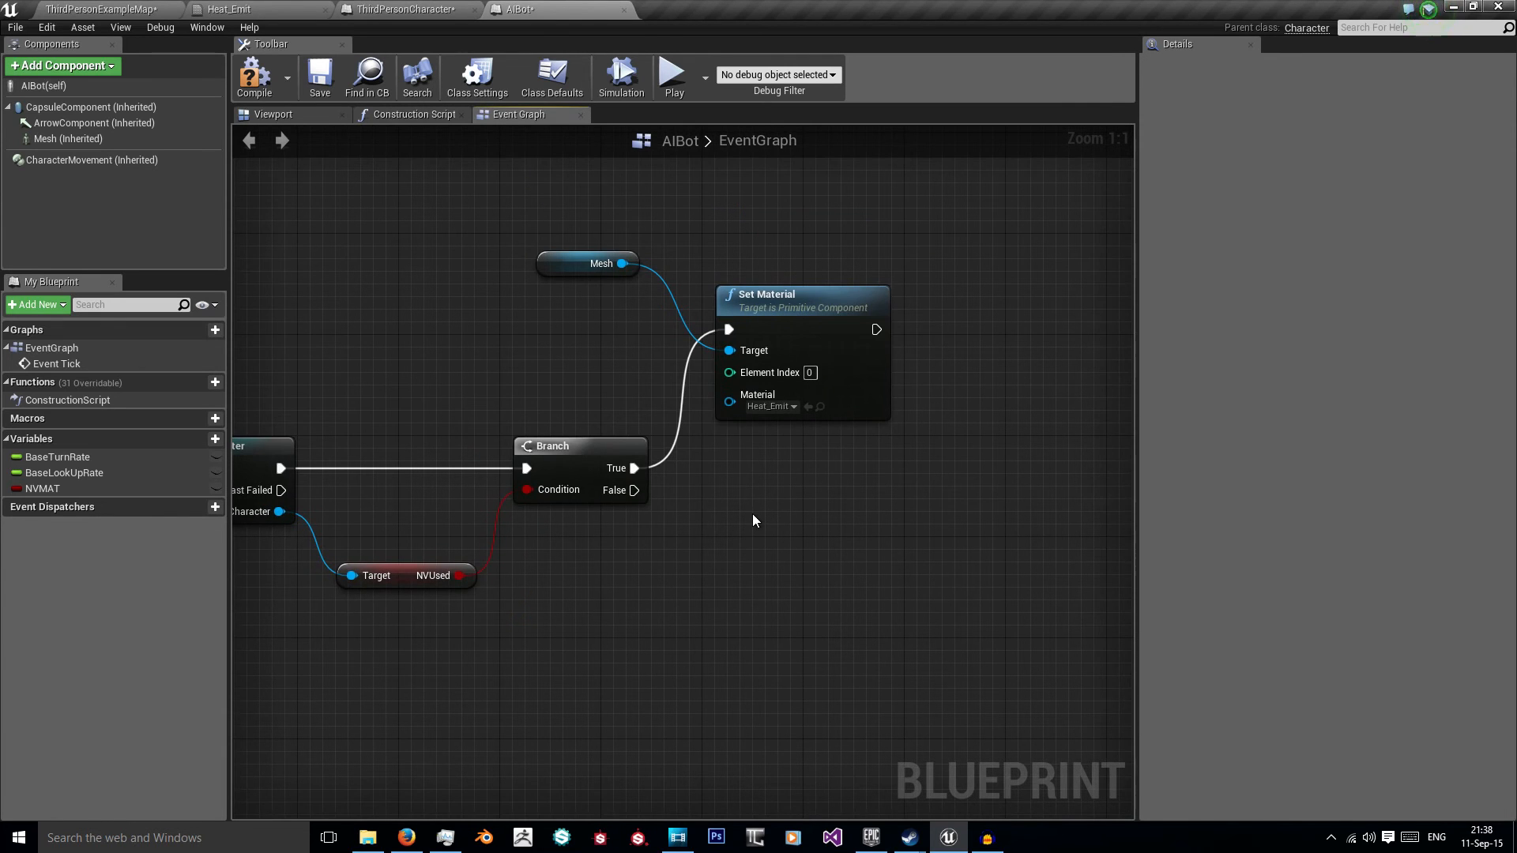
left_click(406, 10)
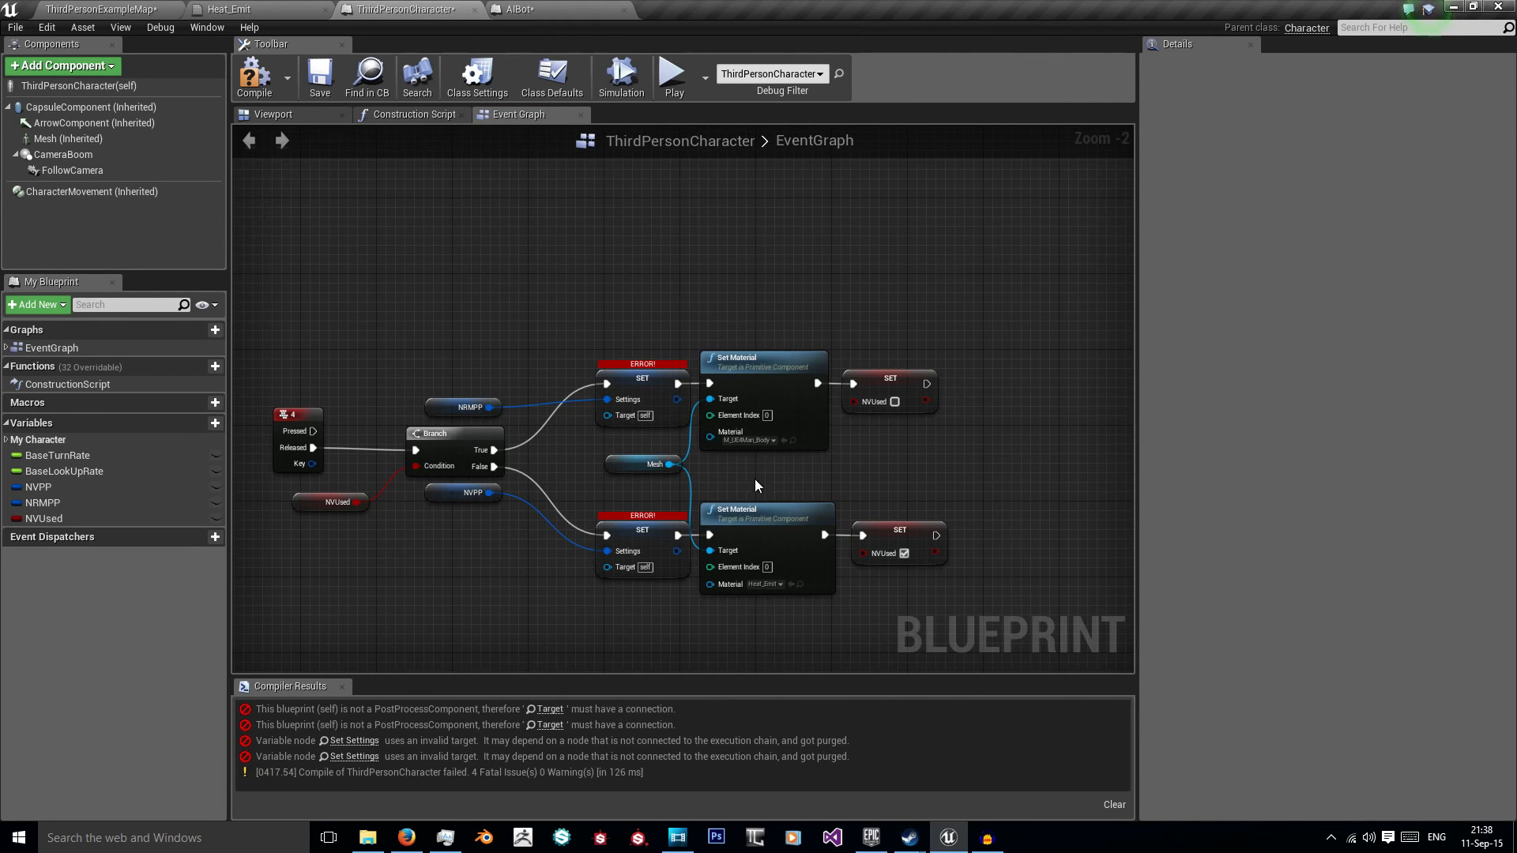
left_click(519, 10)
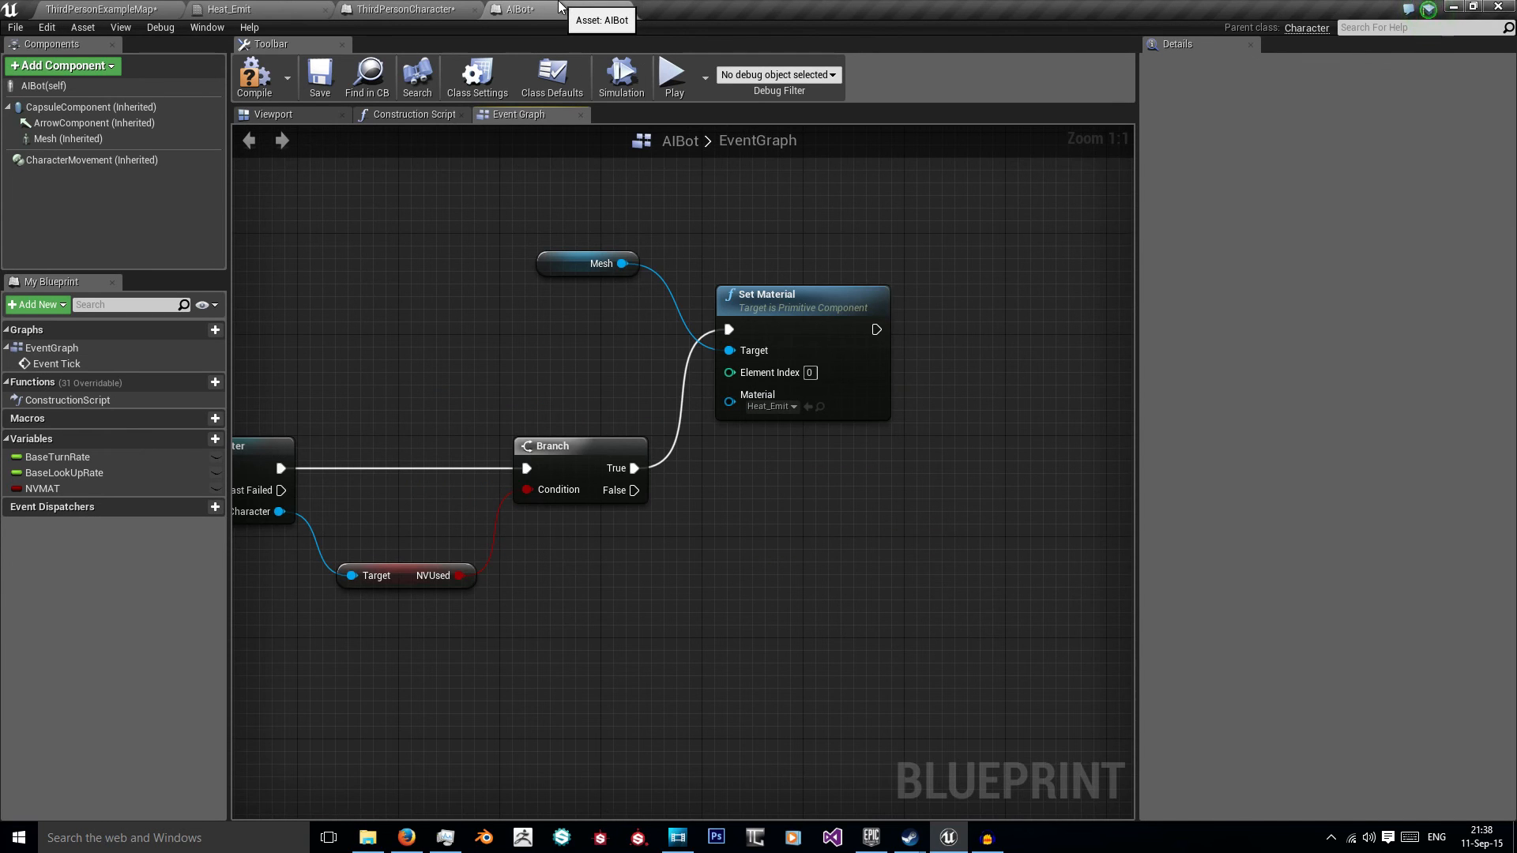
mouse_move(43, 488)
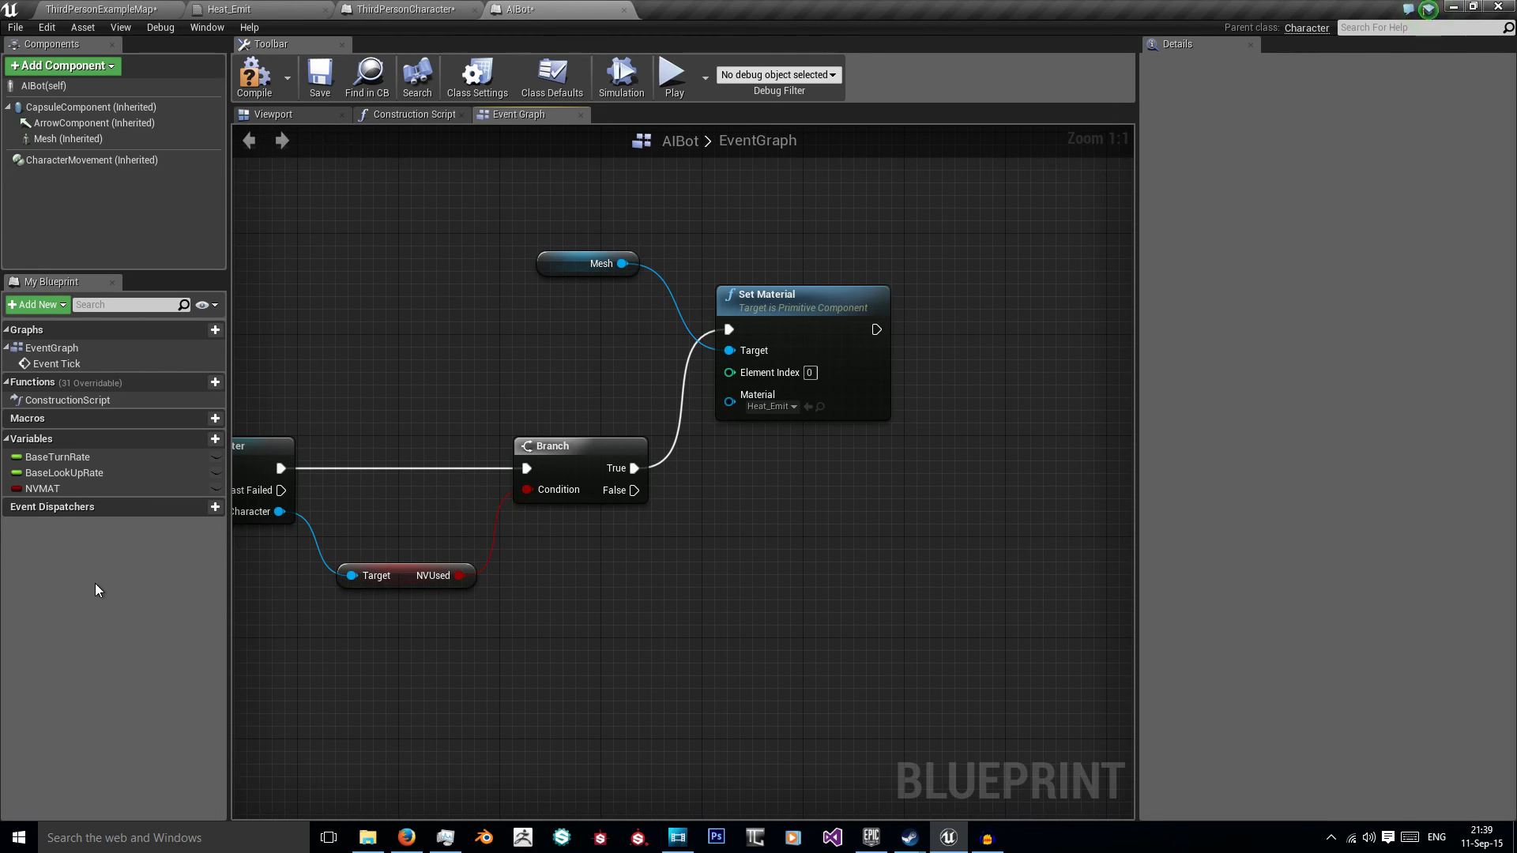
mouse_move(638, 543)
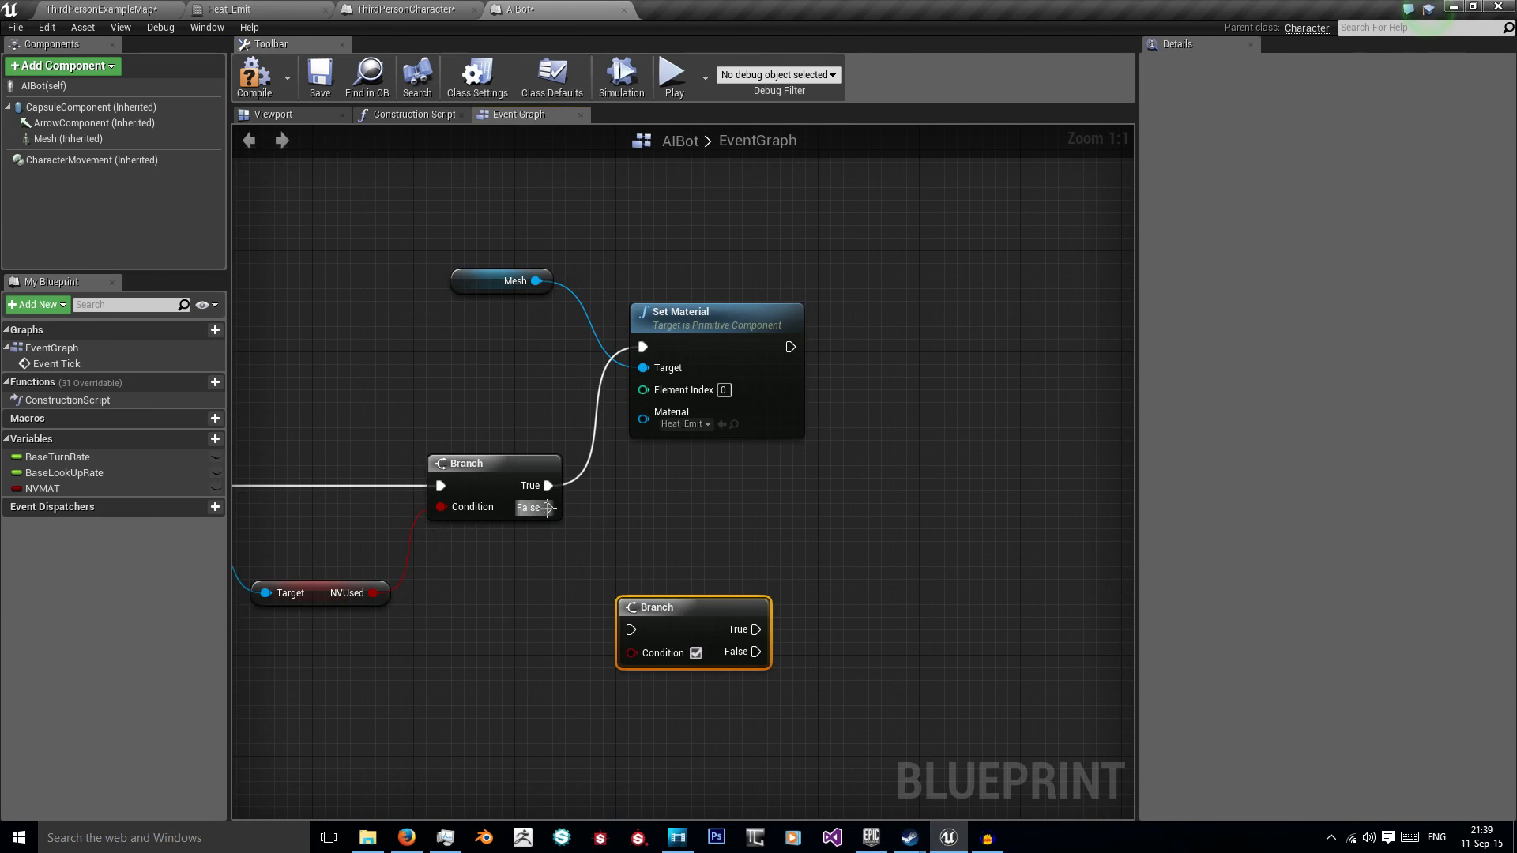
mouse_move(43, 489)
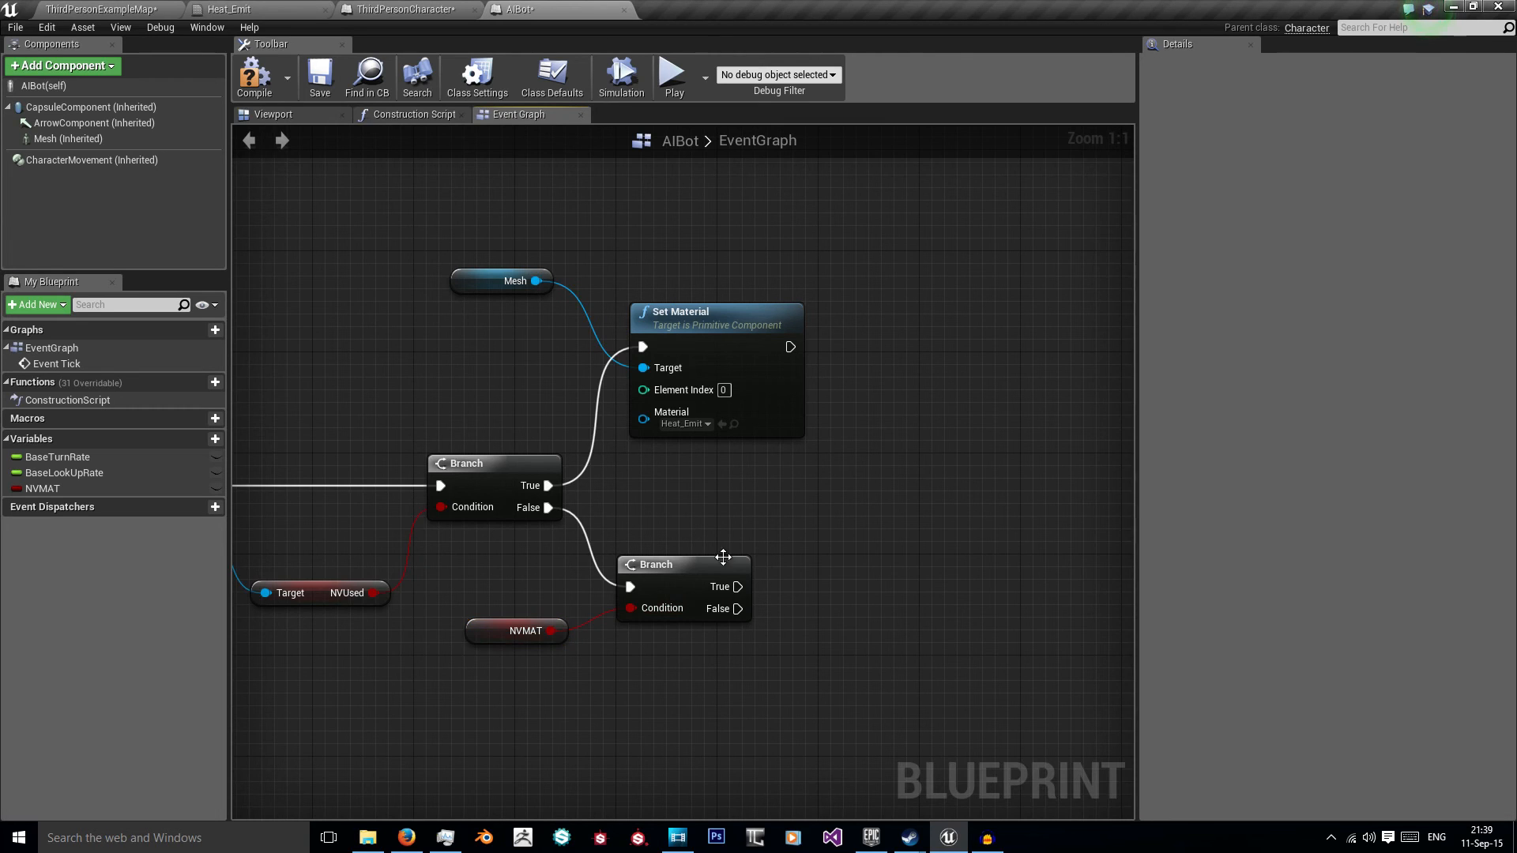
Step: Wire nested NVMAT branches: Heat_Emit then NVMAT true, M_UE4Man_Body then NVMAT false
left_click(515, 630)
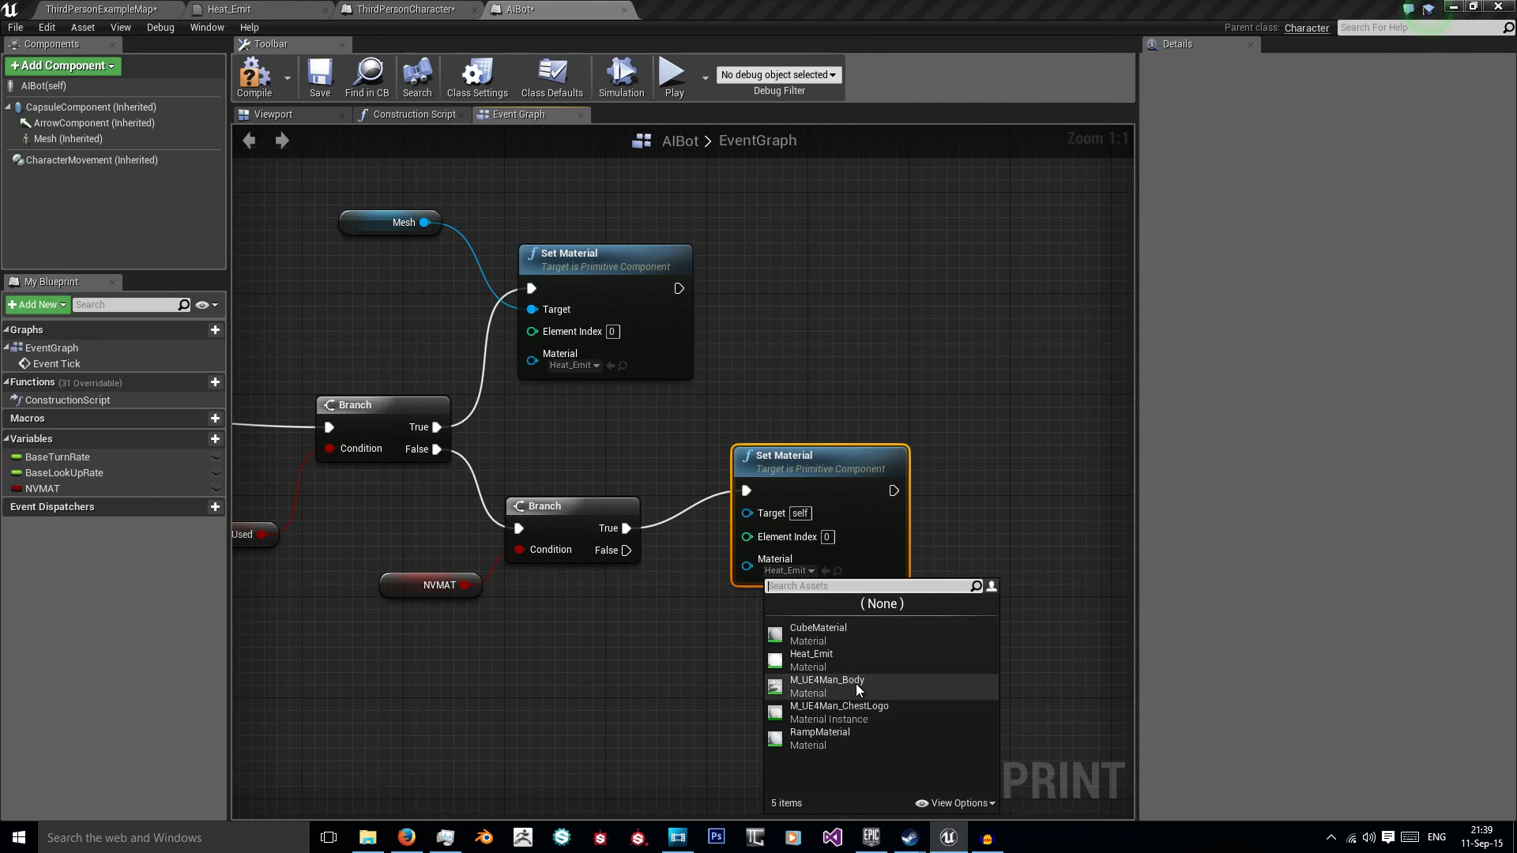
left_click(826, 679)
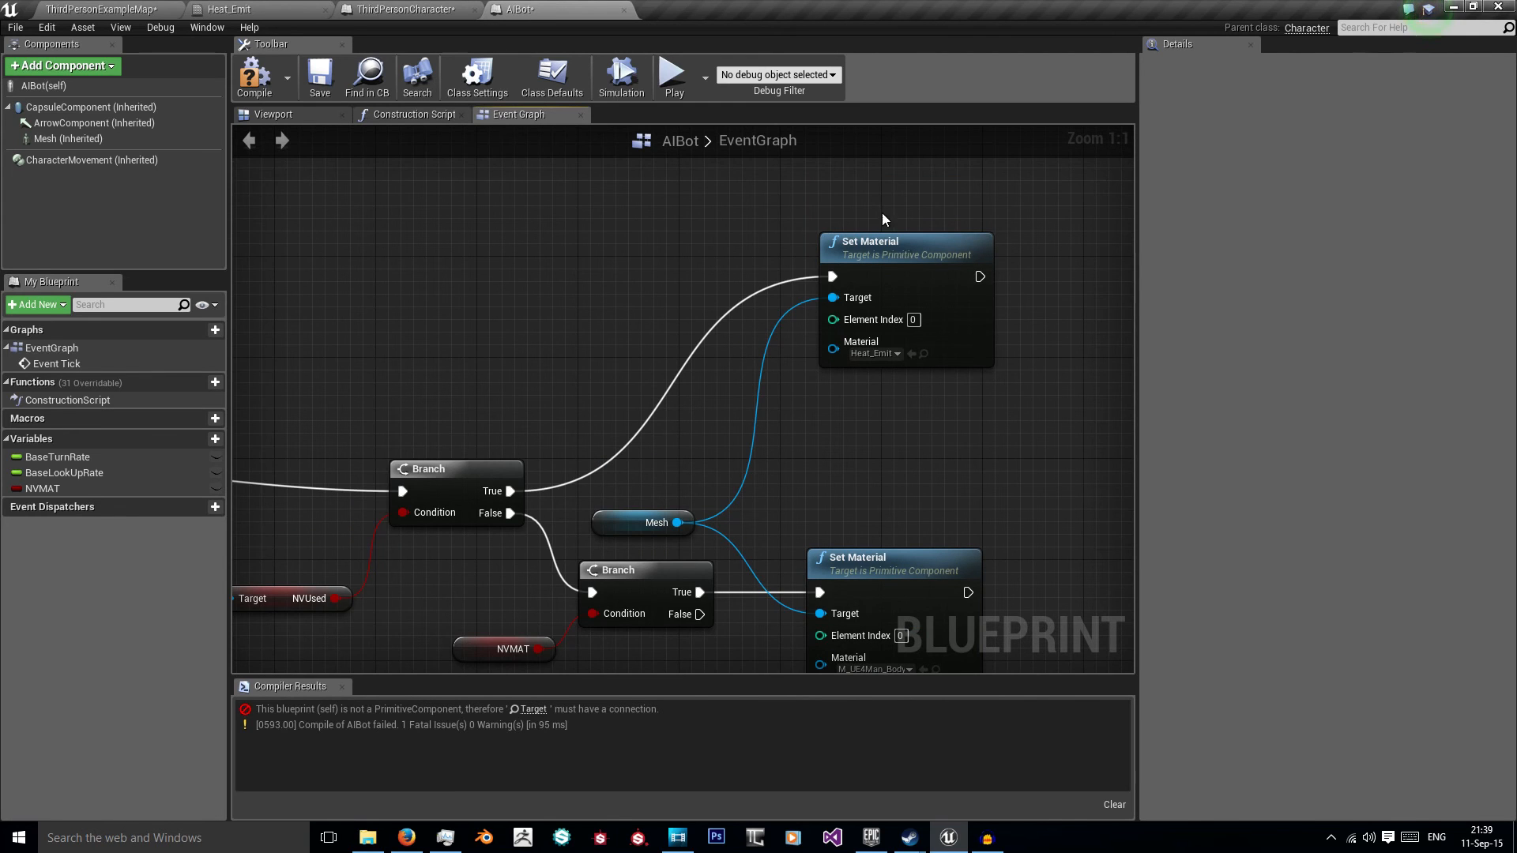
mouse_move(619, 333)
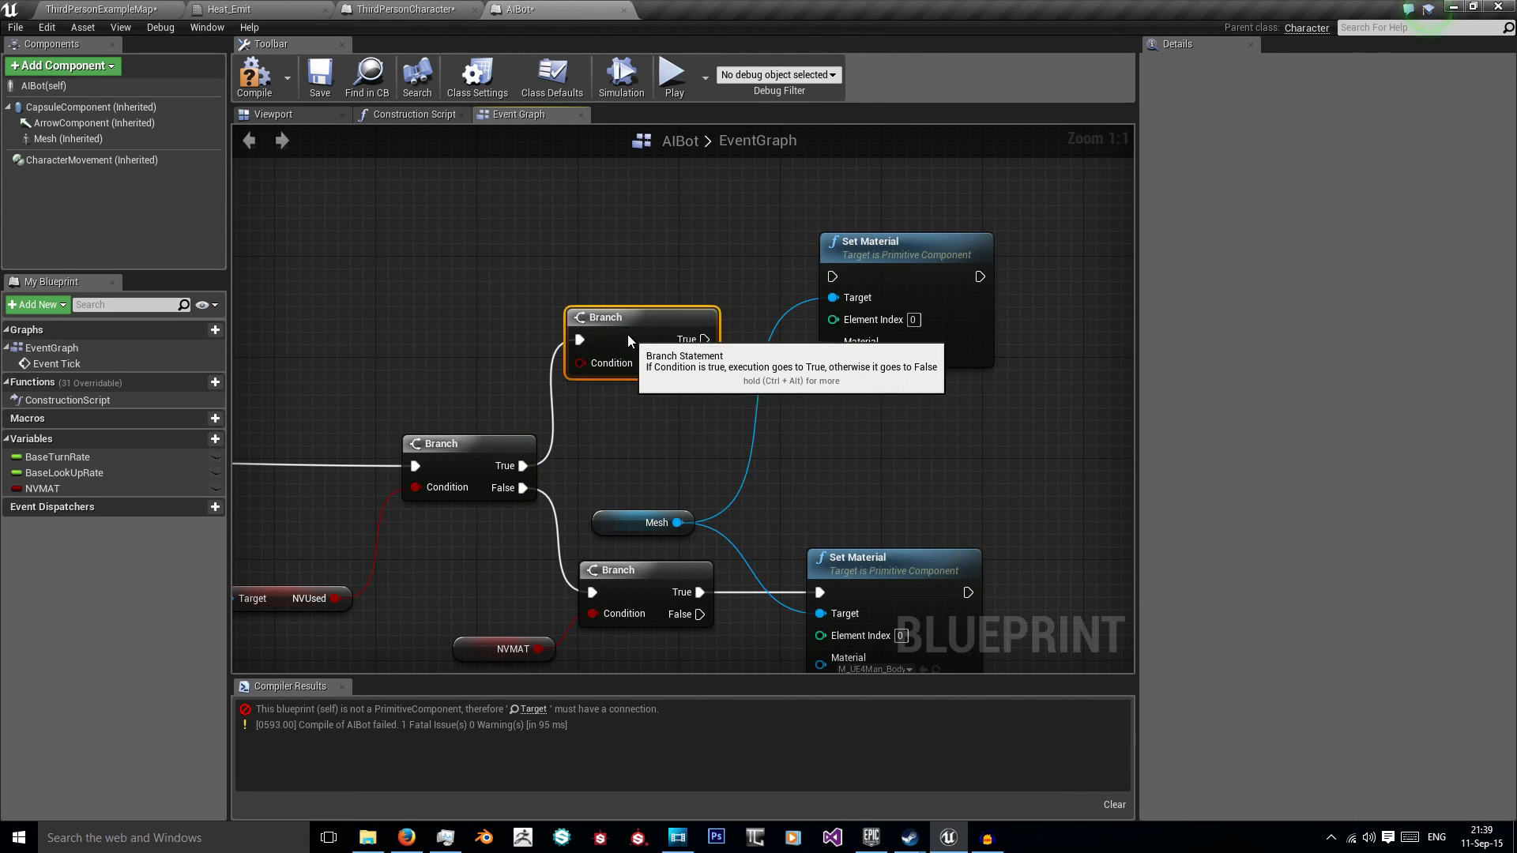
left_click(530, 523)
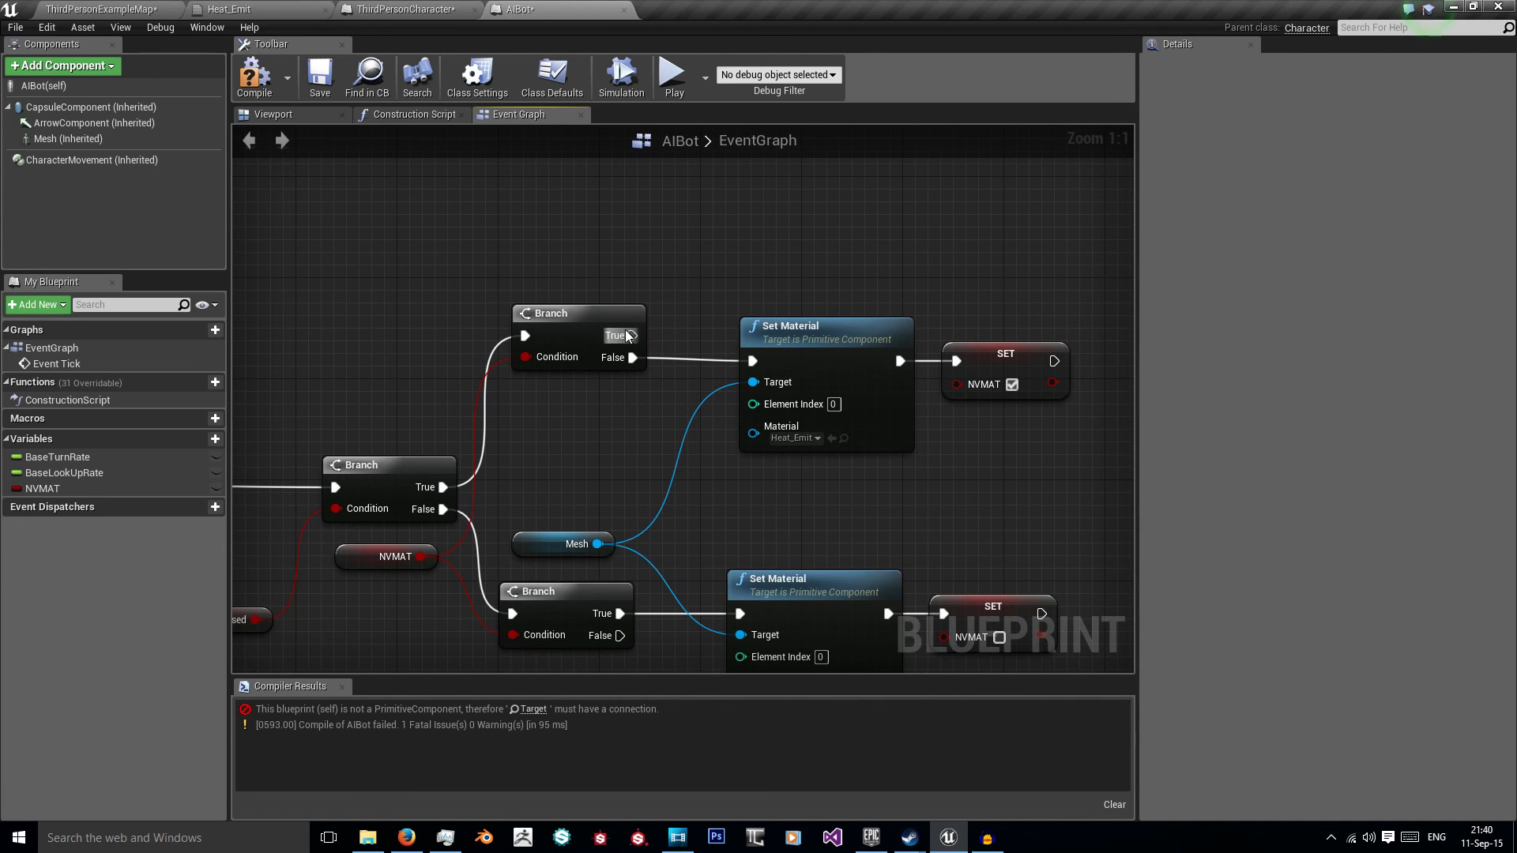
mouse_move(746, 249)
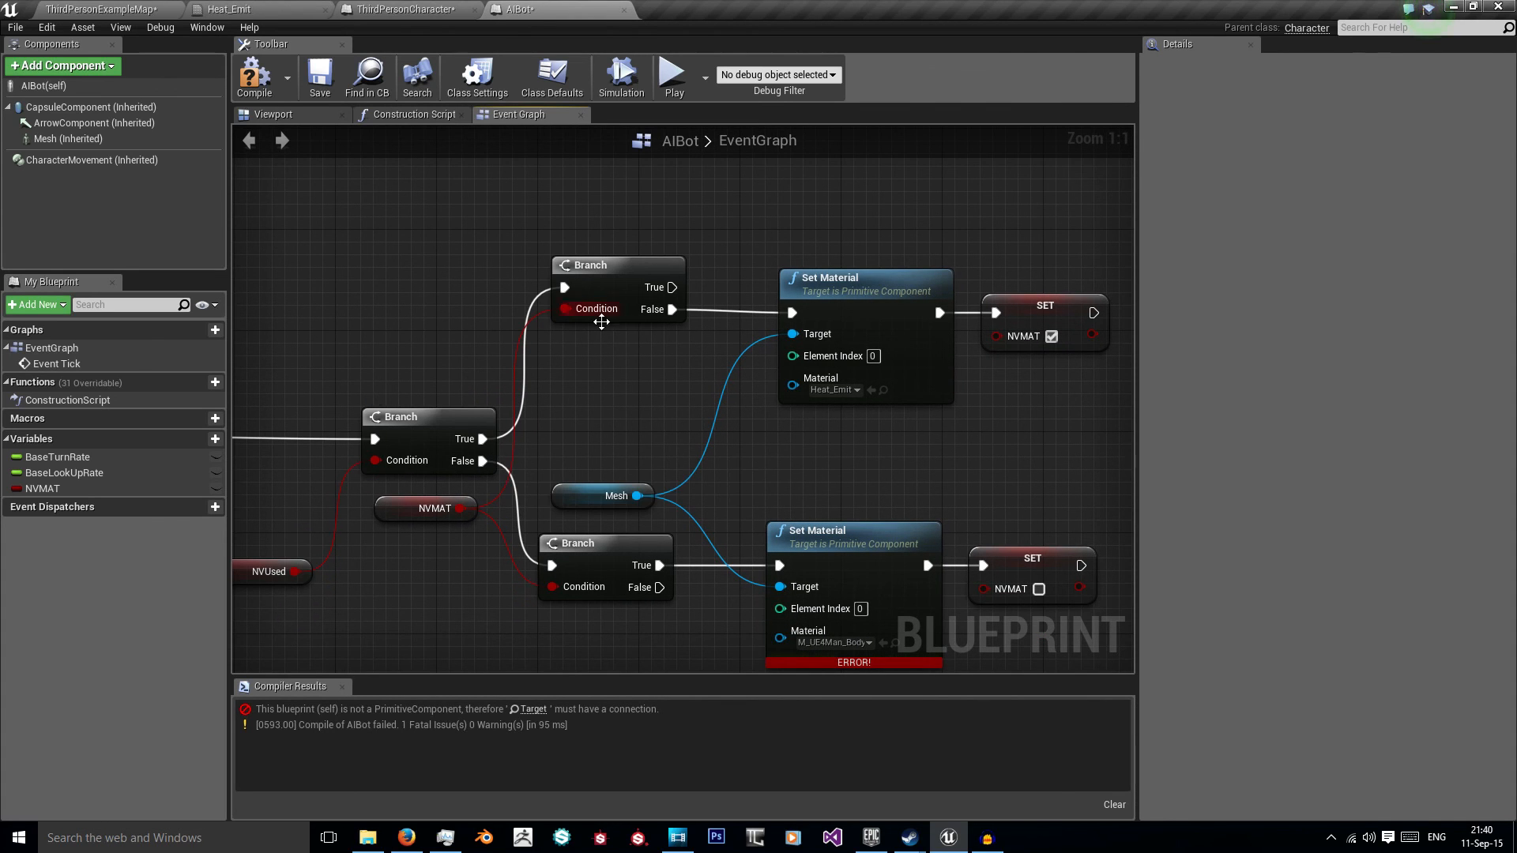
mouse_move(665, 321)
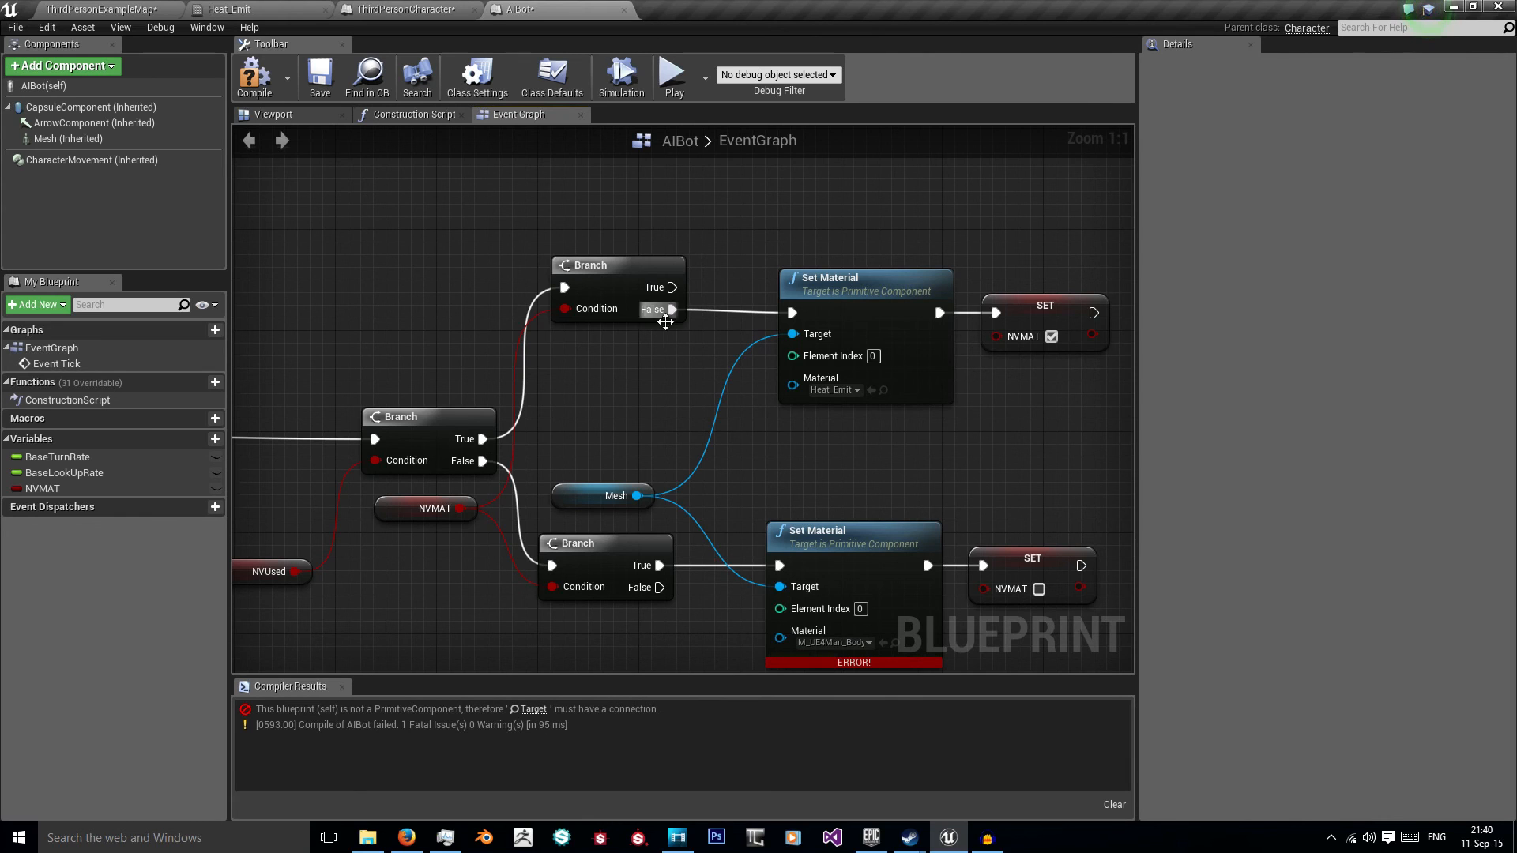
mouse_move(649, 342)
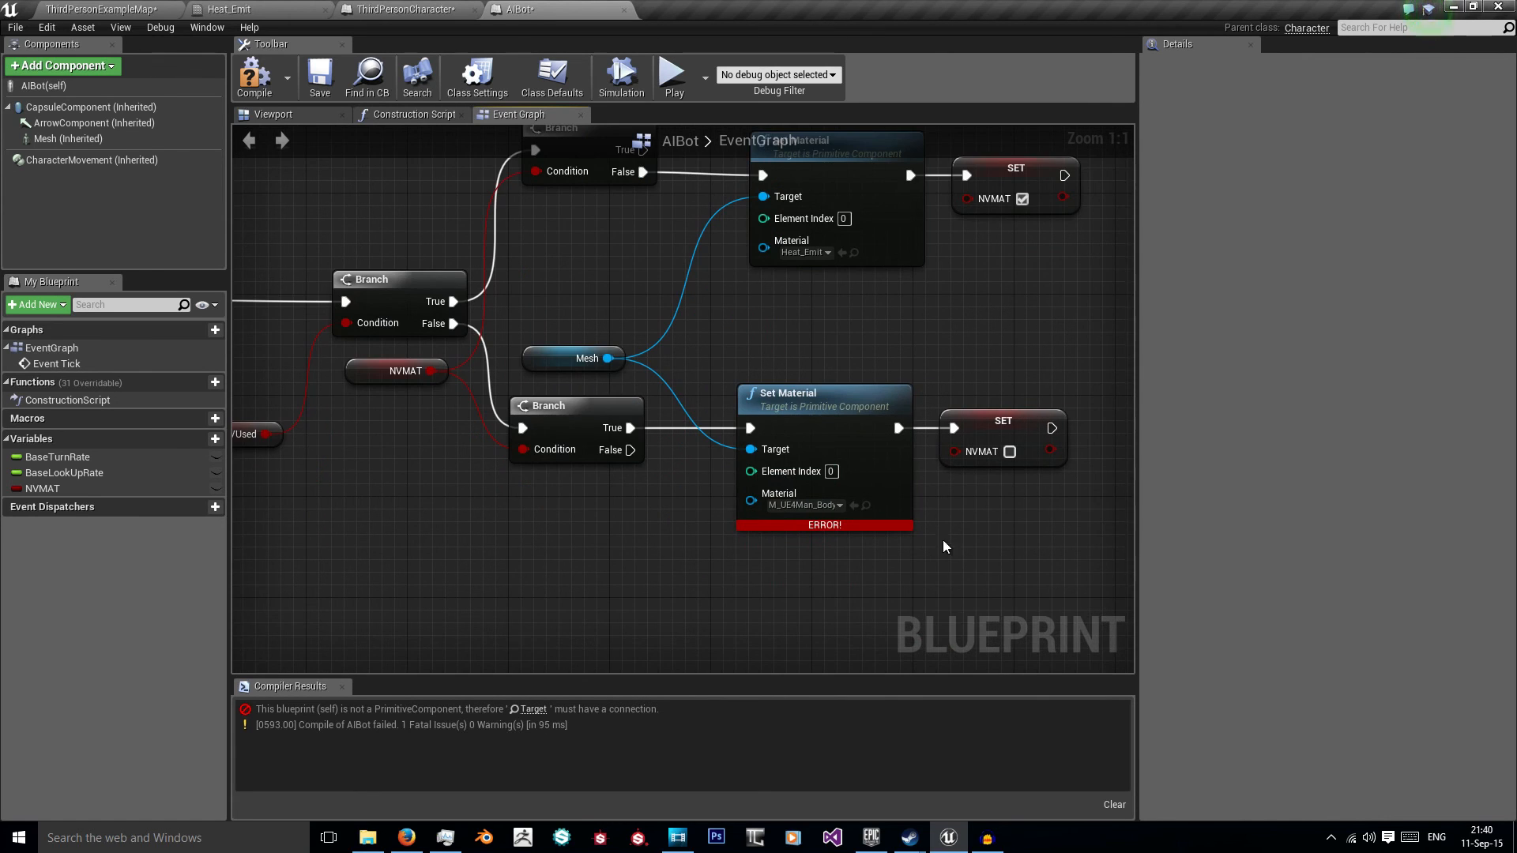
Step: Review the wired AIBot Event Graph and compile the blueprint successfully
scroll("down", 3)
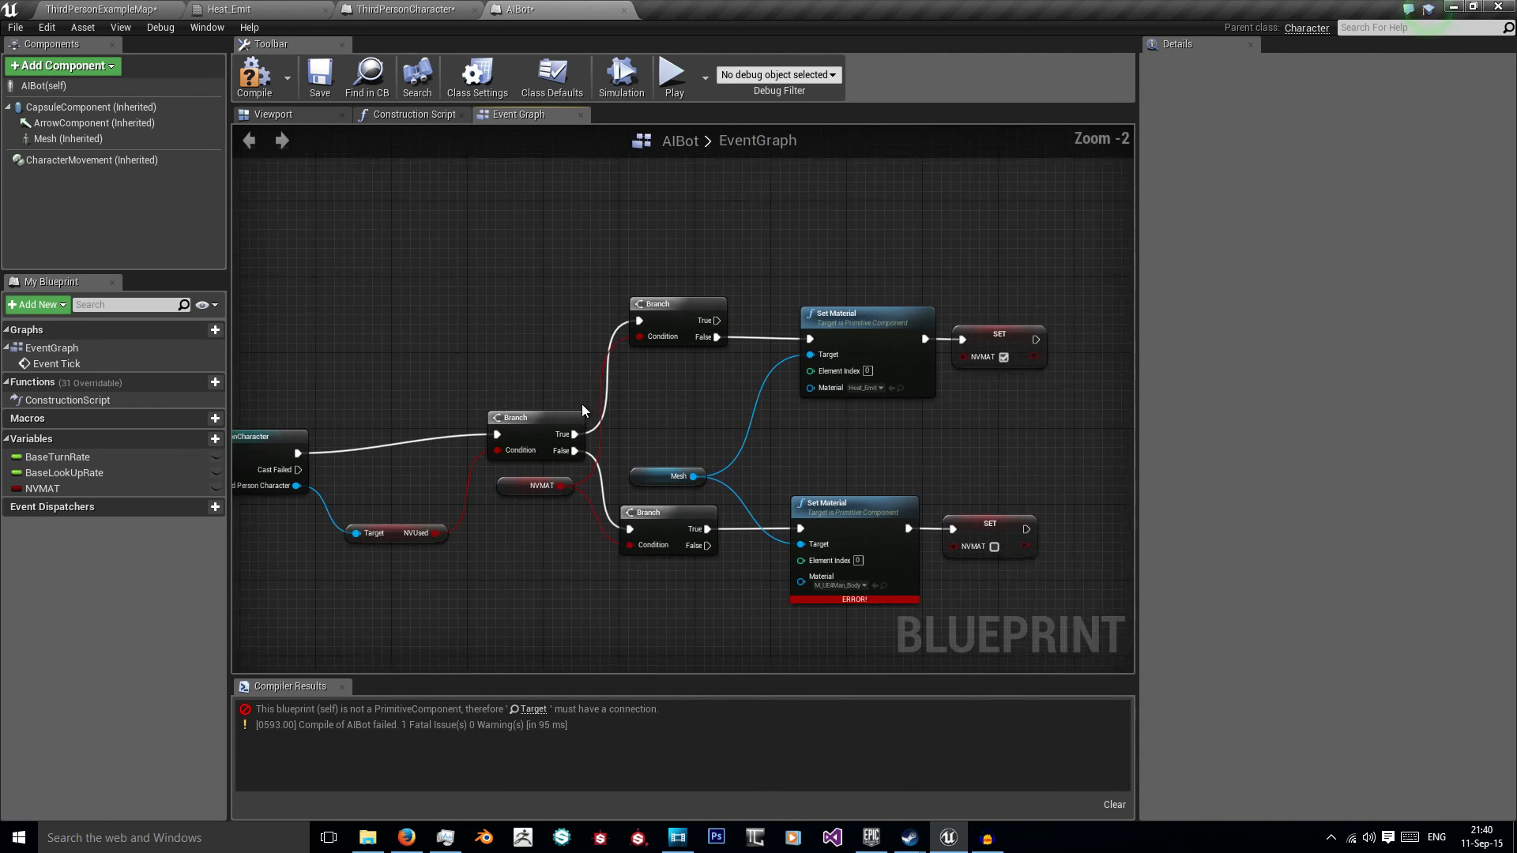
scroll("down", 3)
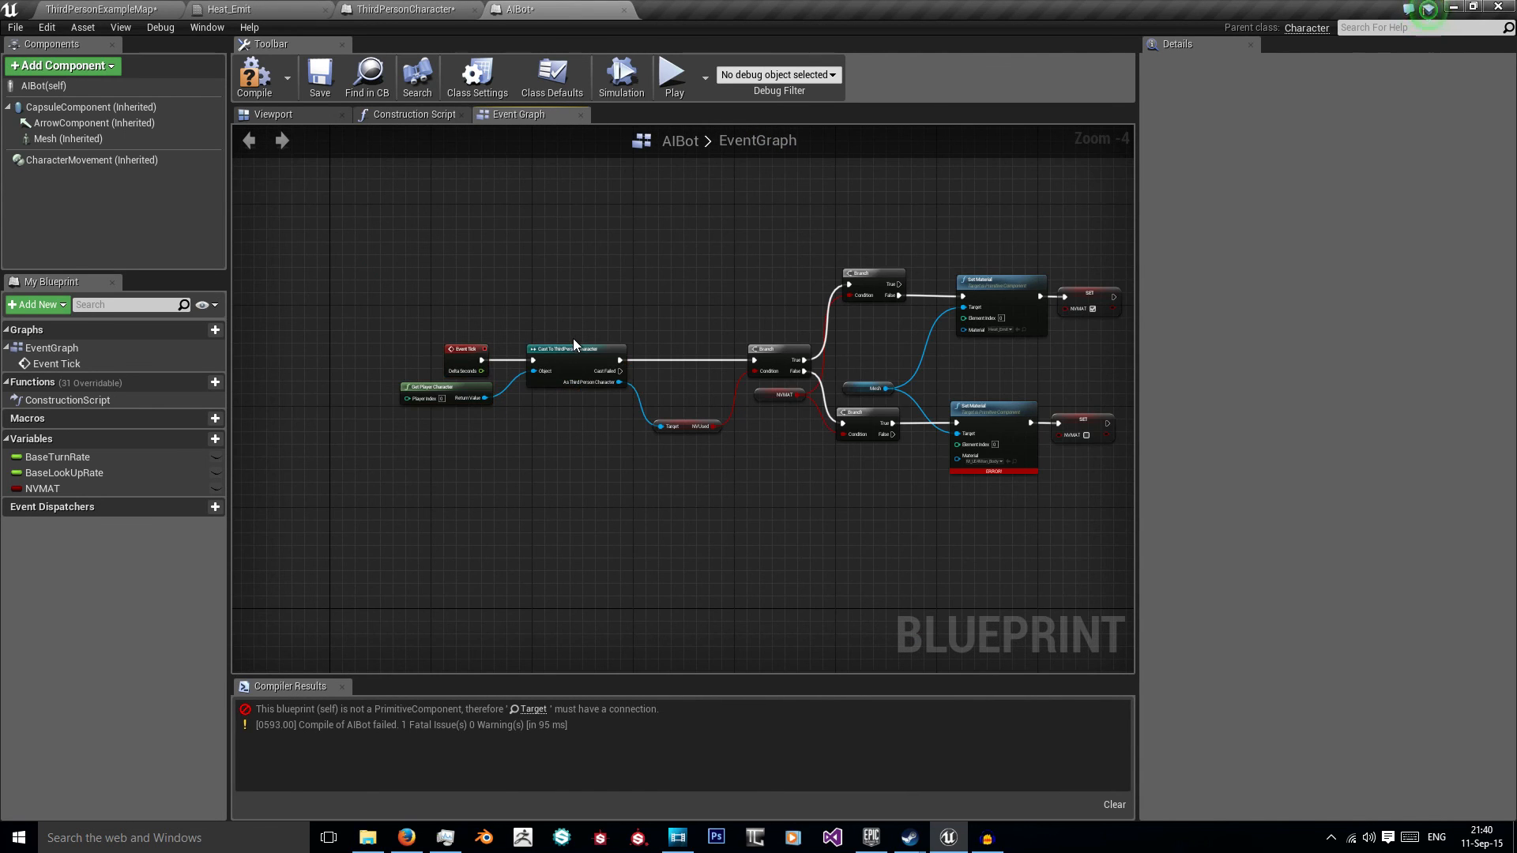
scroll("up", 3)
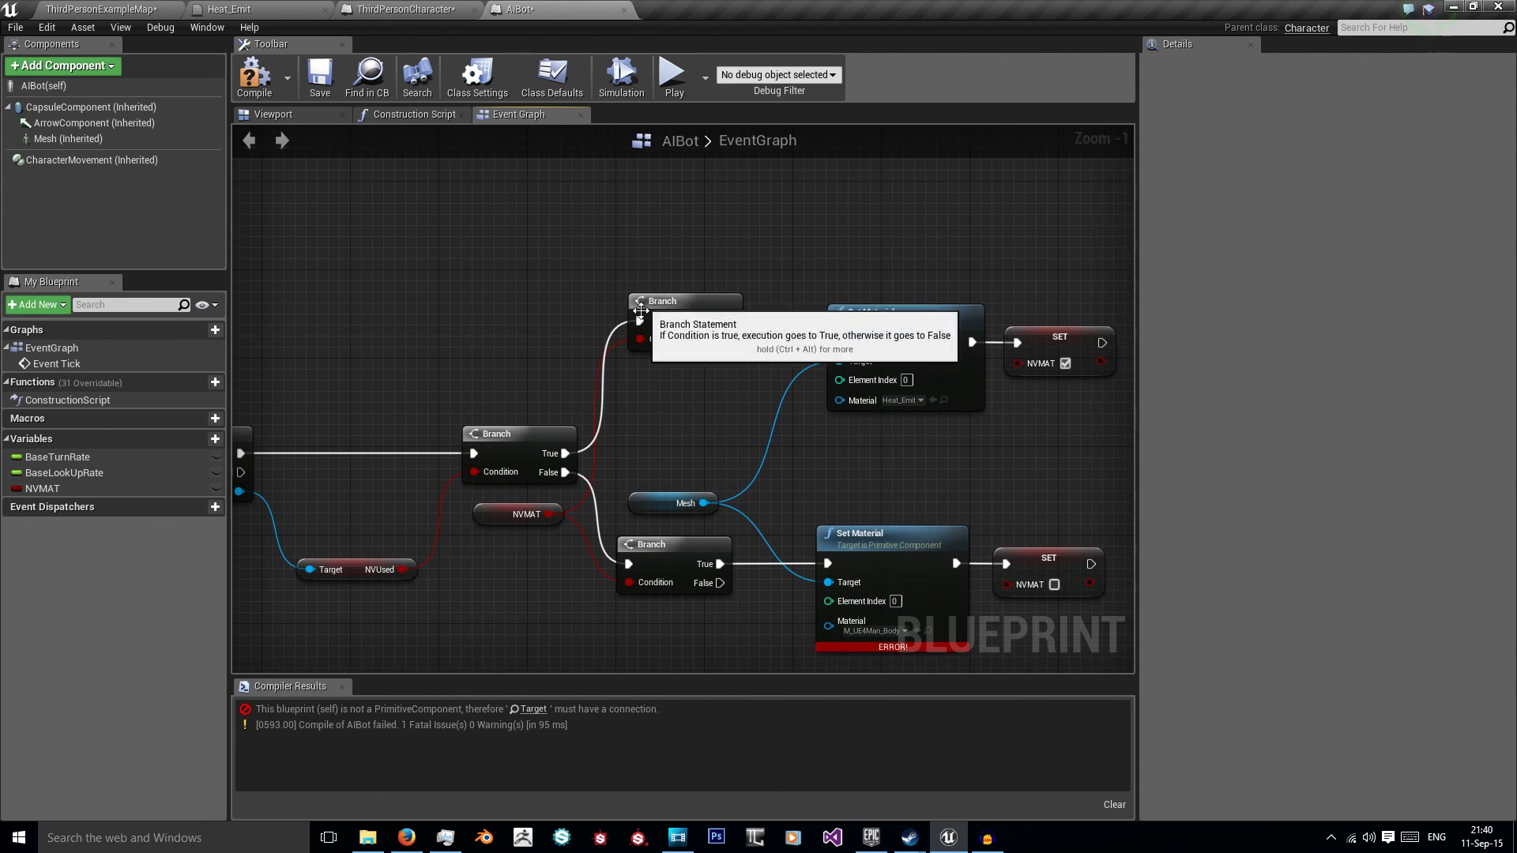
mouse_move(606, 396)
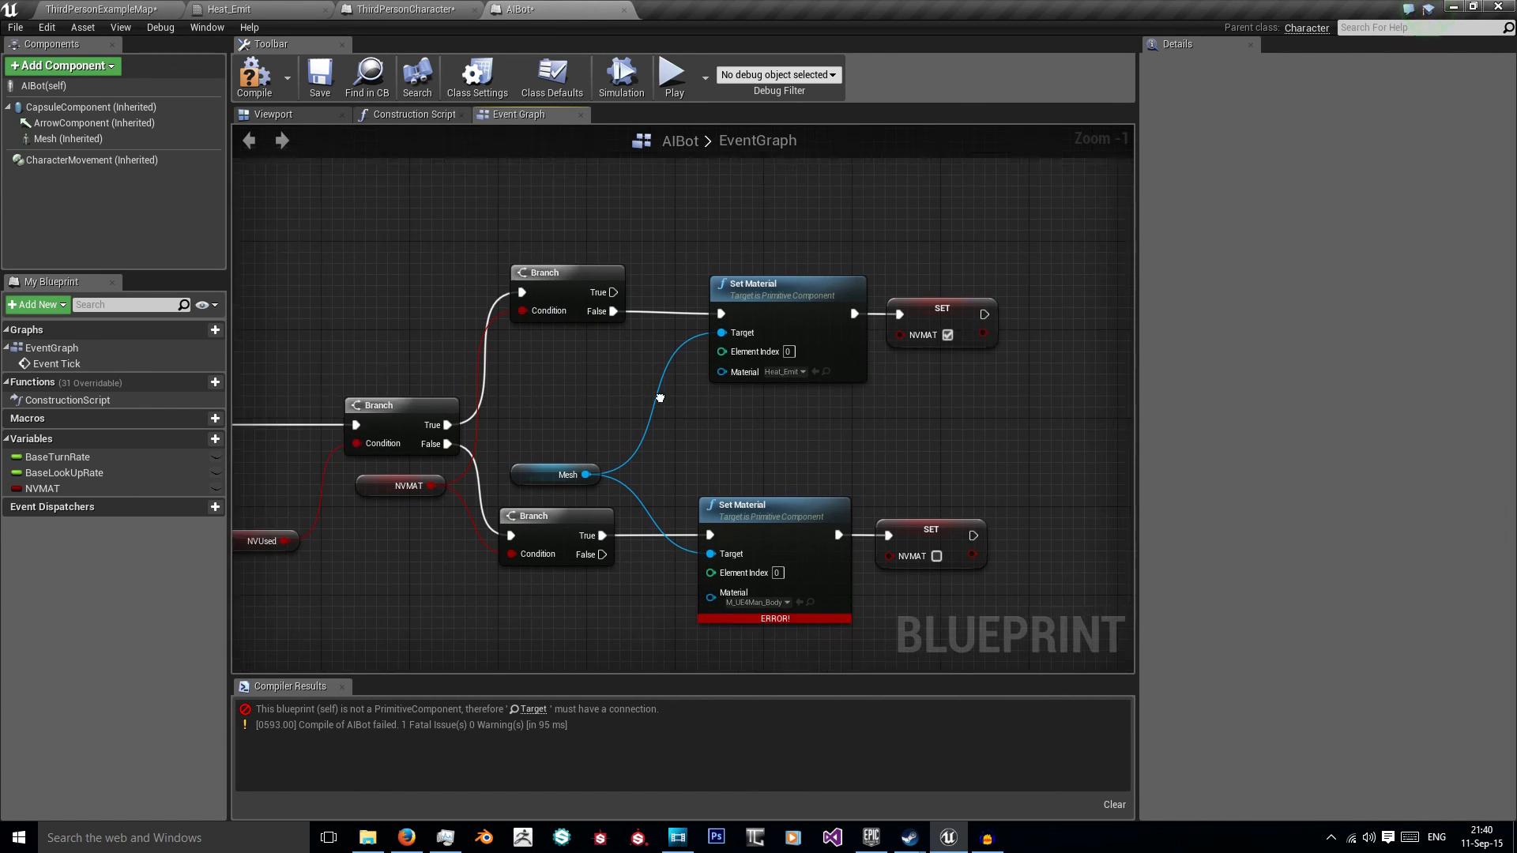
scroll("down", 3)
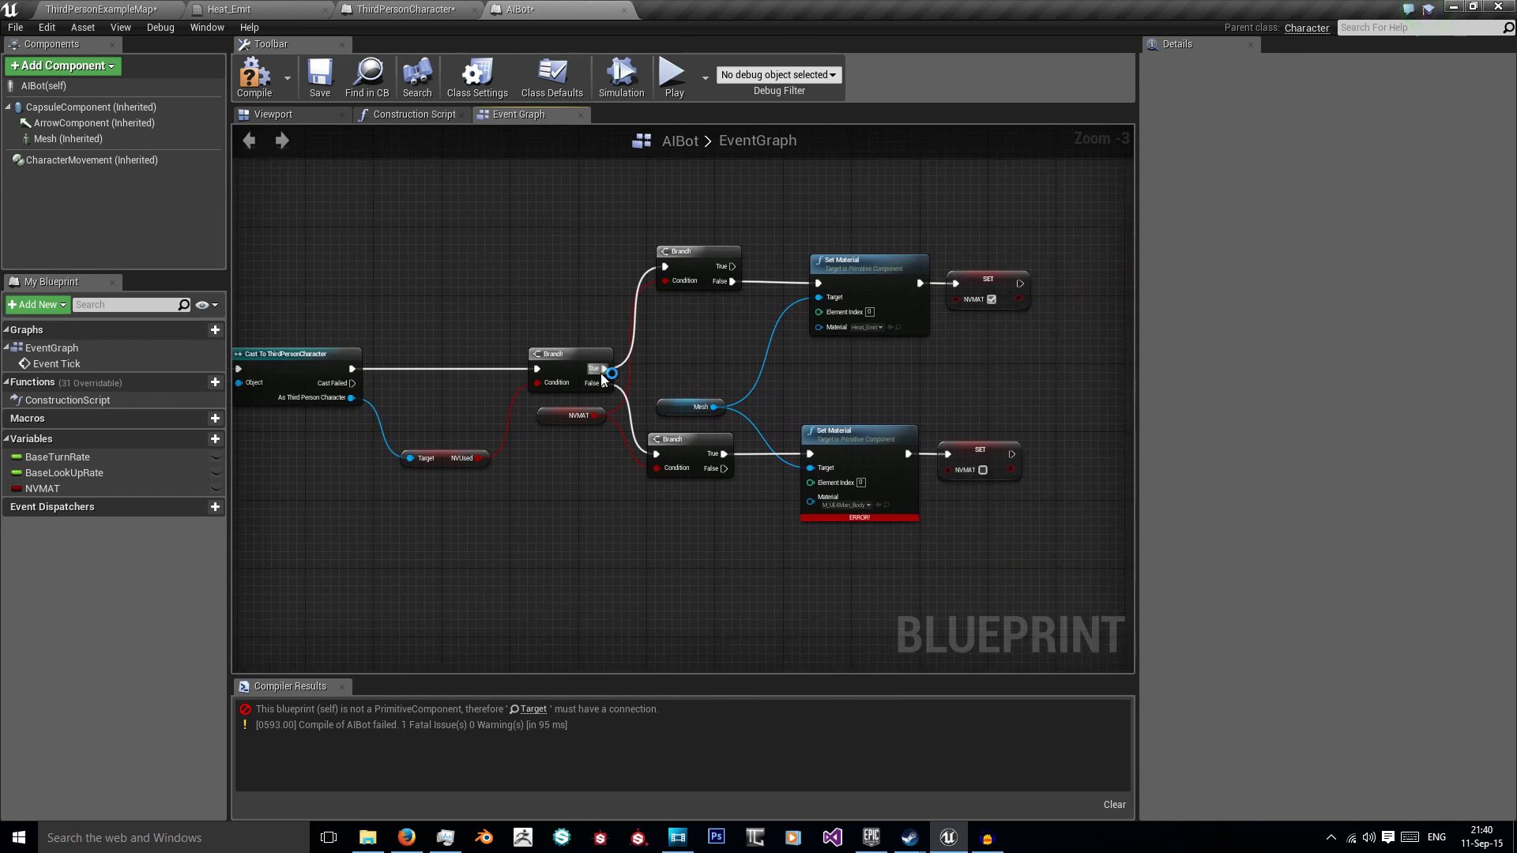
scroll("up", 3)
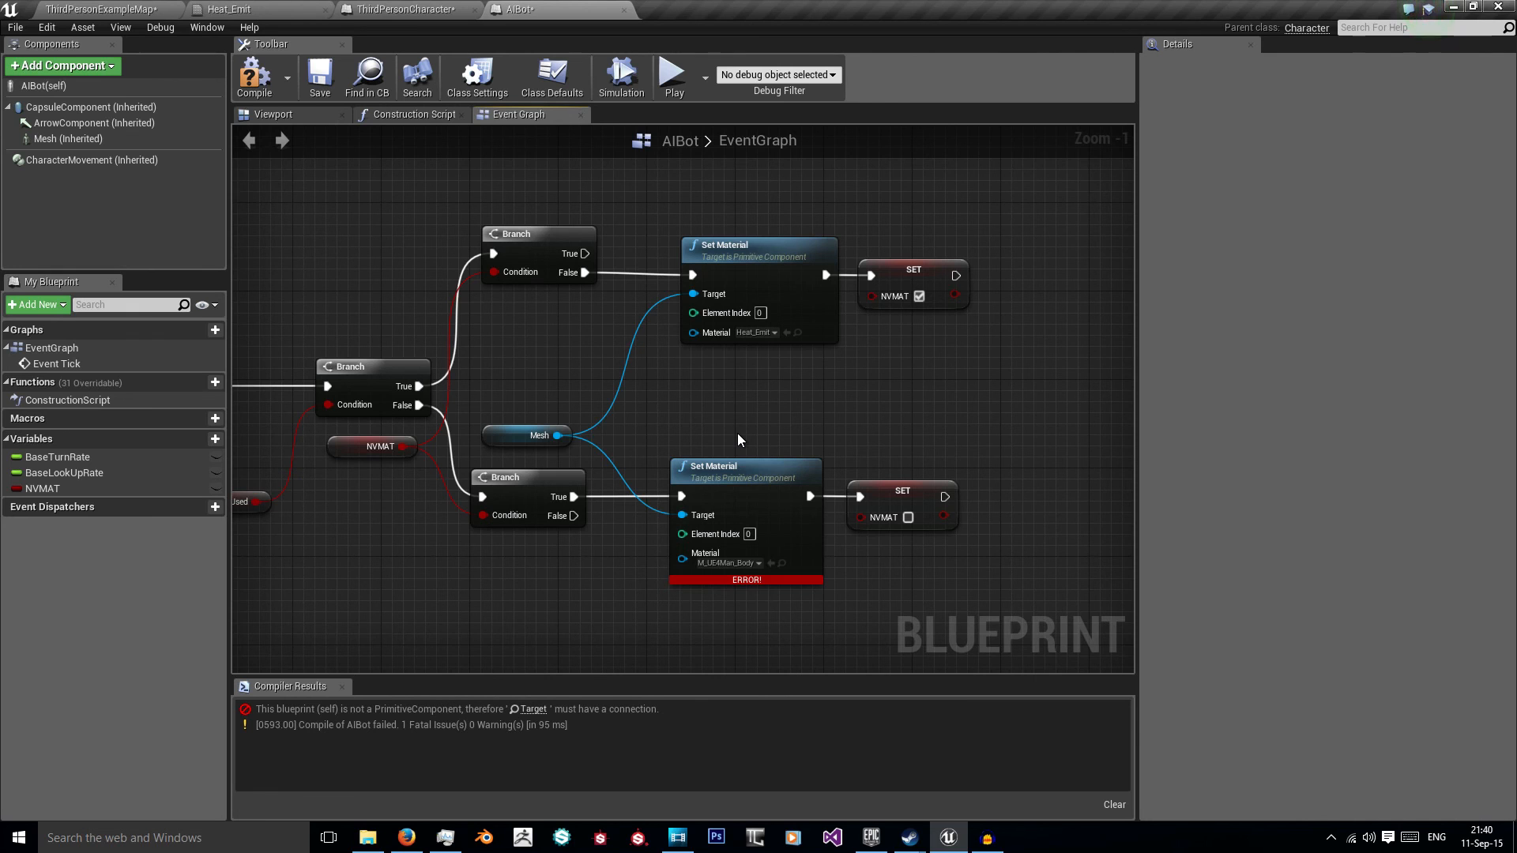
mouse_move(605, 441)
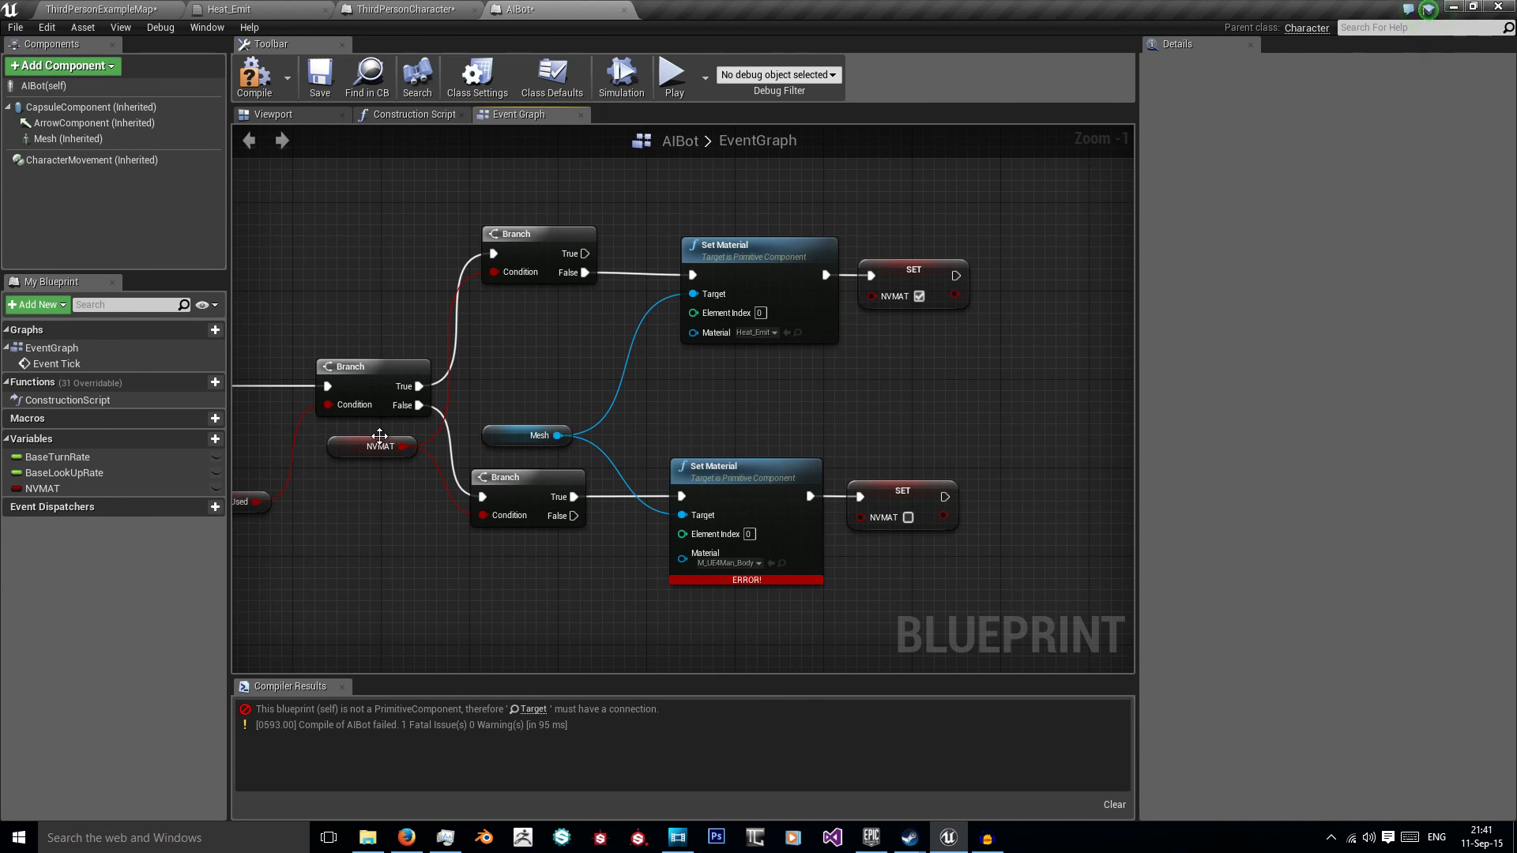
mouse_move(424, 424)
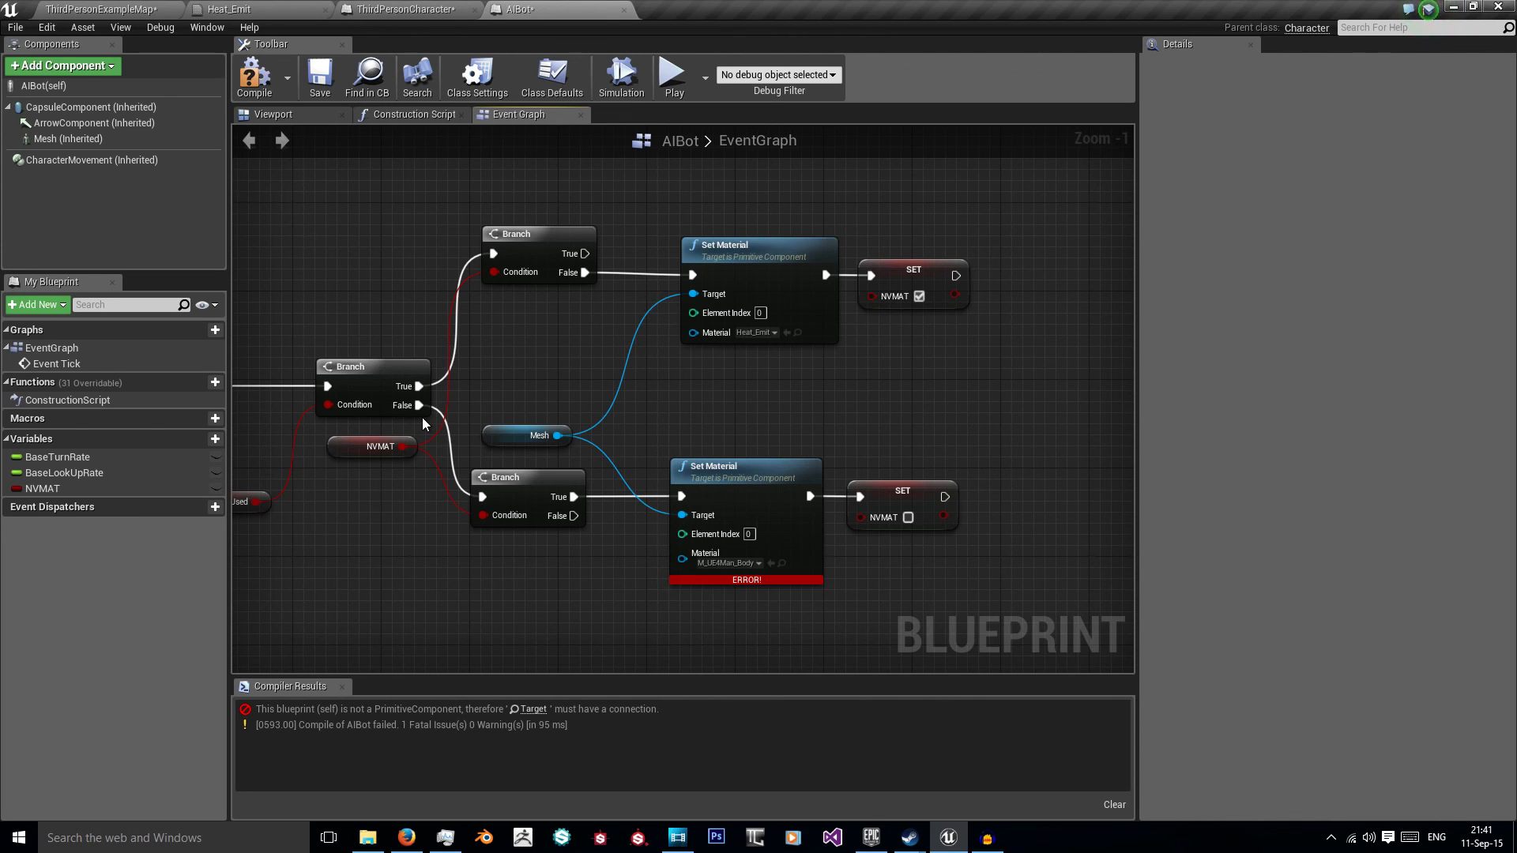
mouse_move(760, 488)
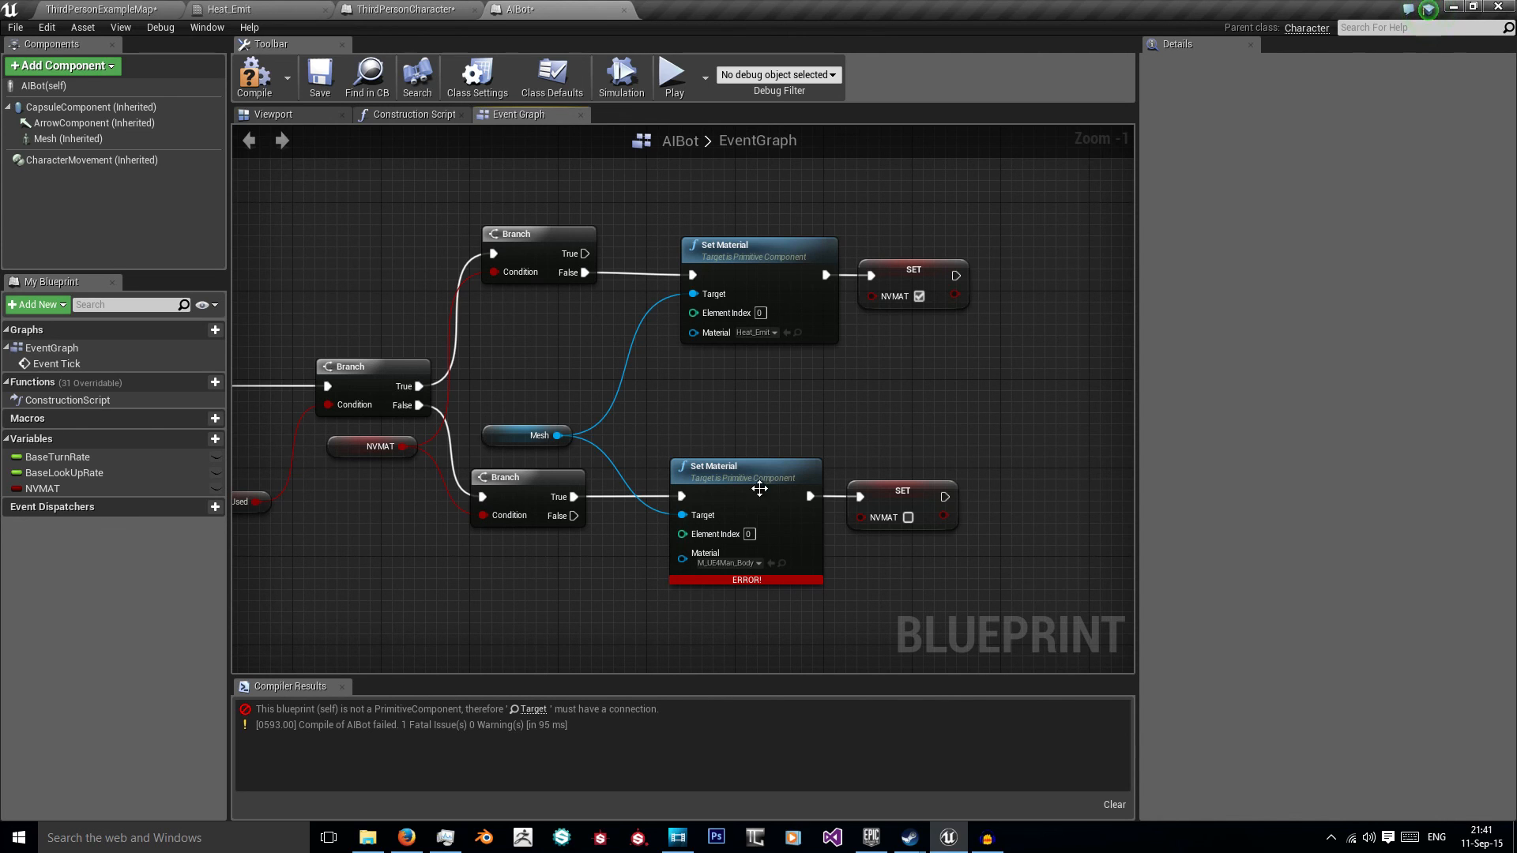
mouse_move(816, 431)
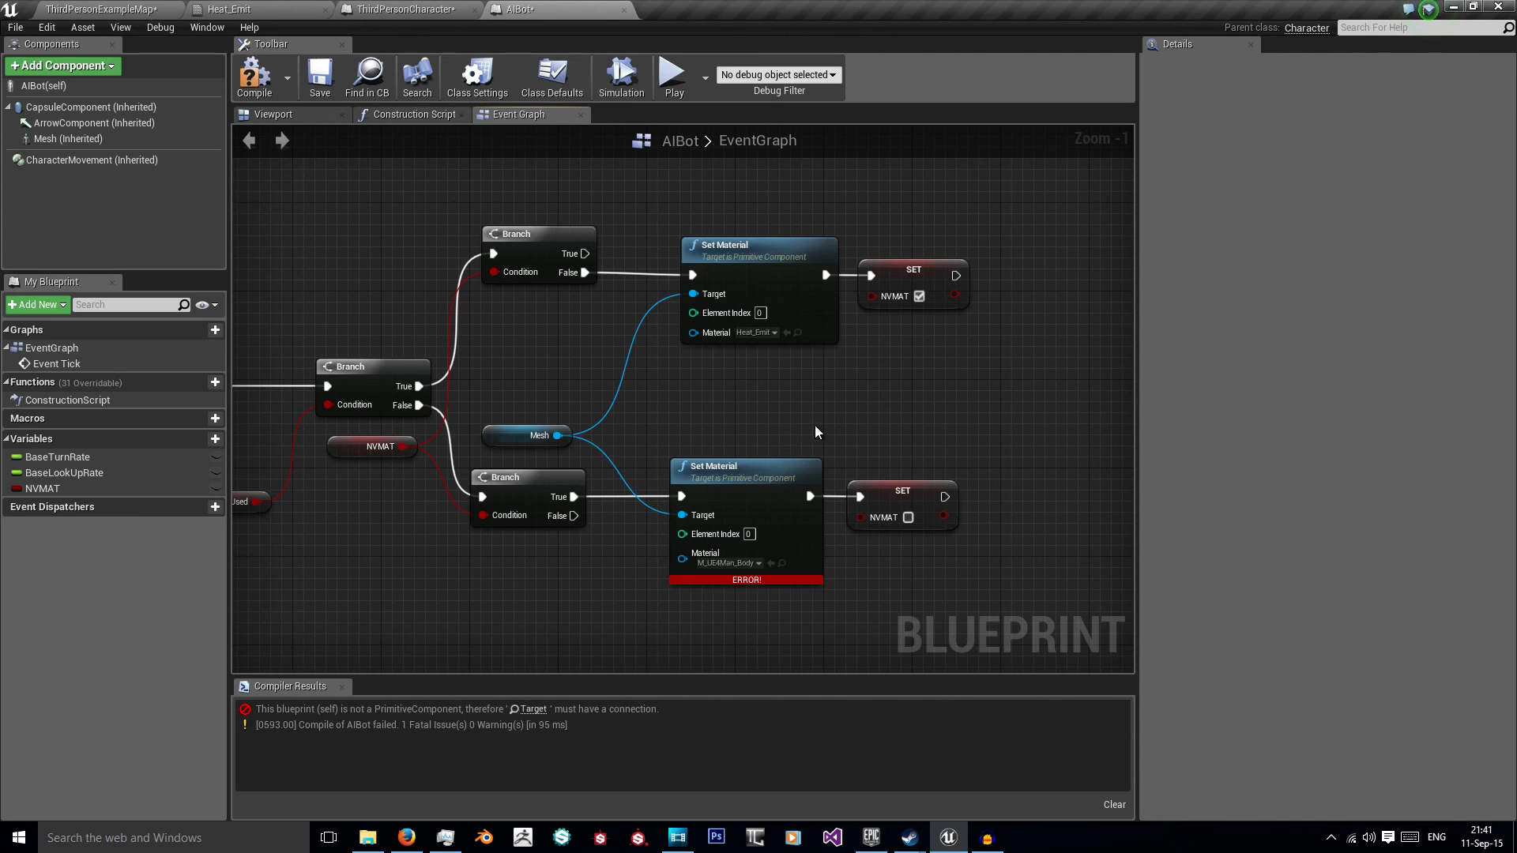
left_click(254, 78)
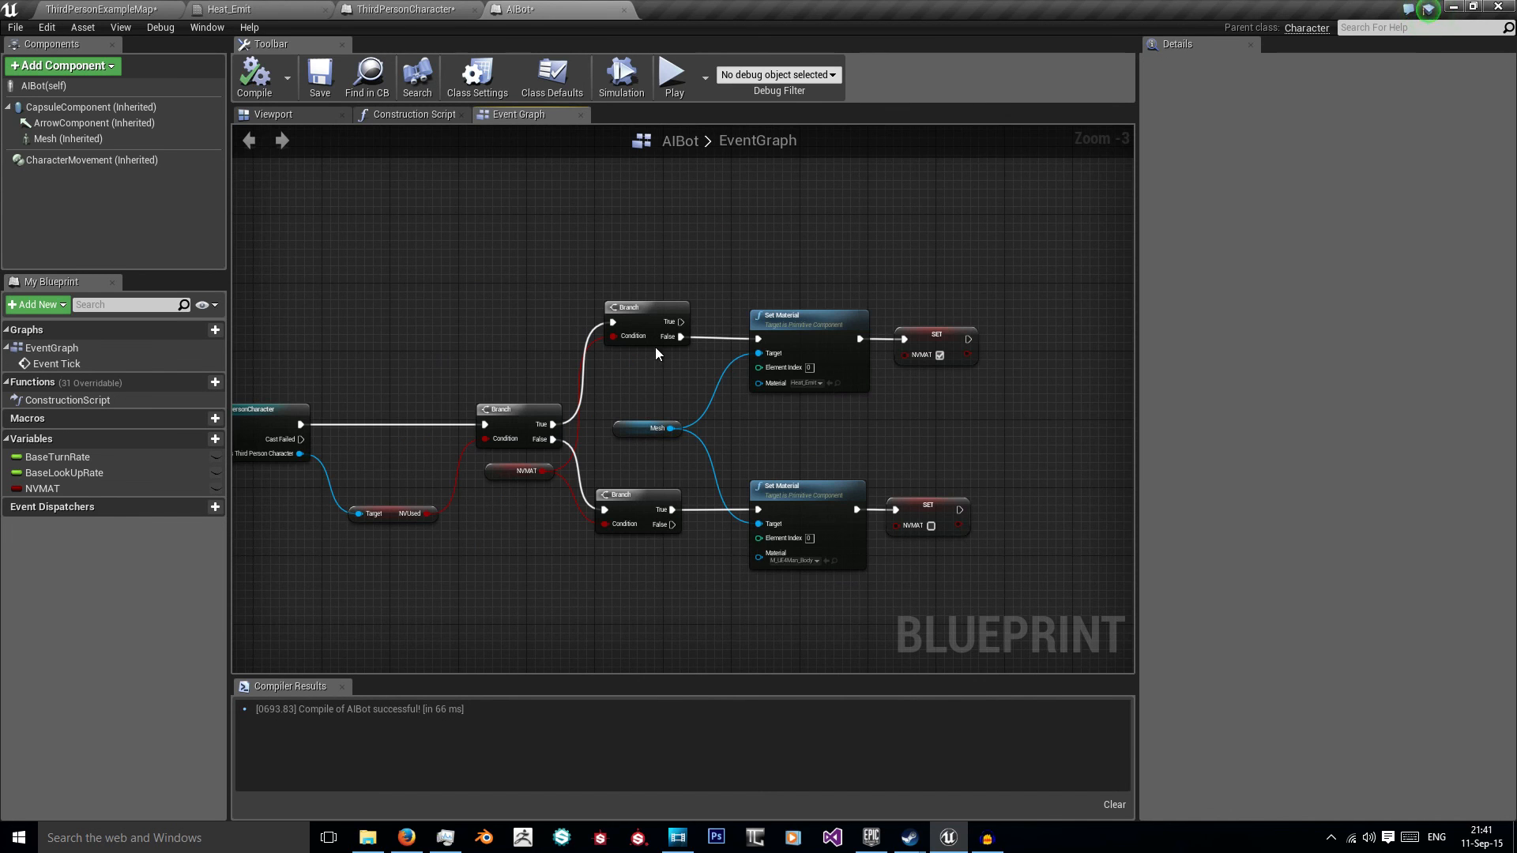
mouse_move(522, 470)
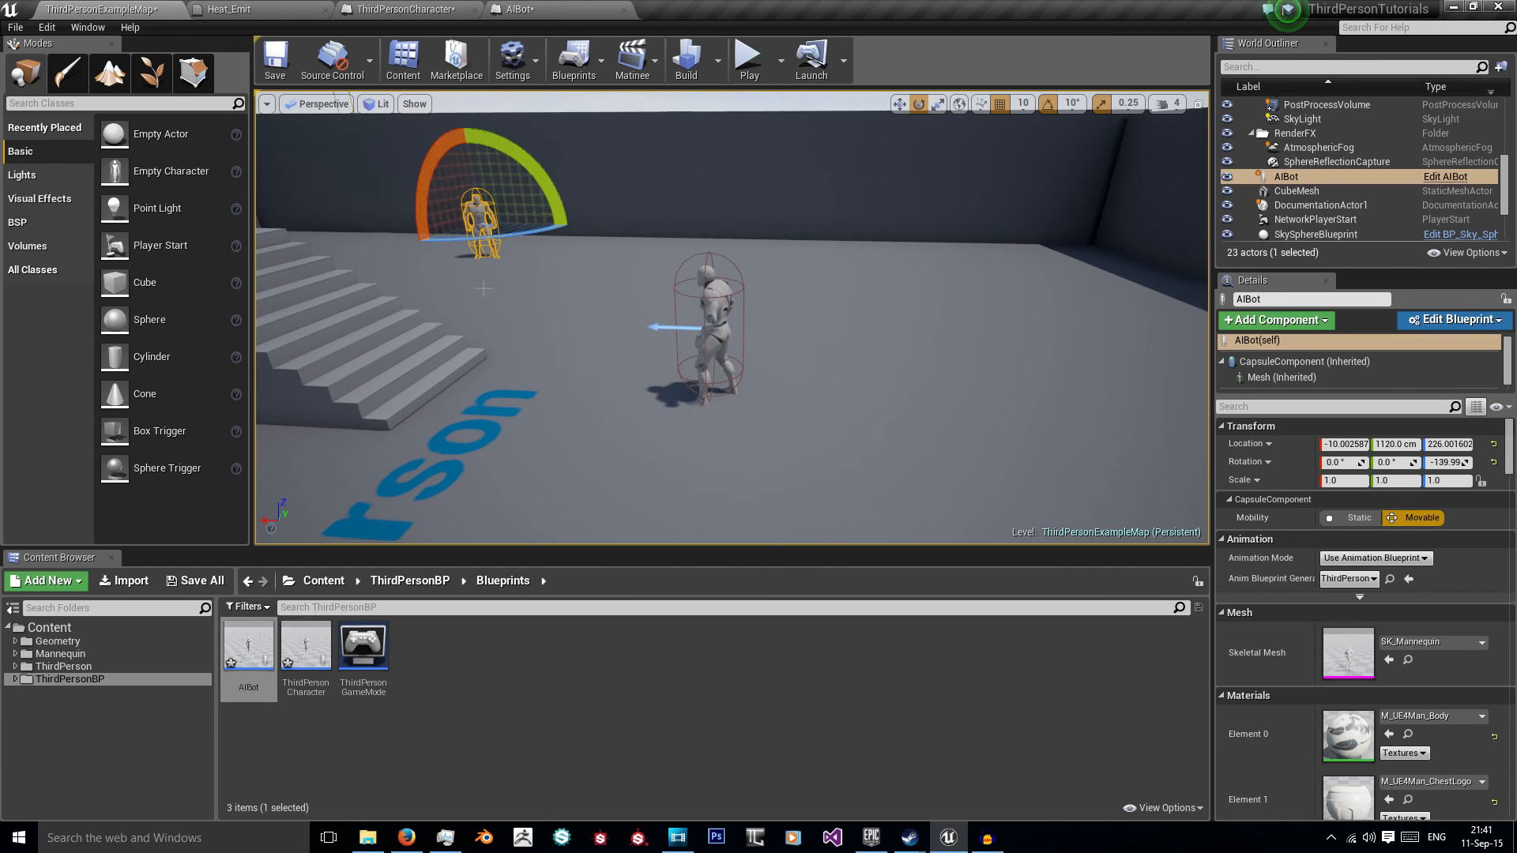
Step: Reopen the Heat_Emit material with its white constant feeding Base and Emissive Color
left_click(406, 9)
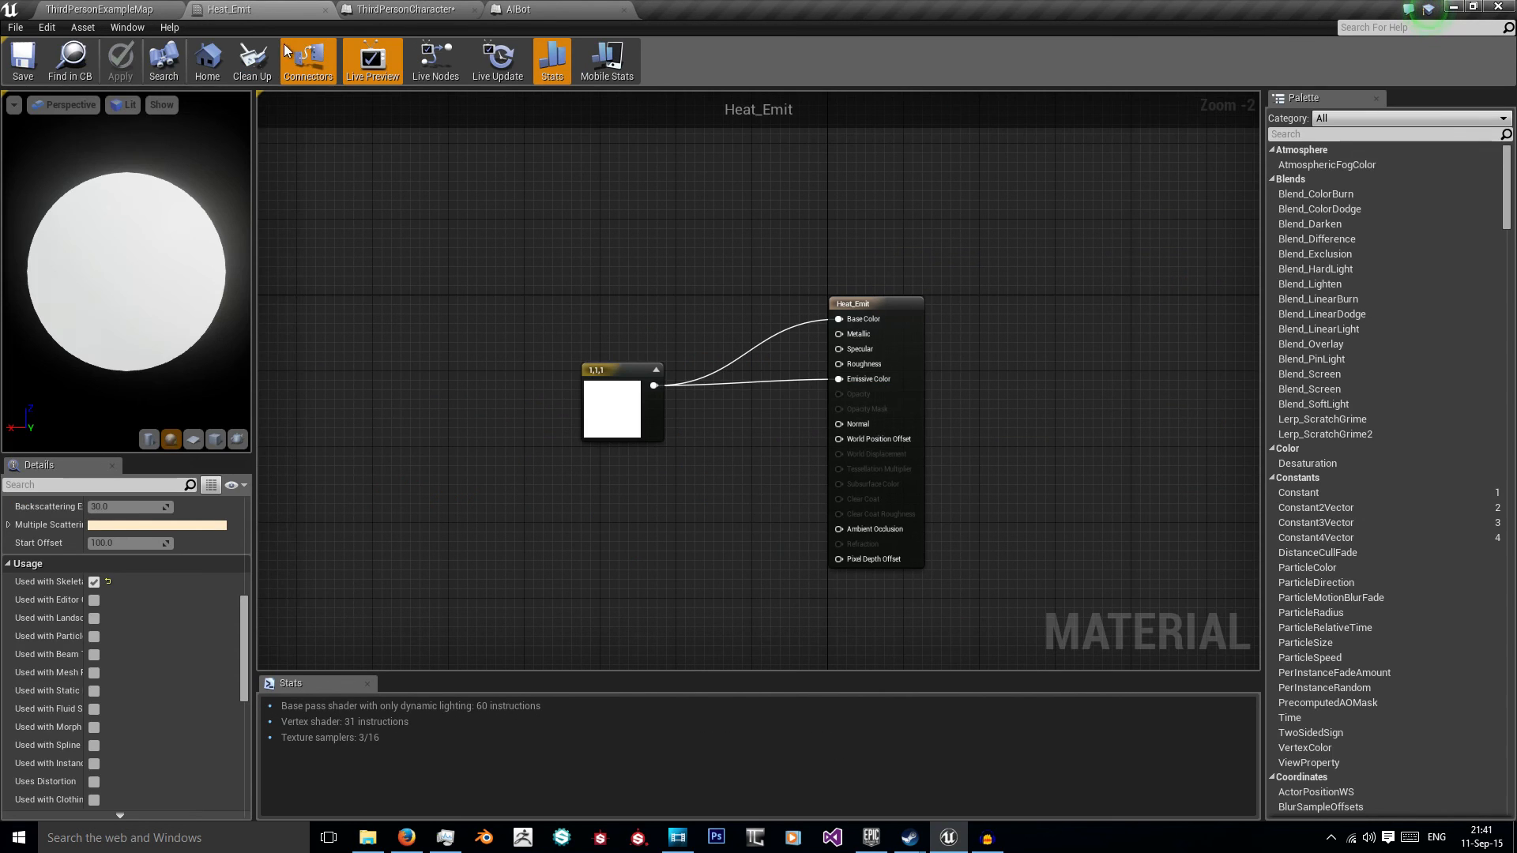
Step: Add a PostProcess component to ThirdPersonCharacter, feed both SET Settings targets, and compile successfully
left_click(400, 9)
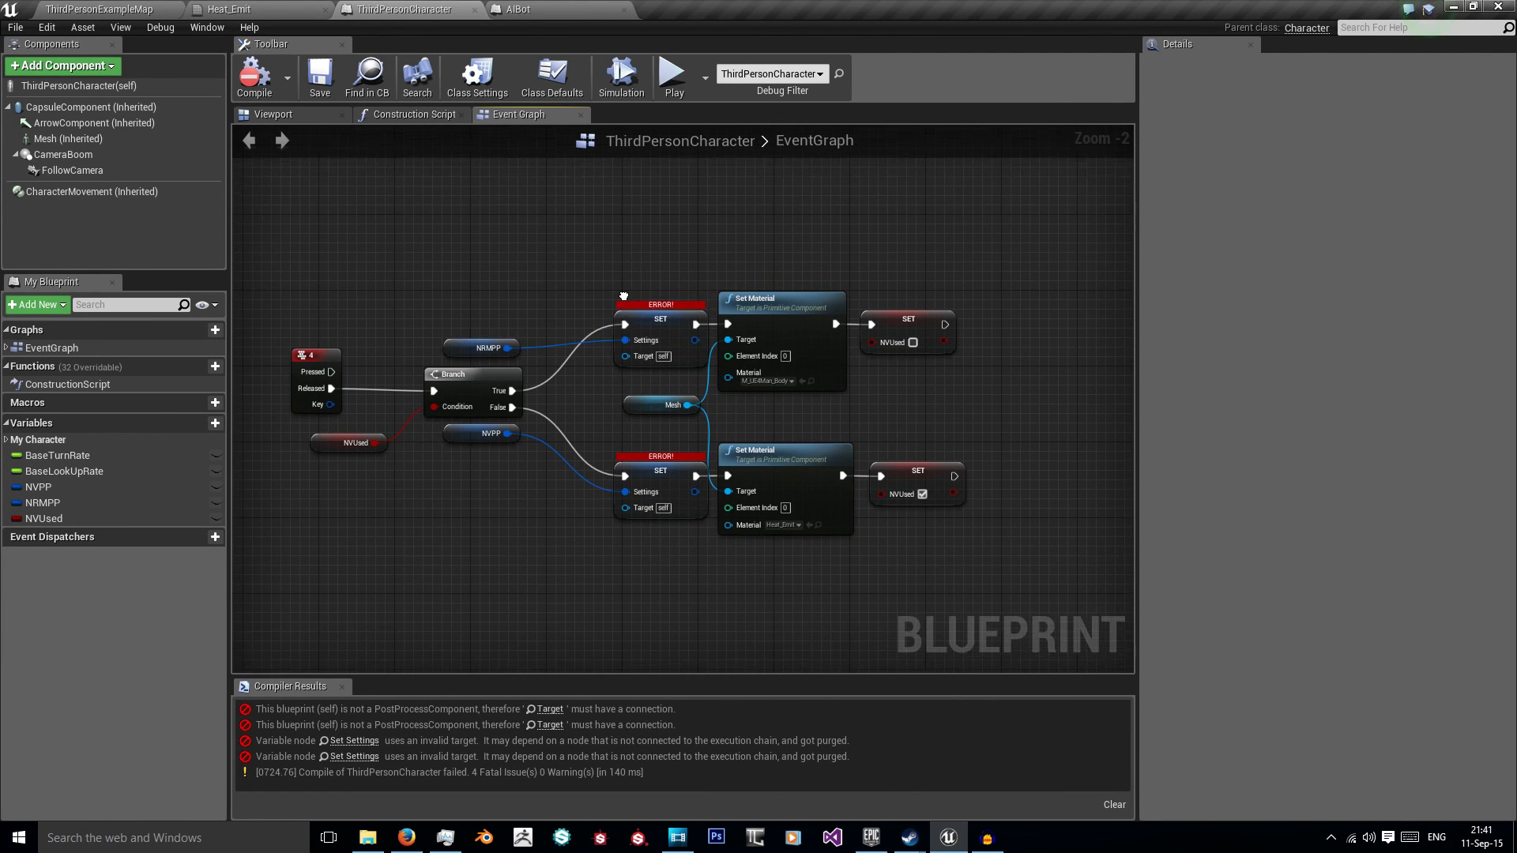
left_click(62, 65)
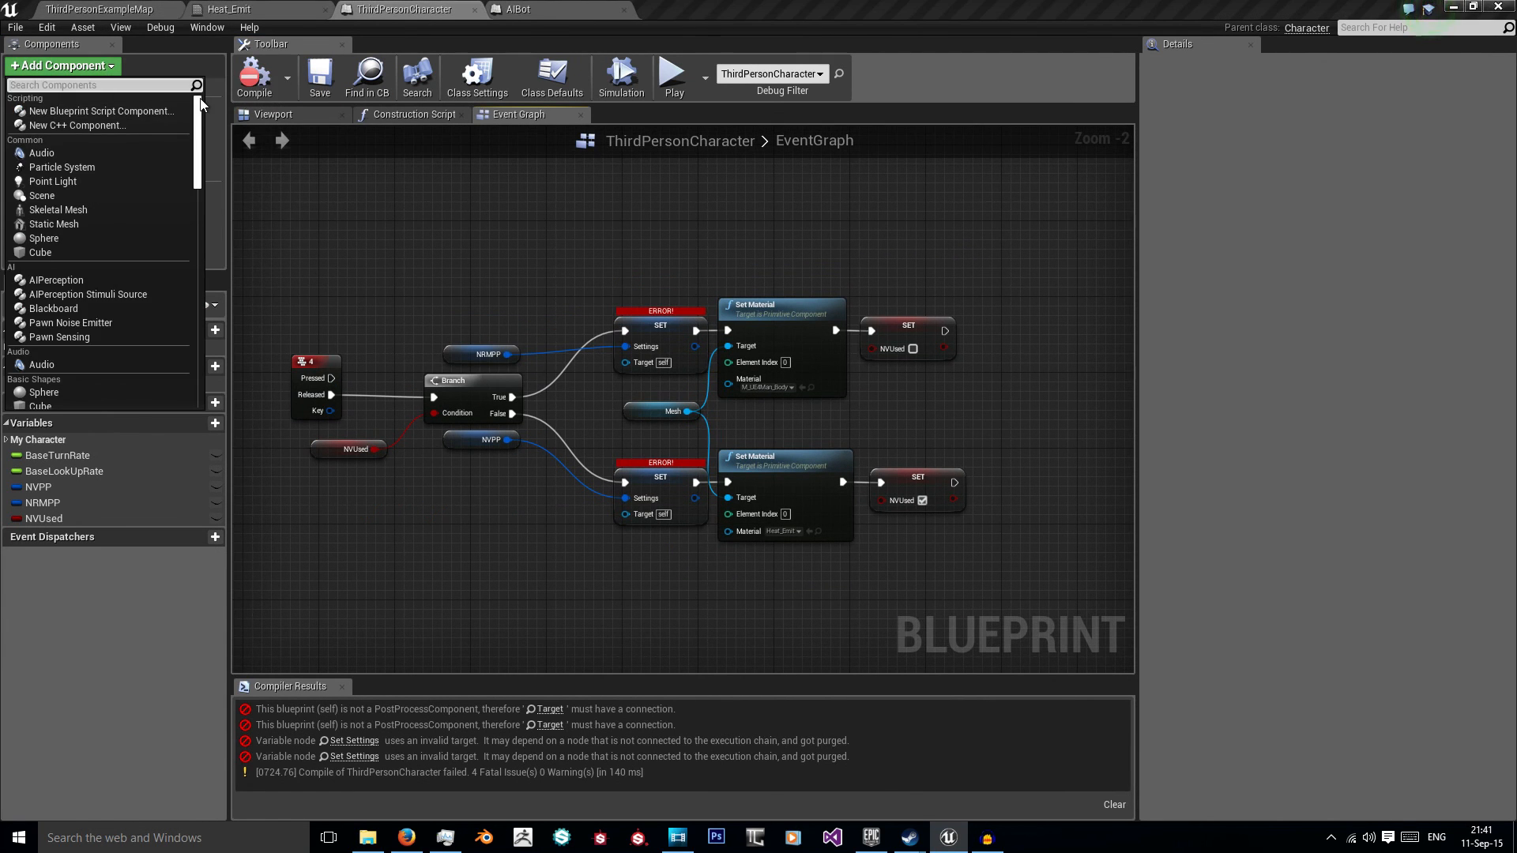
left_click(60, 186)
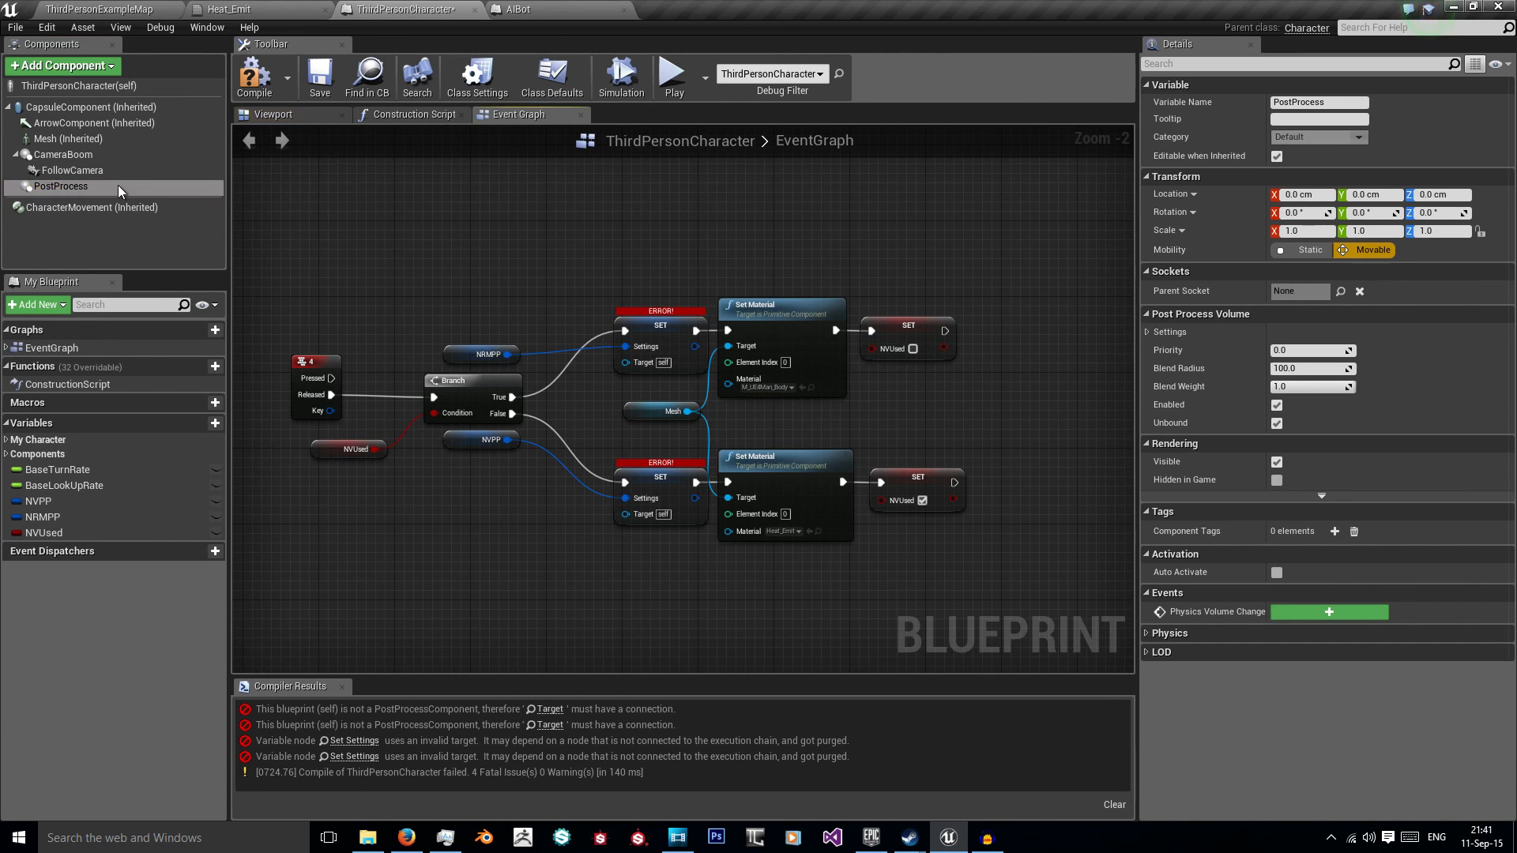
left_click(60, 186)
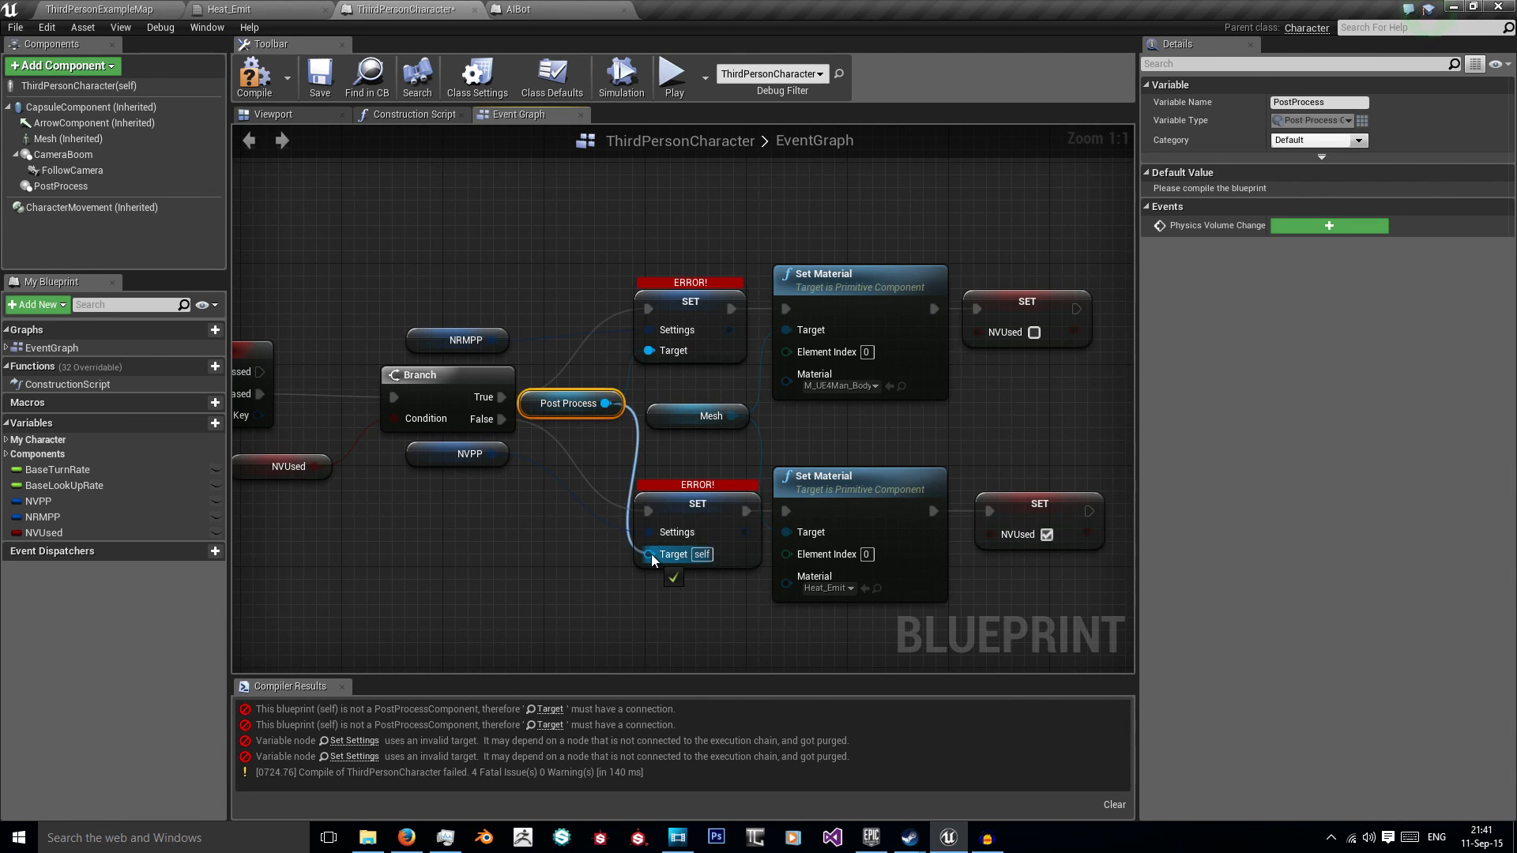
left_click(253, 77)
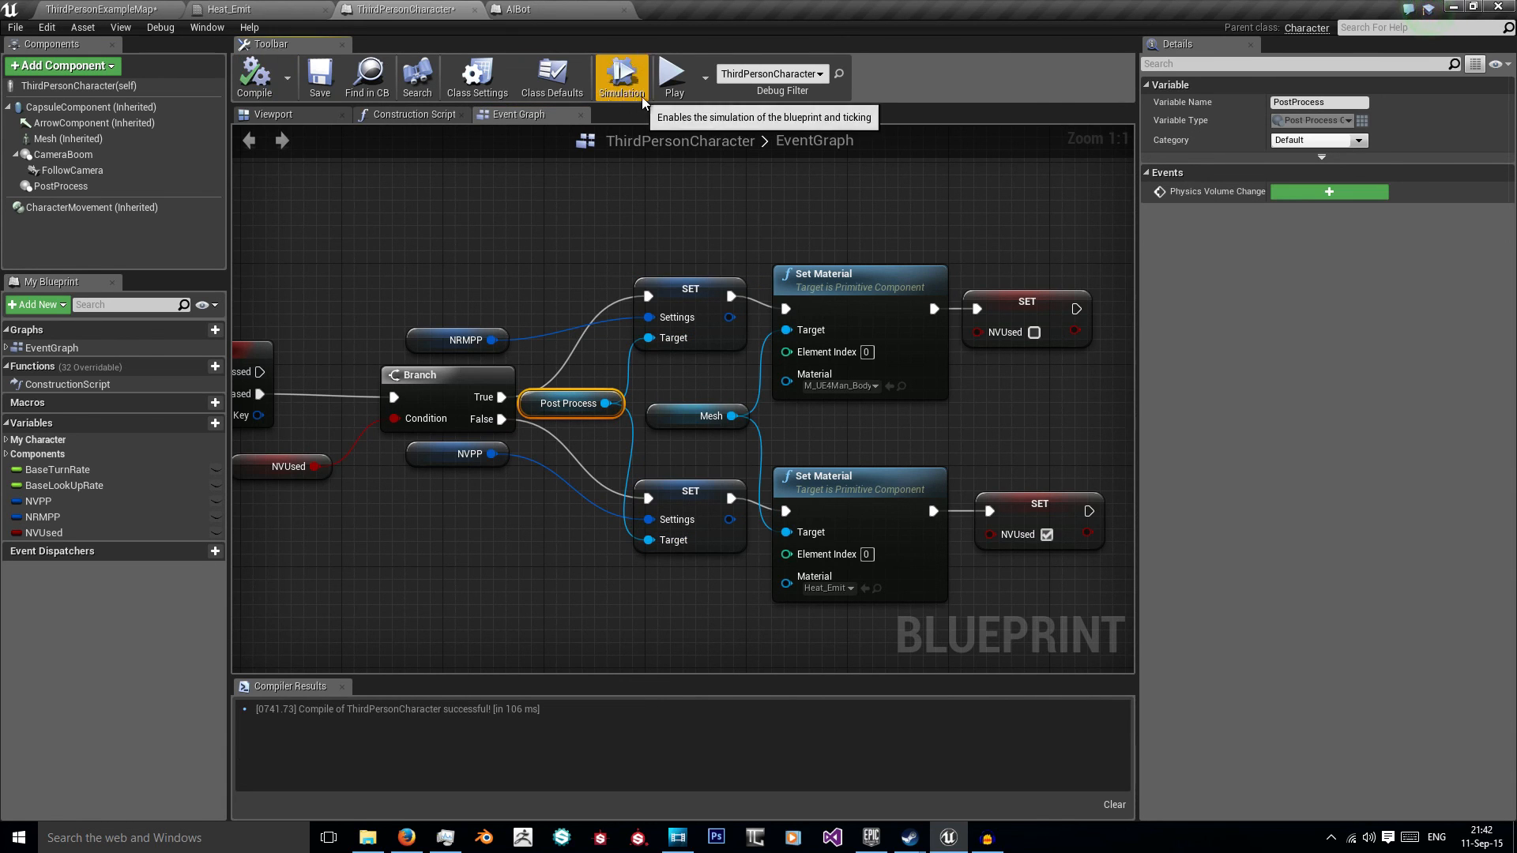
left_click(673, 77)
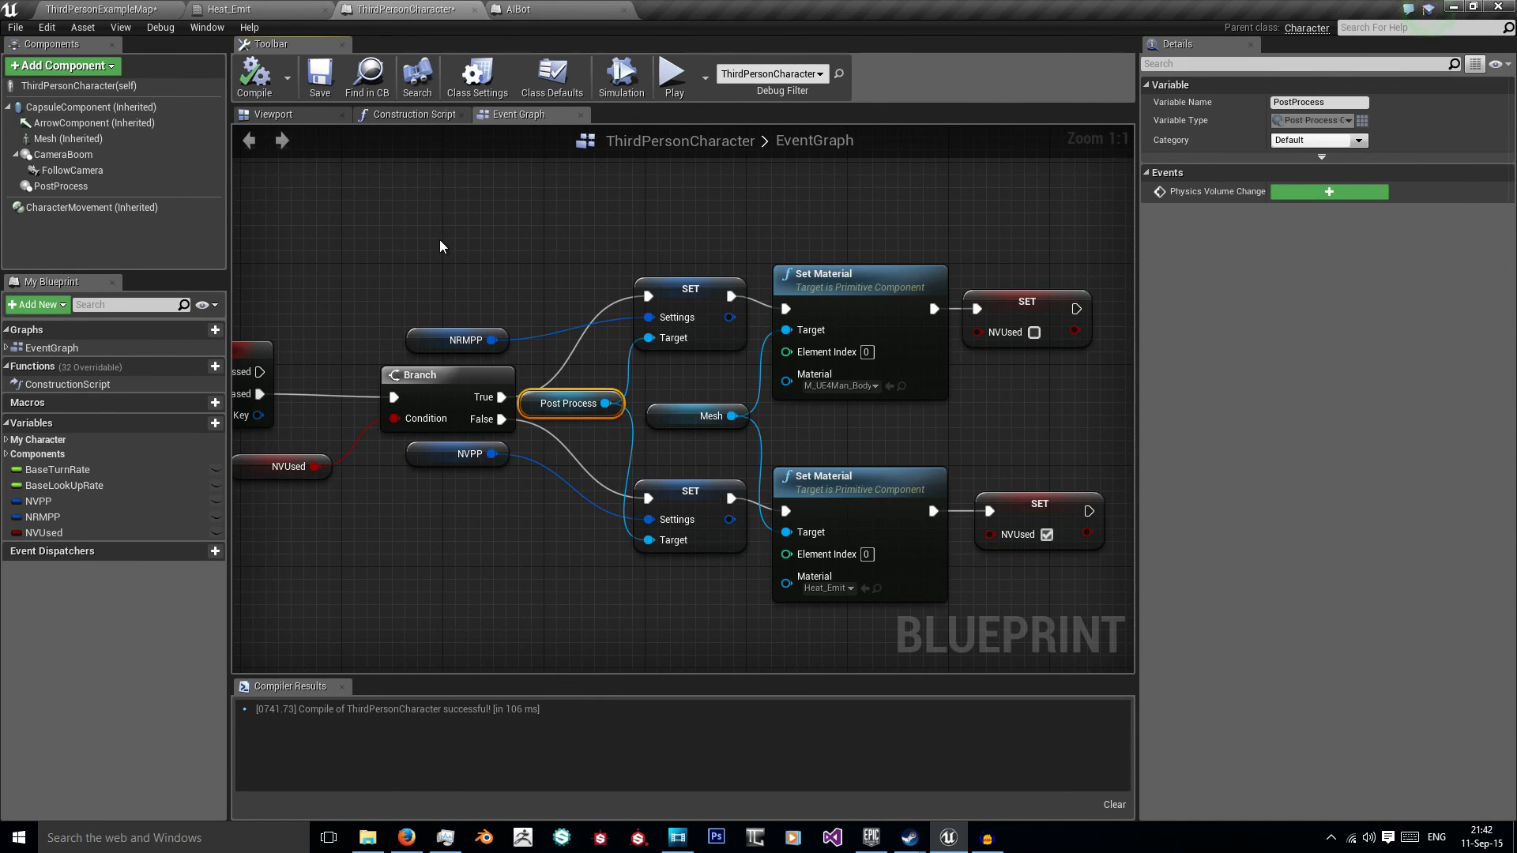
scroll("down", 3)
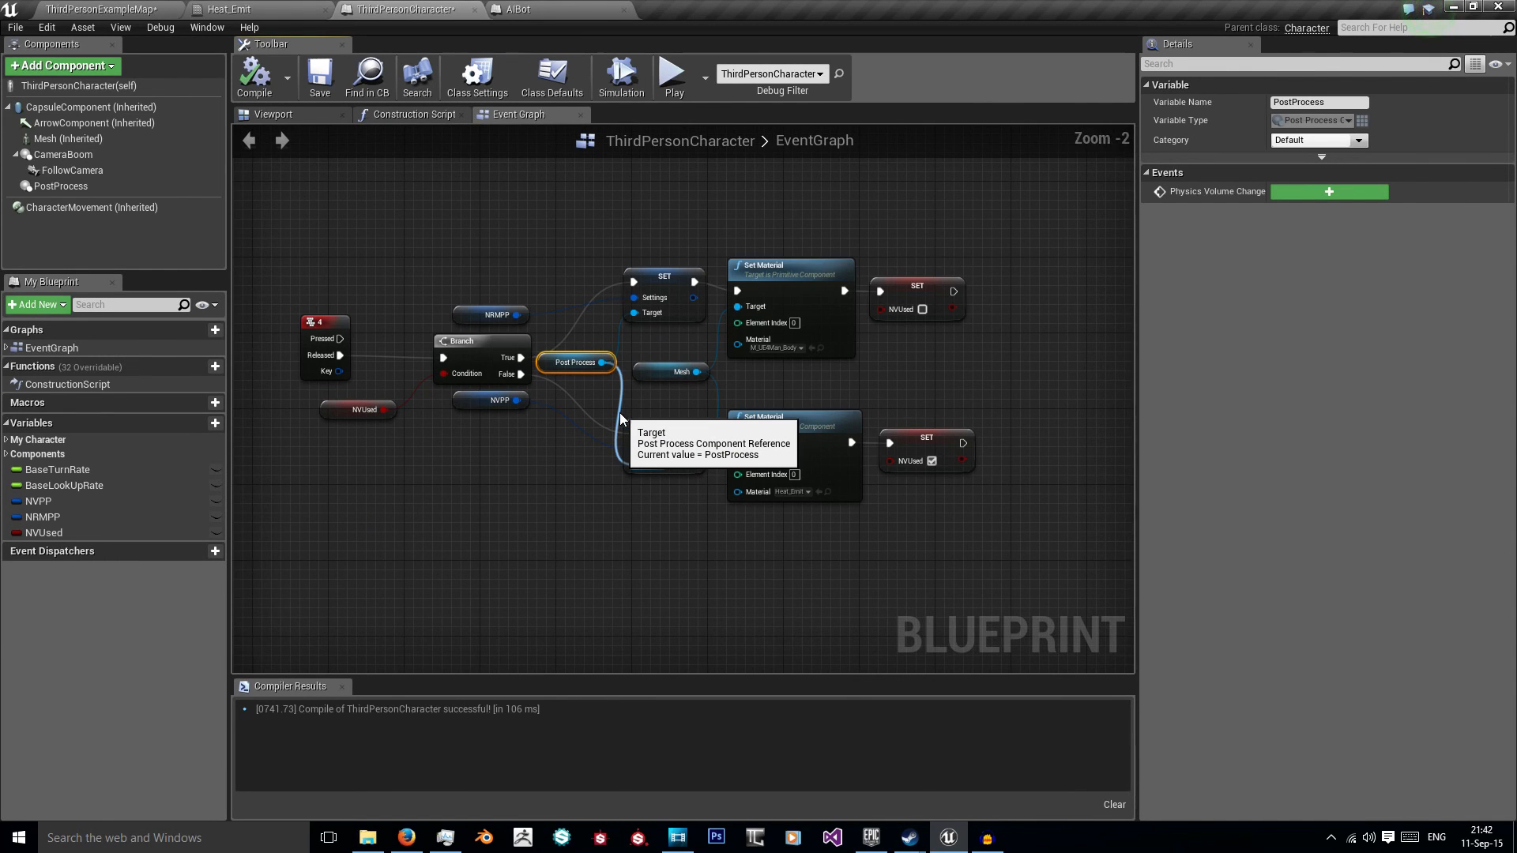